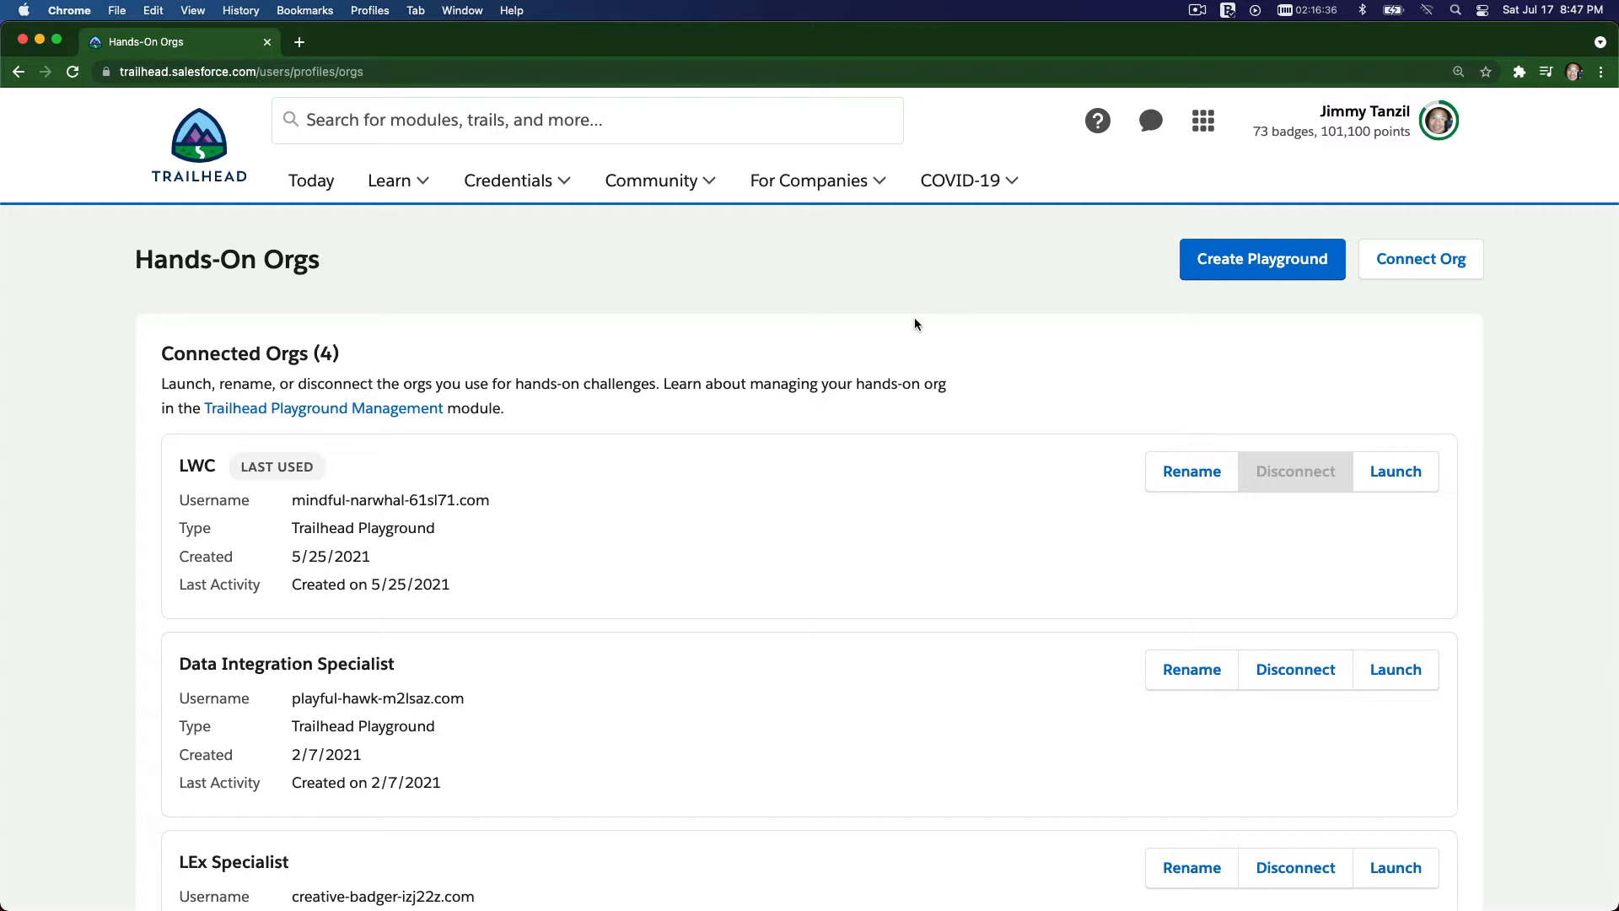
mouse_move(808, 493)
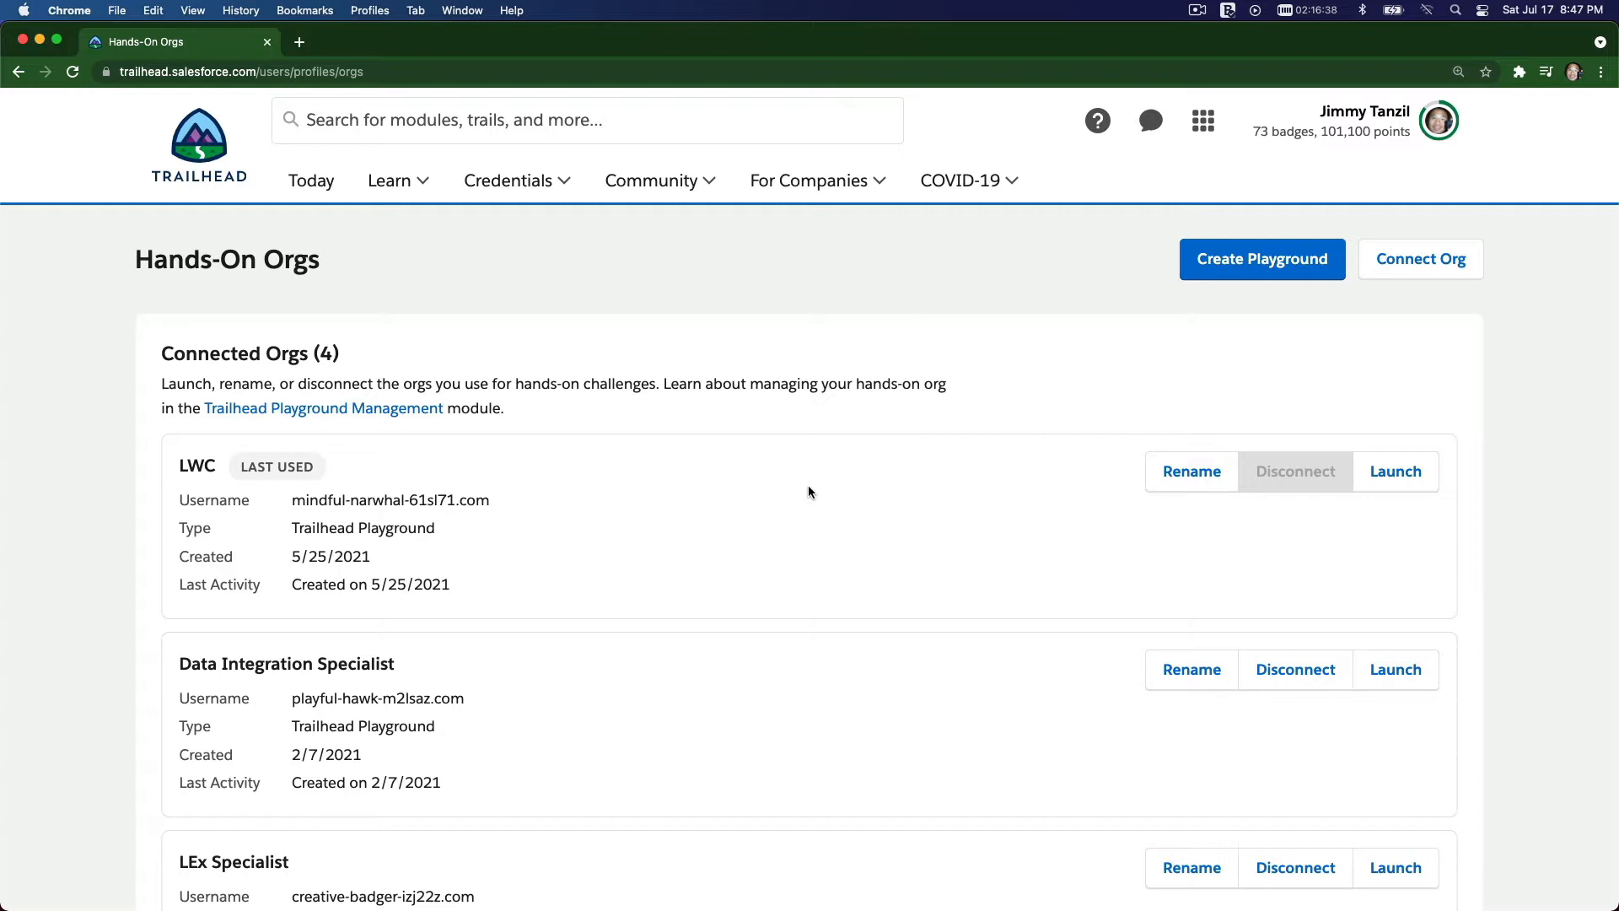
mouse_move(536, 371)
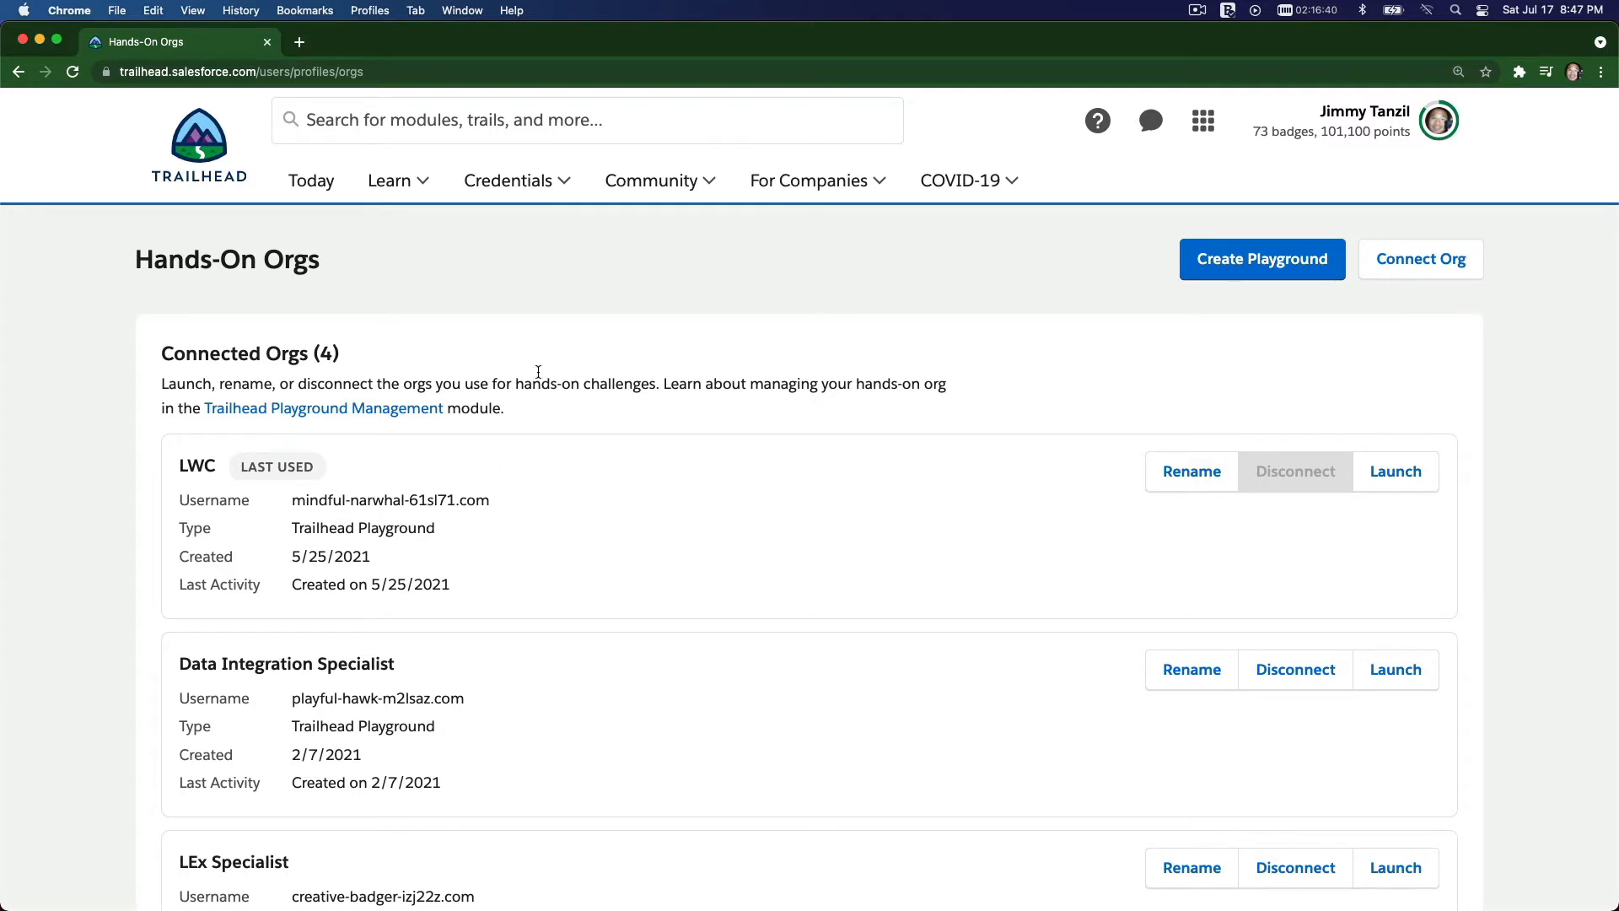
mouse_move(648, 300)
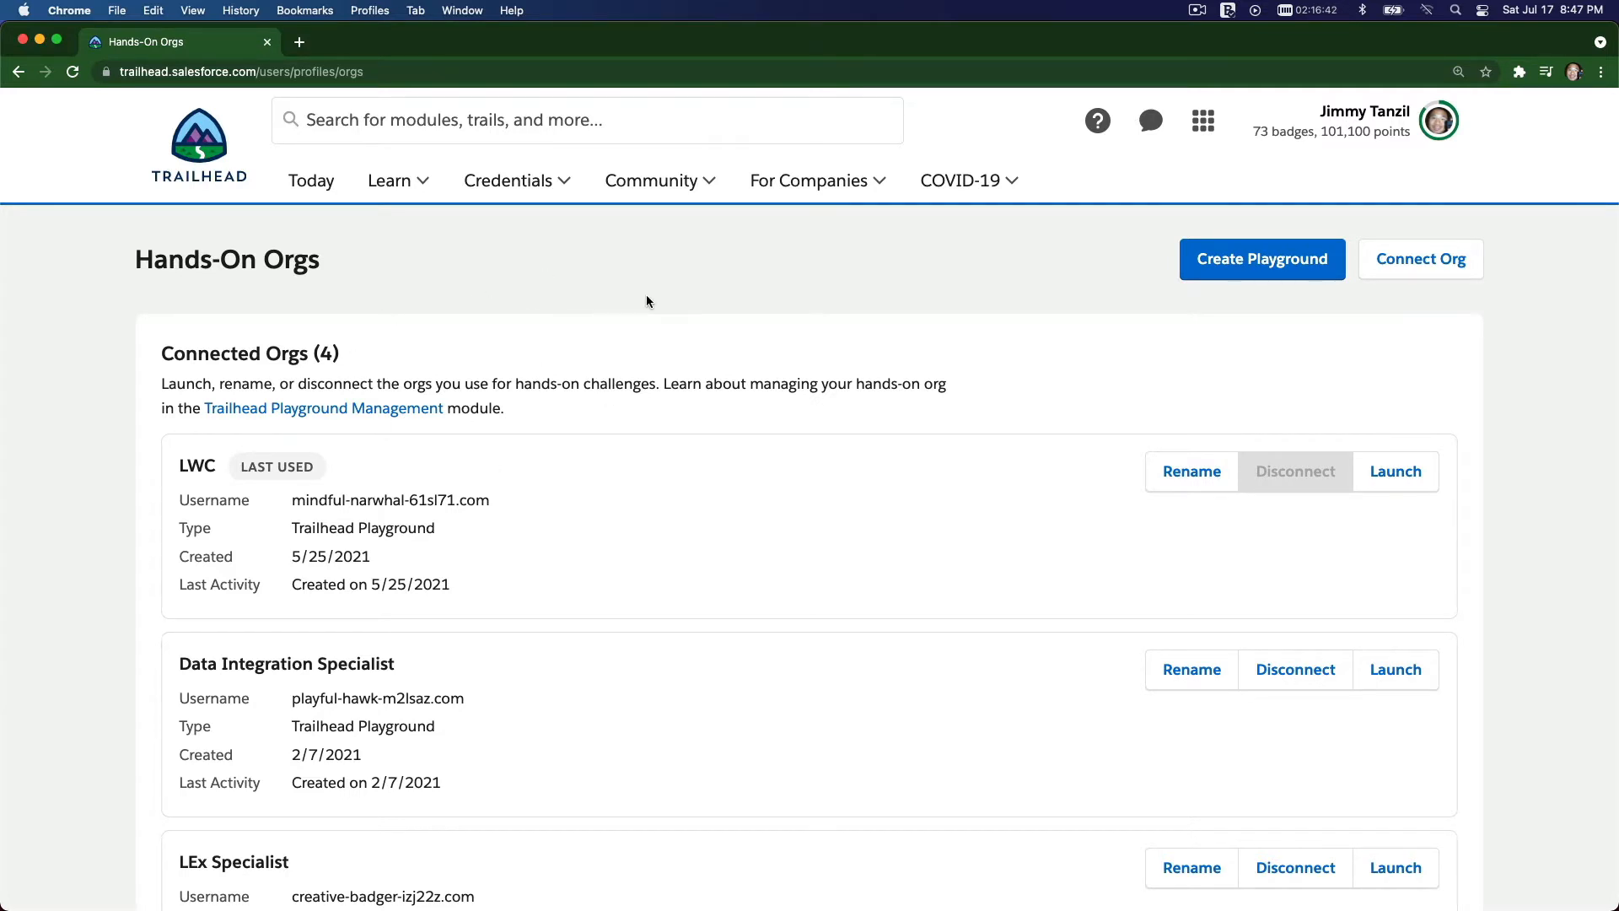
mouse_move(1368, 301)
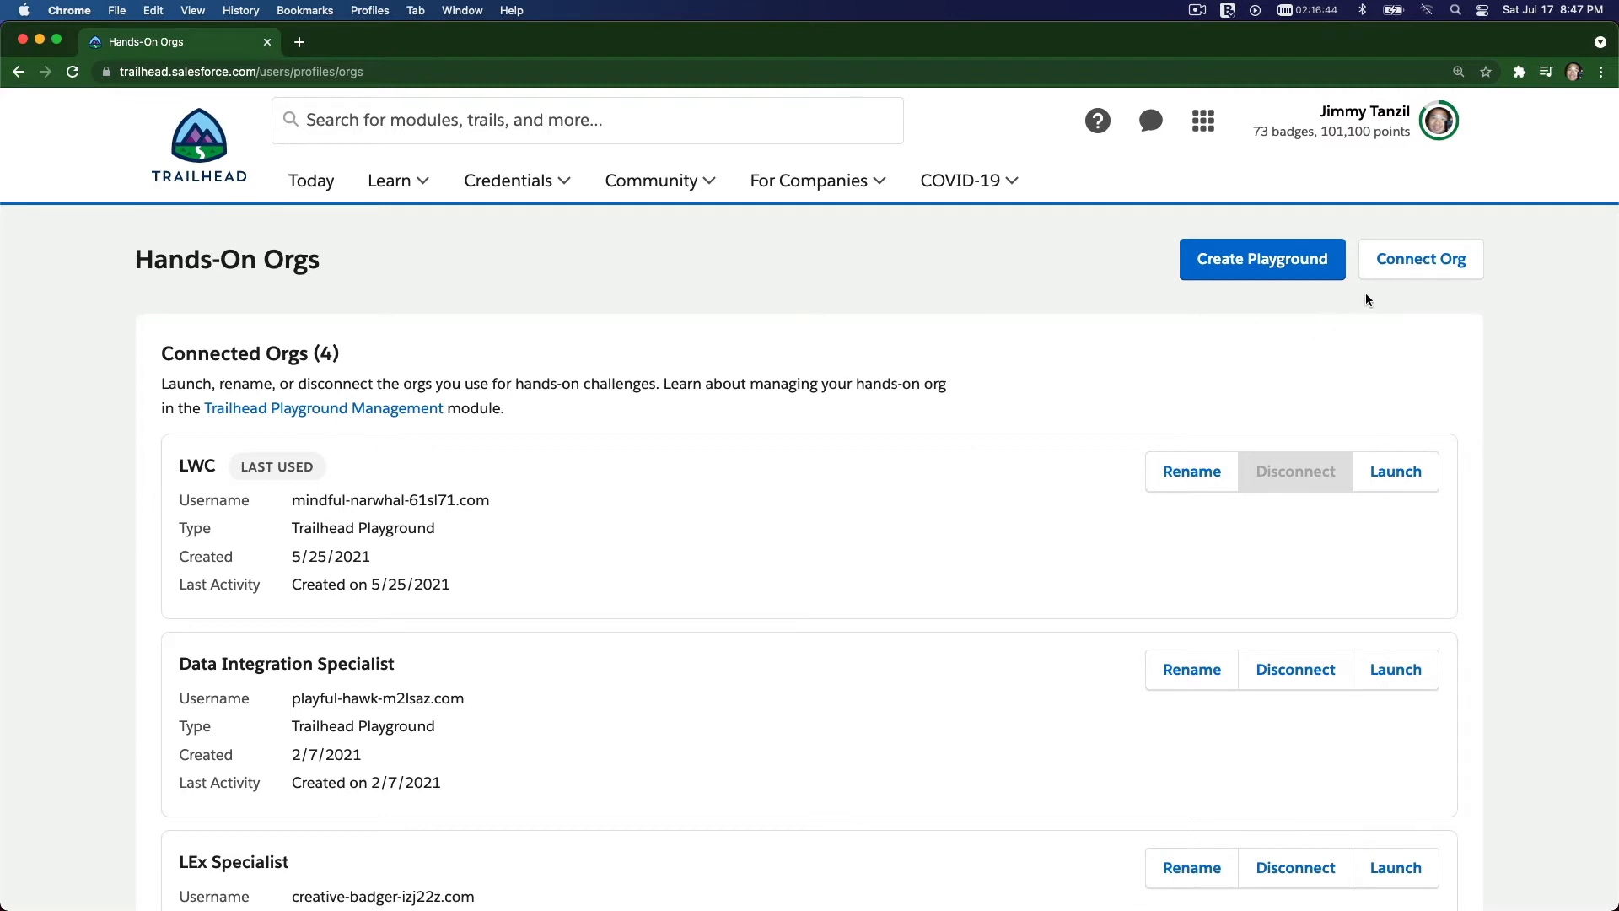
mouse_move(1391, 219)
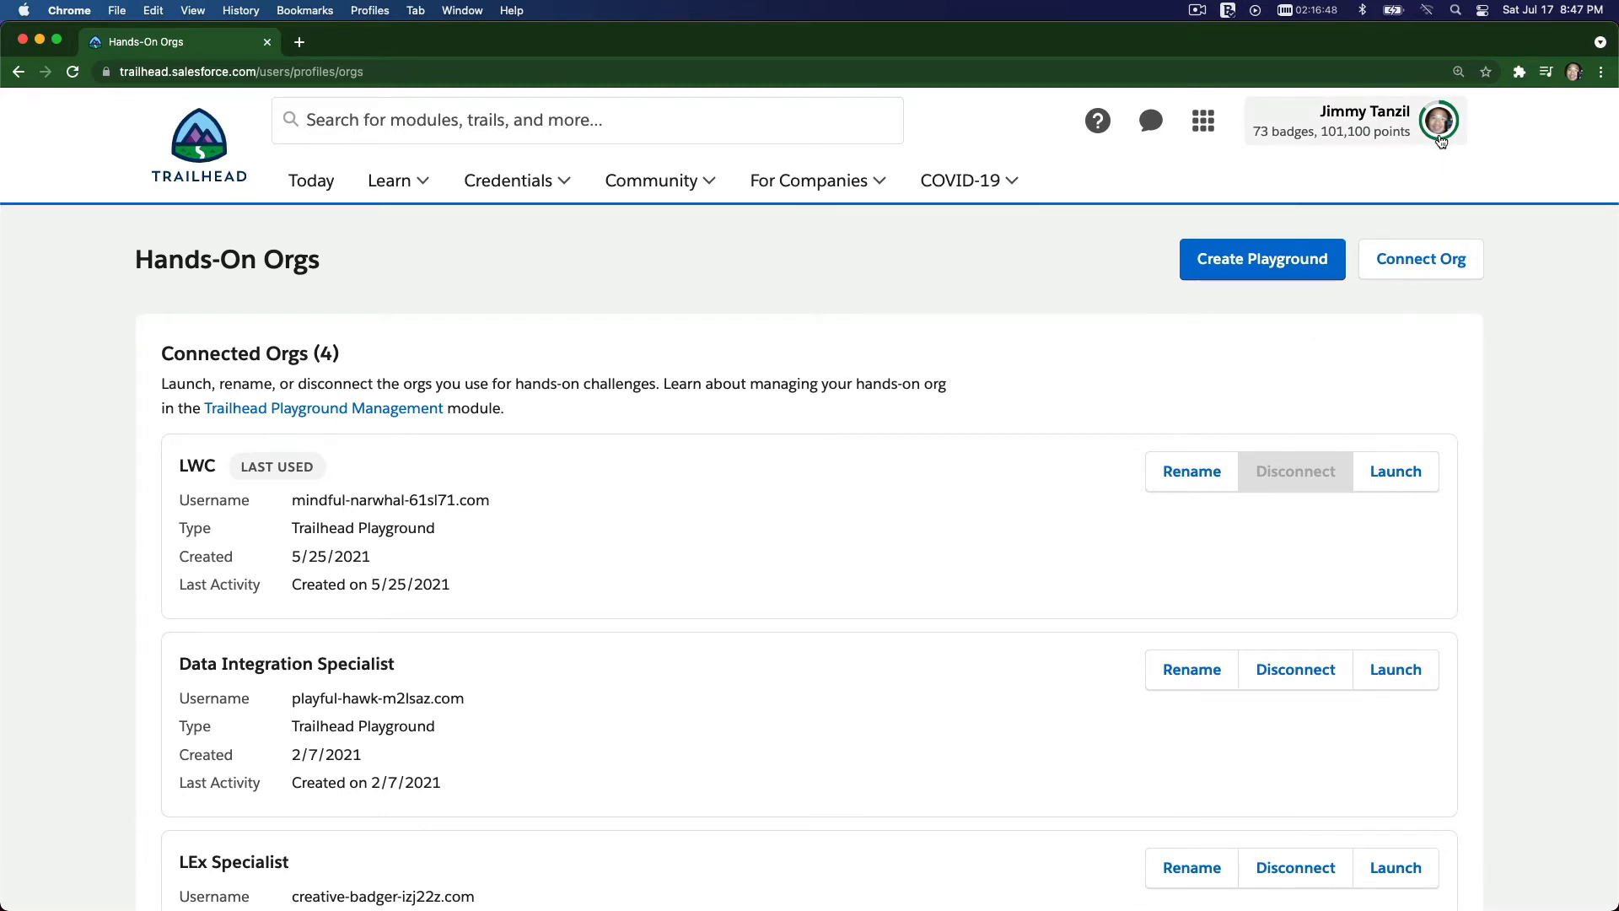
- Launch the LWC playground org, go to Setup and filter Quick Find to 'sites'
left_click(1437, 120)
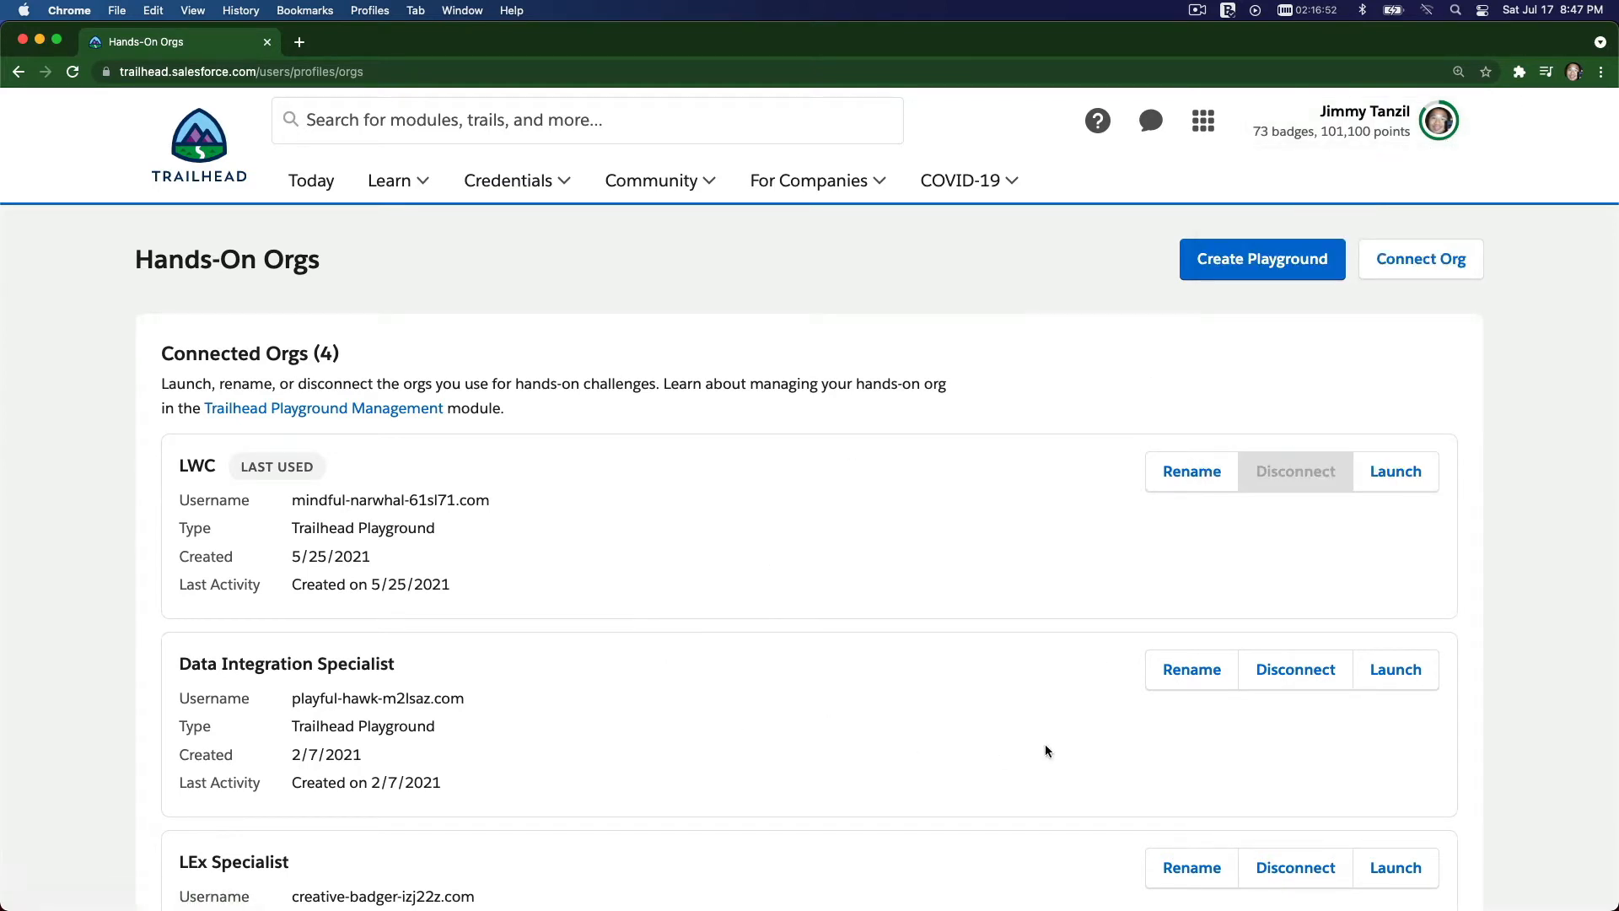
mouse_move(1410, 540)
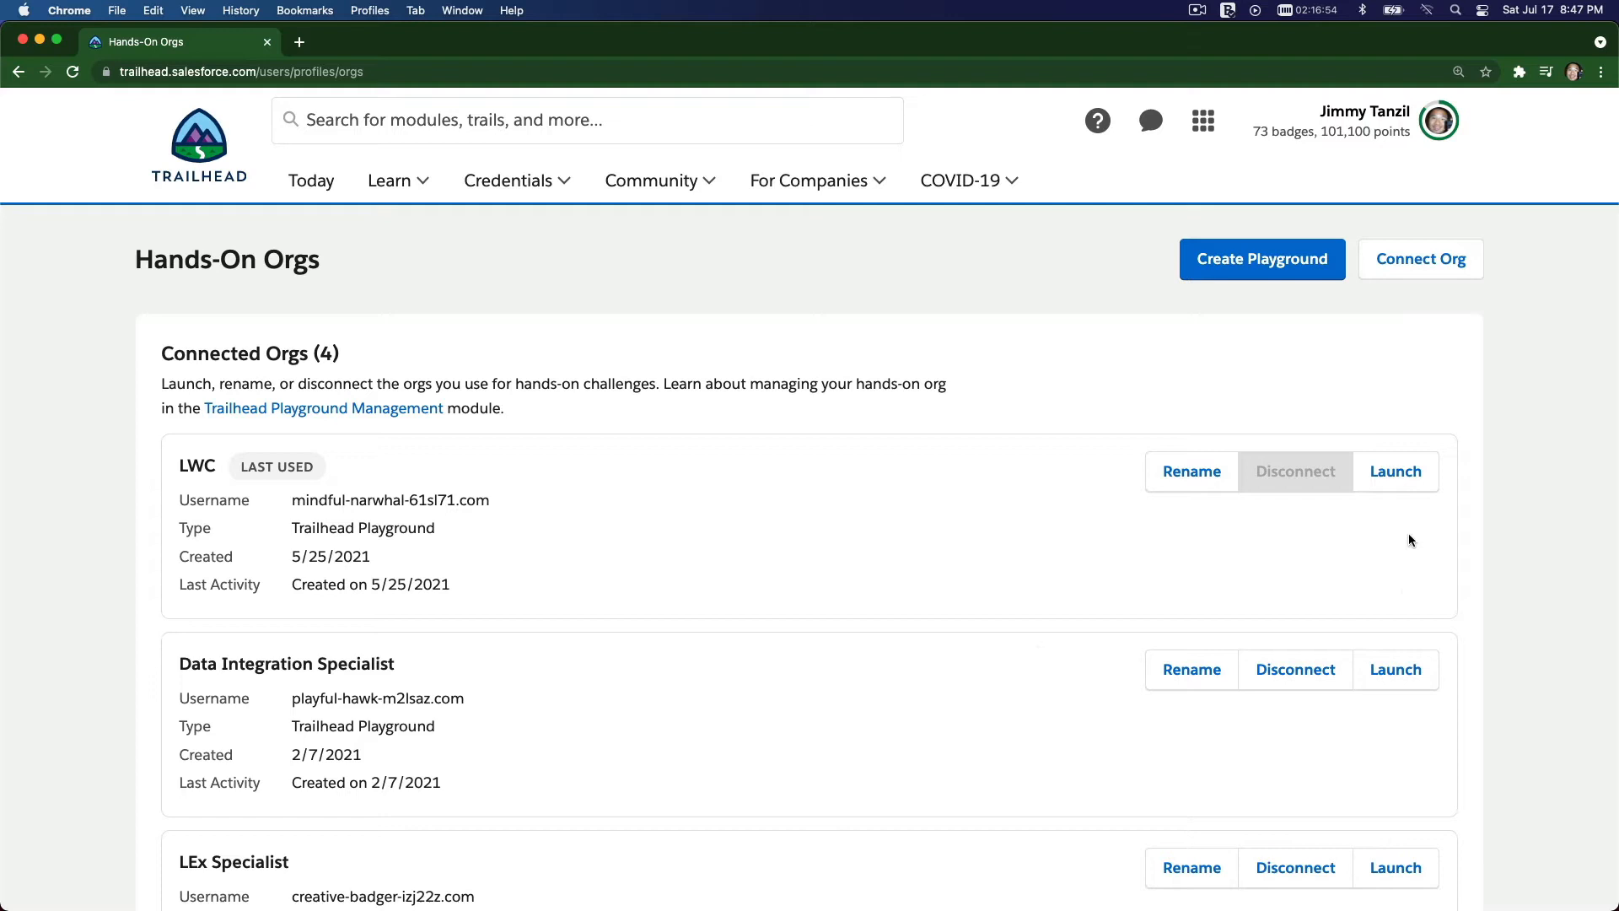
mouse_move(225, 496)
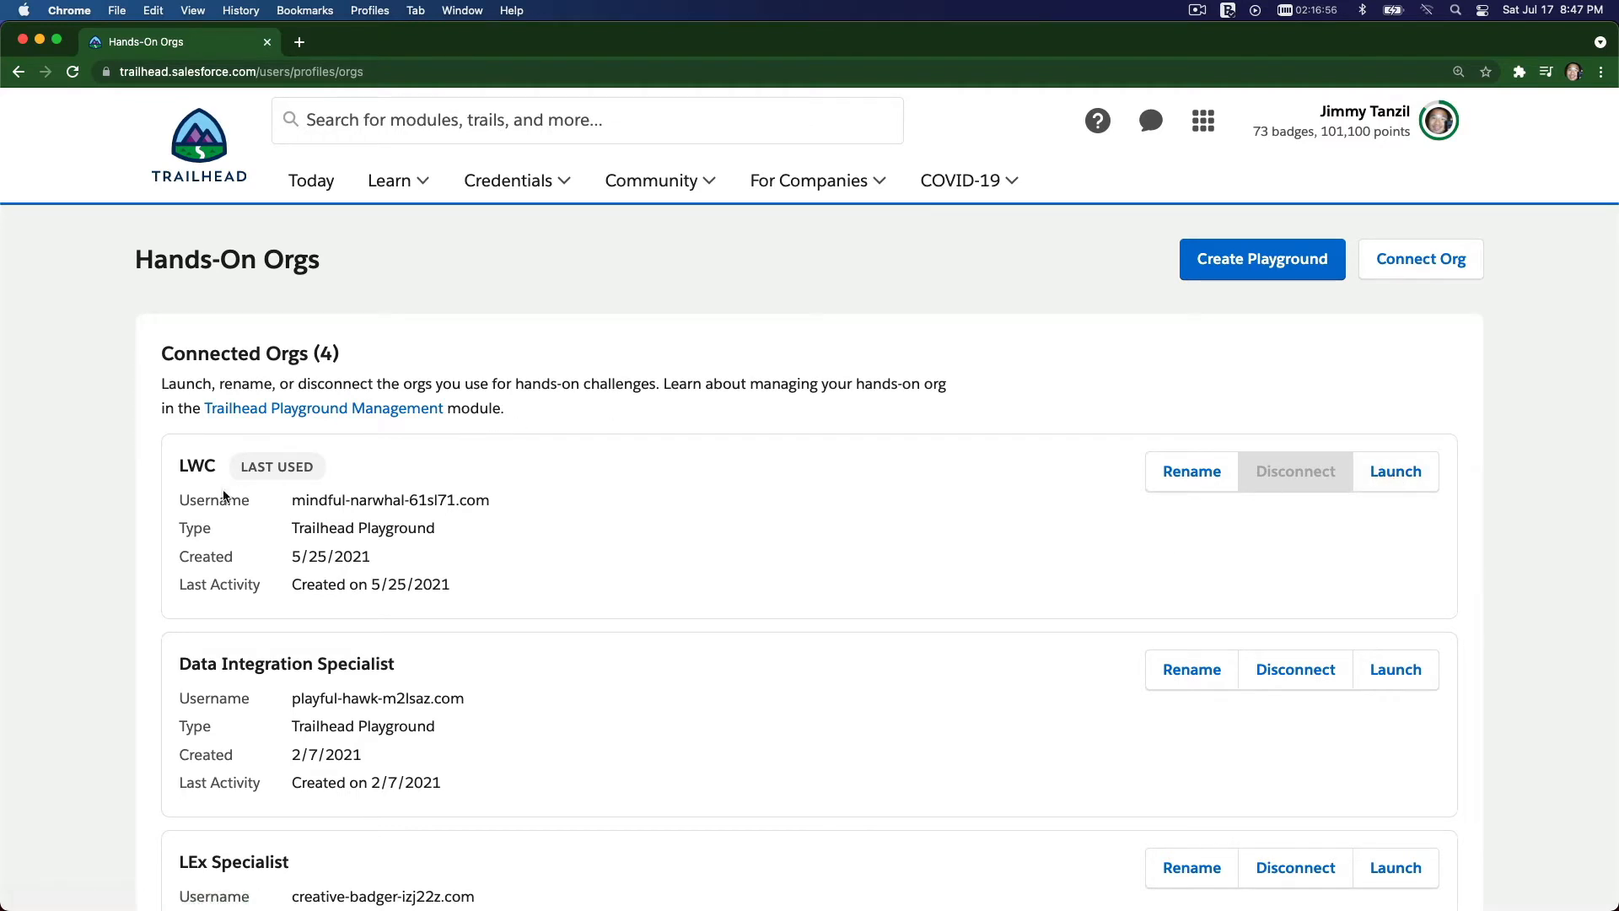
left_click(1393, 471)
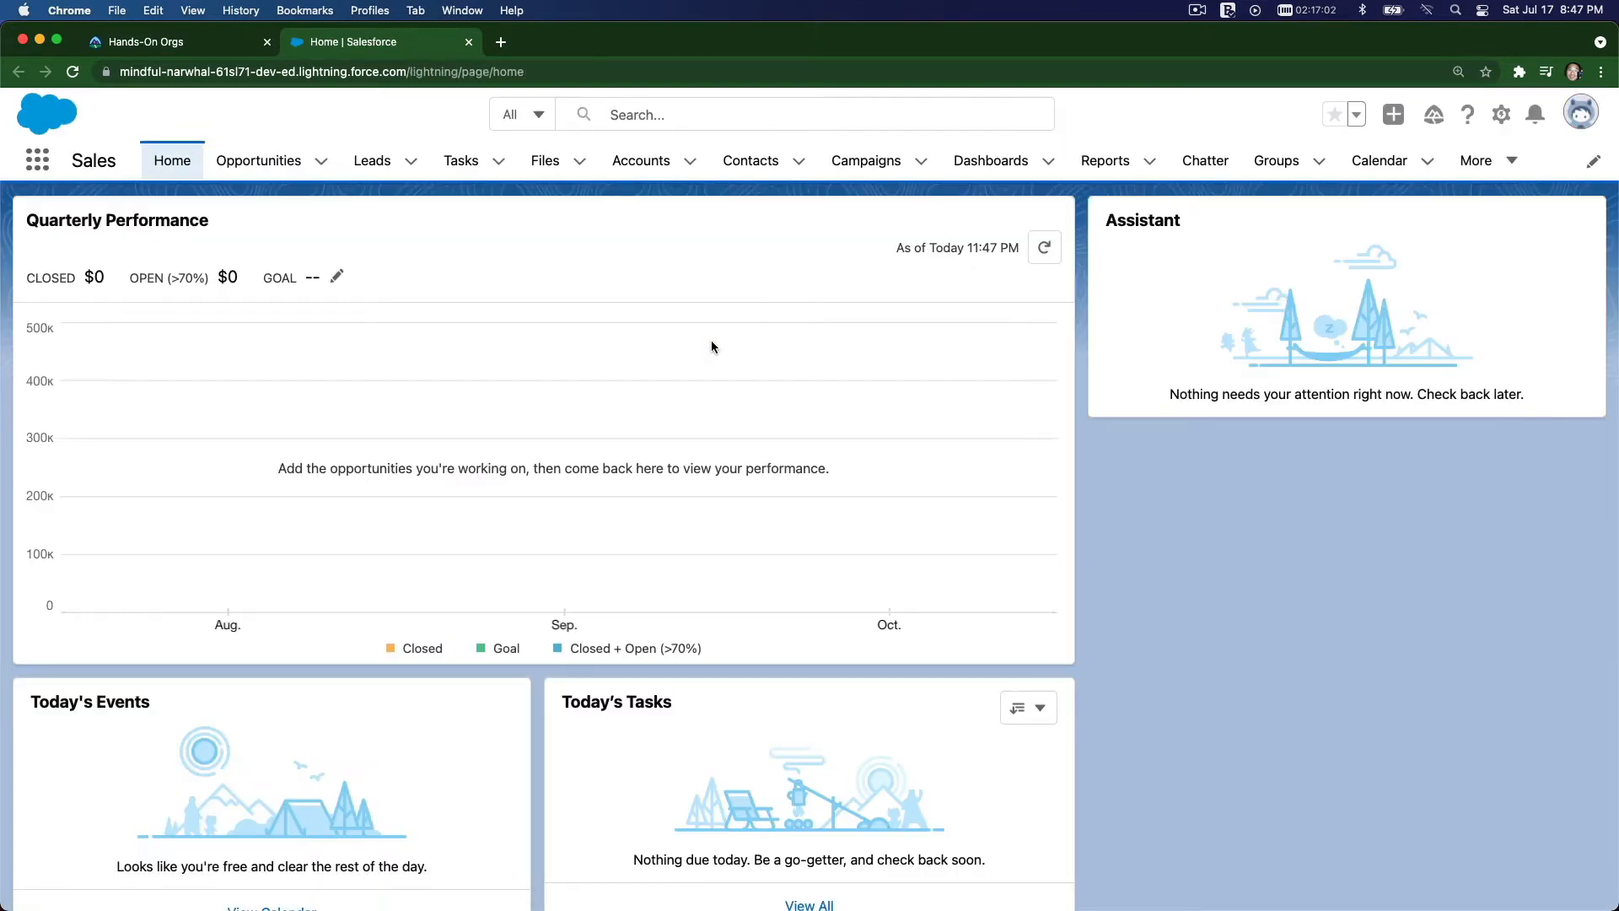
mouse_move(1501, 115)
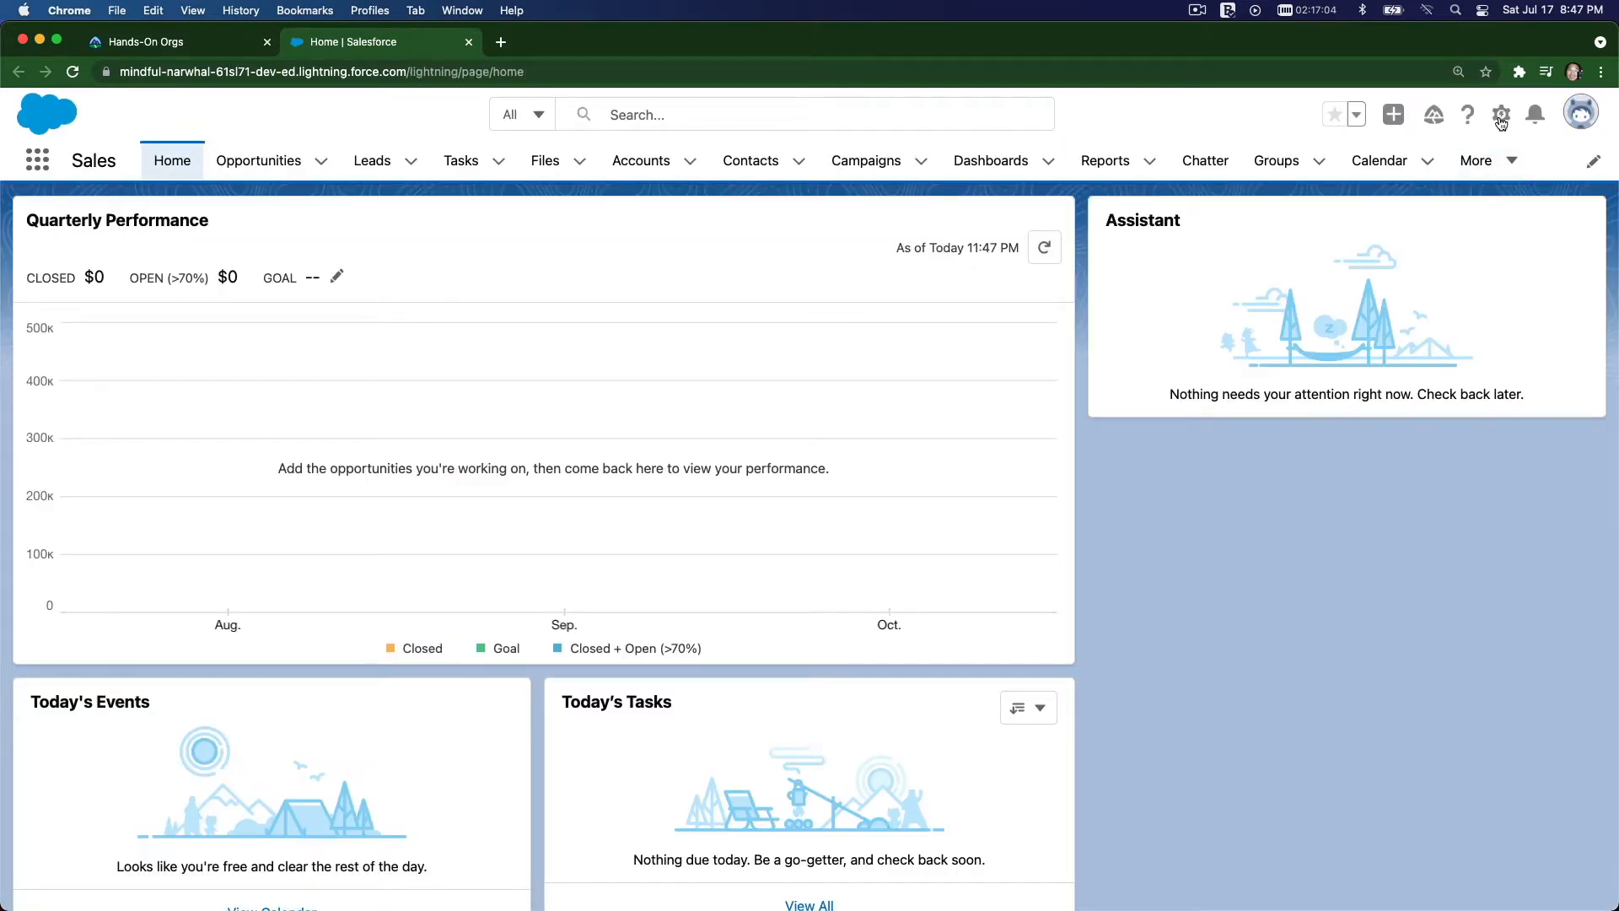
left_click(1501, 113)
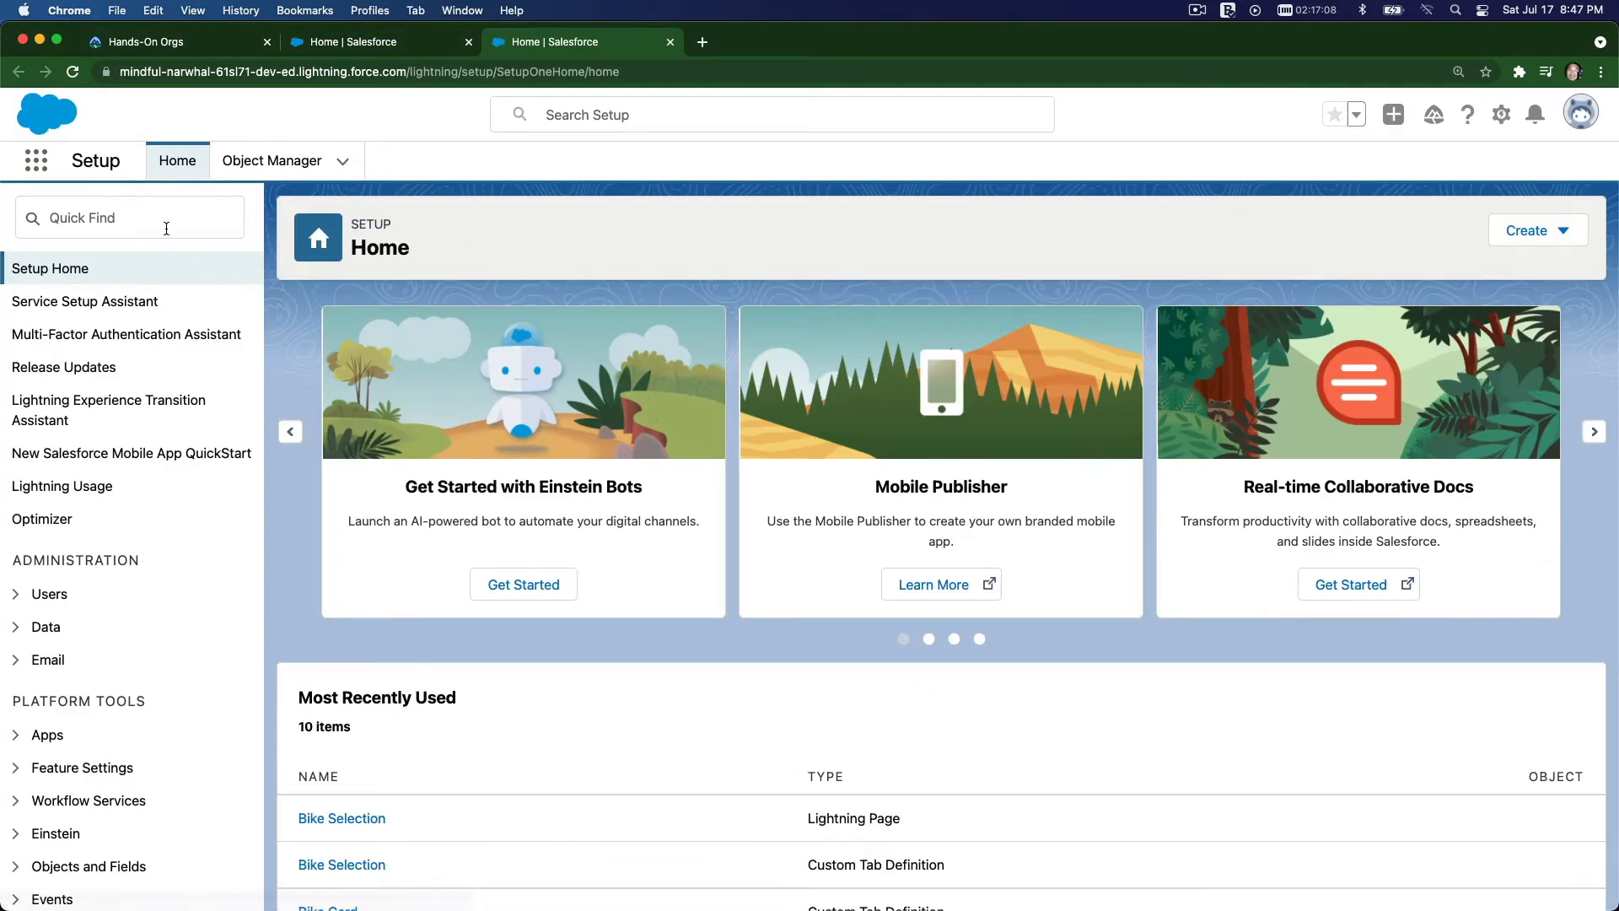
type("site")
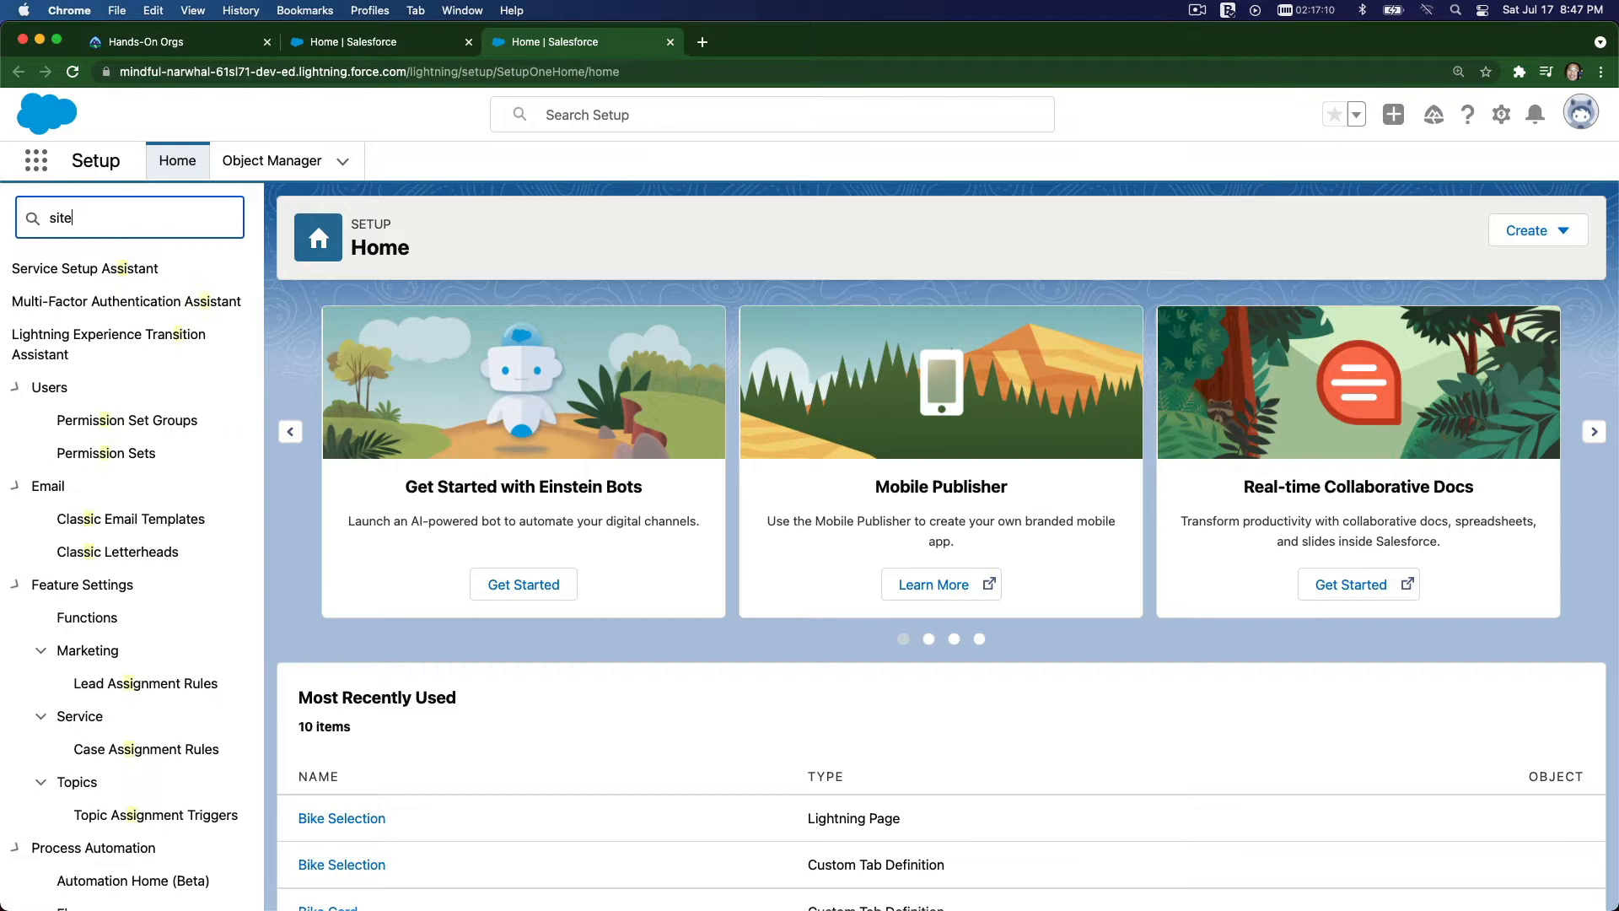
type("s")
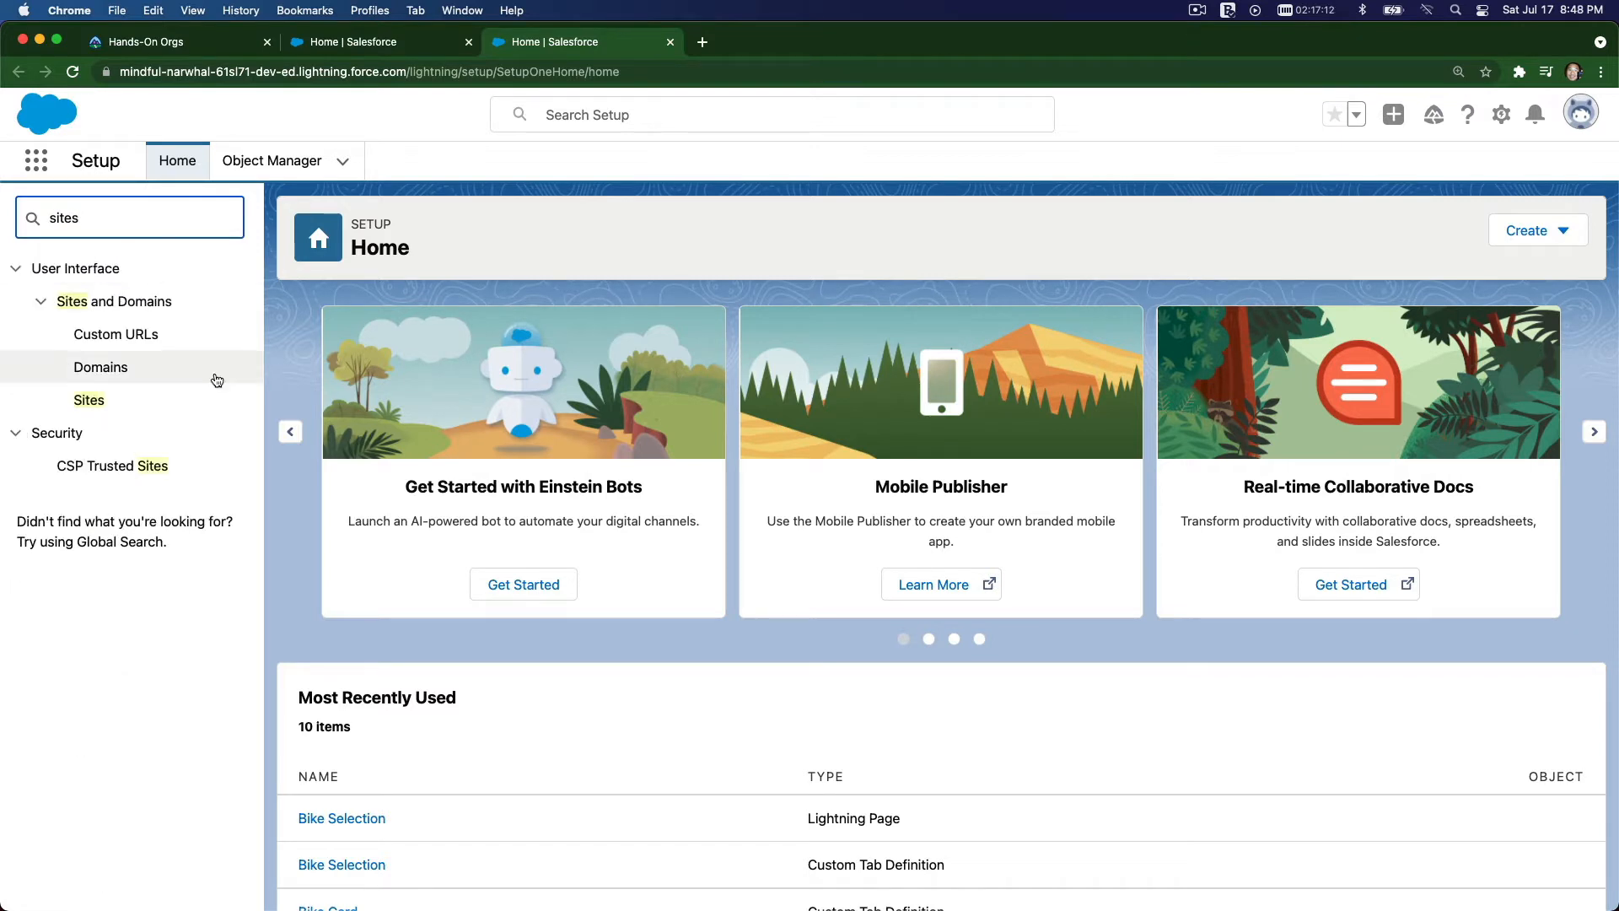
mouse_move(112, 406)
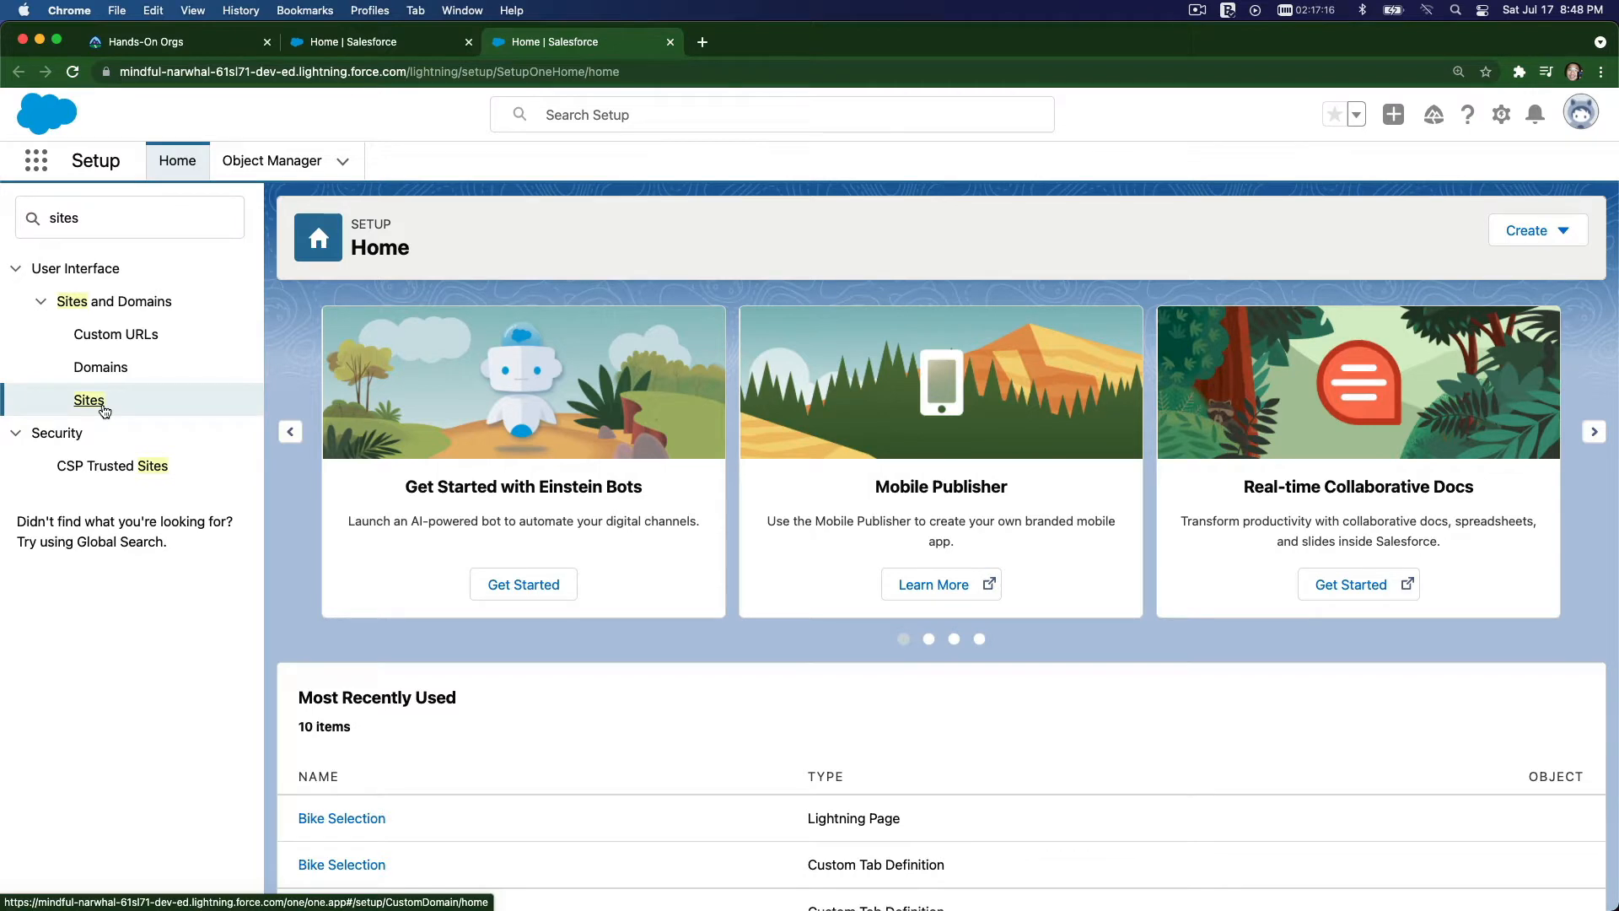
- On the Sites page, confirm domain 'sown2021' is available and accept the Terms of Use
left_click(89, 400)
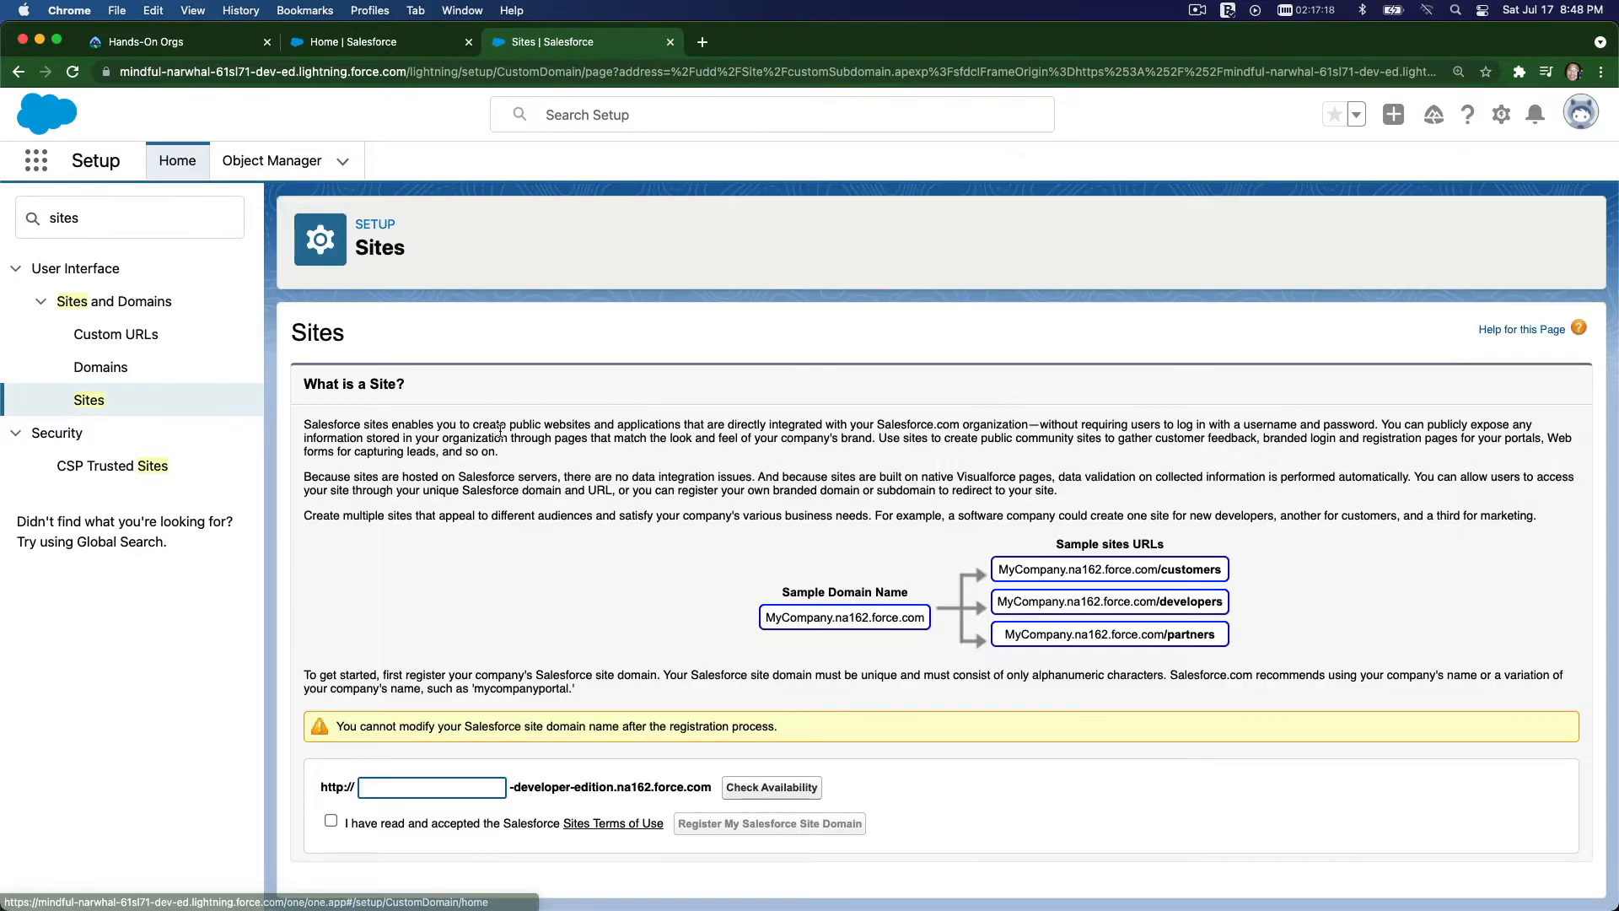
mouse_move(449, 563)
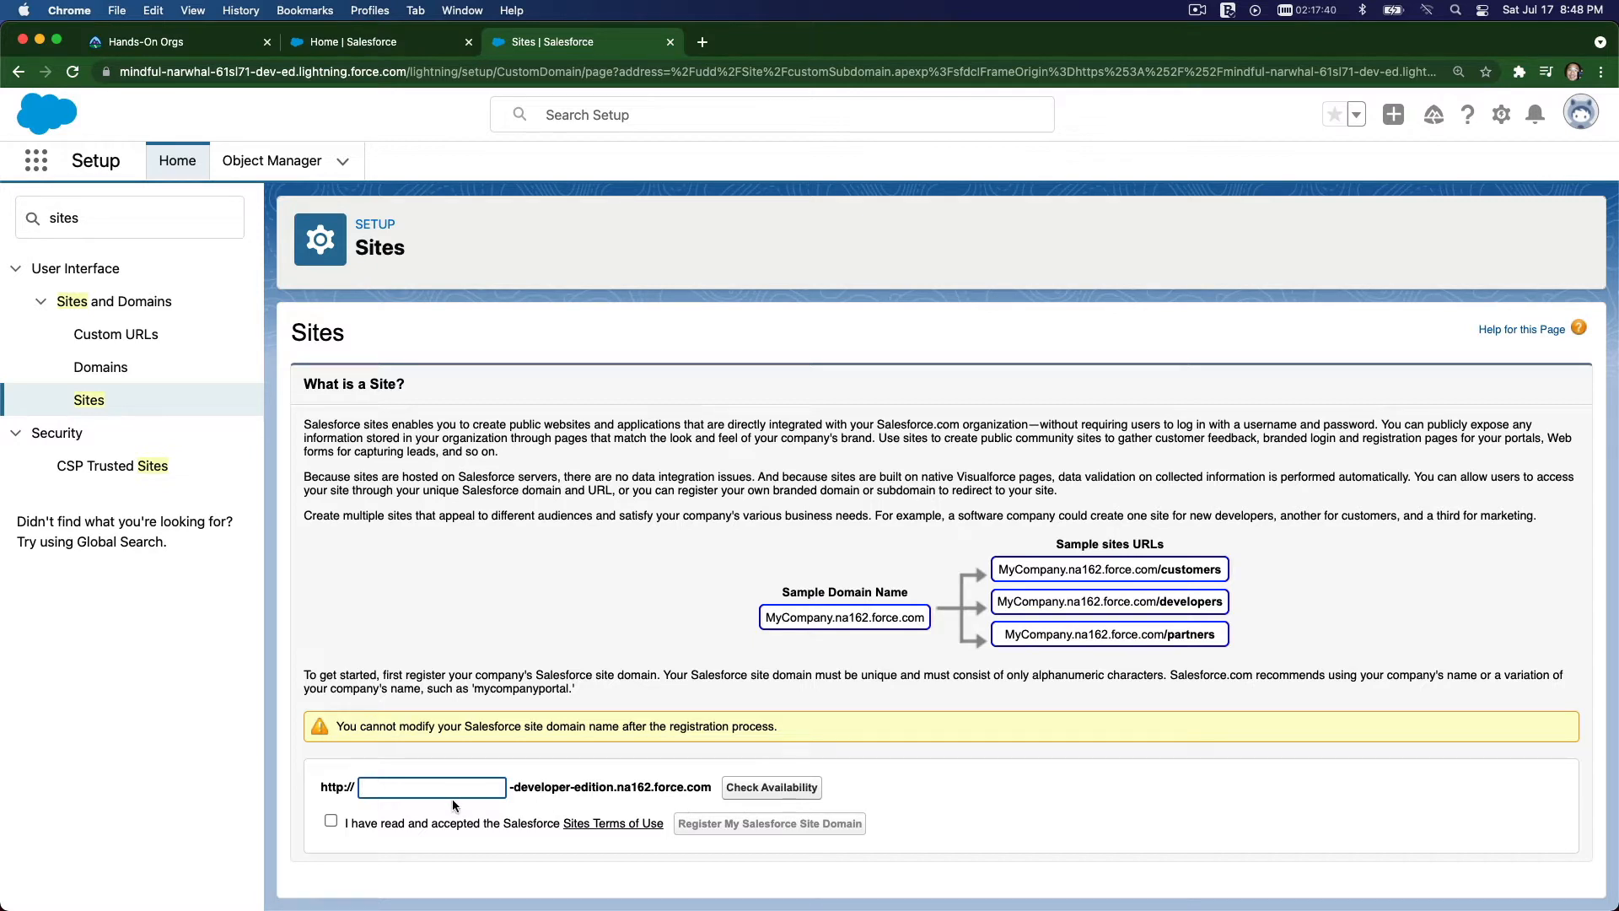
type("sown2021")
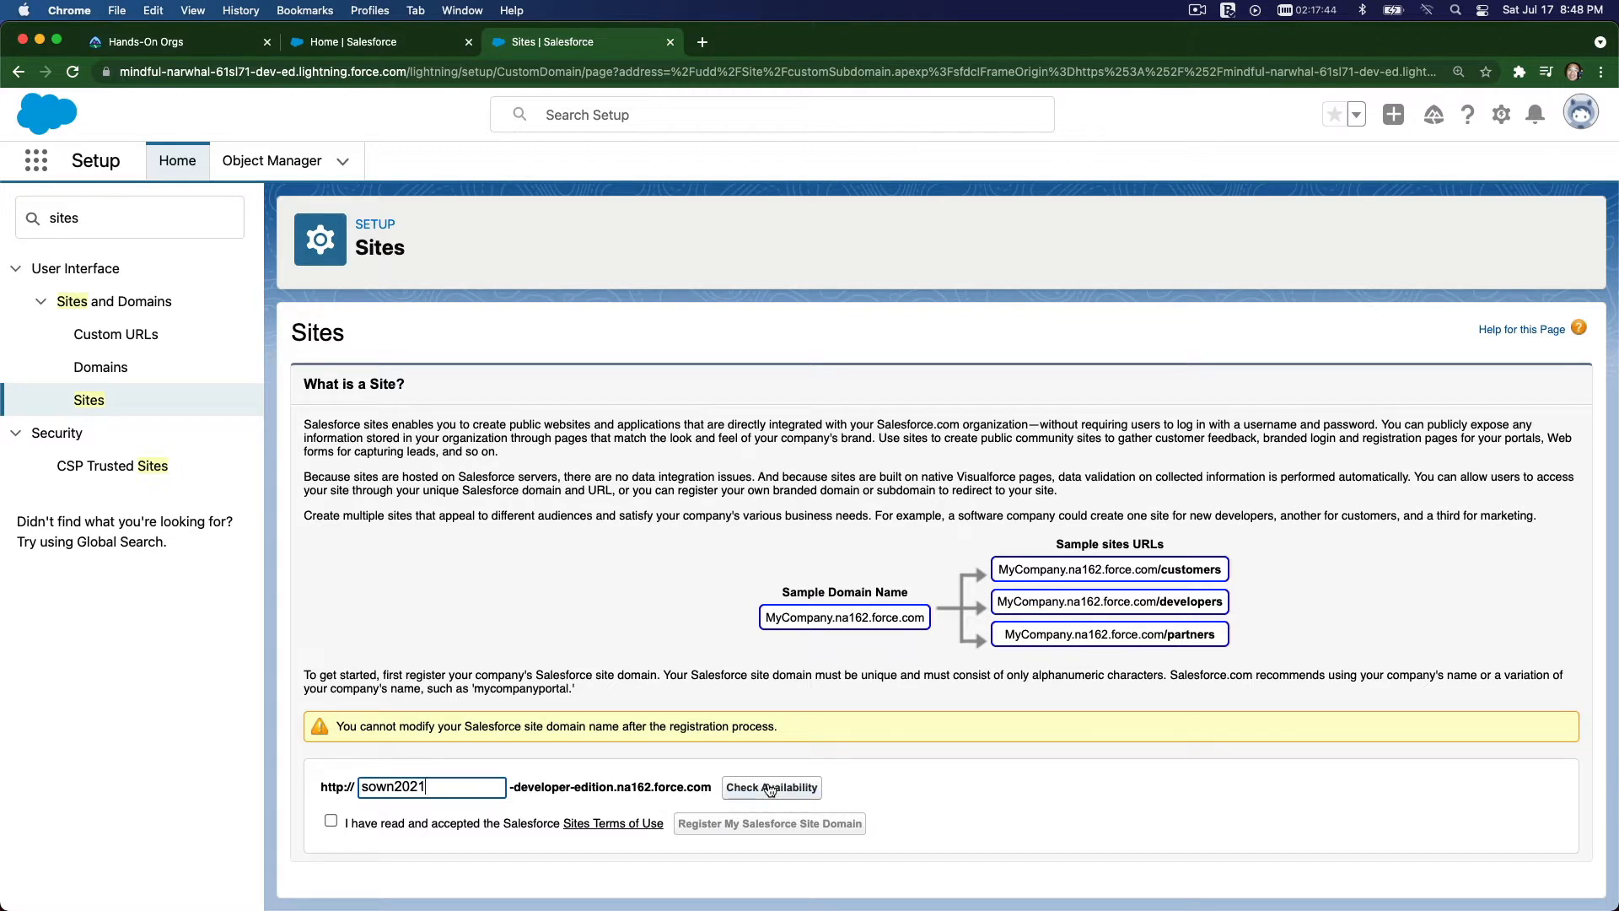
left_click(771, 787)
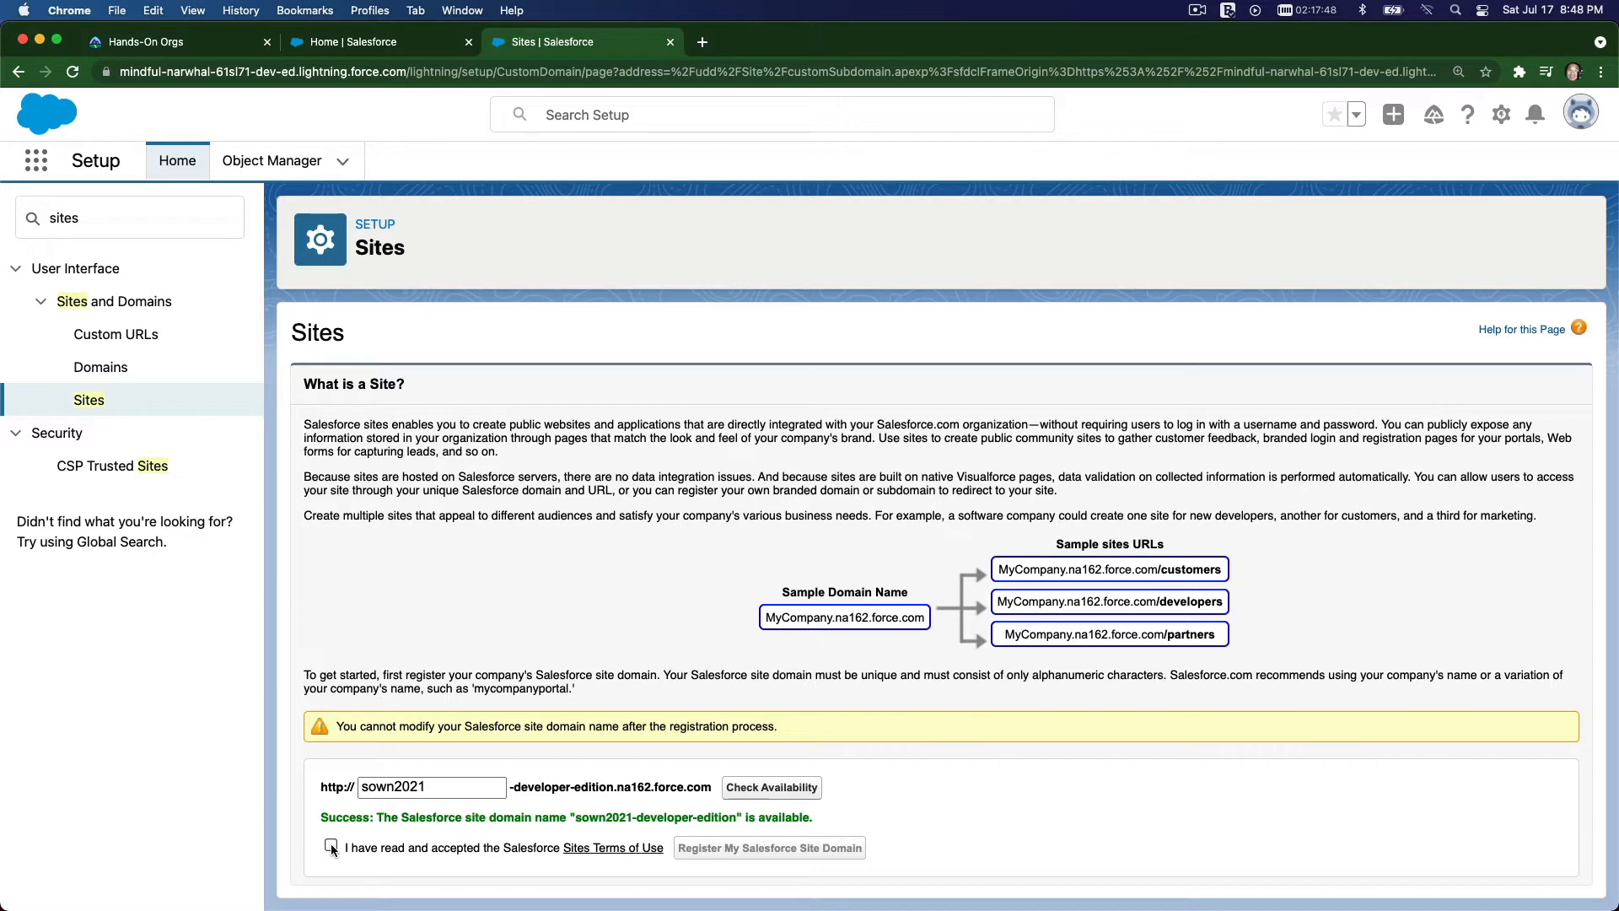
left_click(331, 846)
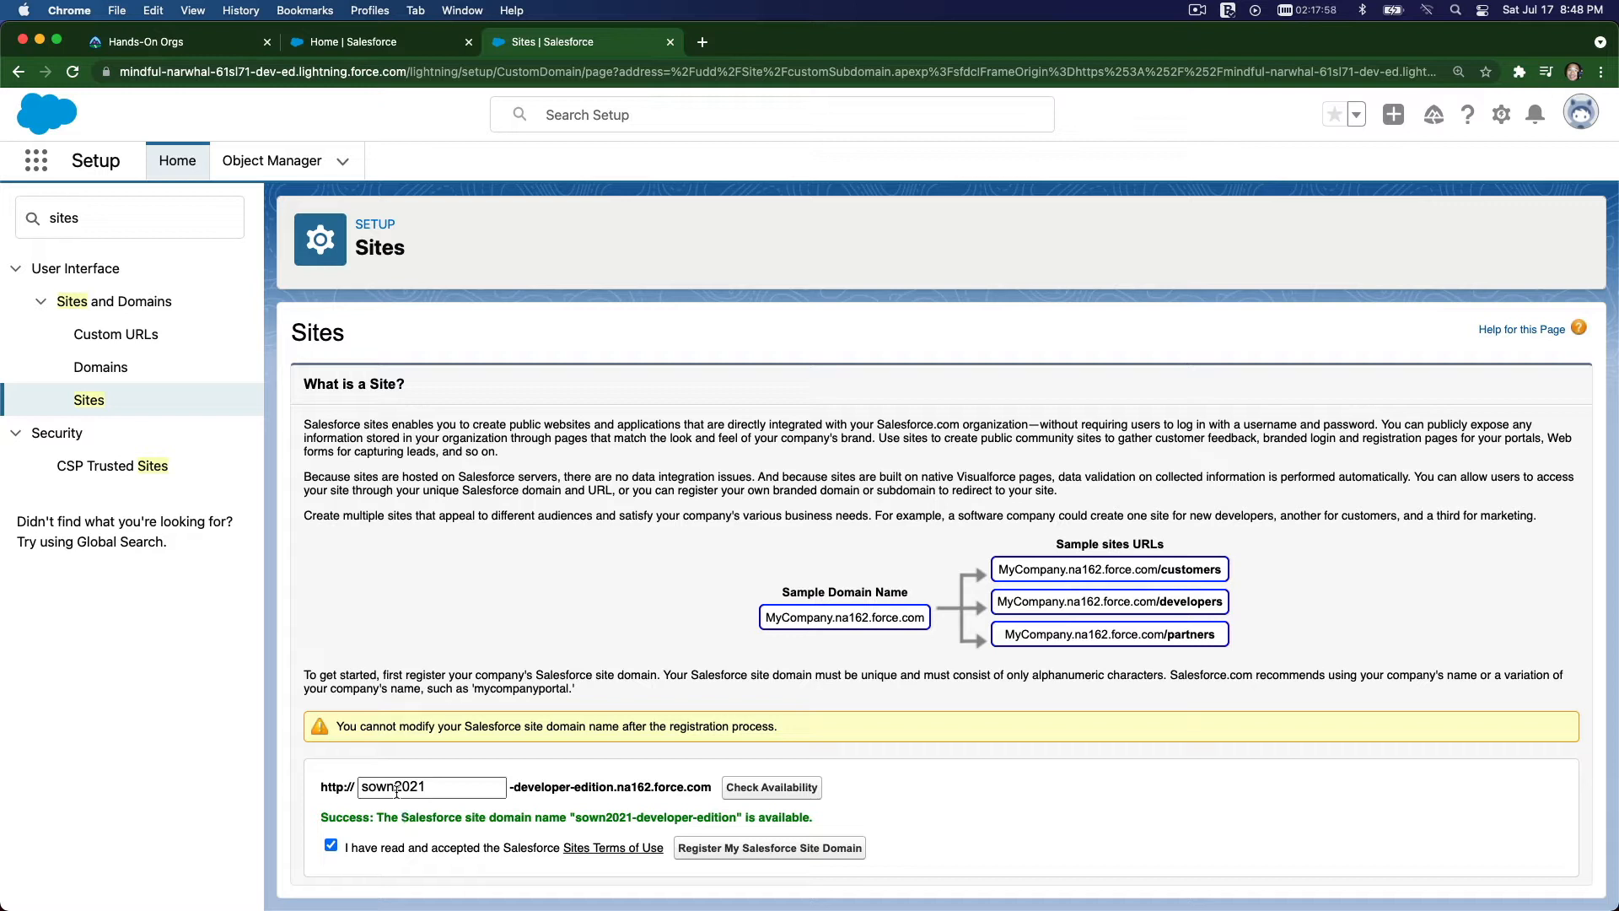
mouse_move(300, 111)
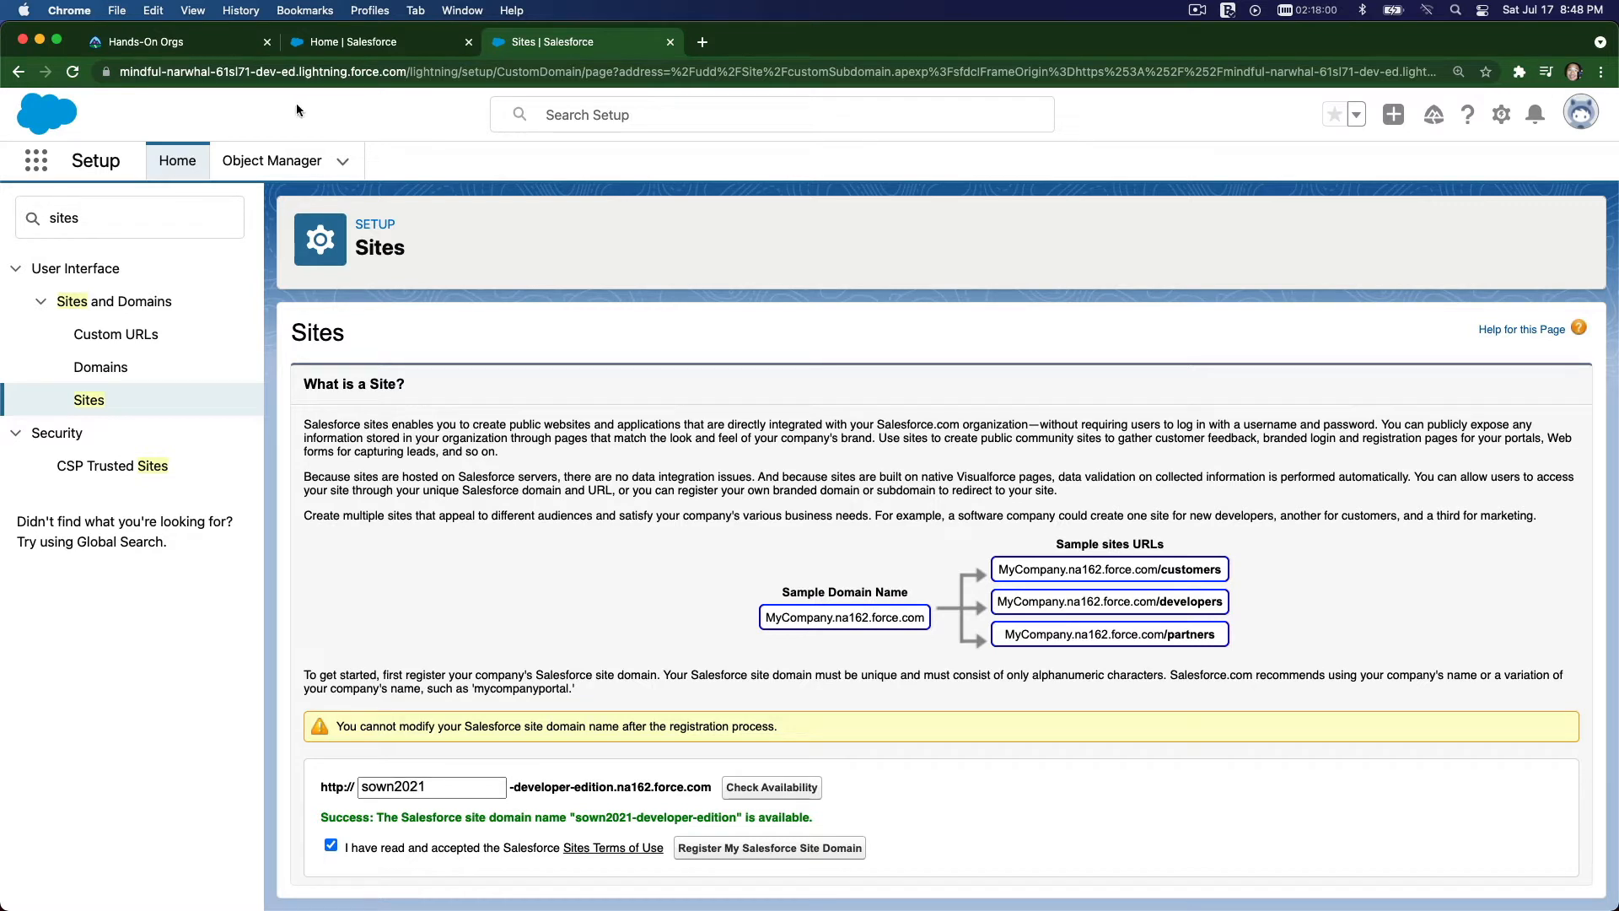
mouse_move(719, 738)
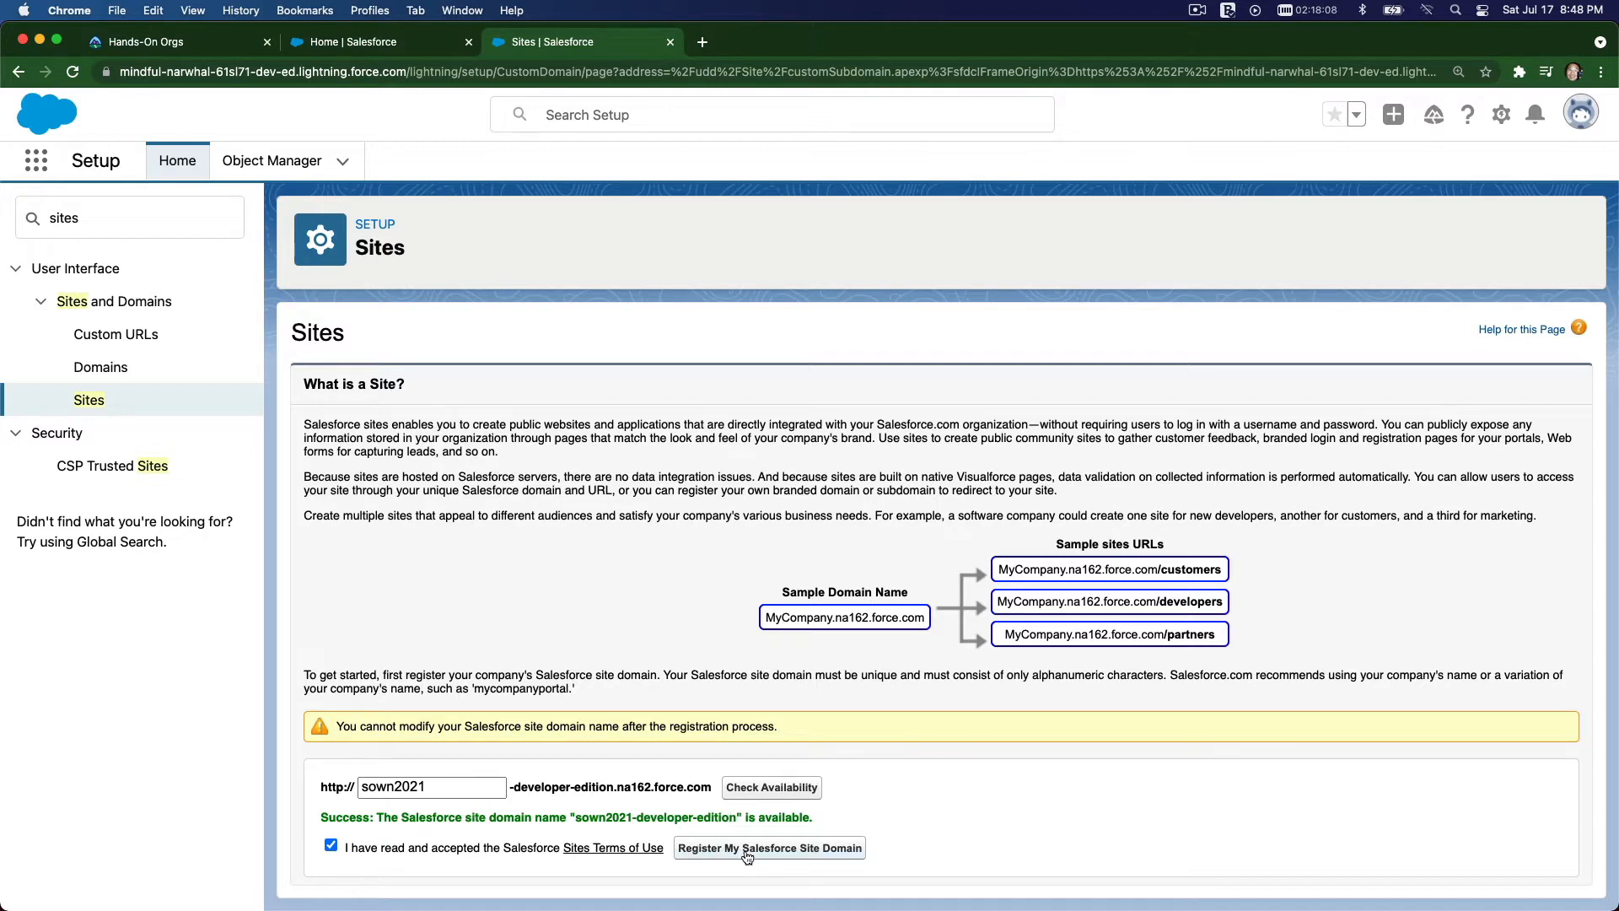
- Register sown2021 as the site domain, confirming the unchangeable name
left_click(770, 847)
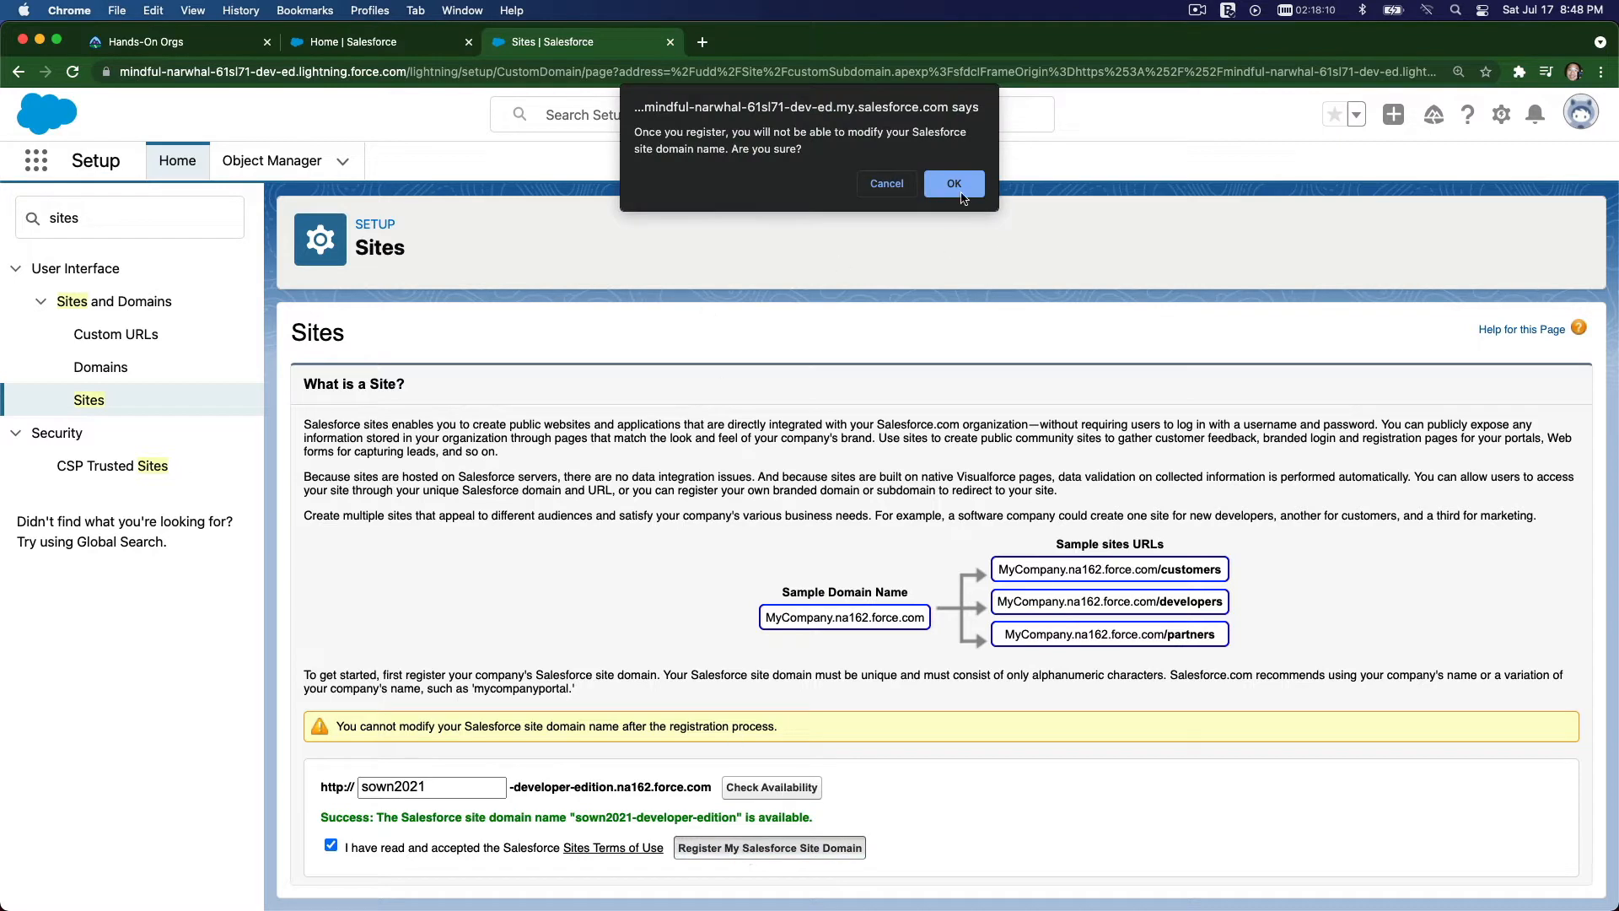
left_click(953, 182)
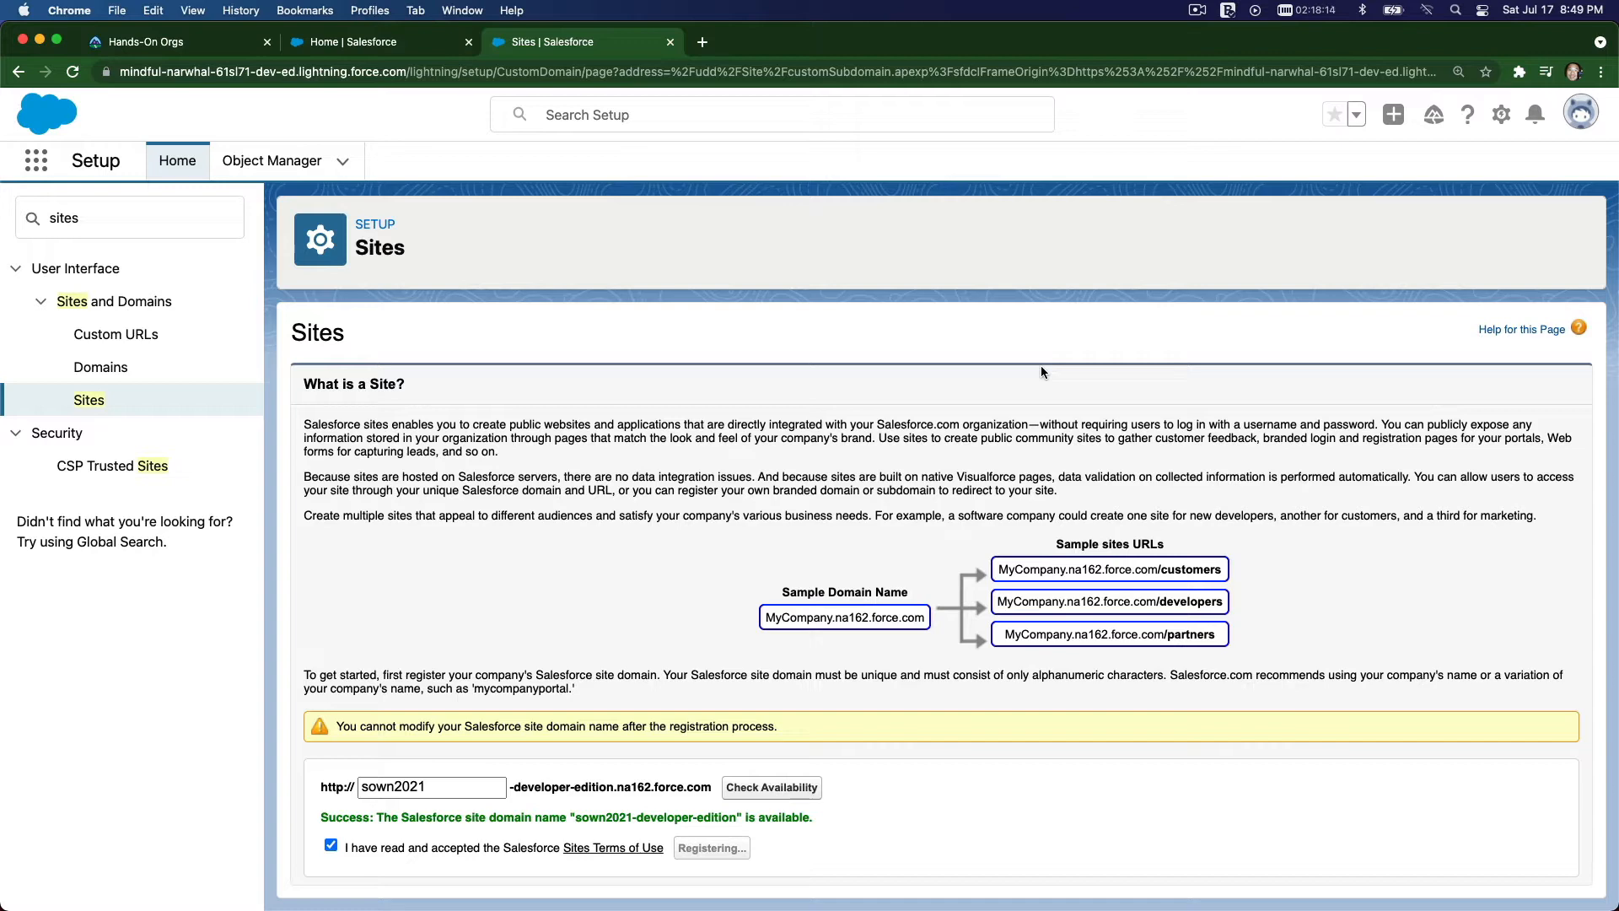
left_click(709, 849)
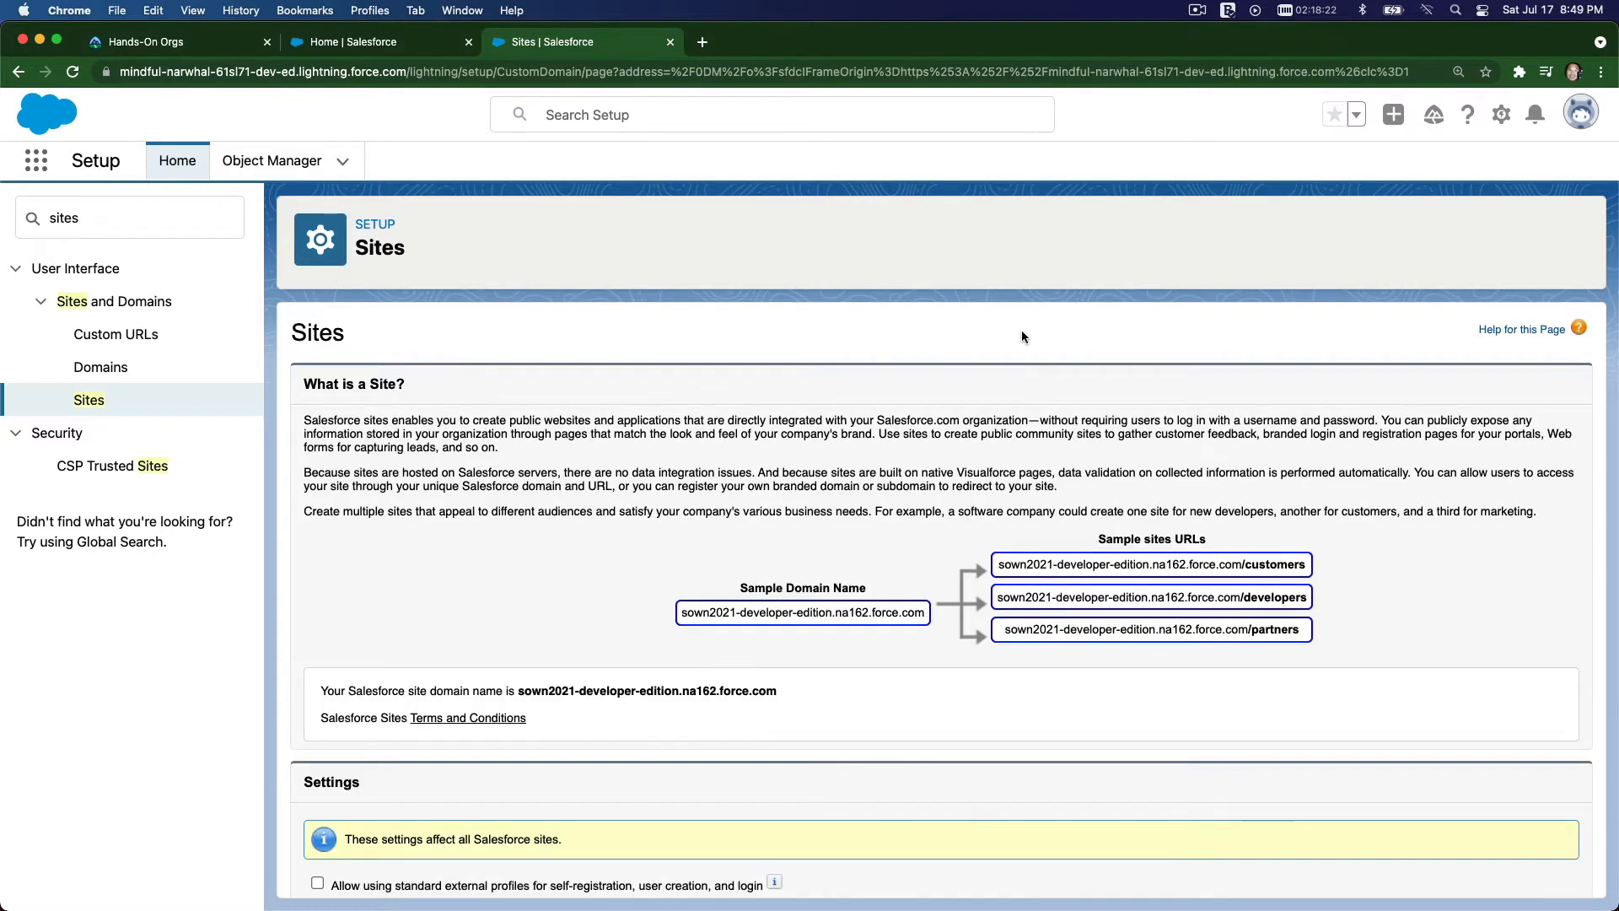
- Allow using standard external profiles for self-registration, user creation and login
scroll("down", 3)
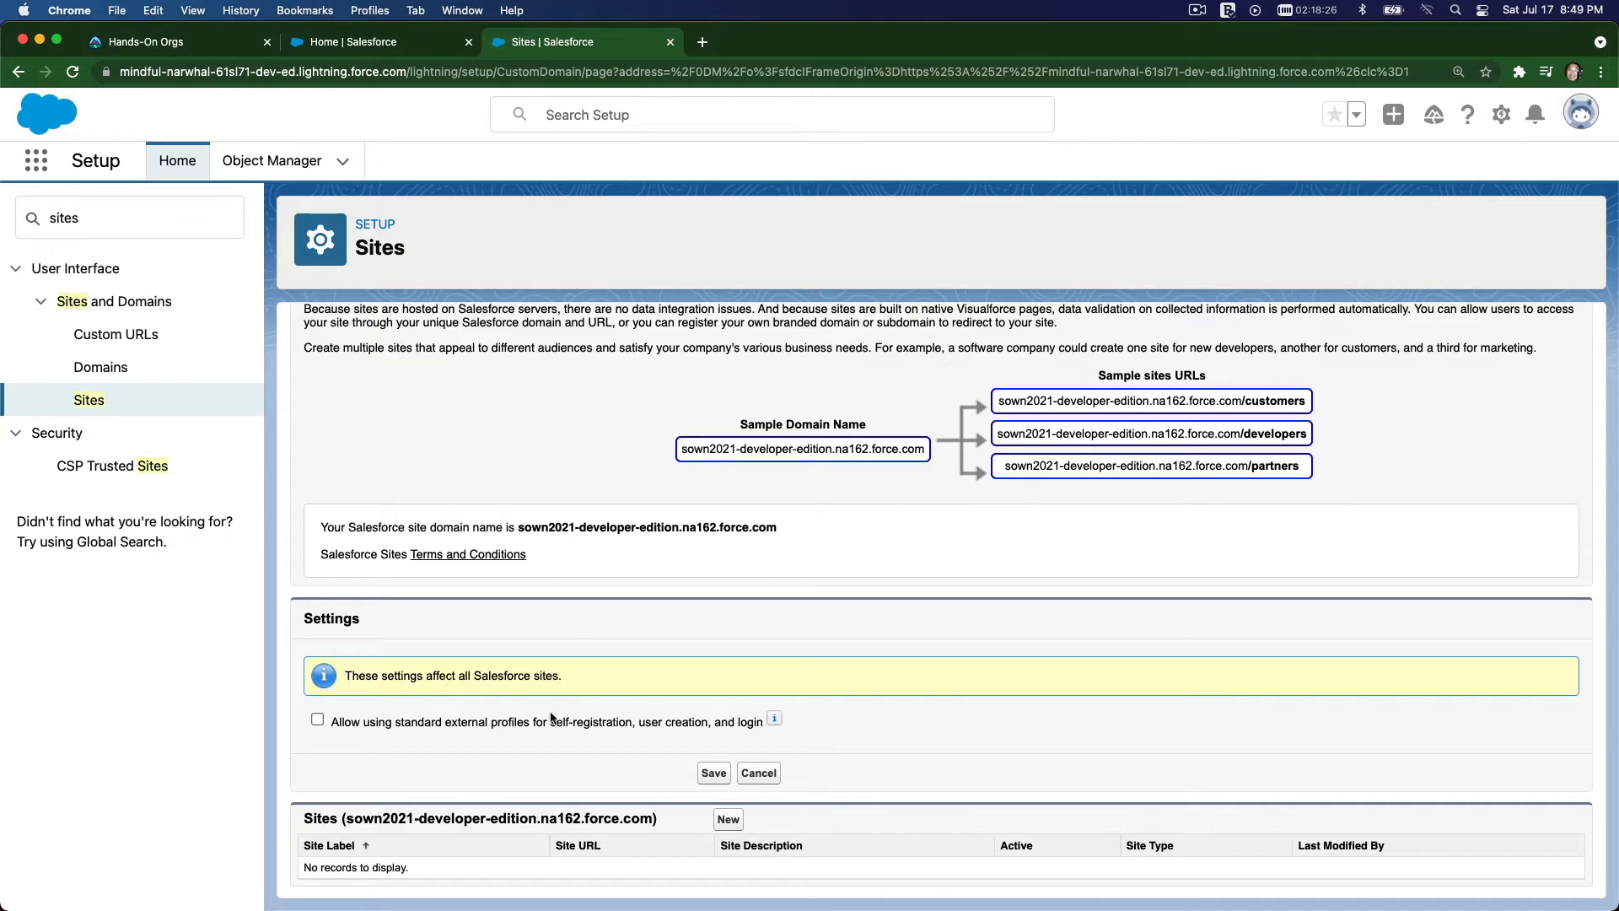
mouse_move(449, 739)
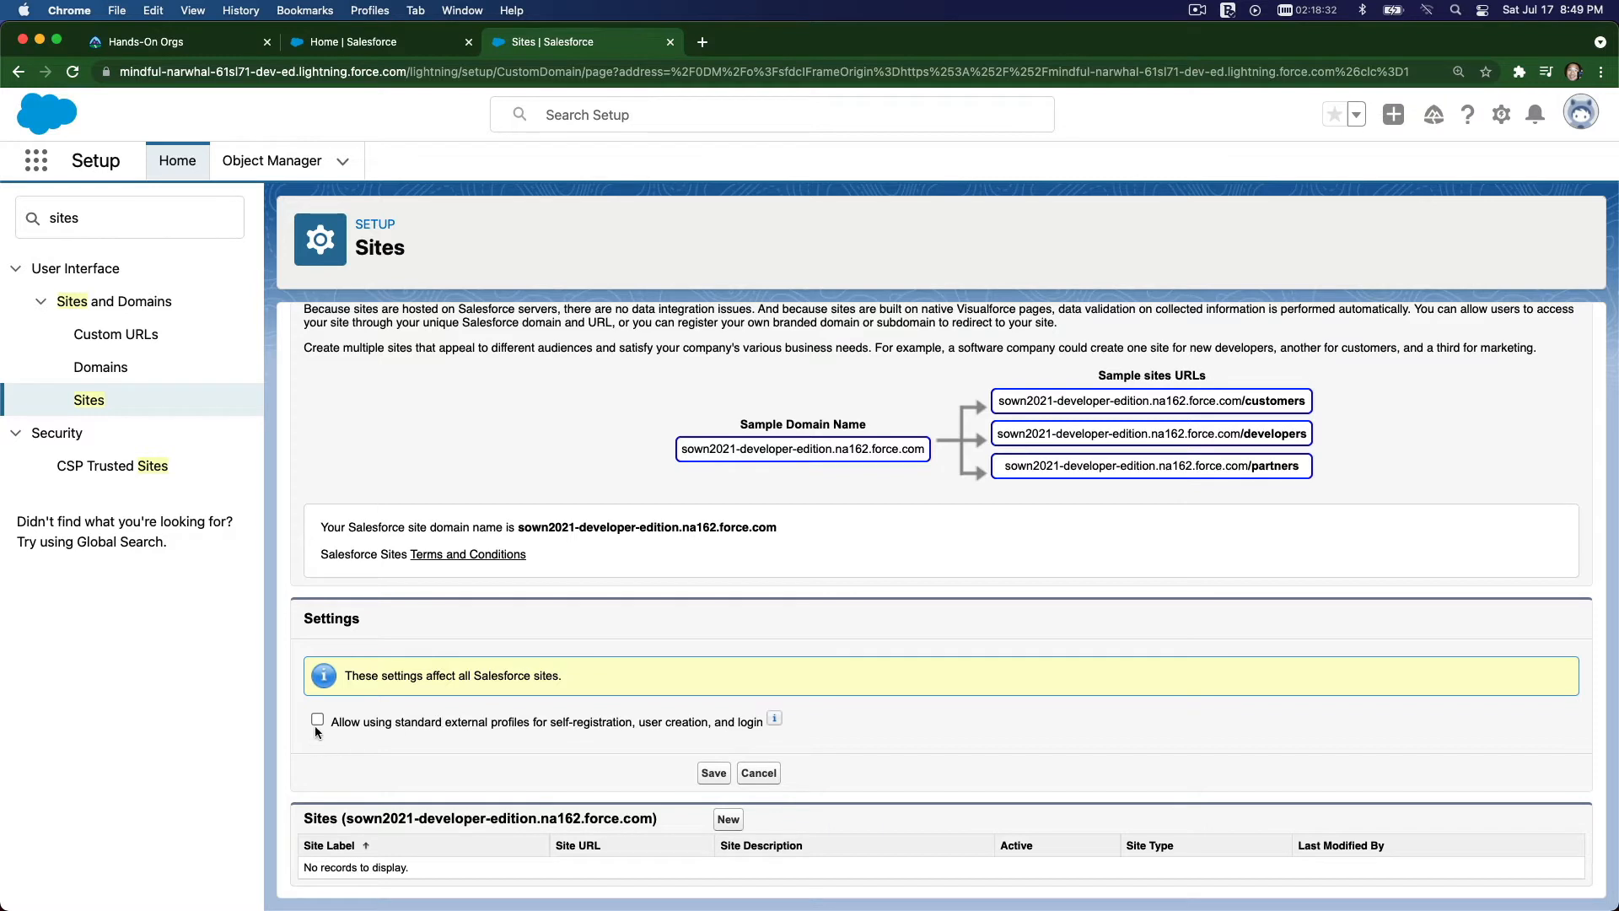
left_click(319, 718)
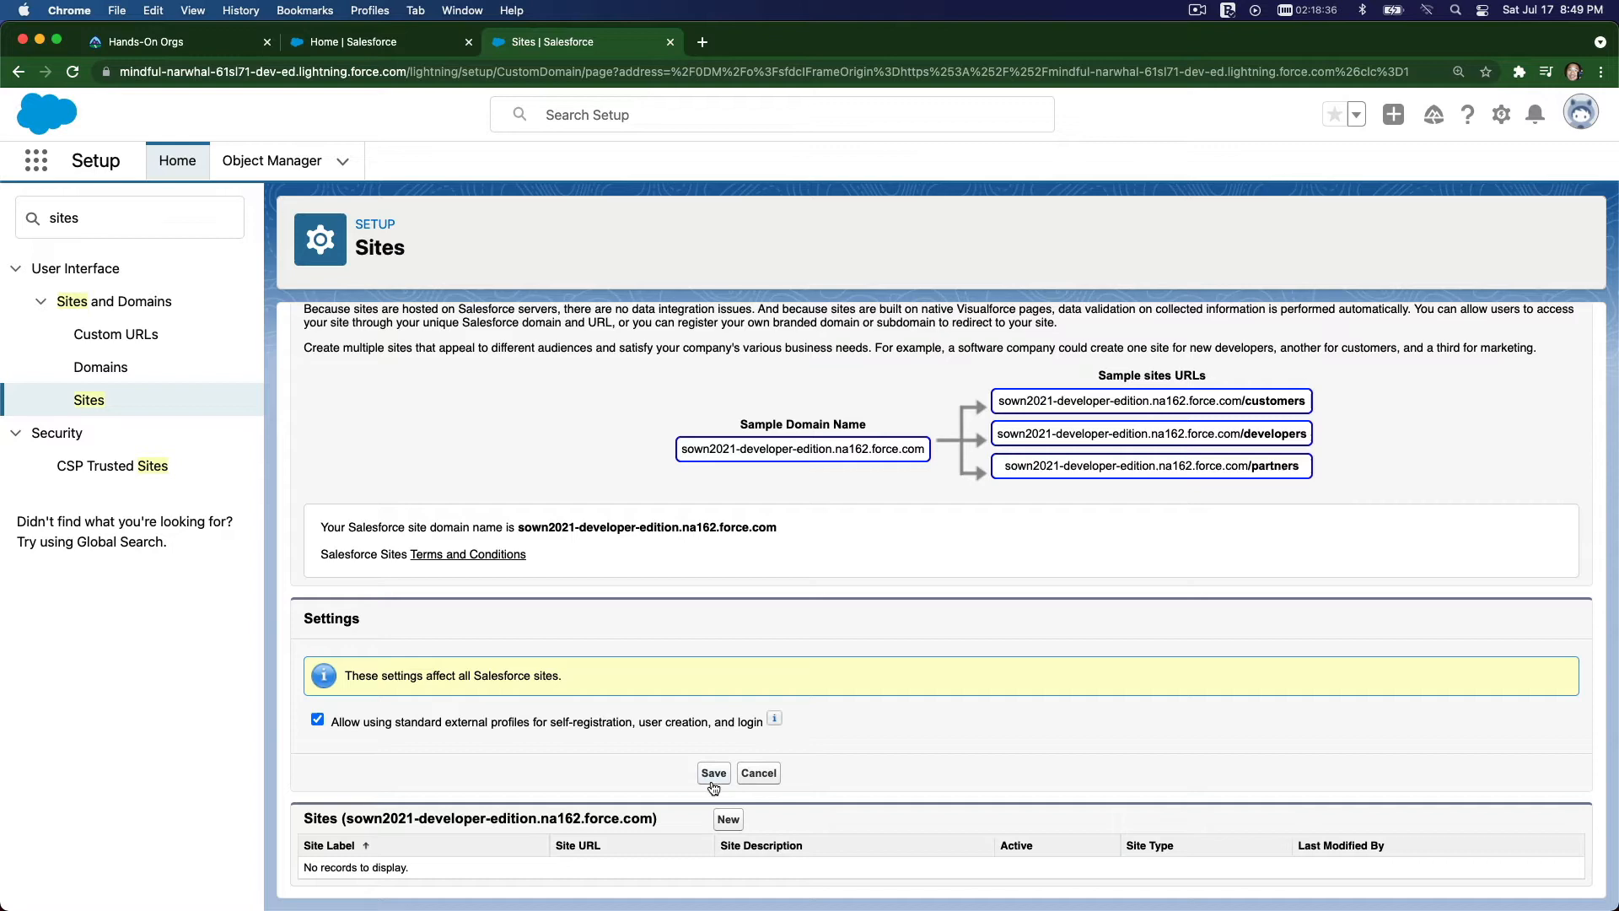
scroll("up", 3)
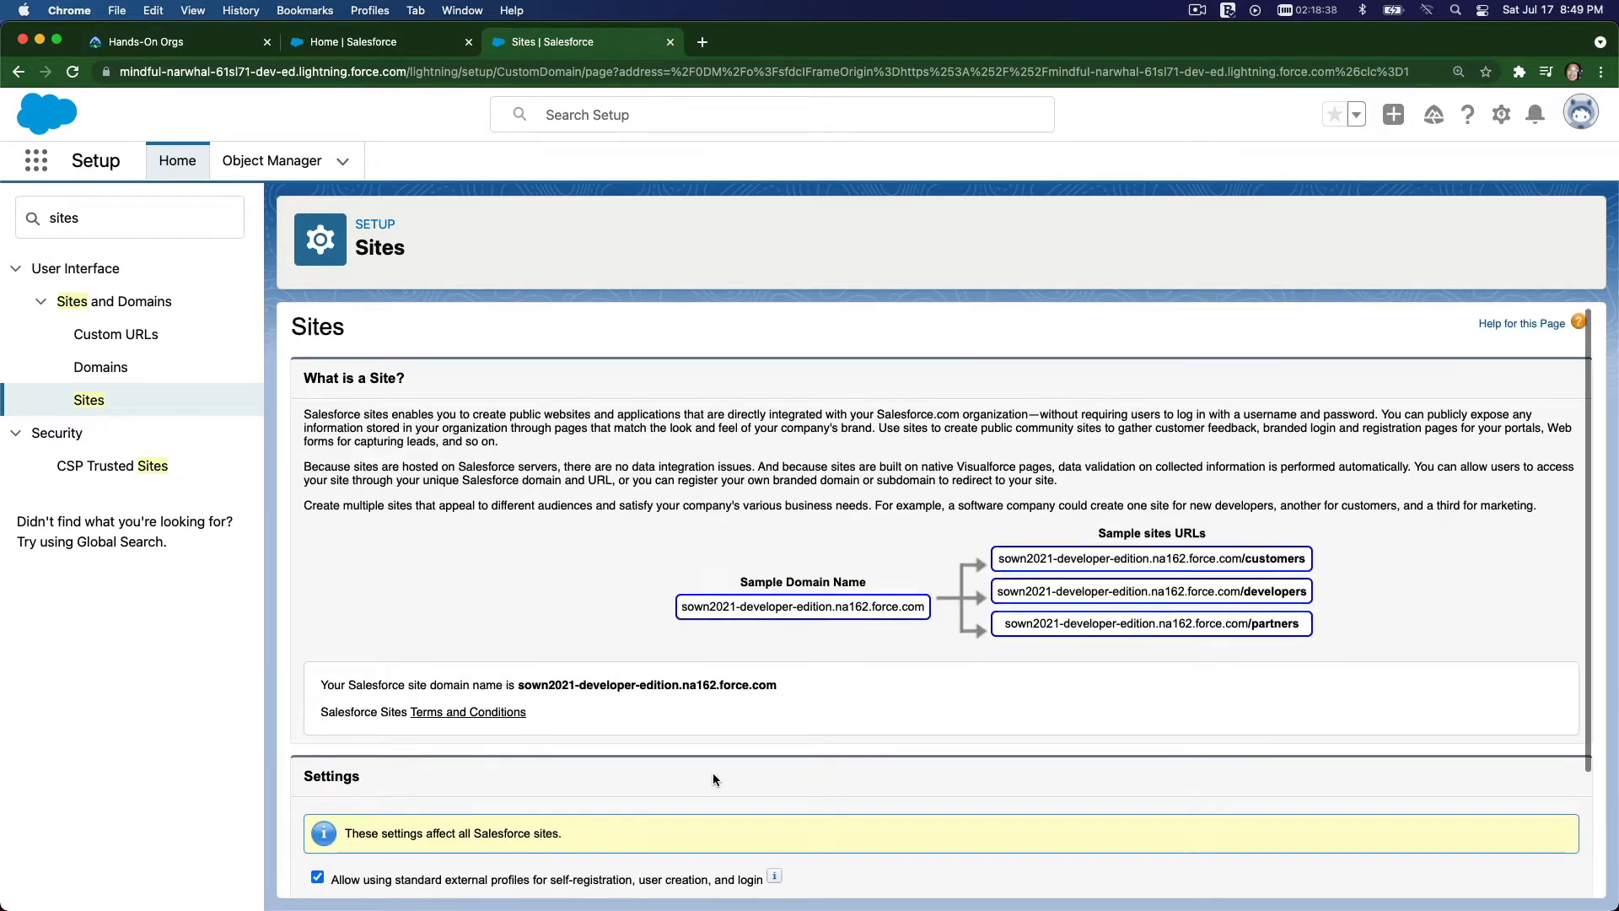
scroll("down", 3)
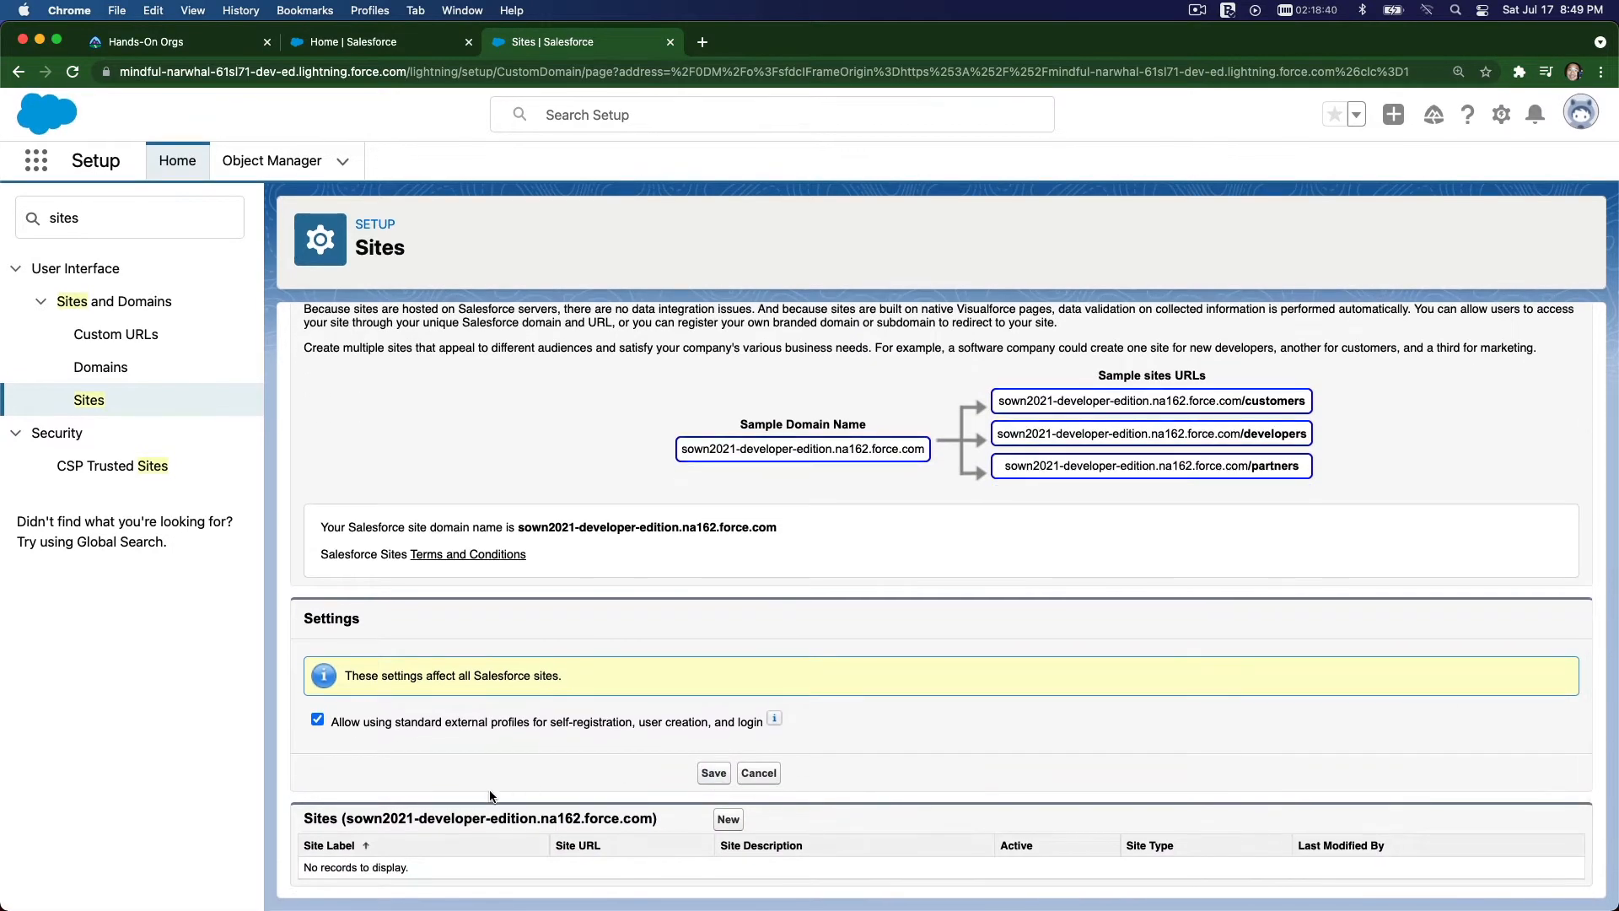
mouse_move(410, 866)
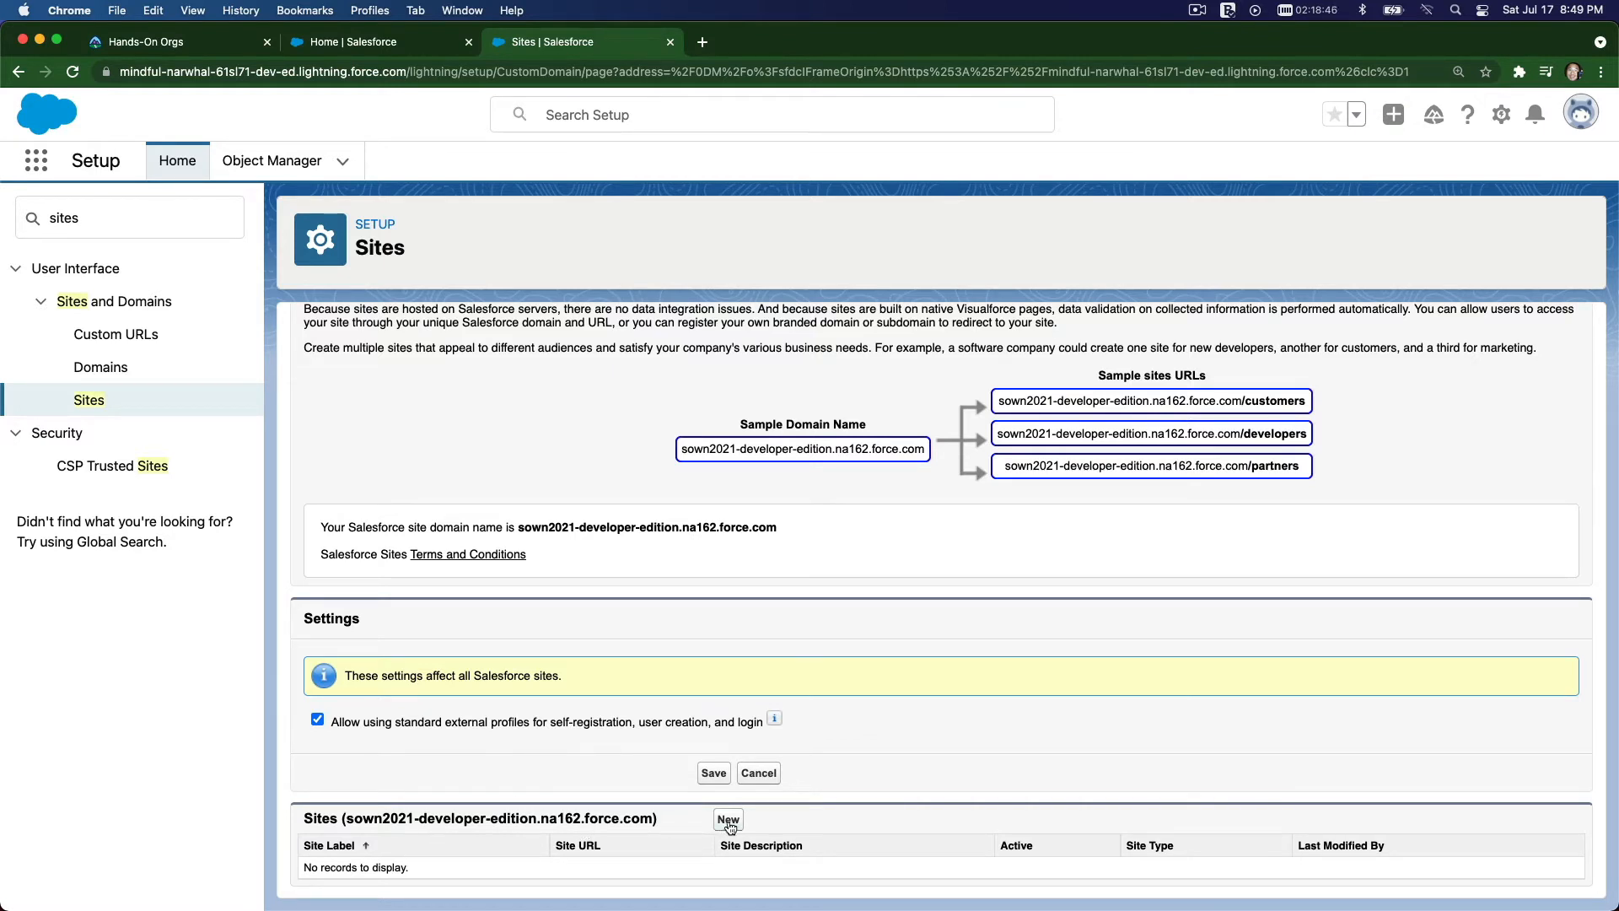
- Start a new site labelled 'LWC Playground' described as training students on LWC foundations
left_click(728, 820)
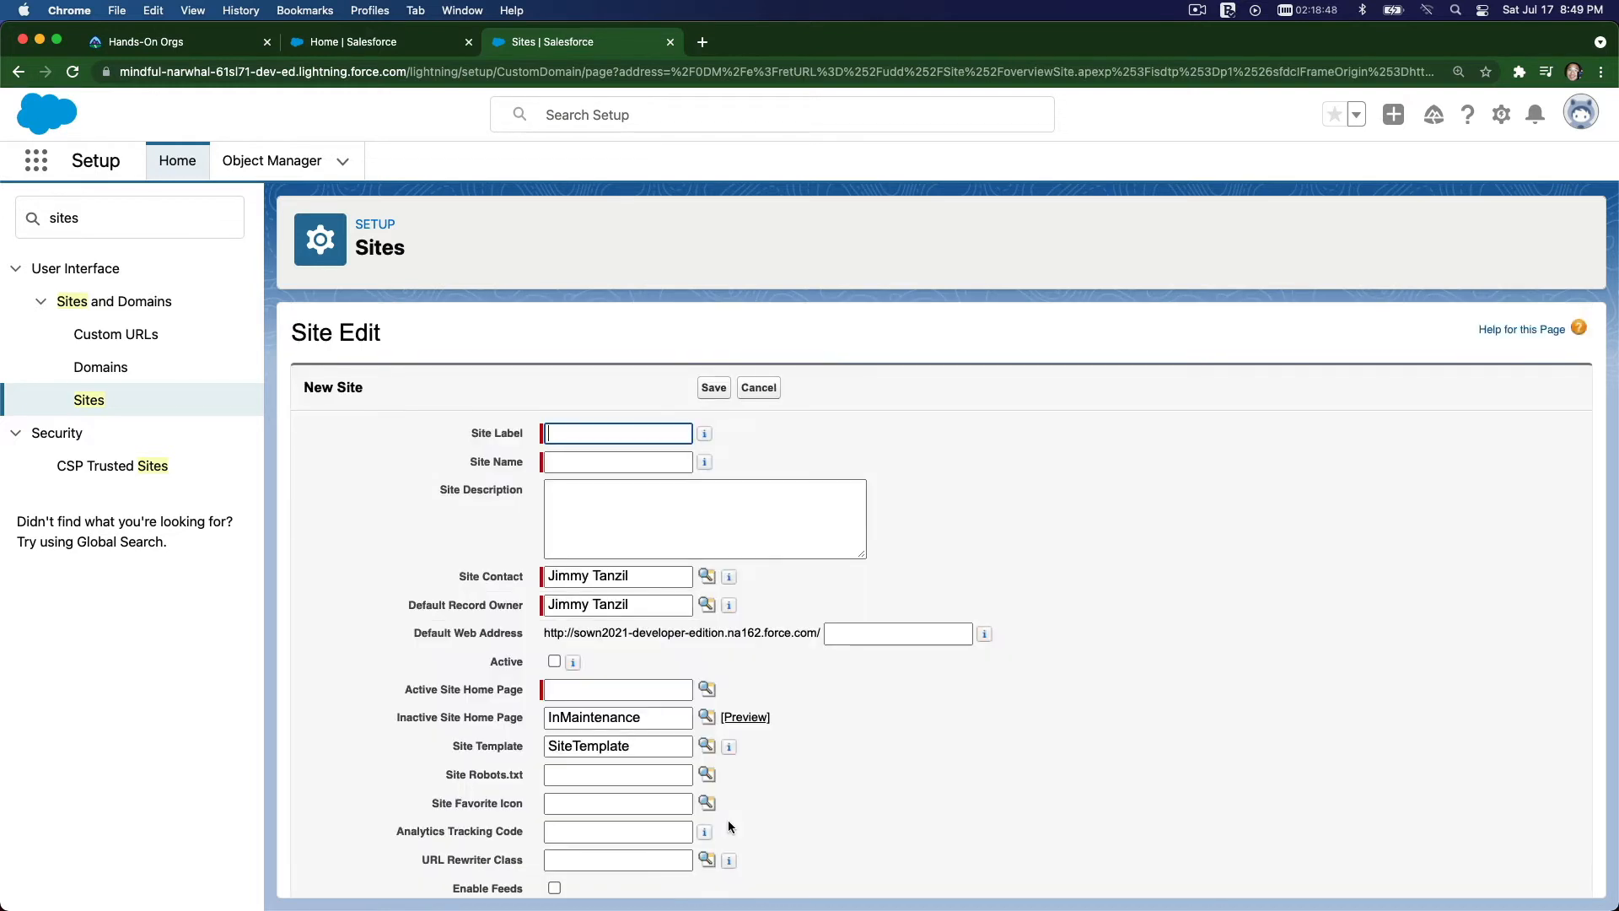
scroll("down", 3)
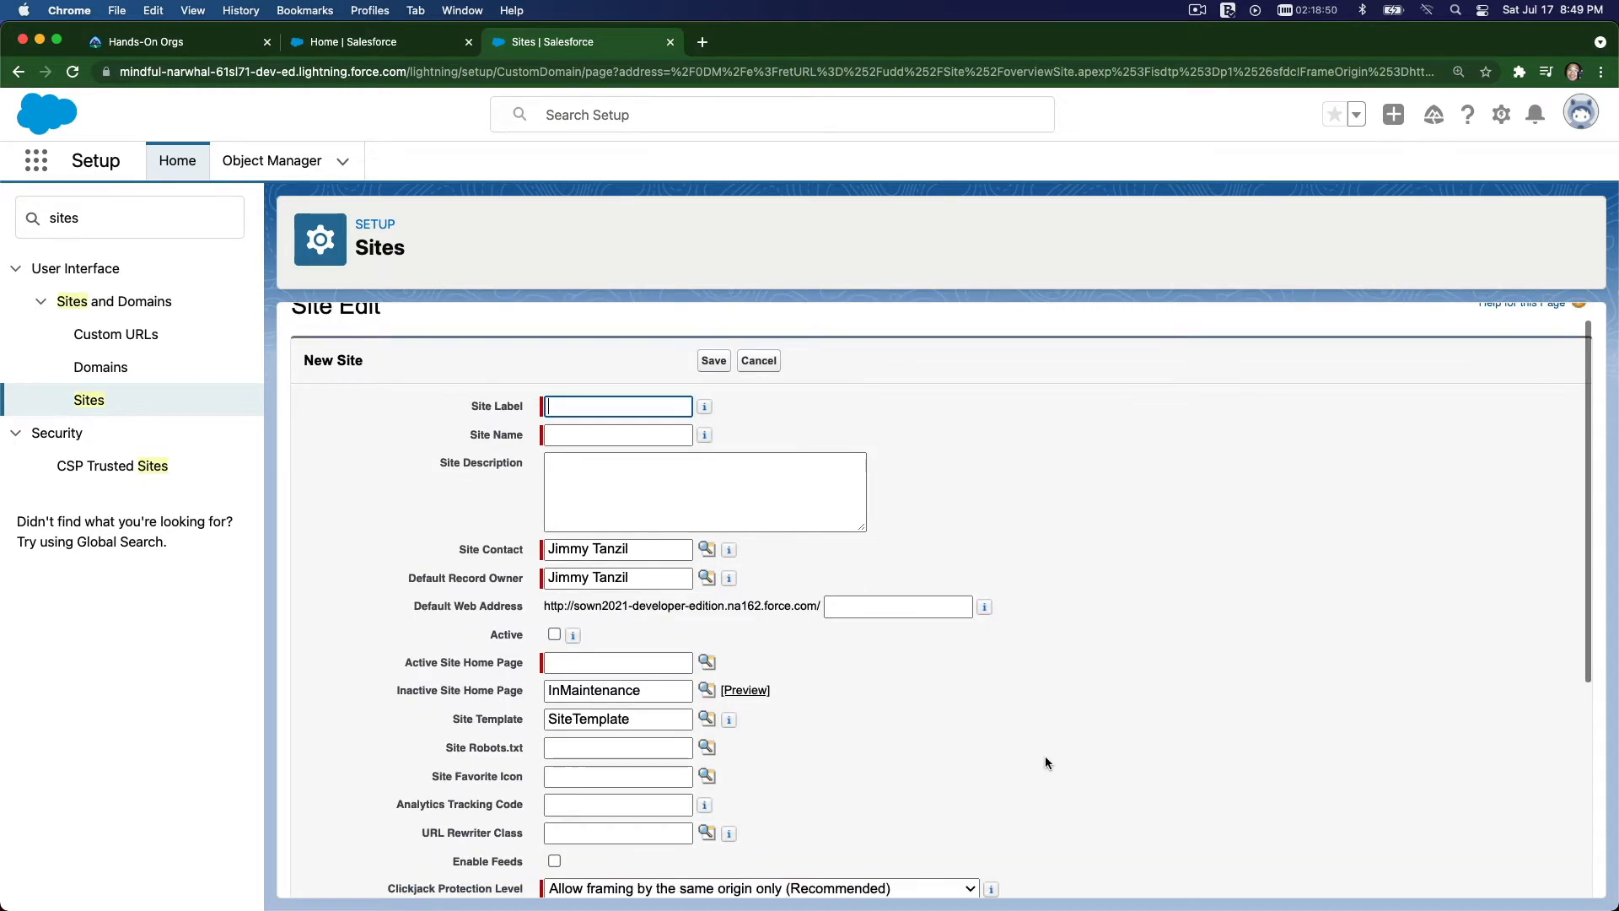
type("LWC")
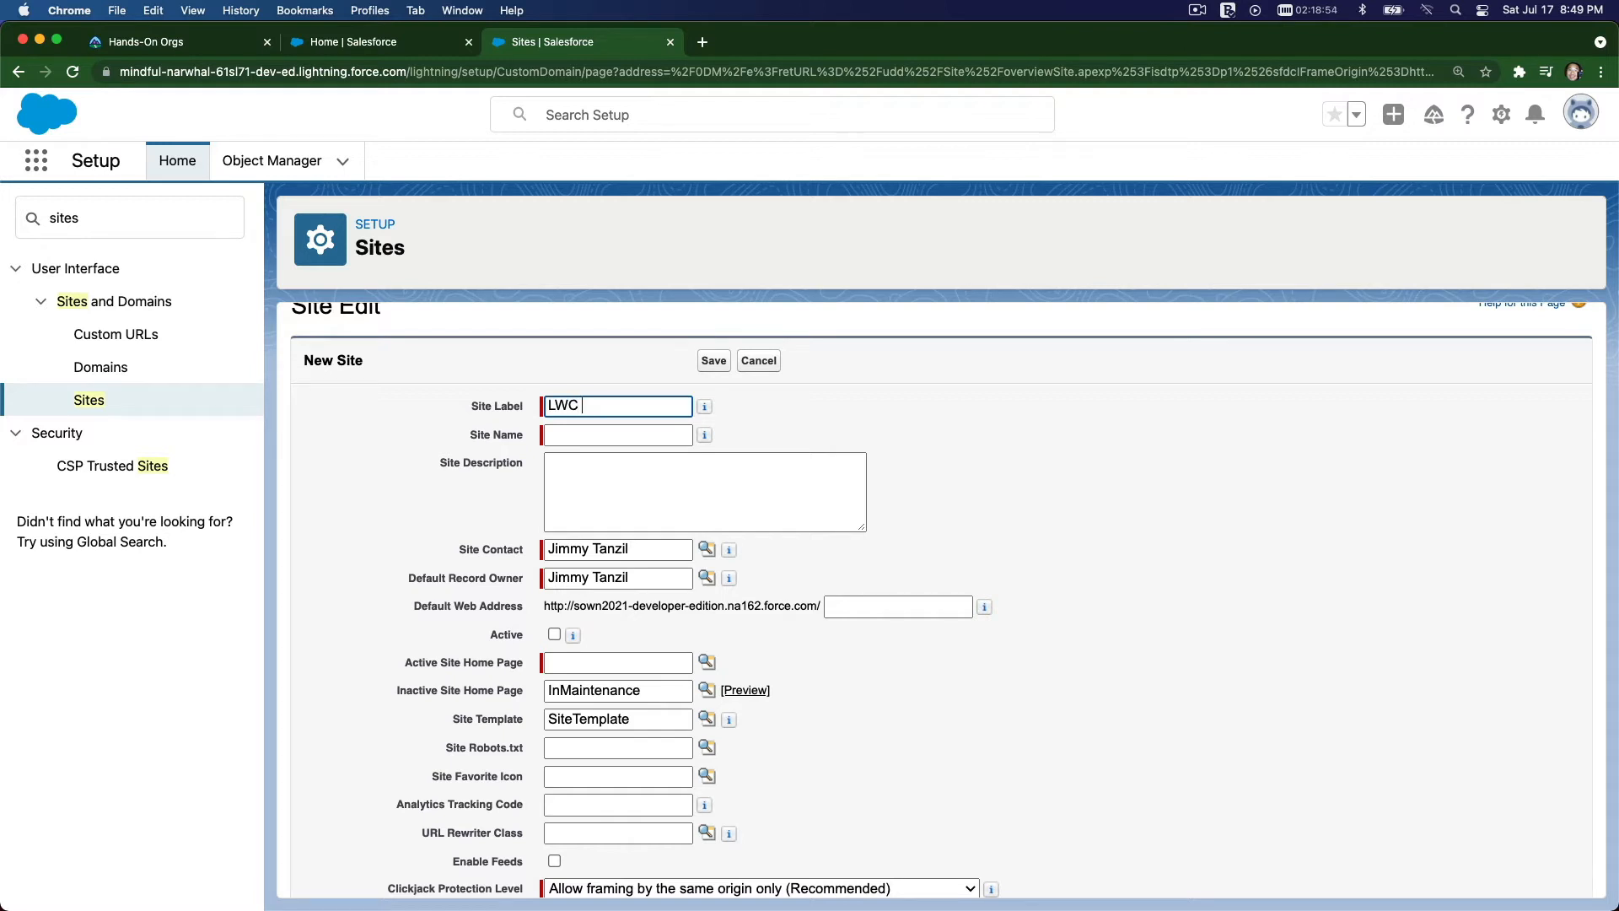
type("Plau")
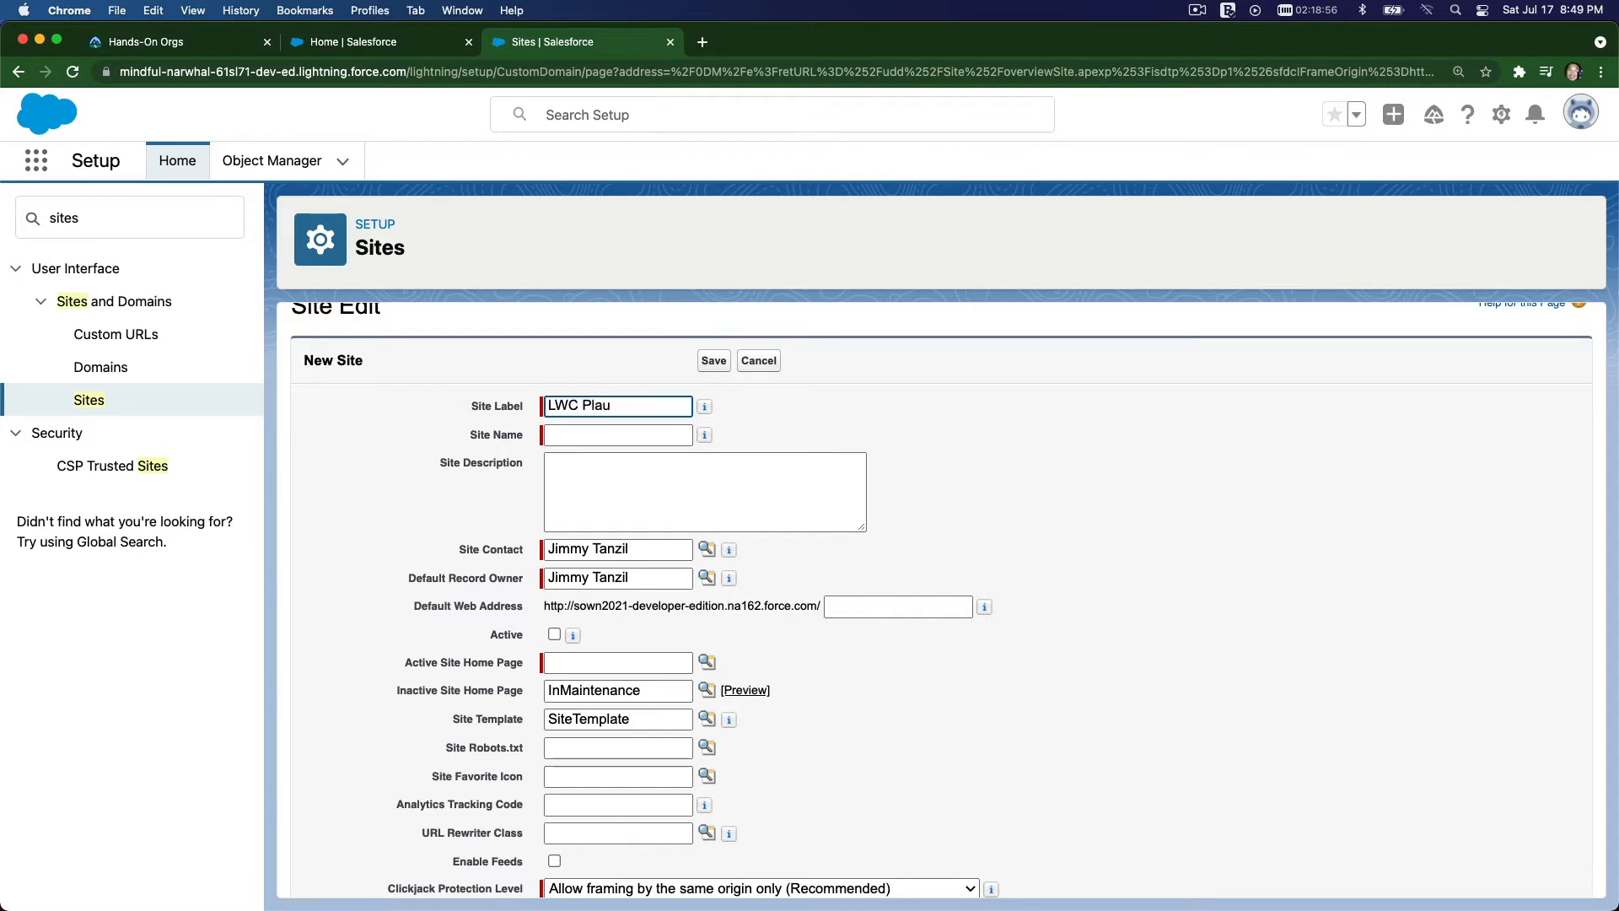
type("yground")
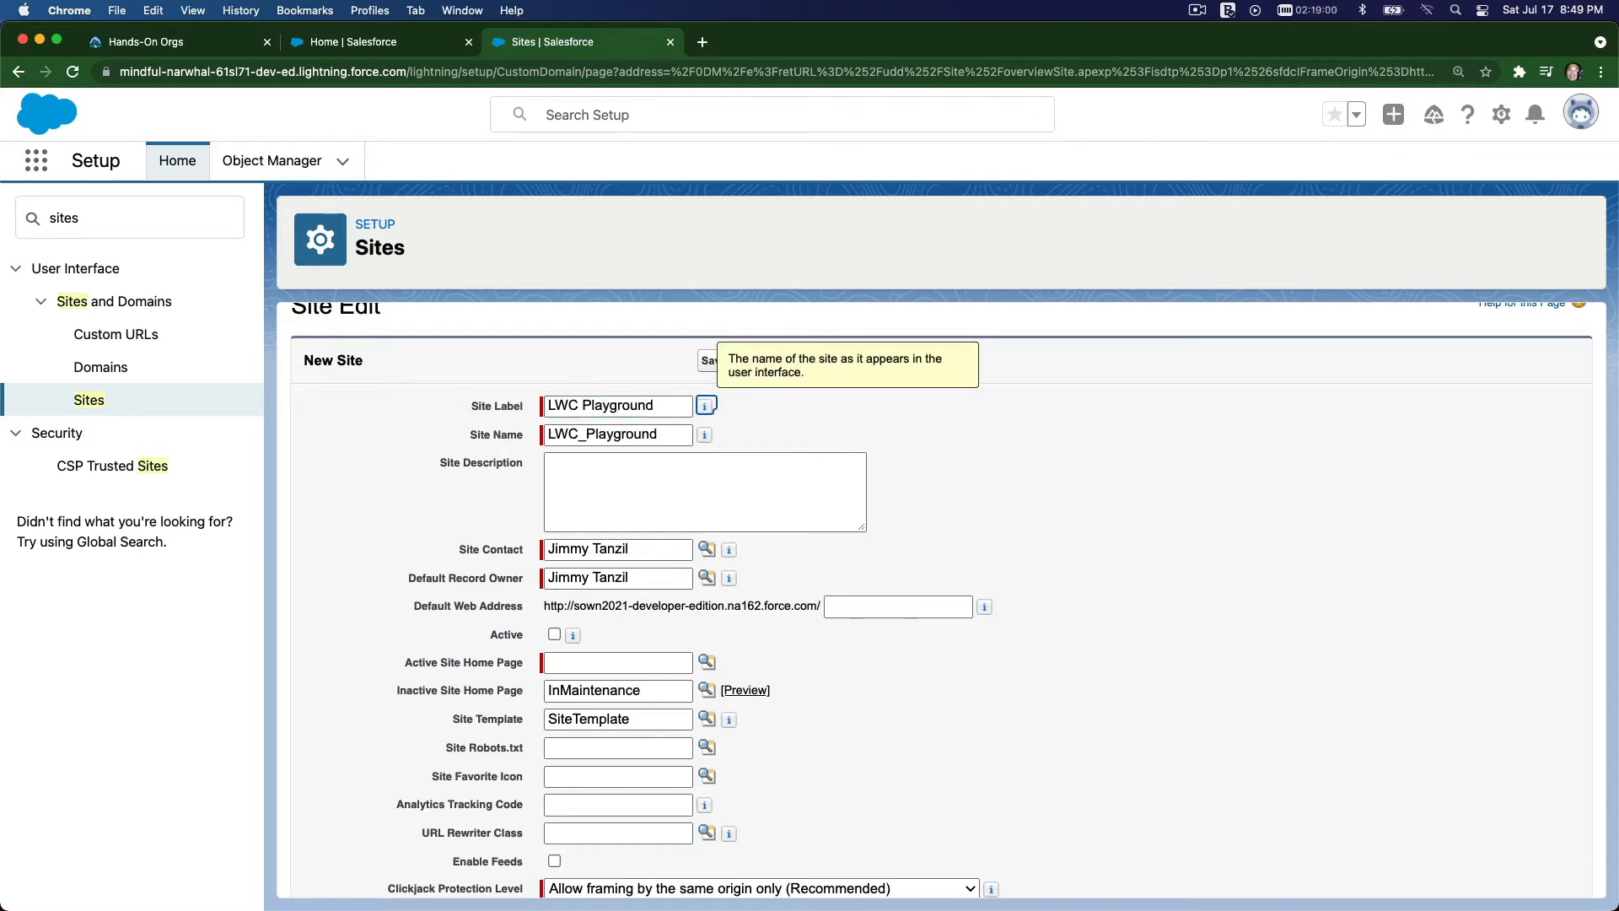
type("To train")
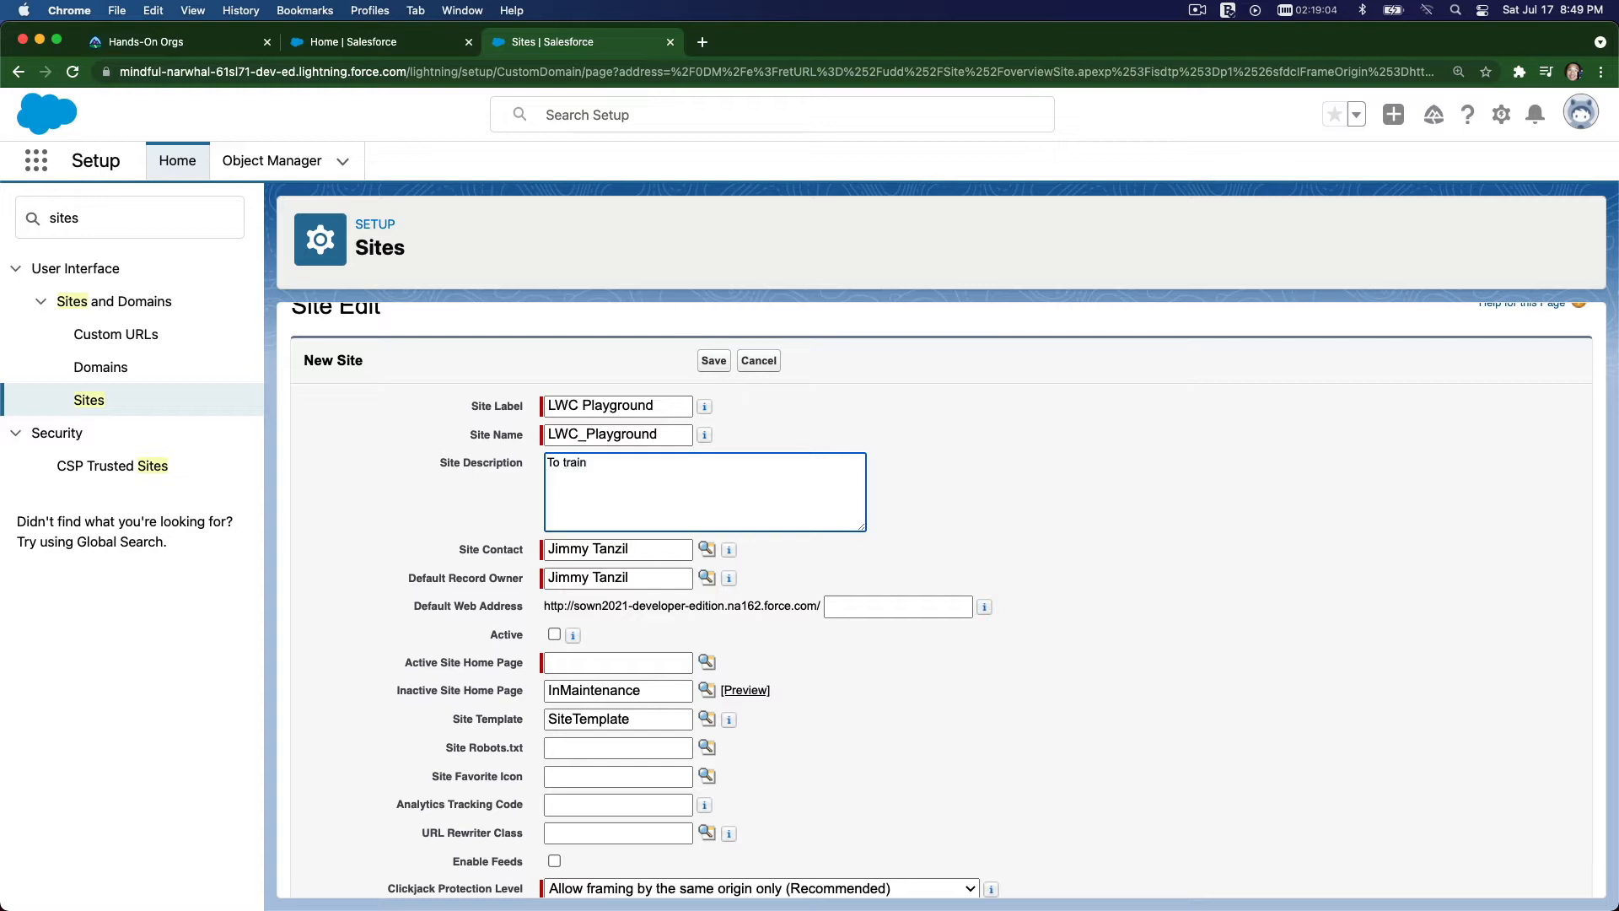
type("students")
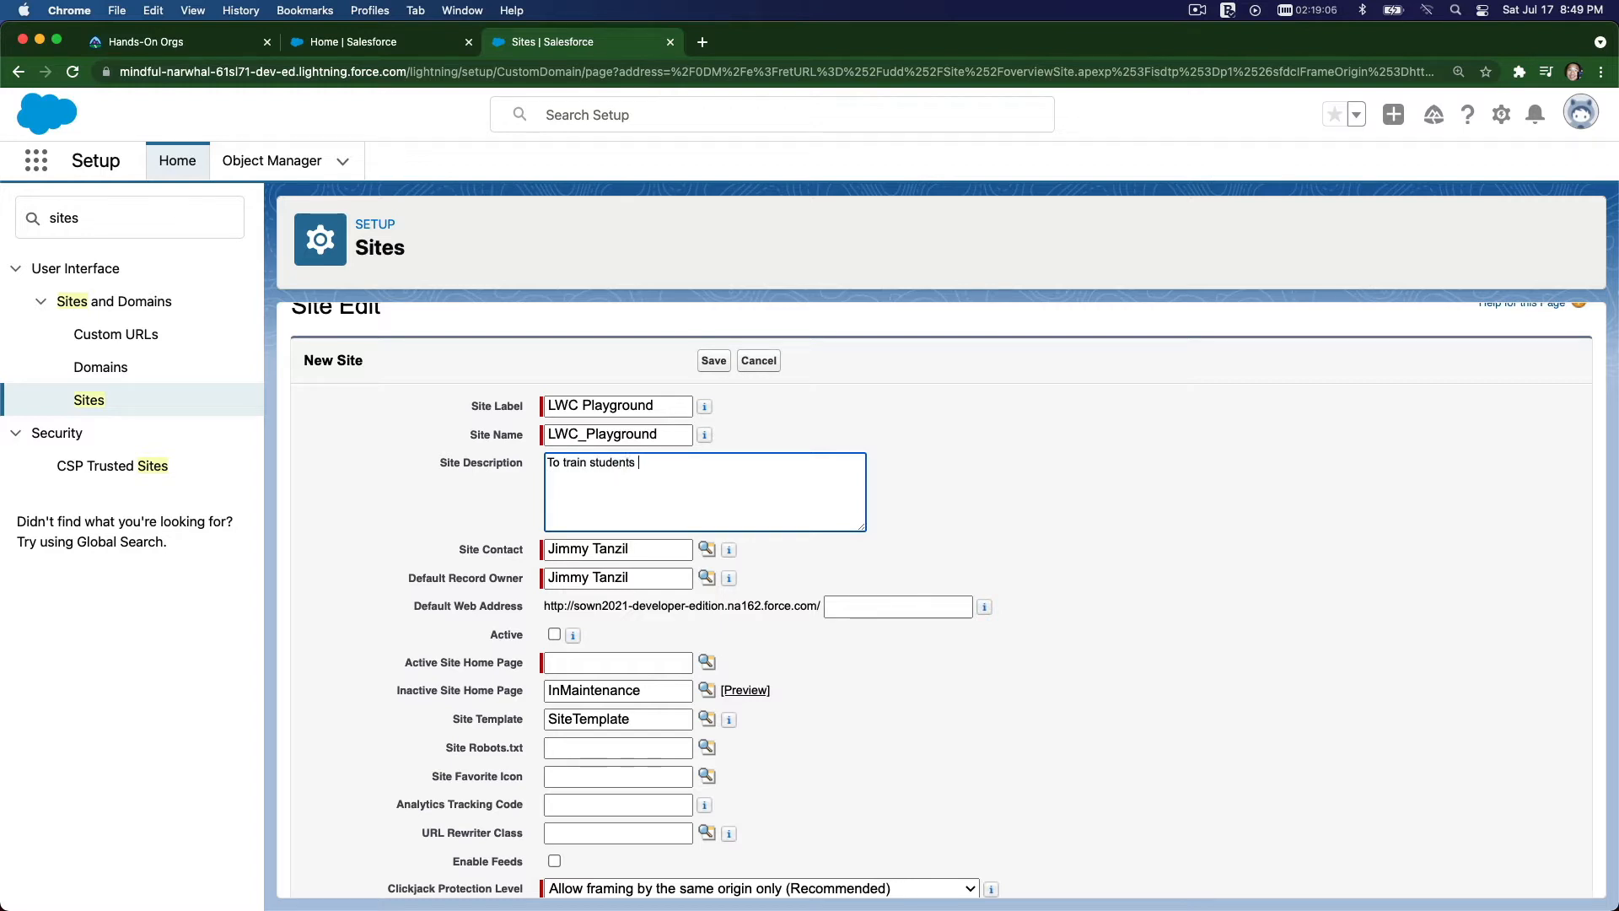
type("on")
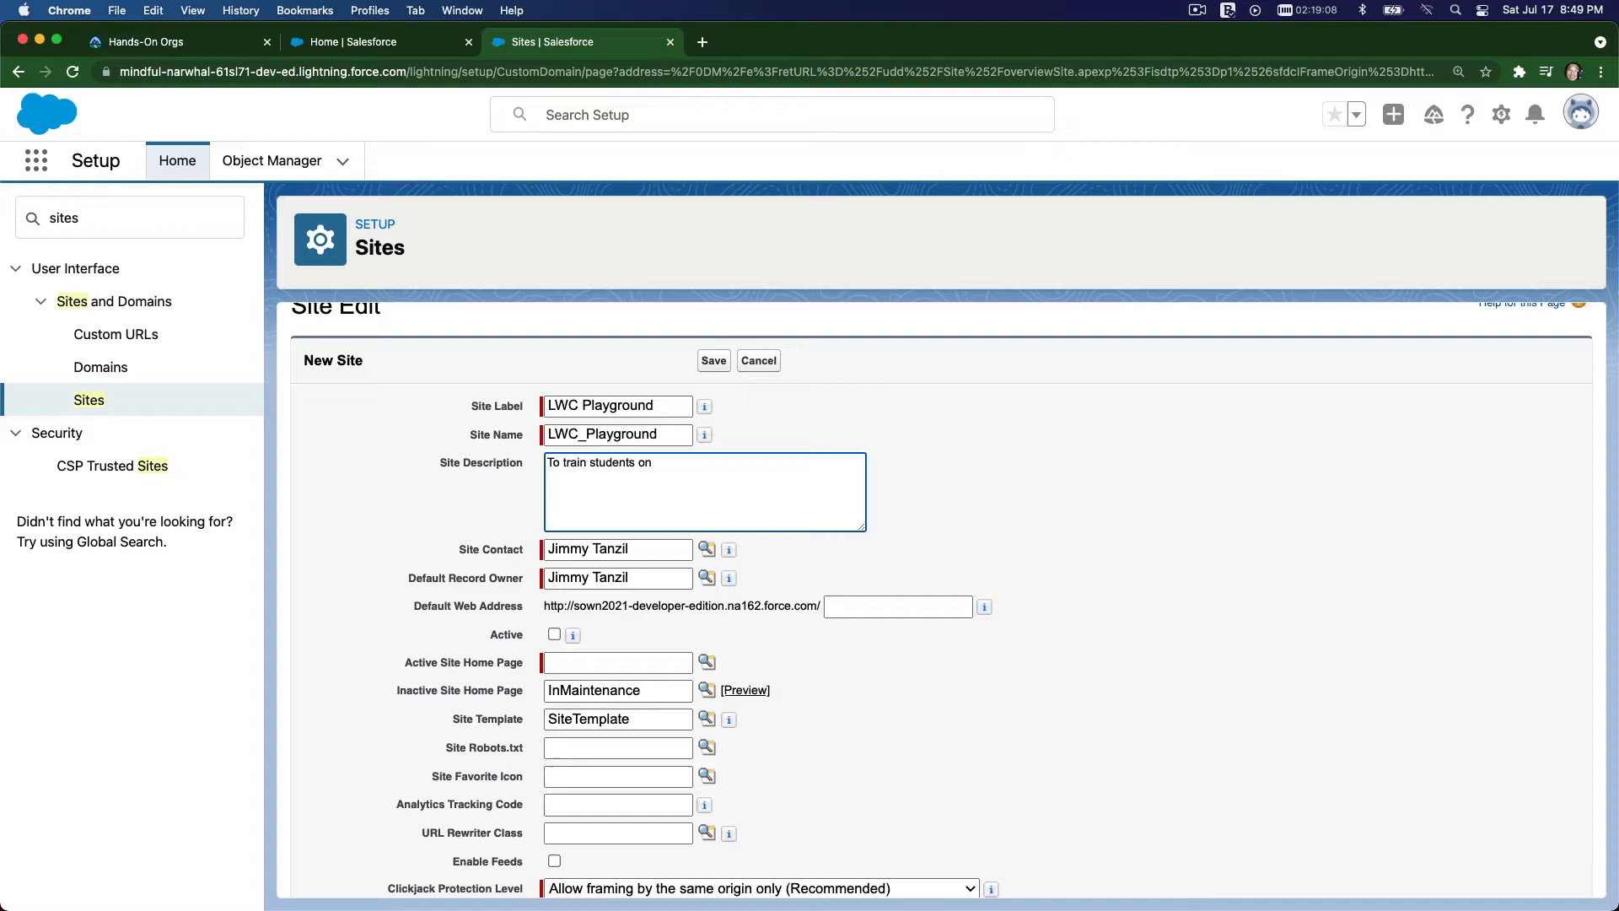
type("LWC javascript")
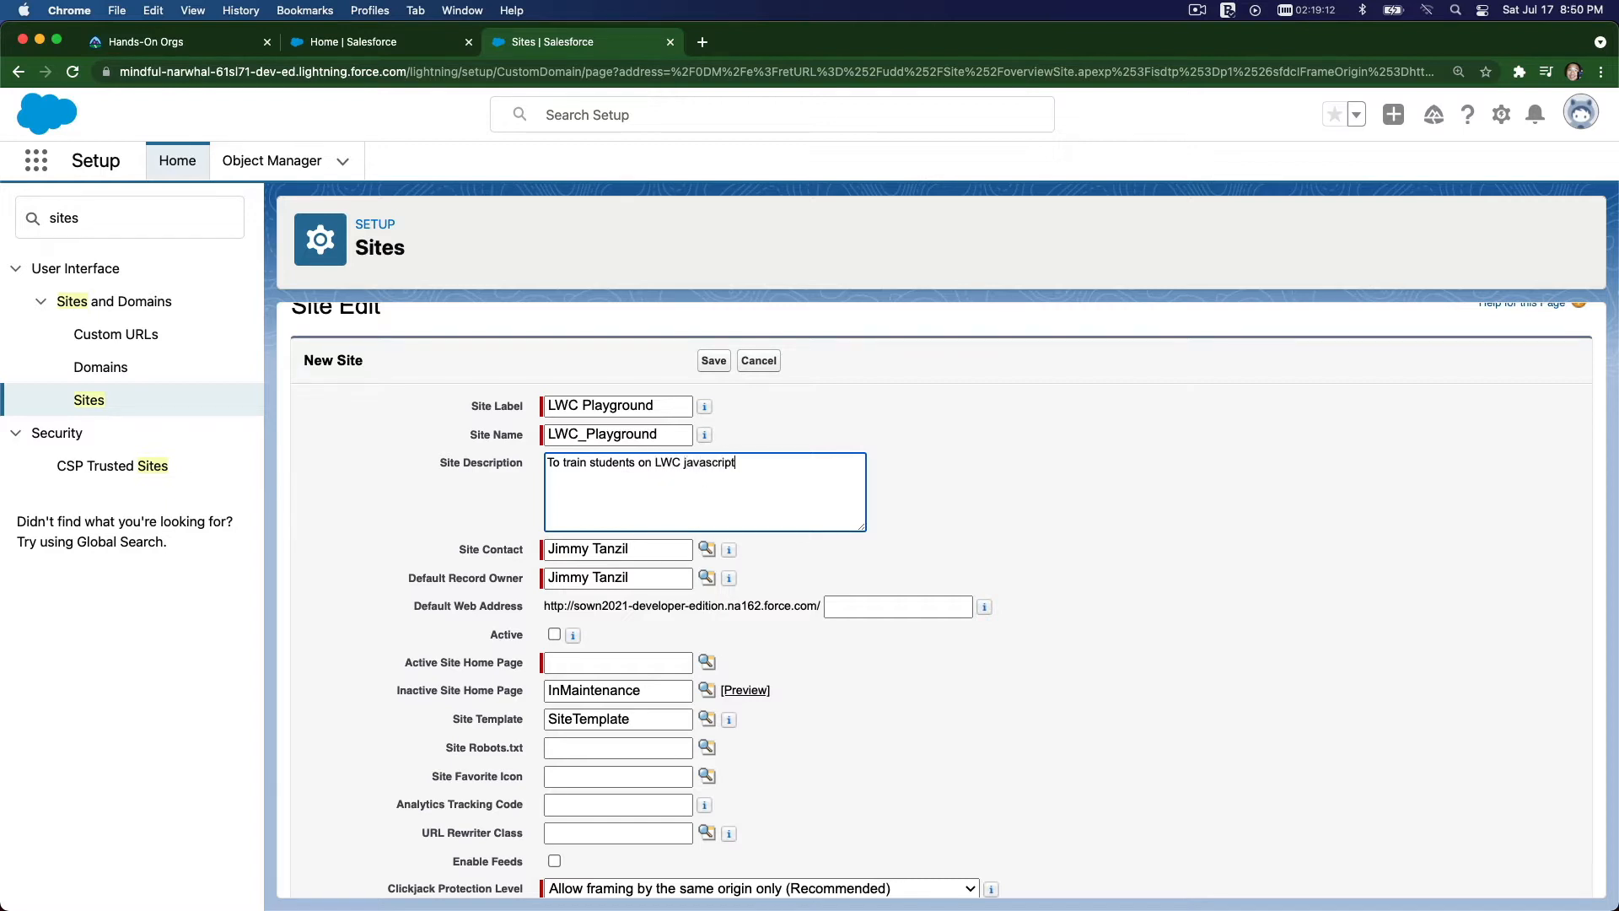
type("foundations.")
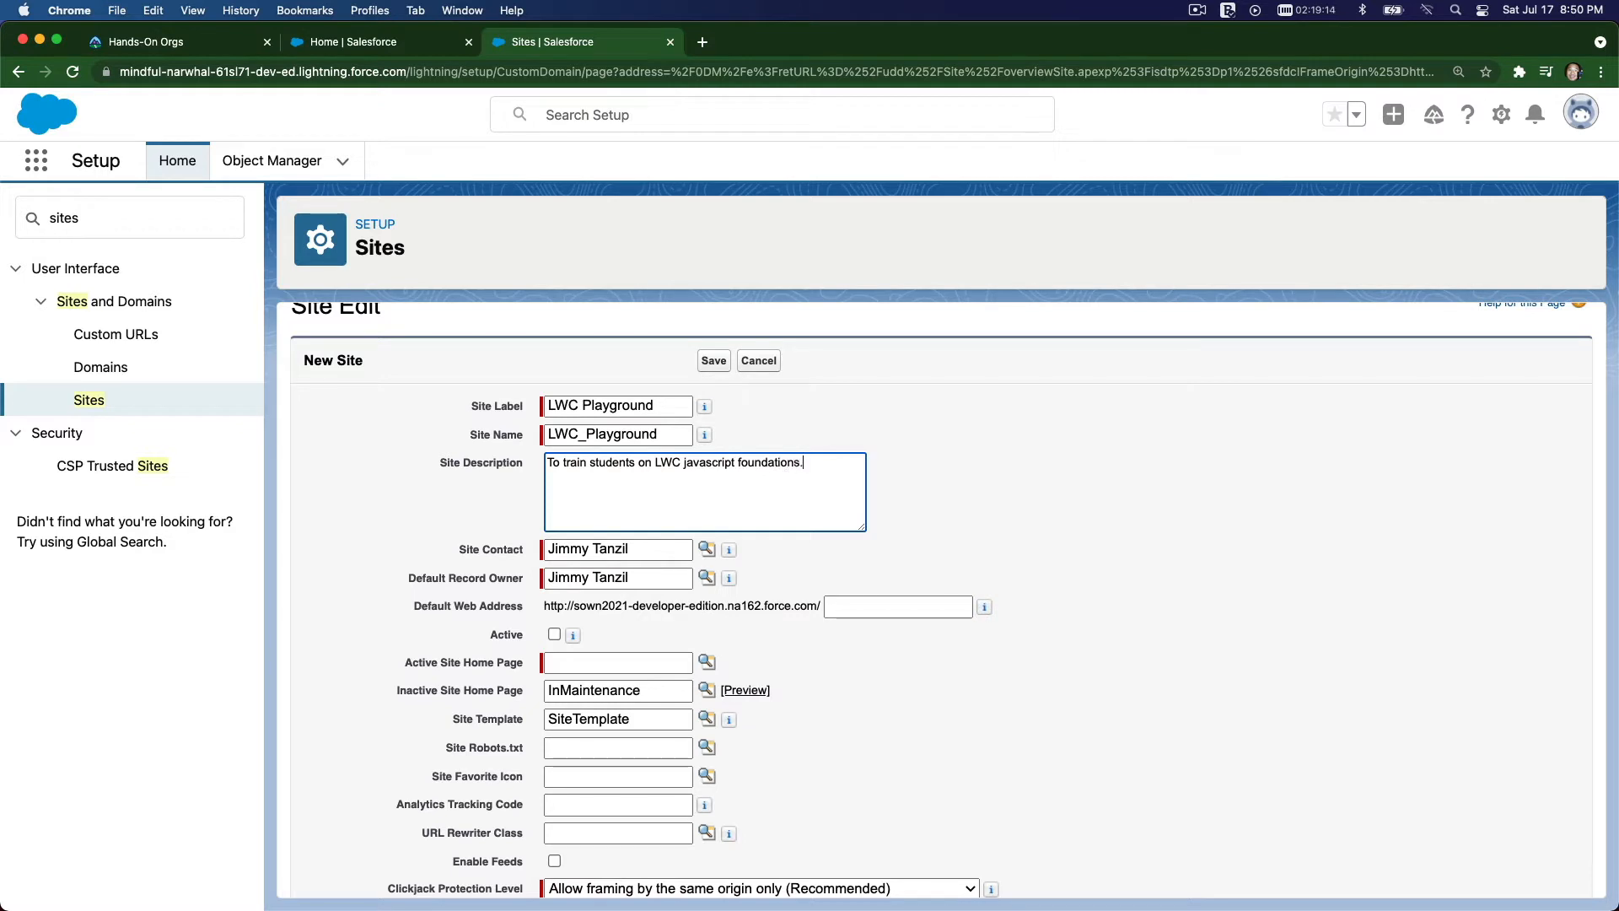
mouse_move(912, 558)
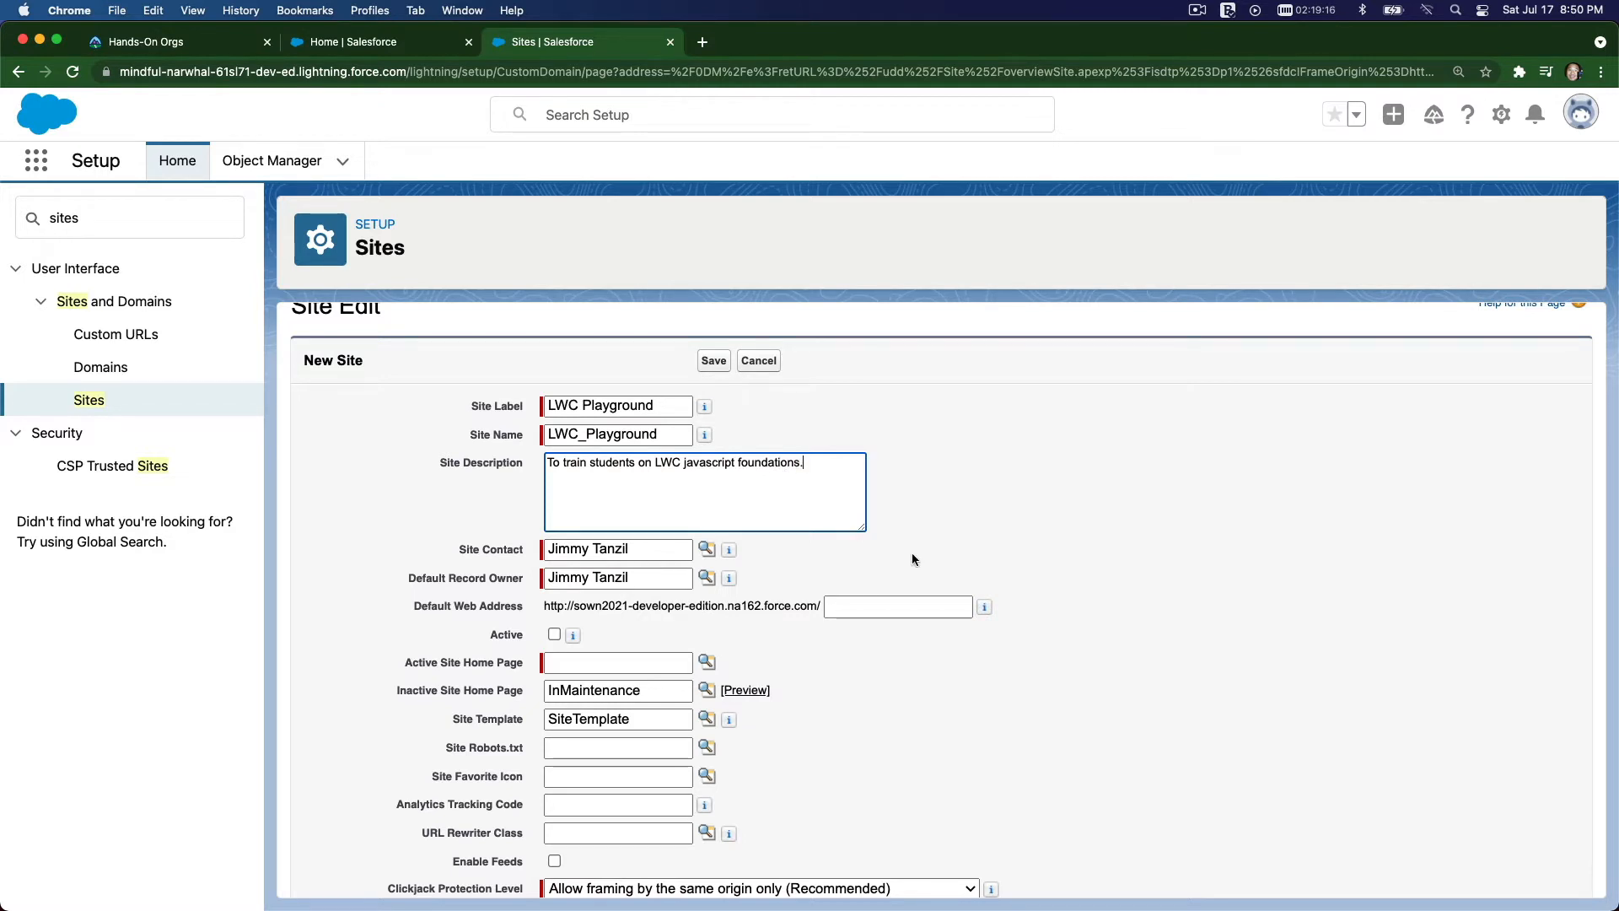
mouse_move(958, 513)
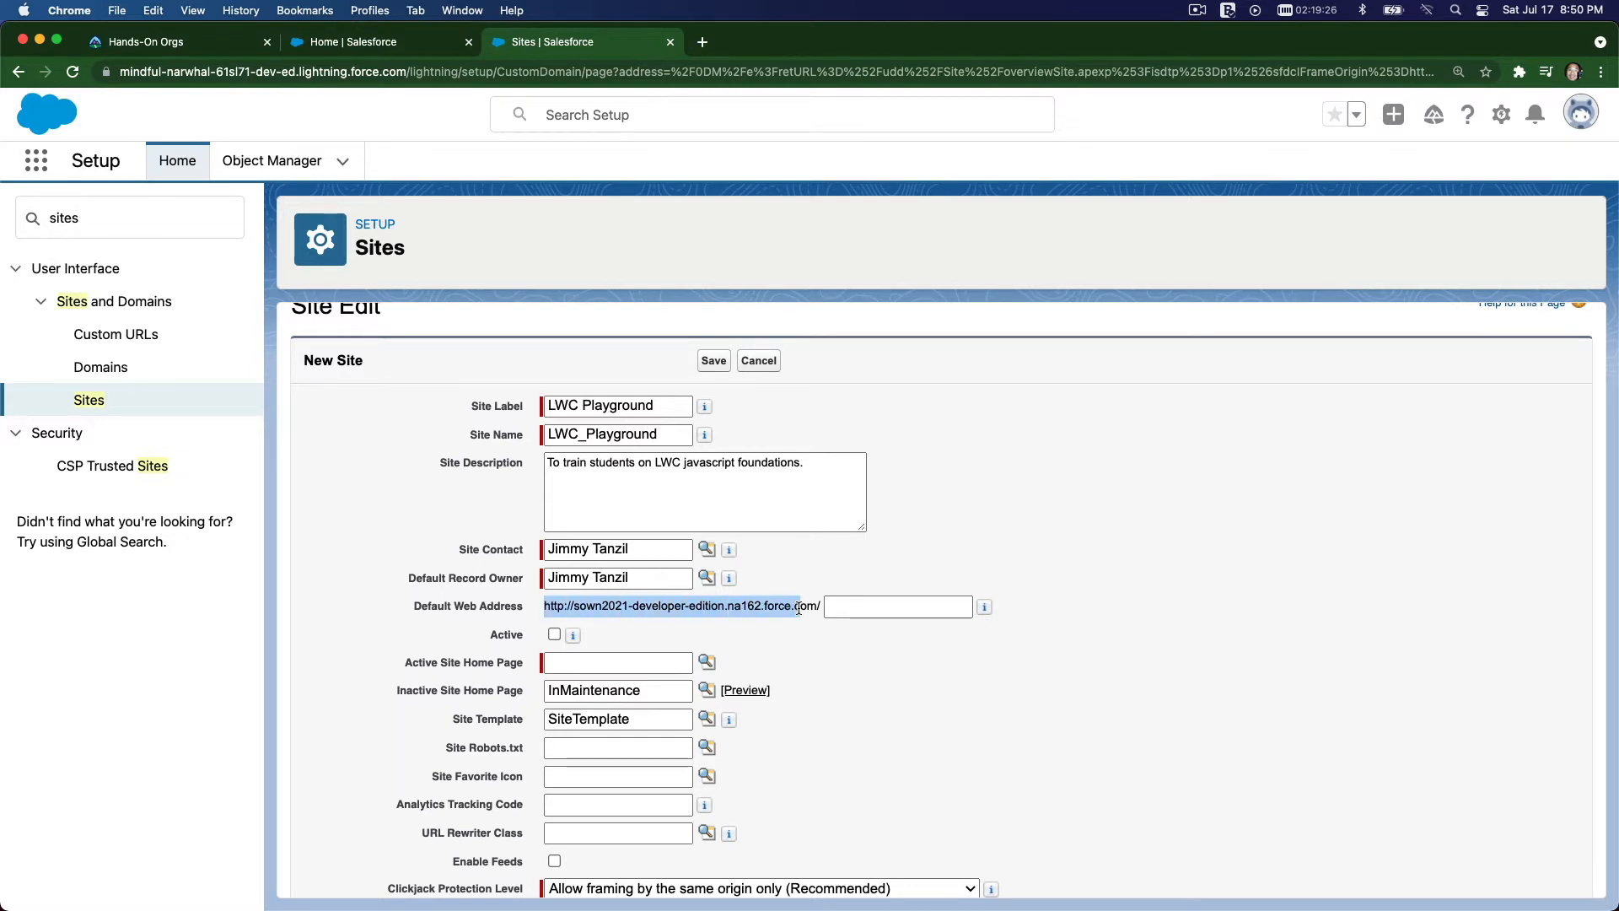
- Set the site's contact and owner and mark the new site active
left_click(1457, 71)
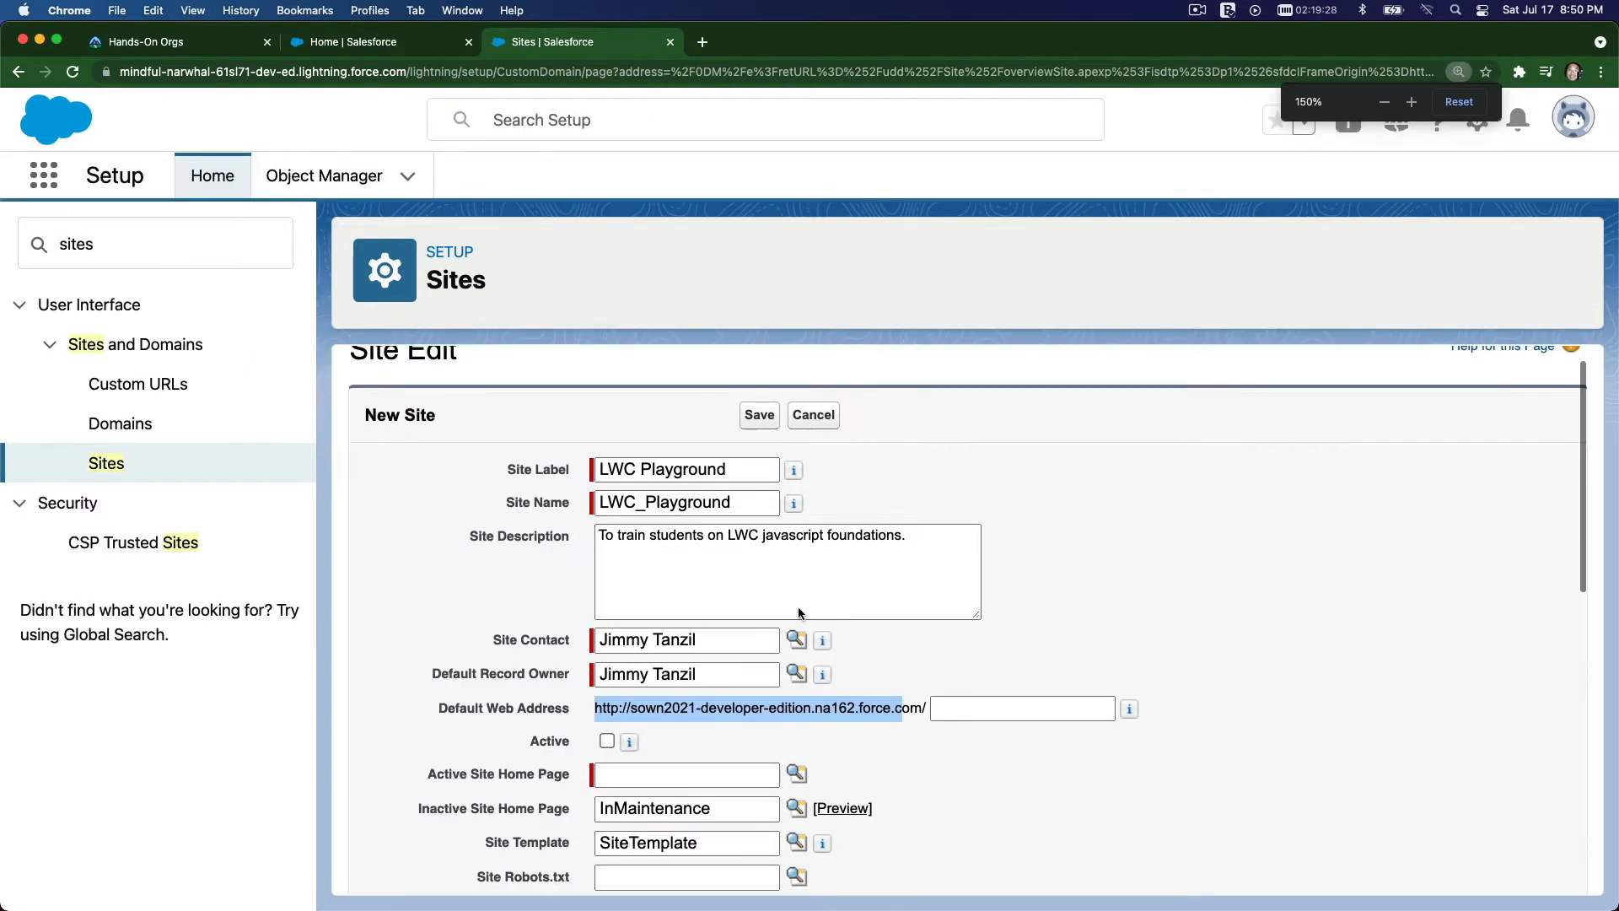
left_click(935, 647)
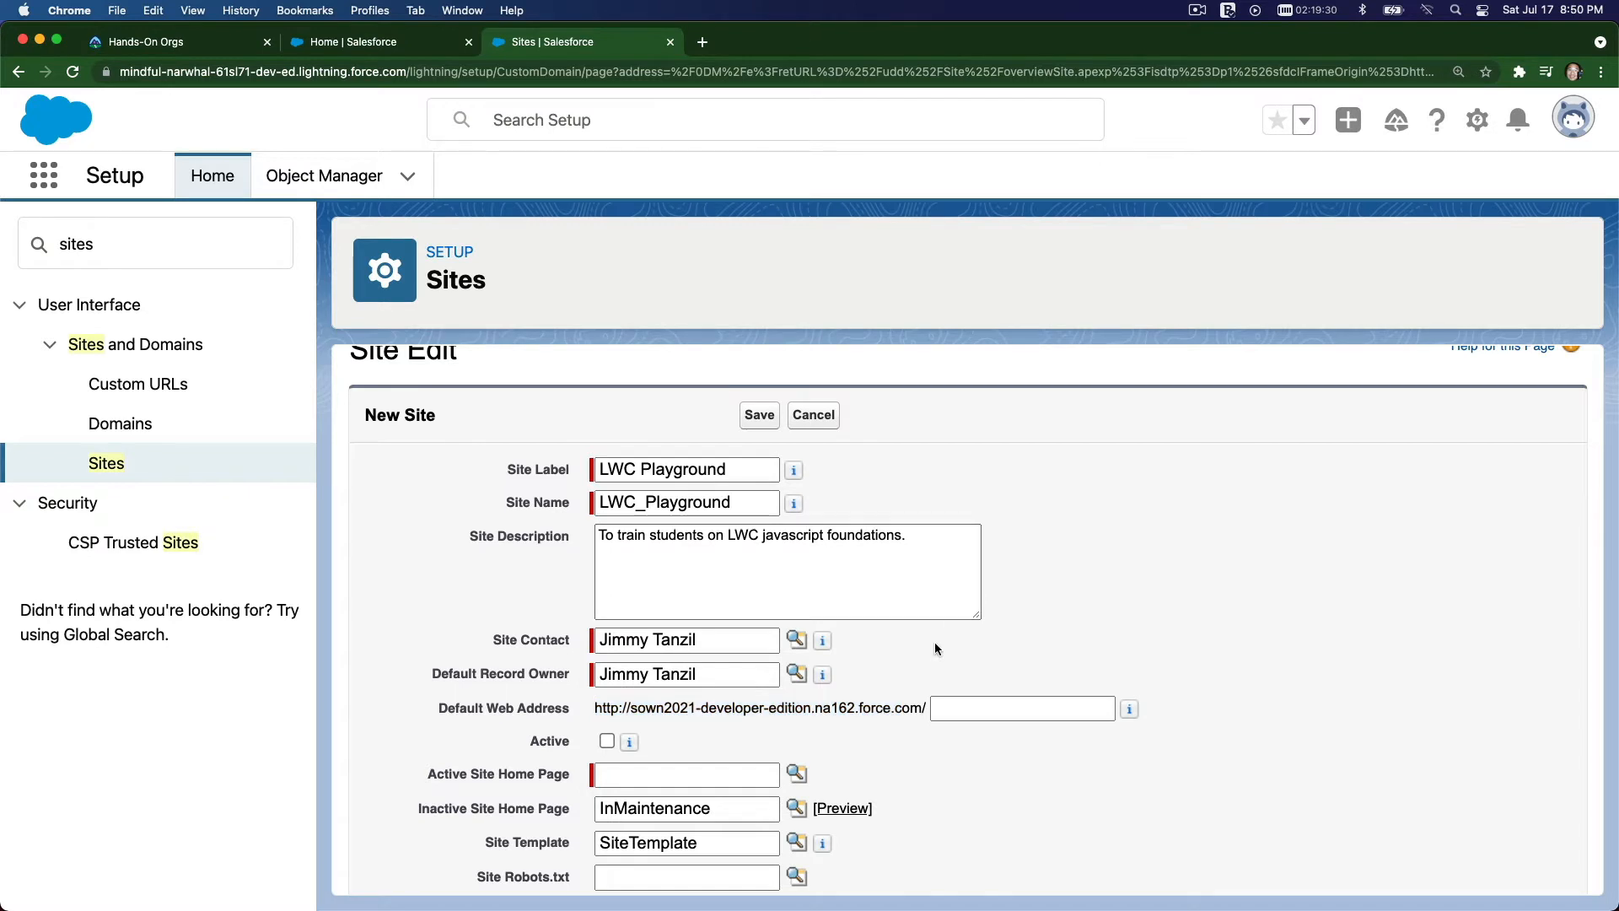
scroll("down", 3)
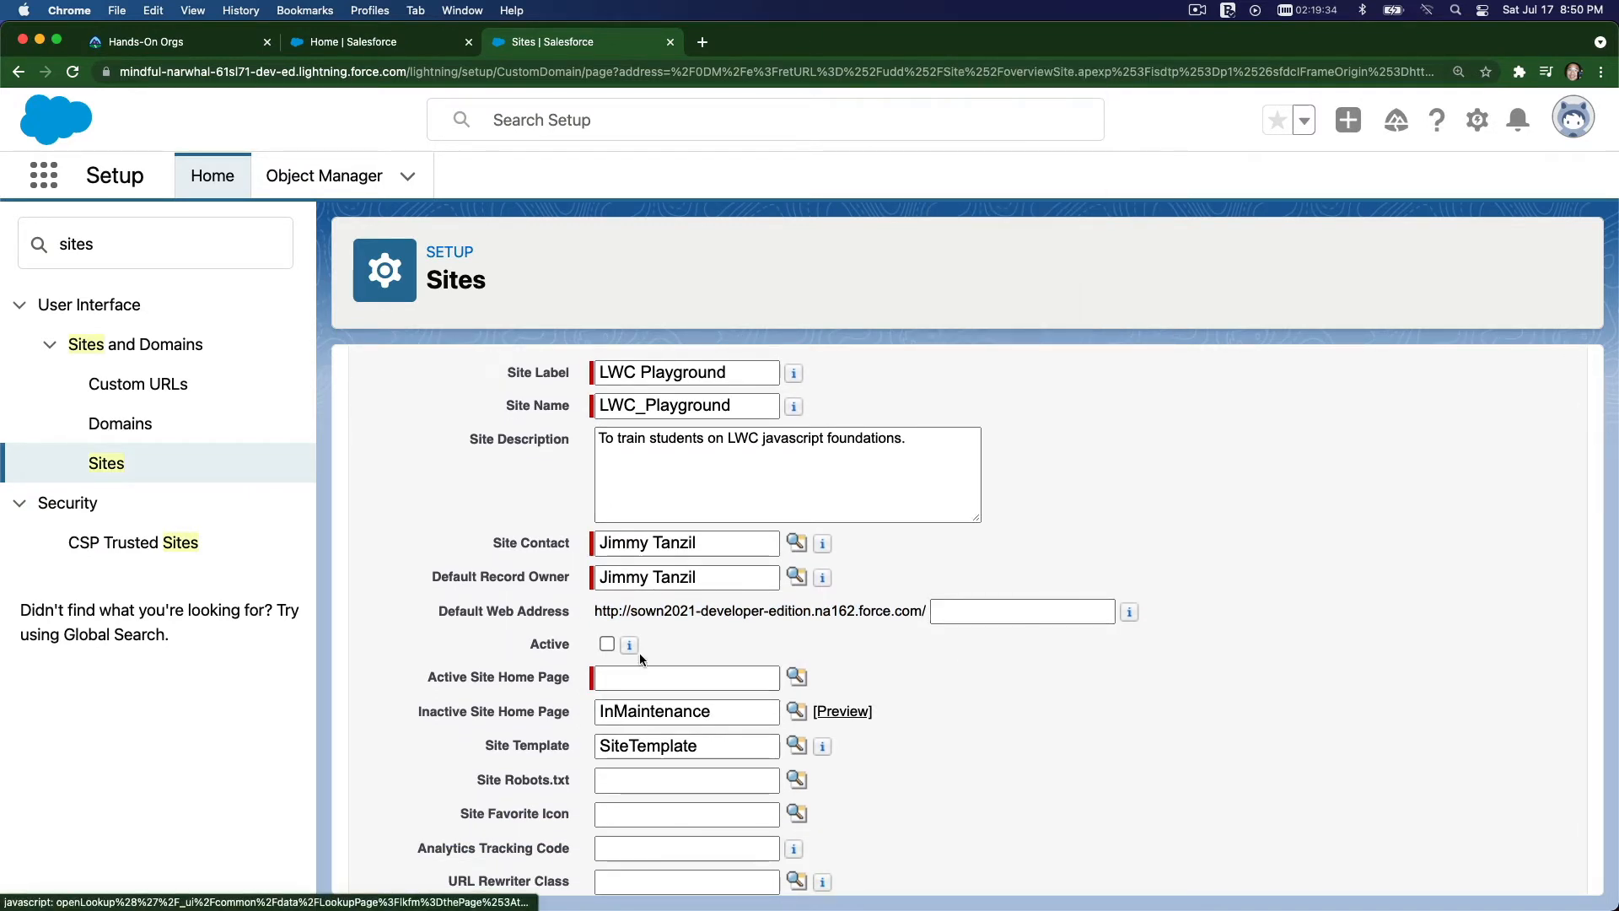
left_click(607, 643)
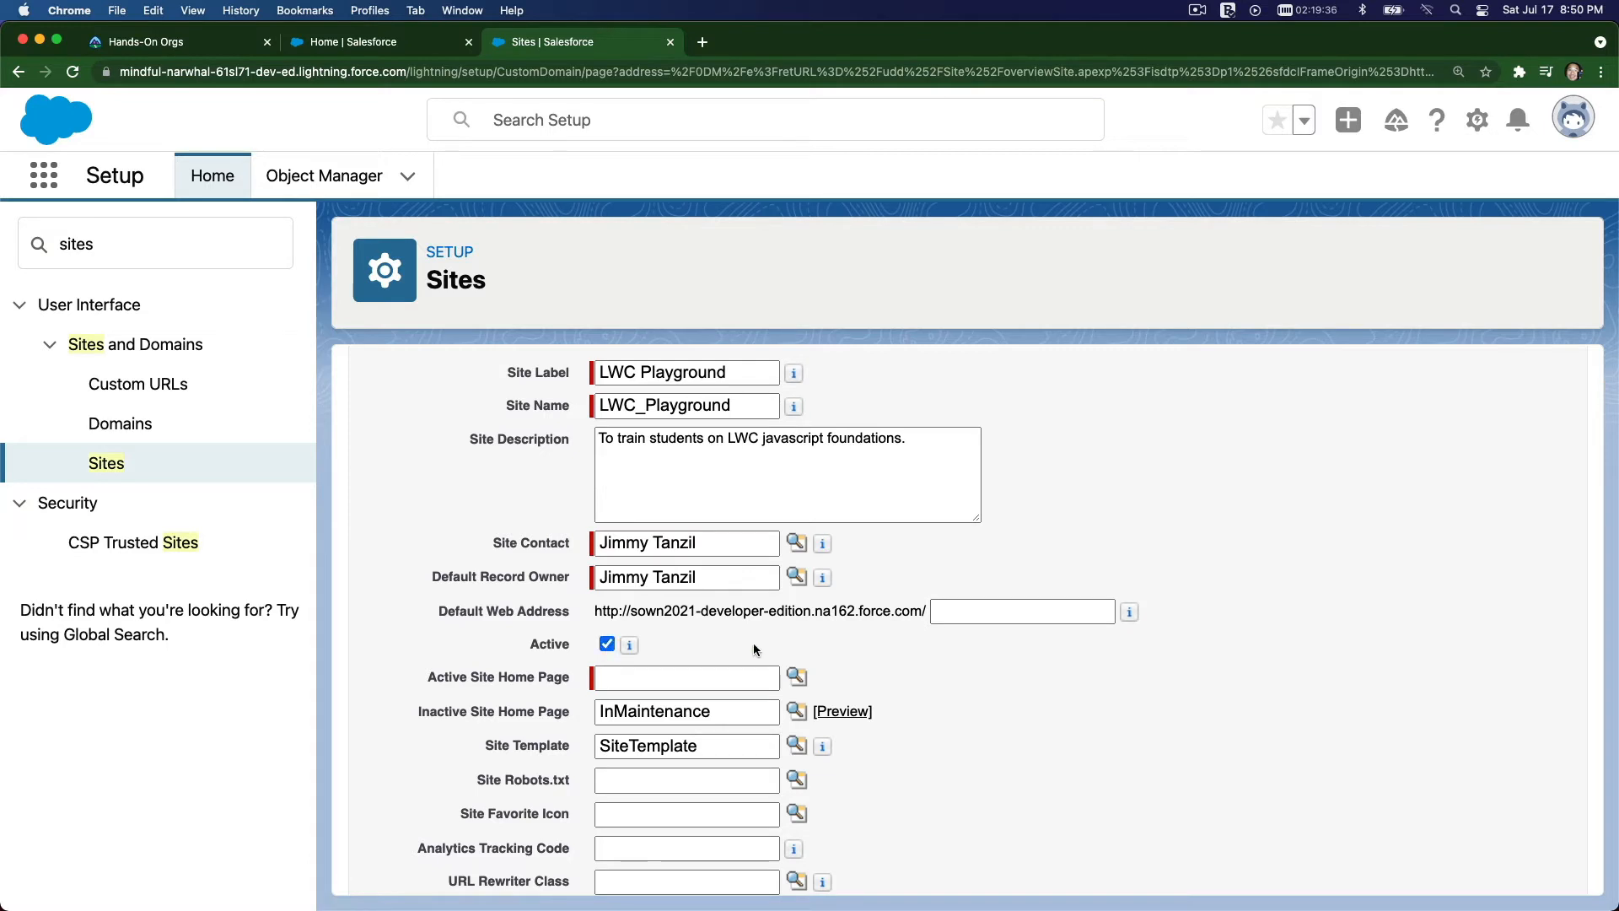
scroll("down", 3)
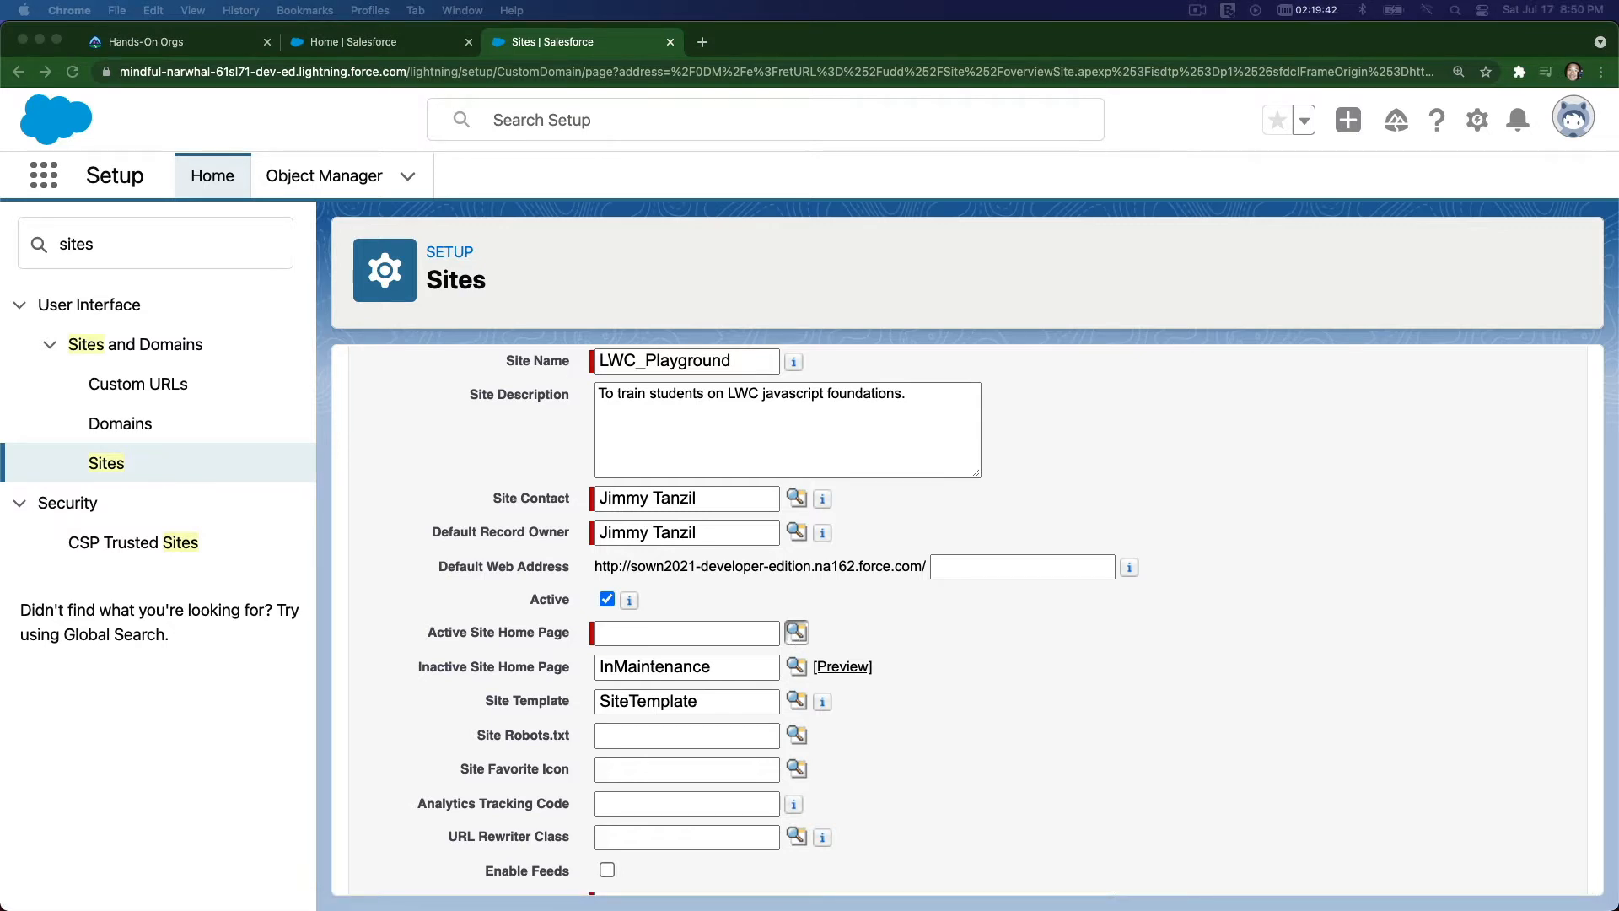
- Choose the IdeasHome Visualforce page from the lookup as the active site home page
left_click(797, 633)
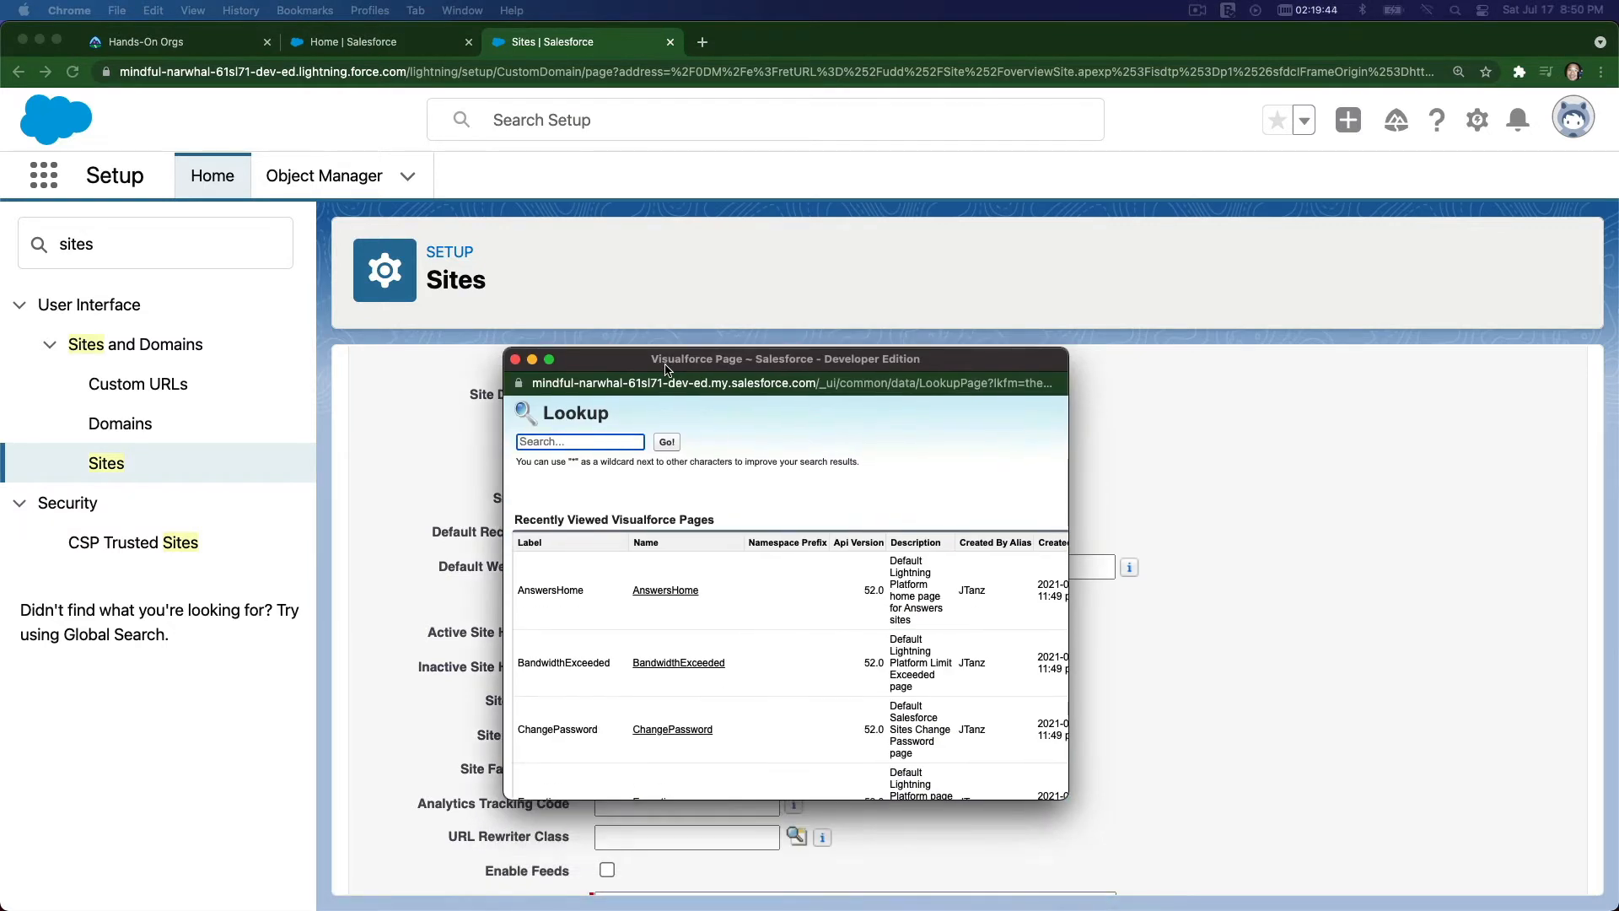
mouse_move(645, 531)
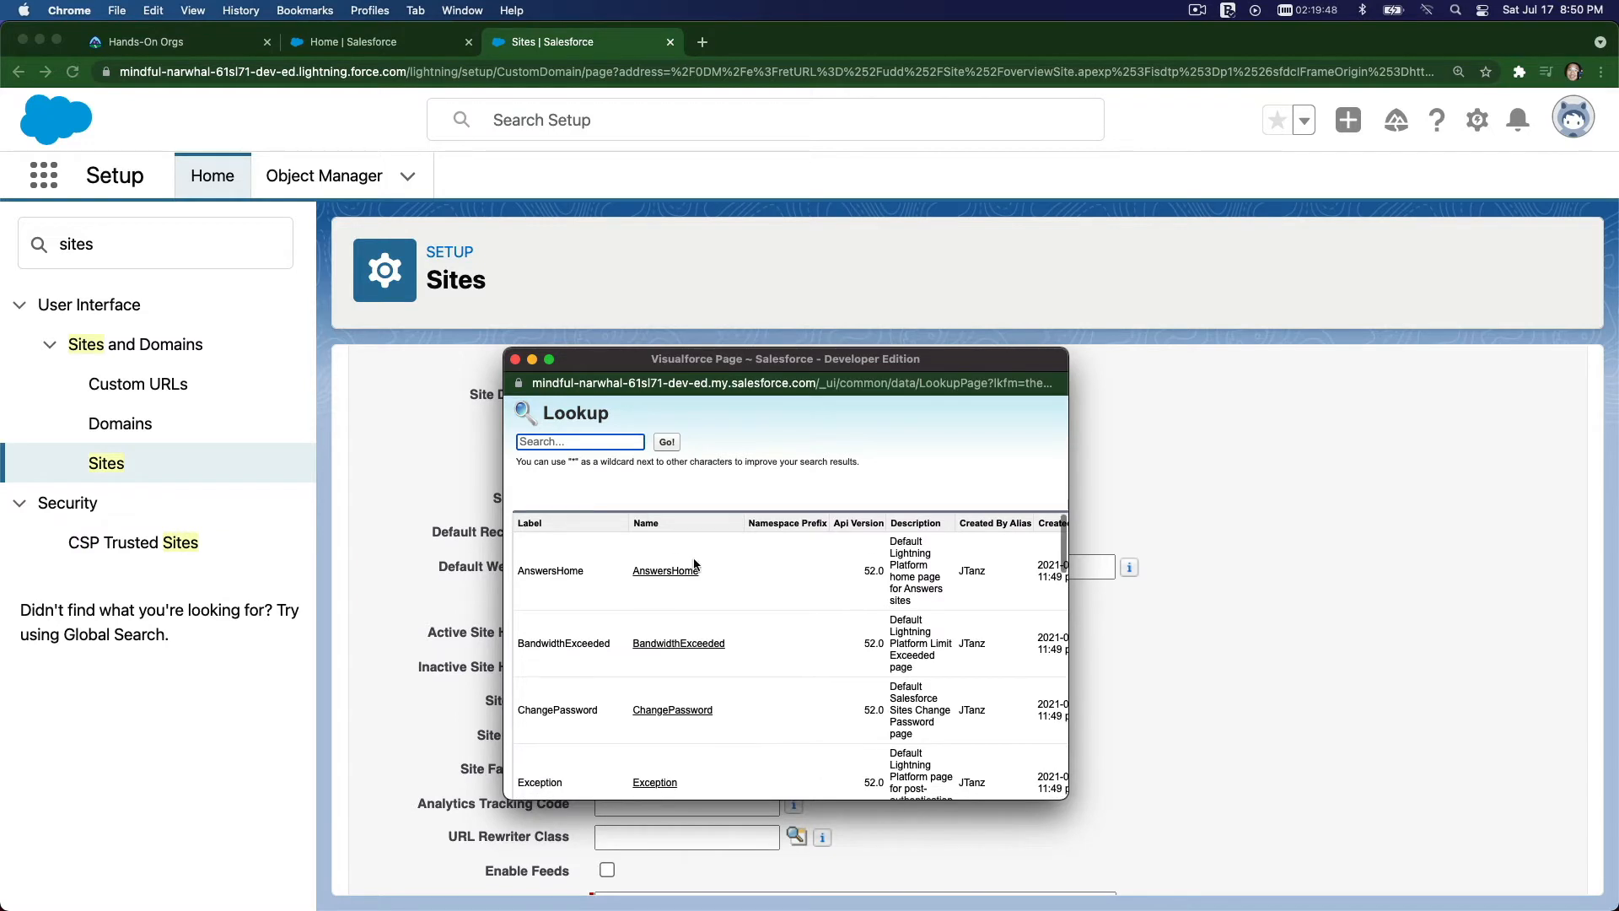
scroll("down", 3)
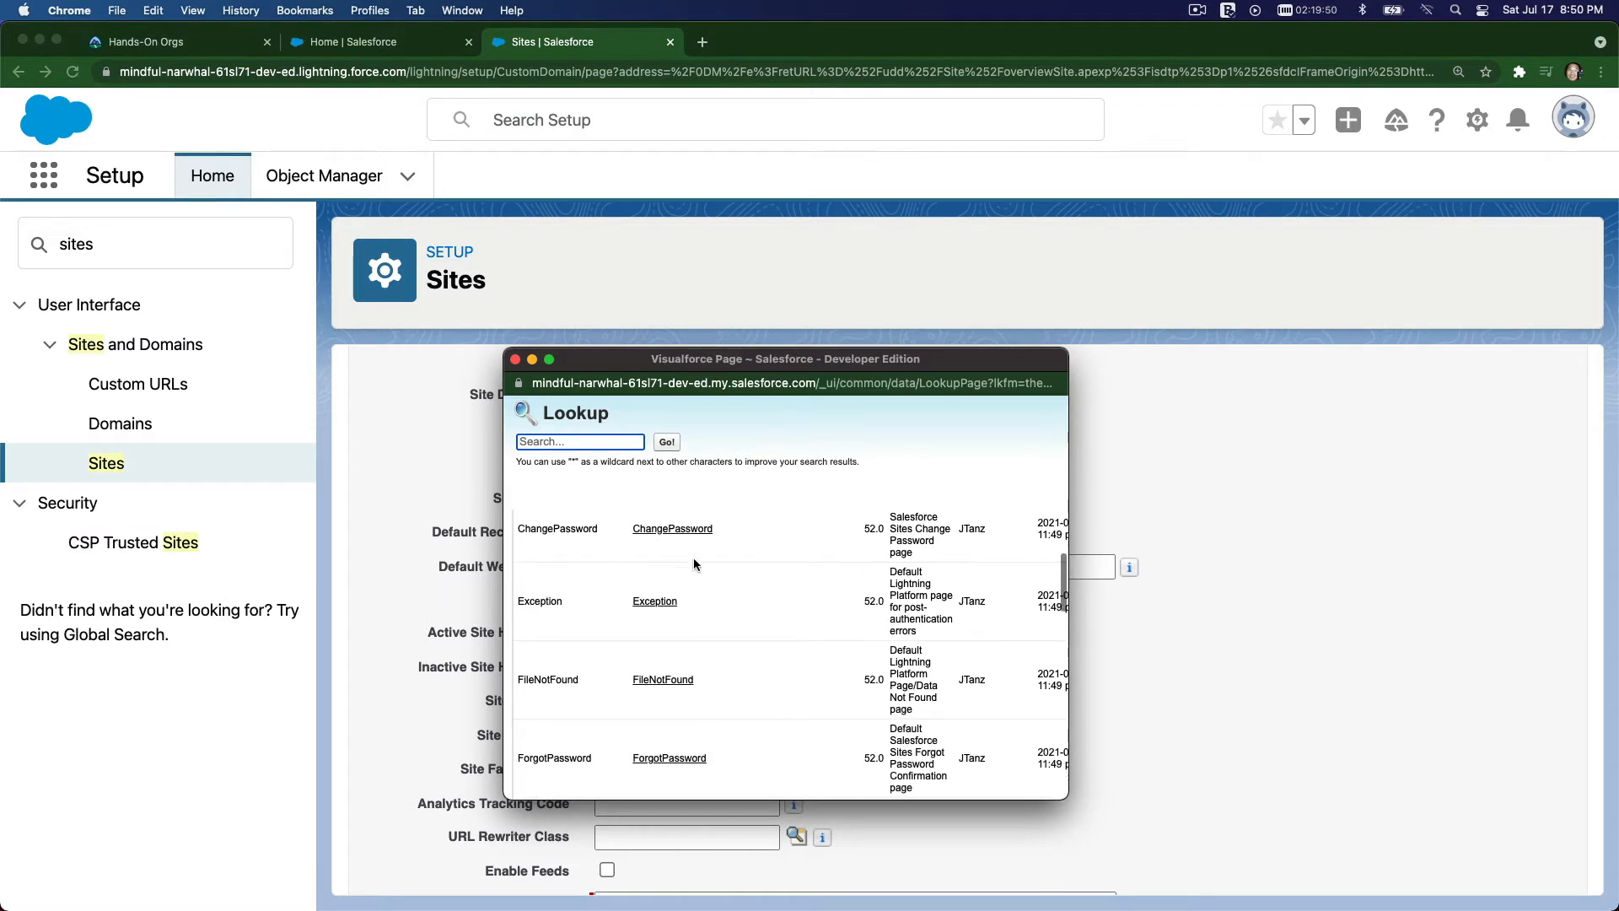
scroll("down", 3)
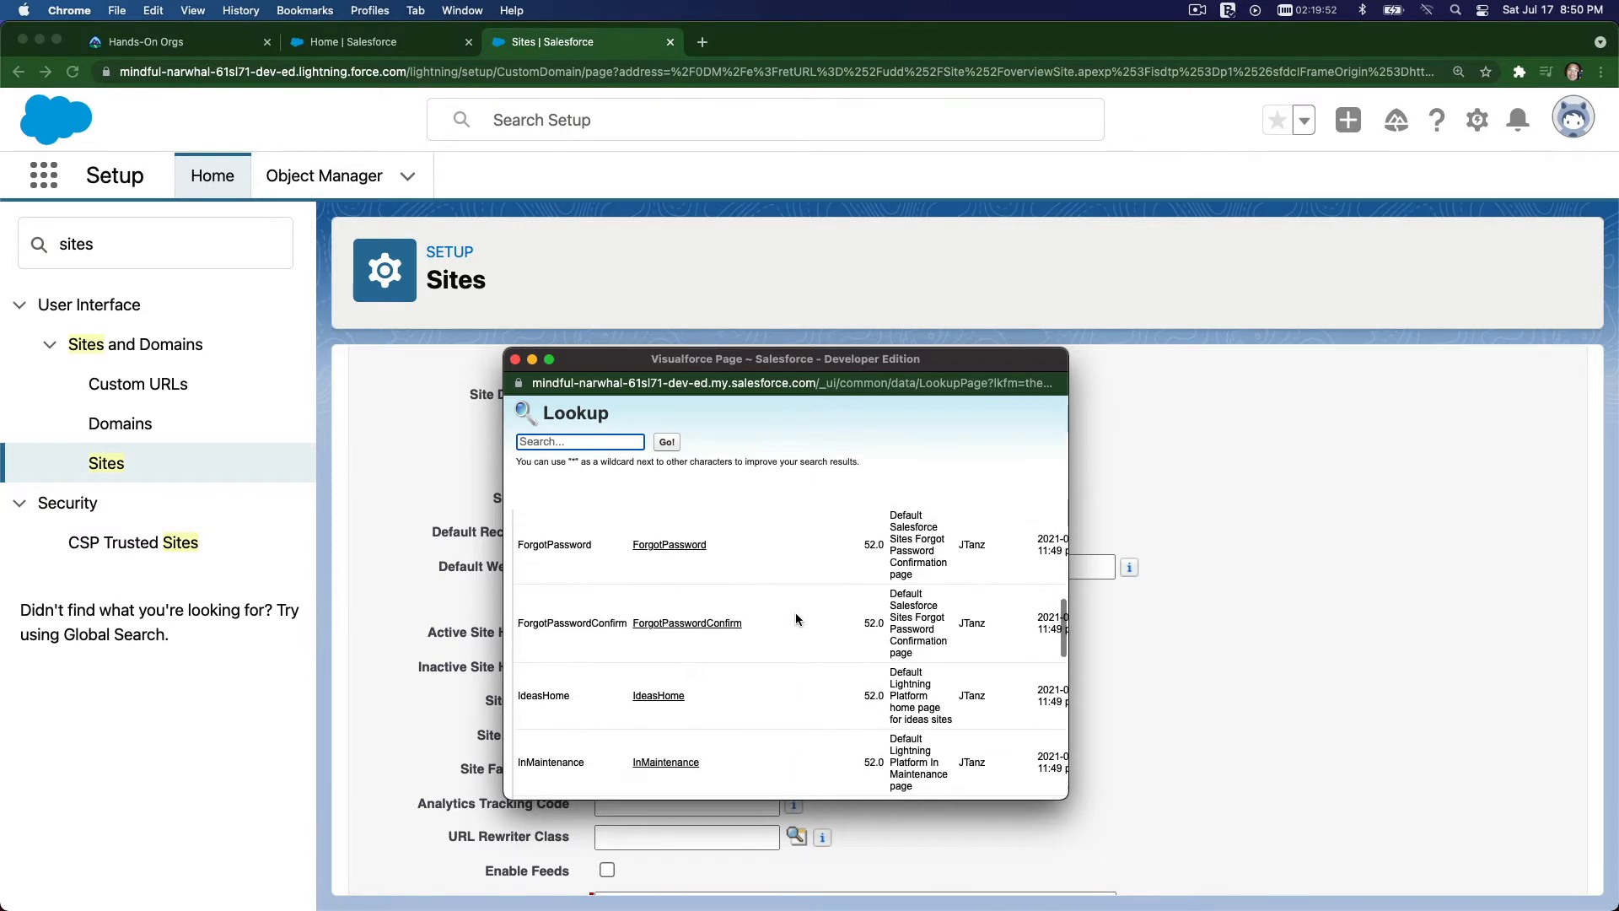
scroll("down", 3)
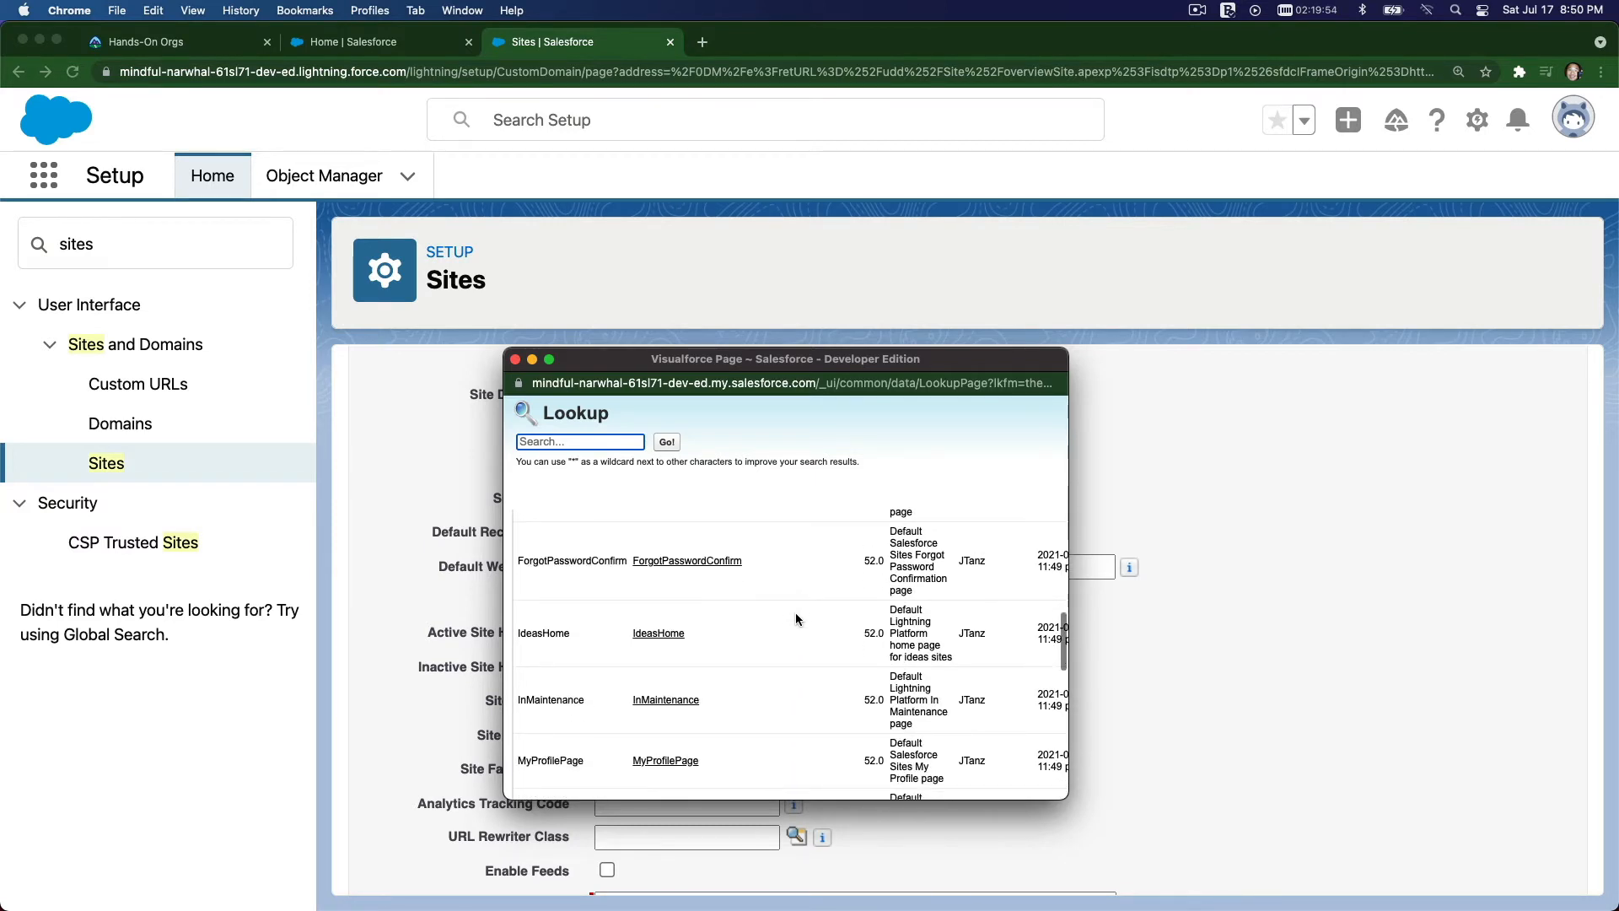
scroll("up", 3)
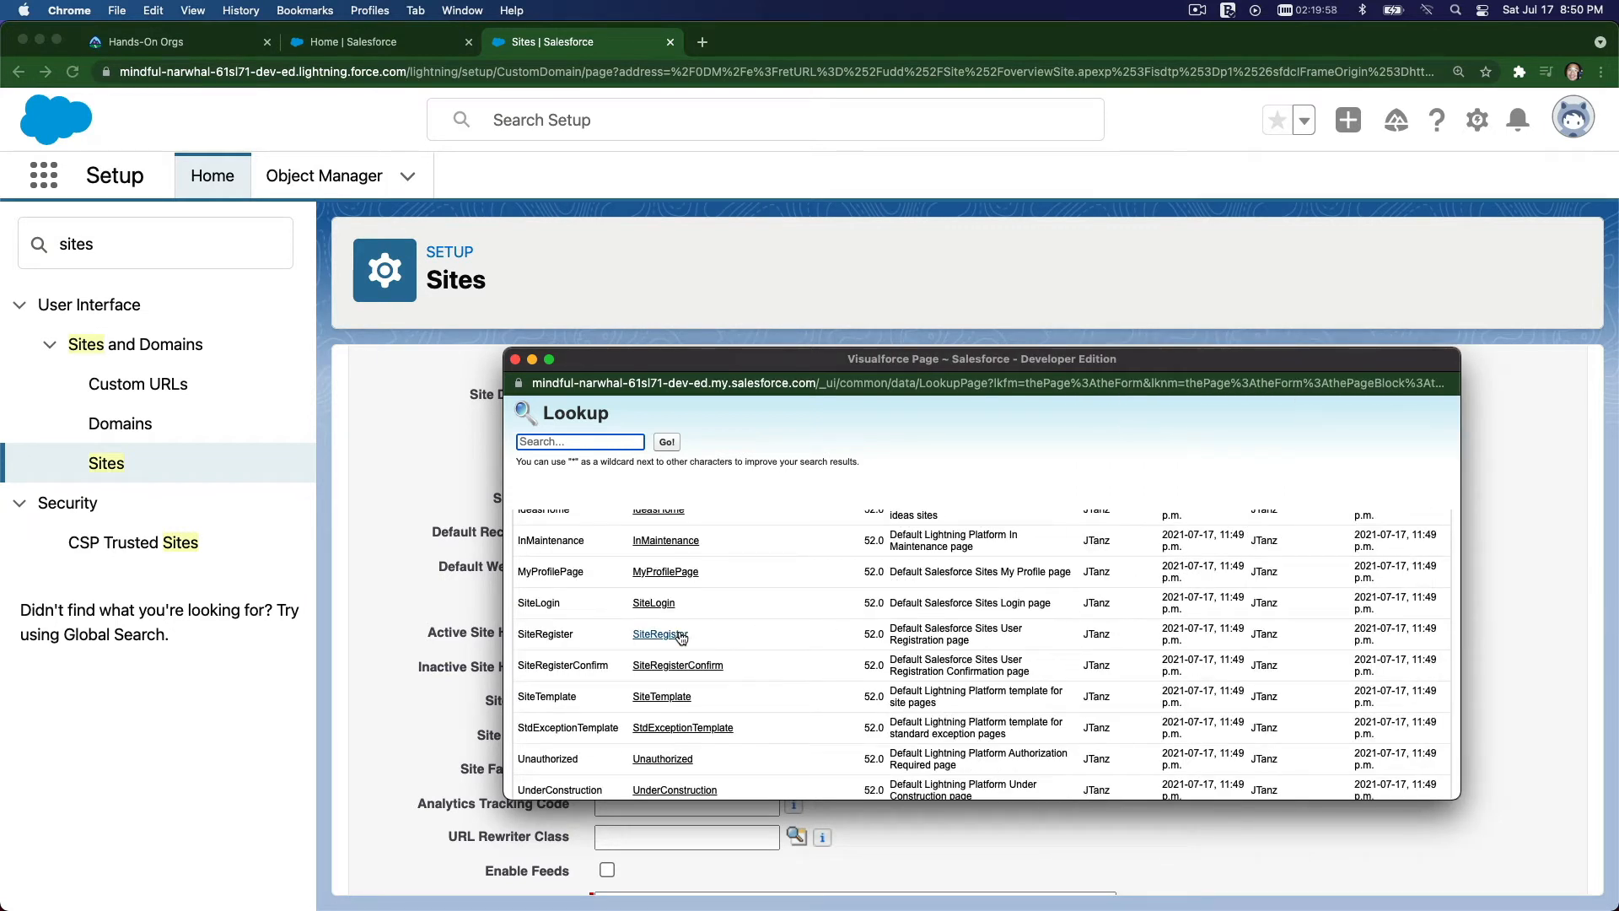
mouse_move(752, 619)
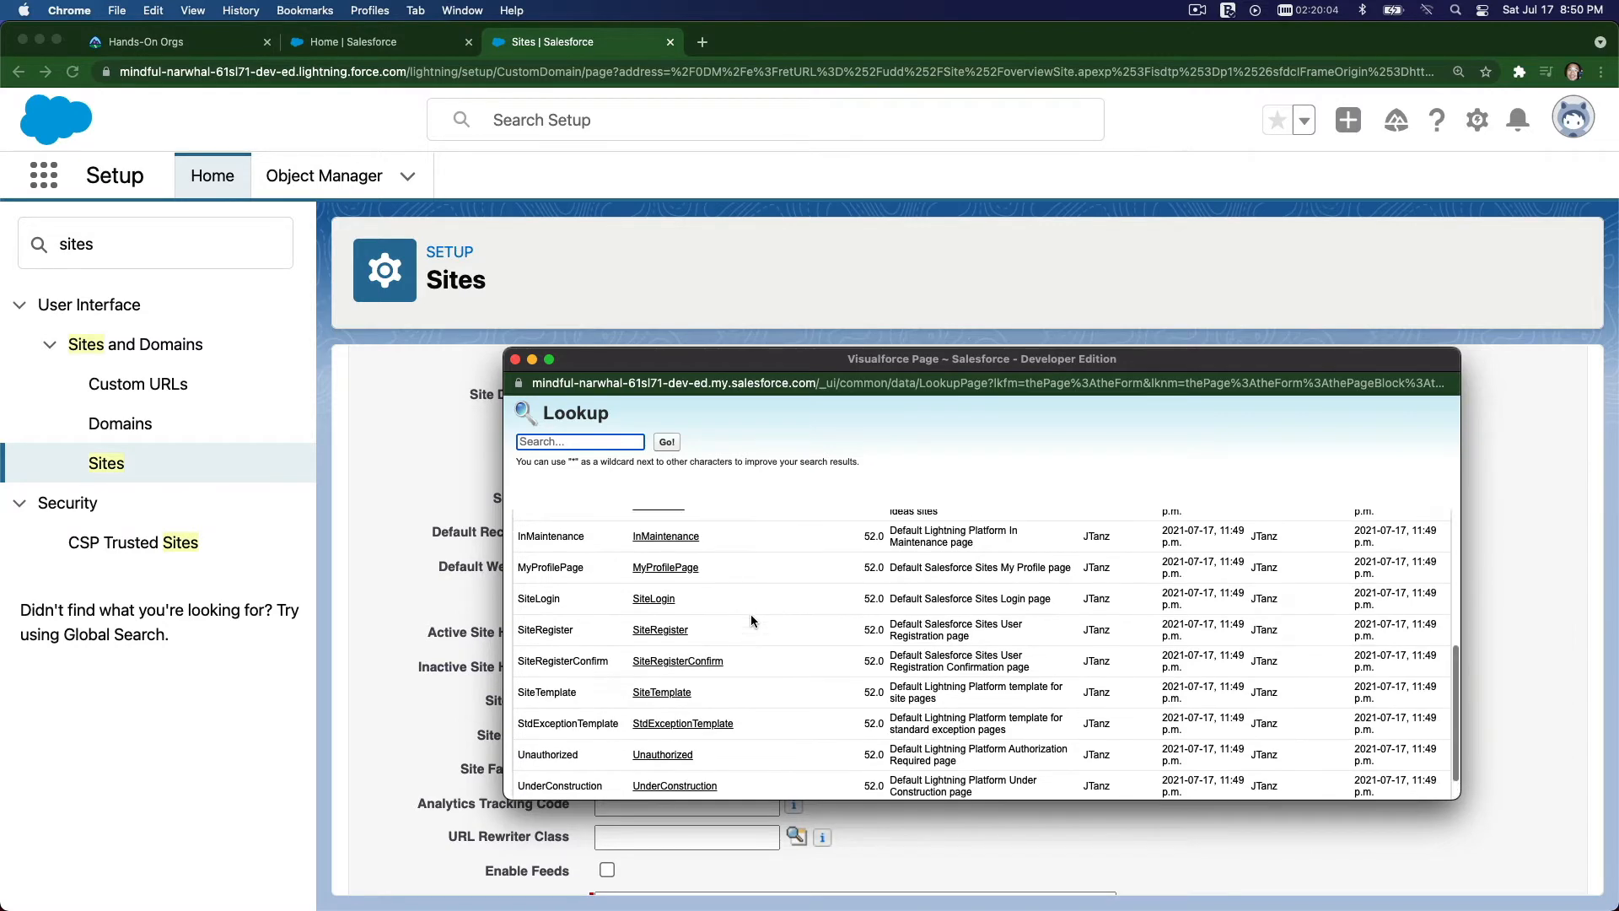
scroll("up", 3)
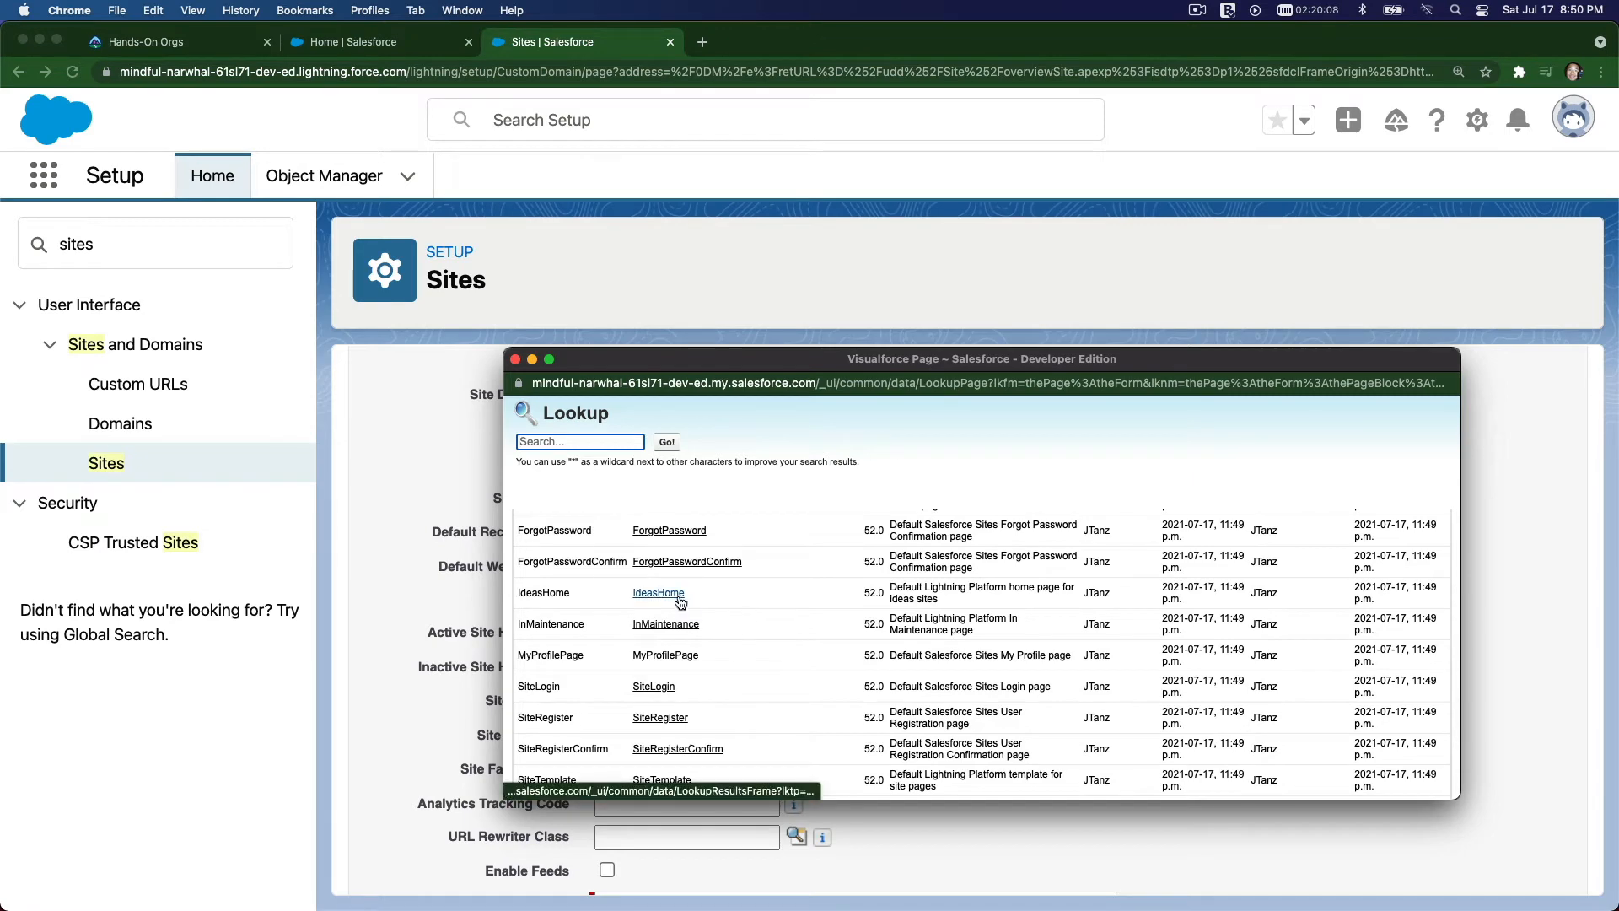
left_click(658, 592)
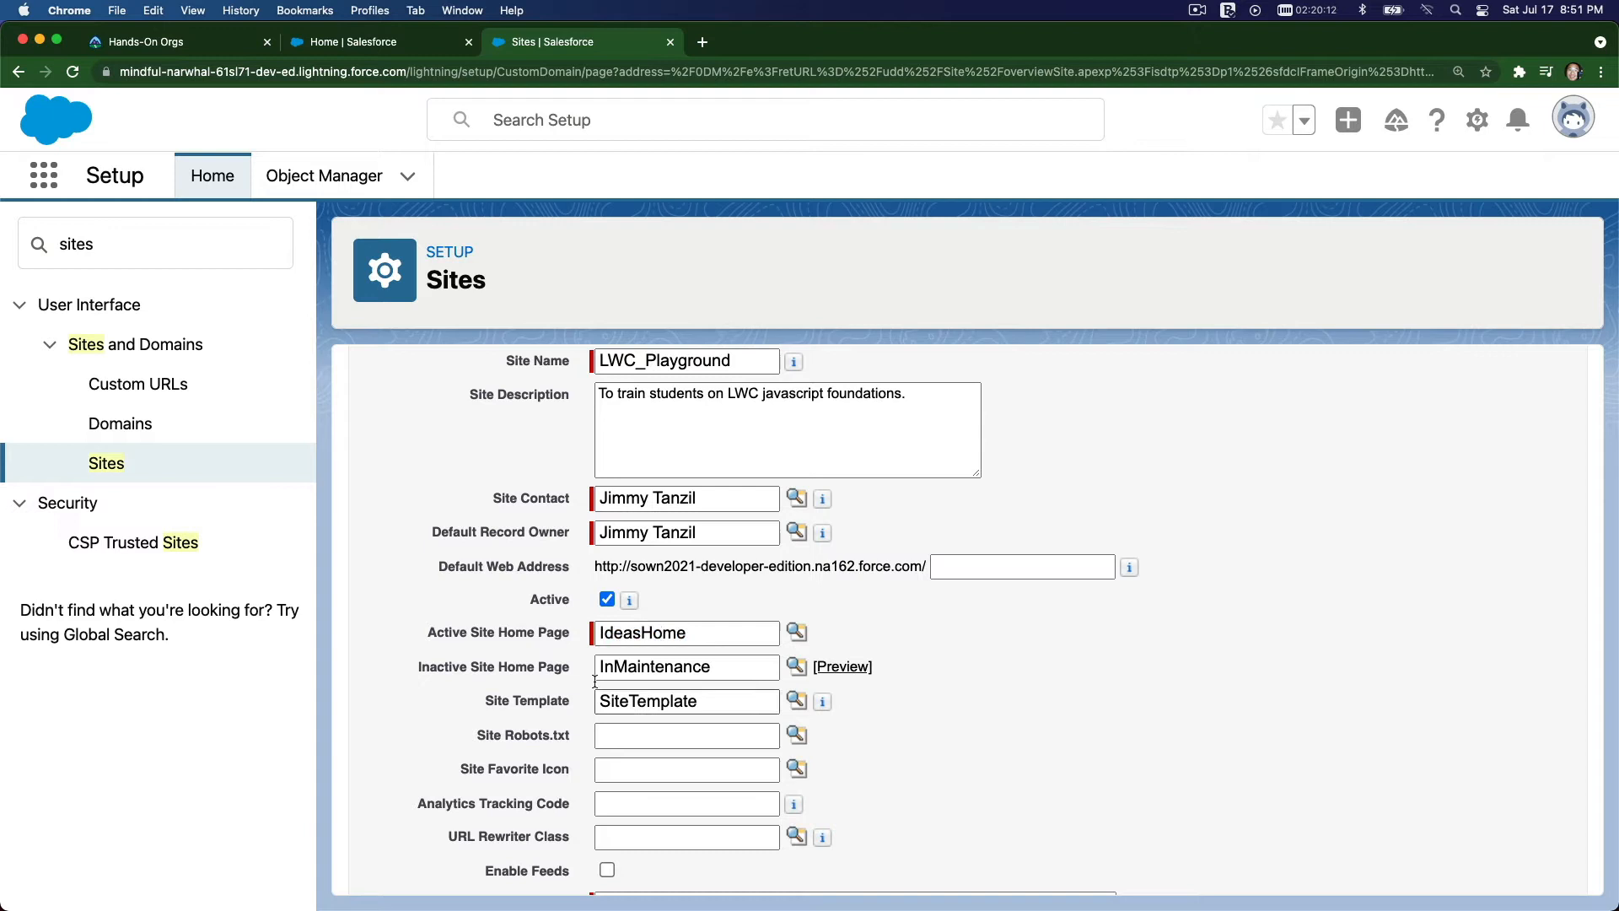
left_click(686, 702)
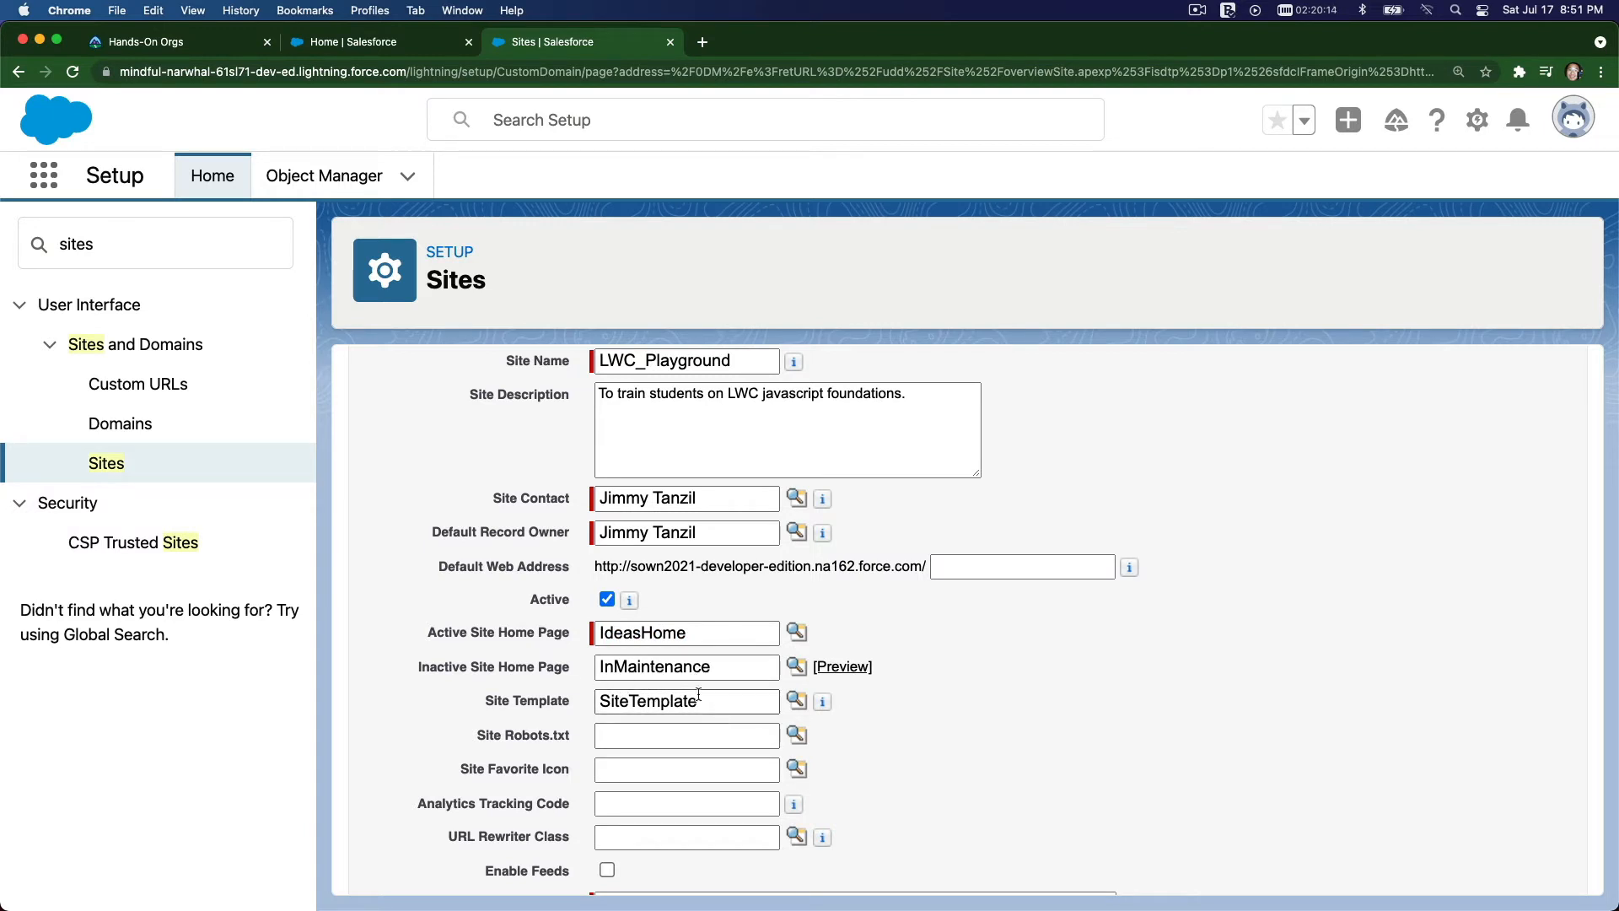
scroll("down", 3)
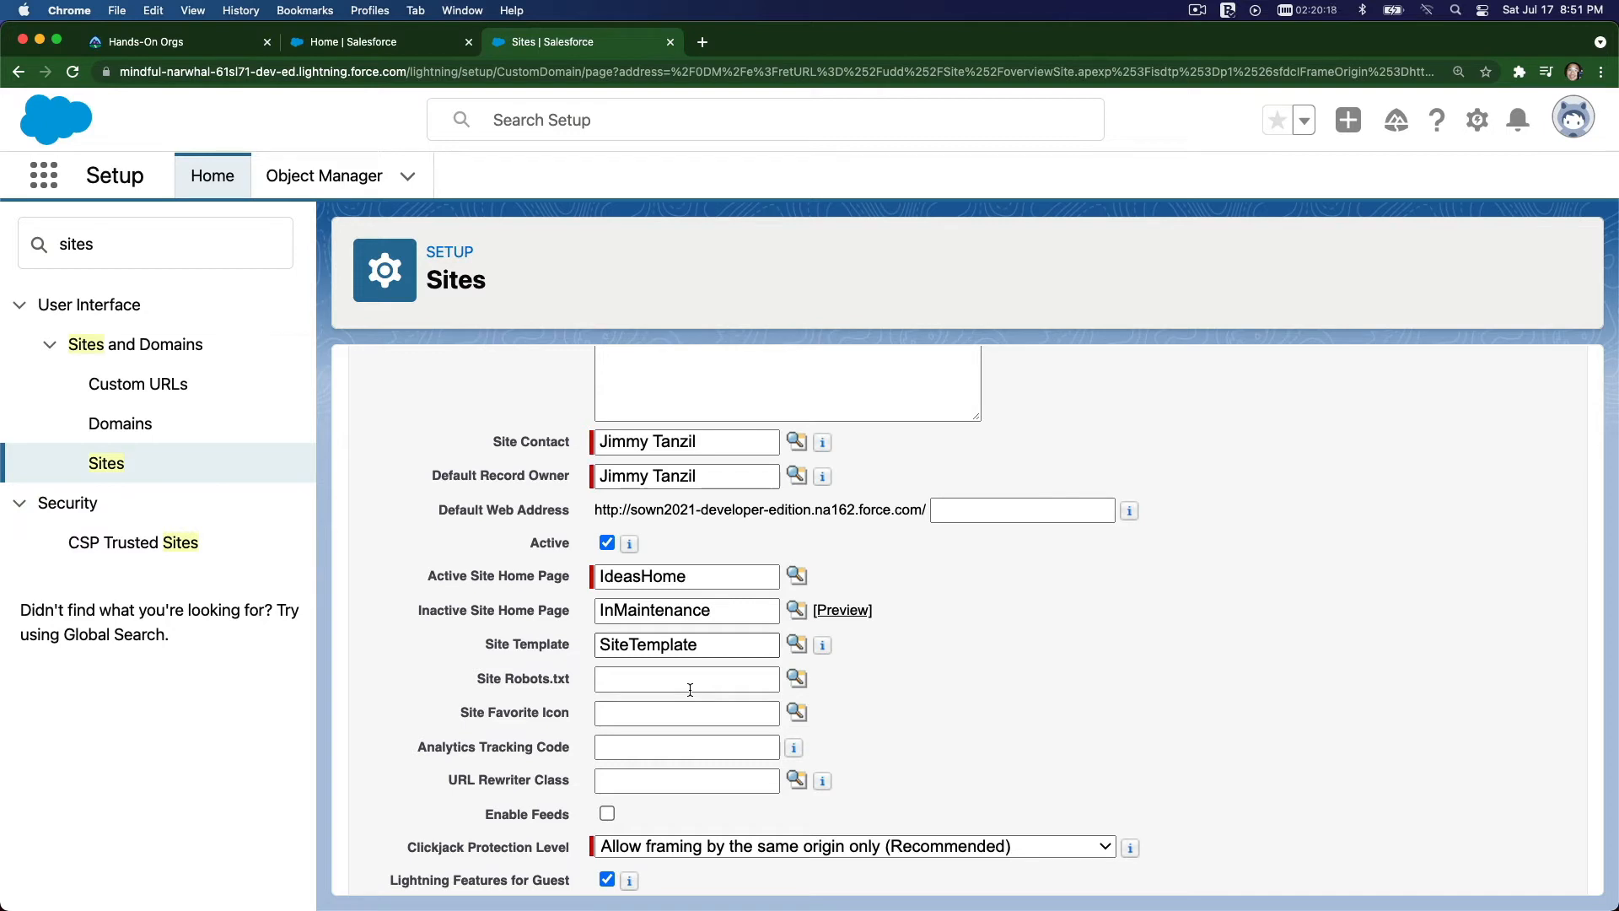
mouse_move(729, 678)
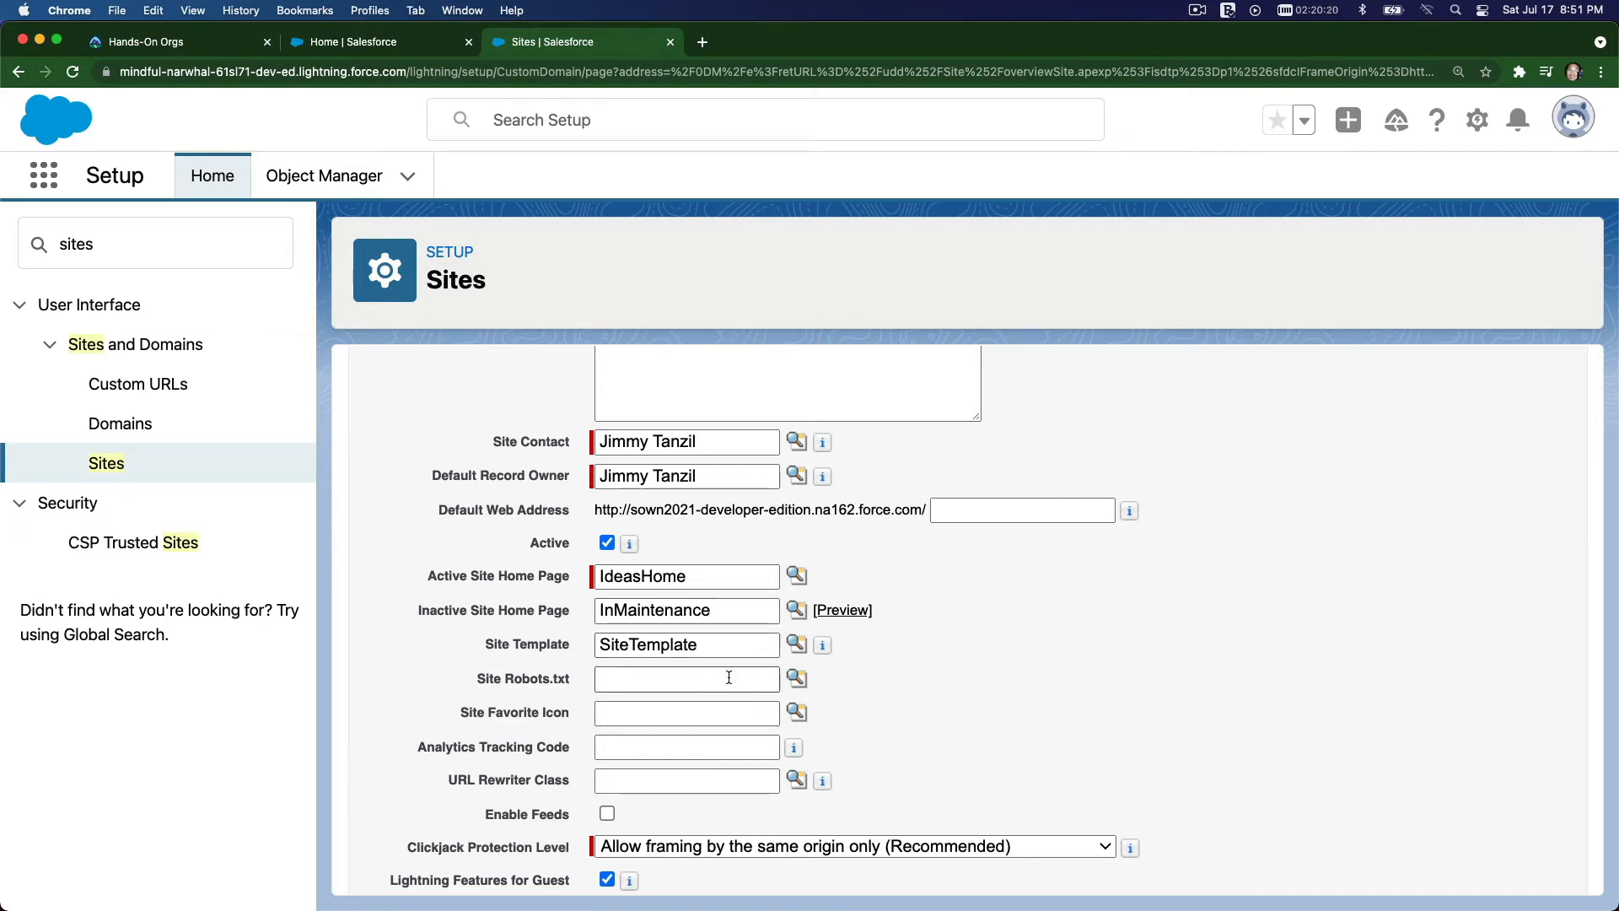
mouse_move(690, 630)
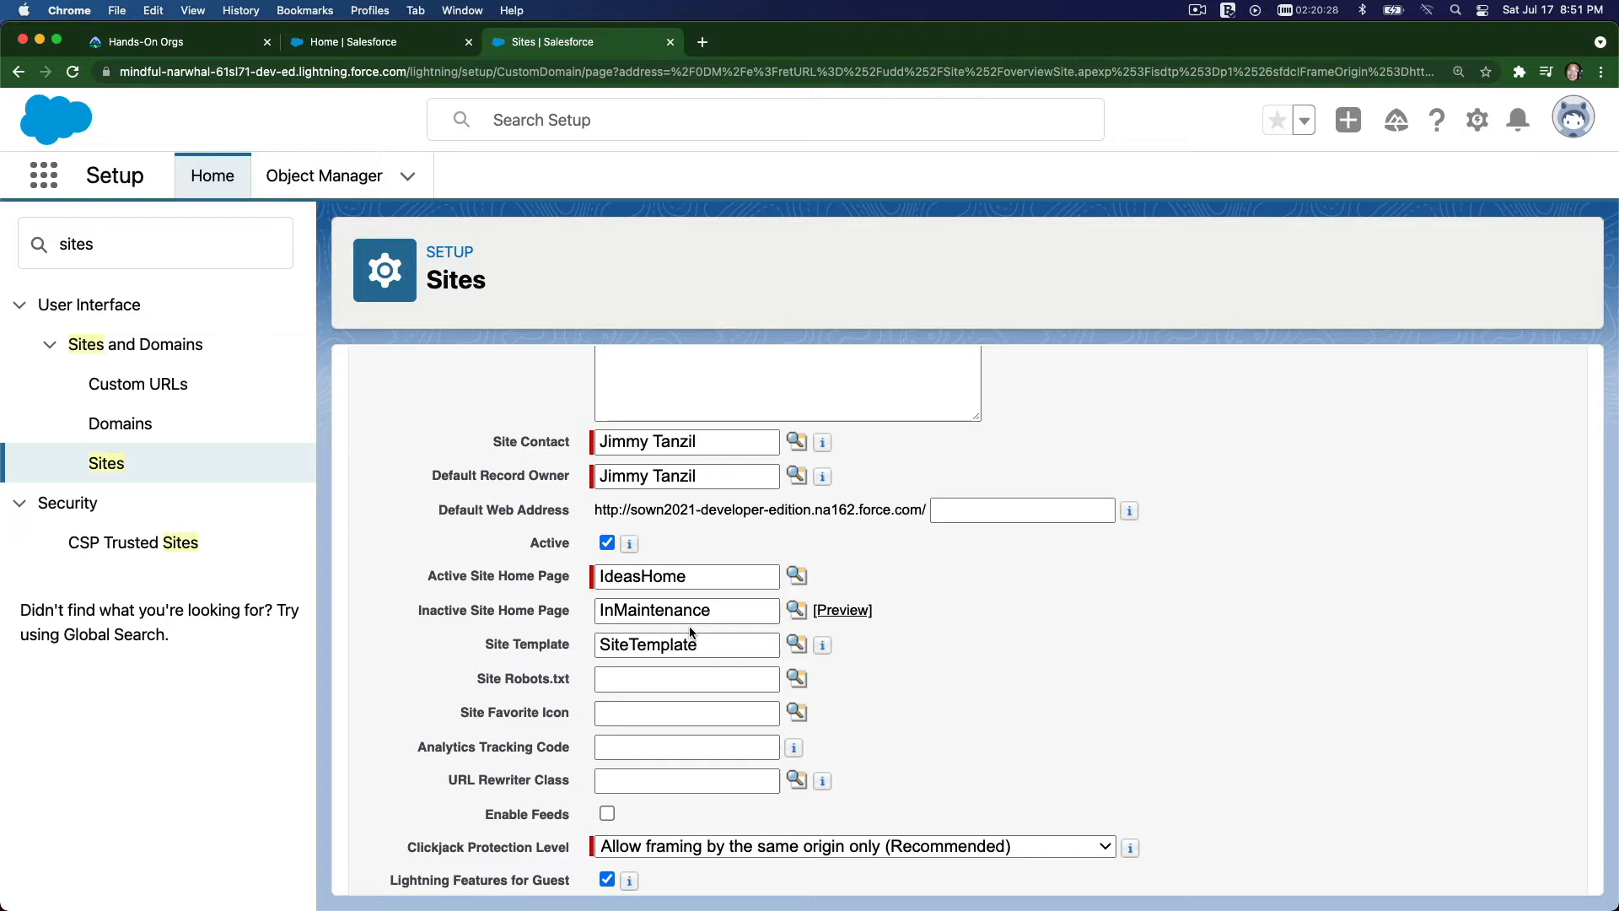
scroll("down", 3)
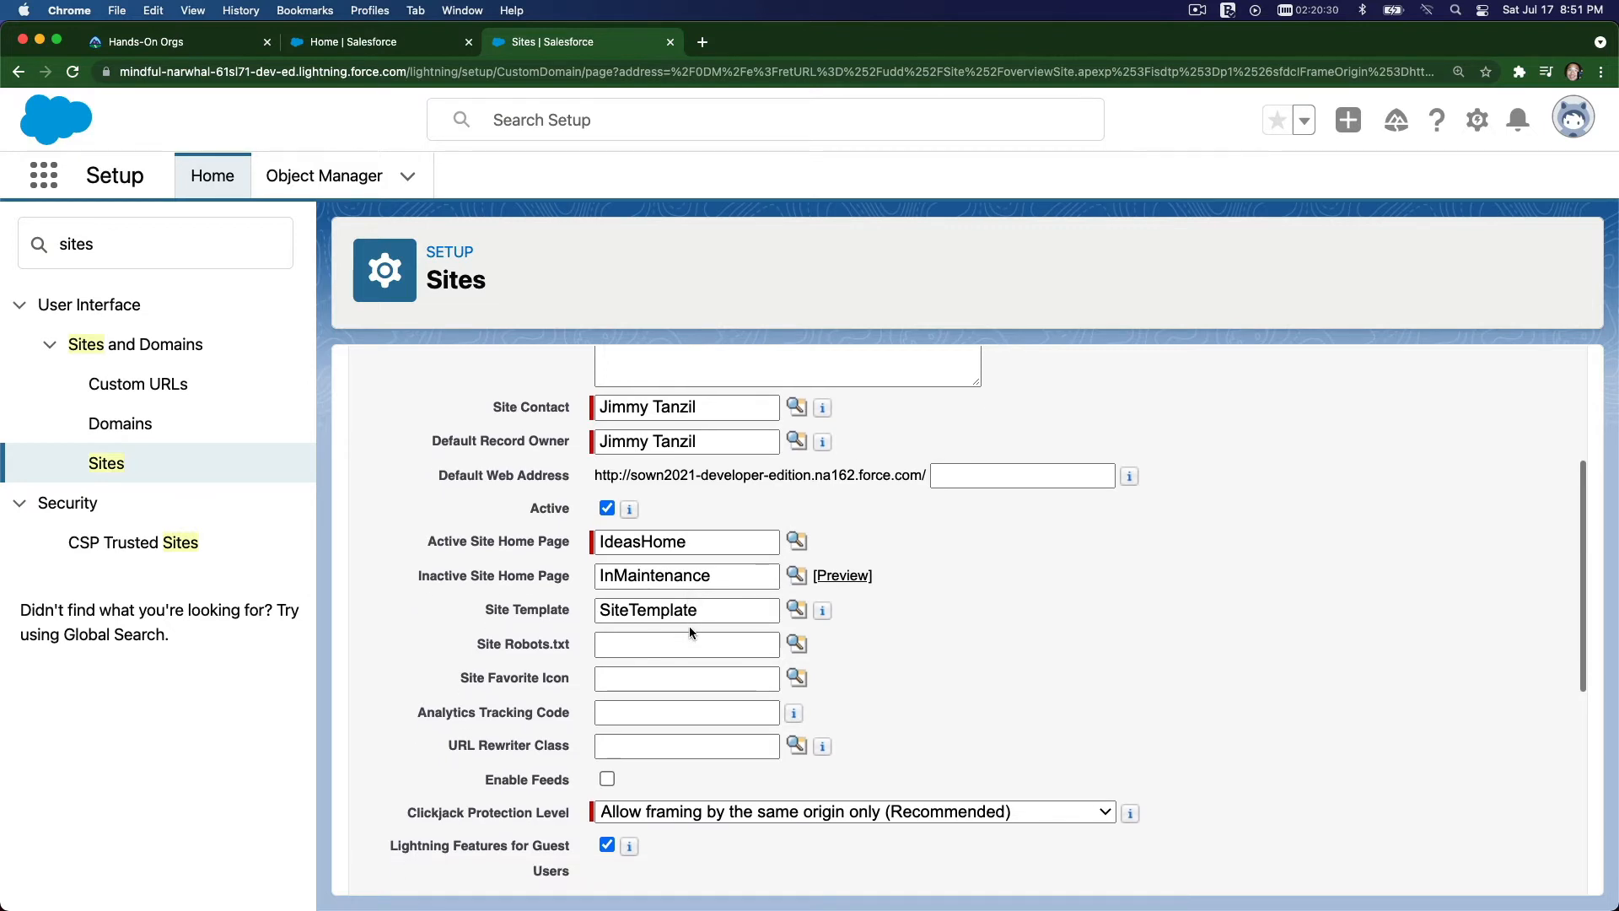
scroll("down", 3)
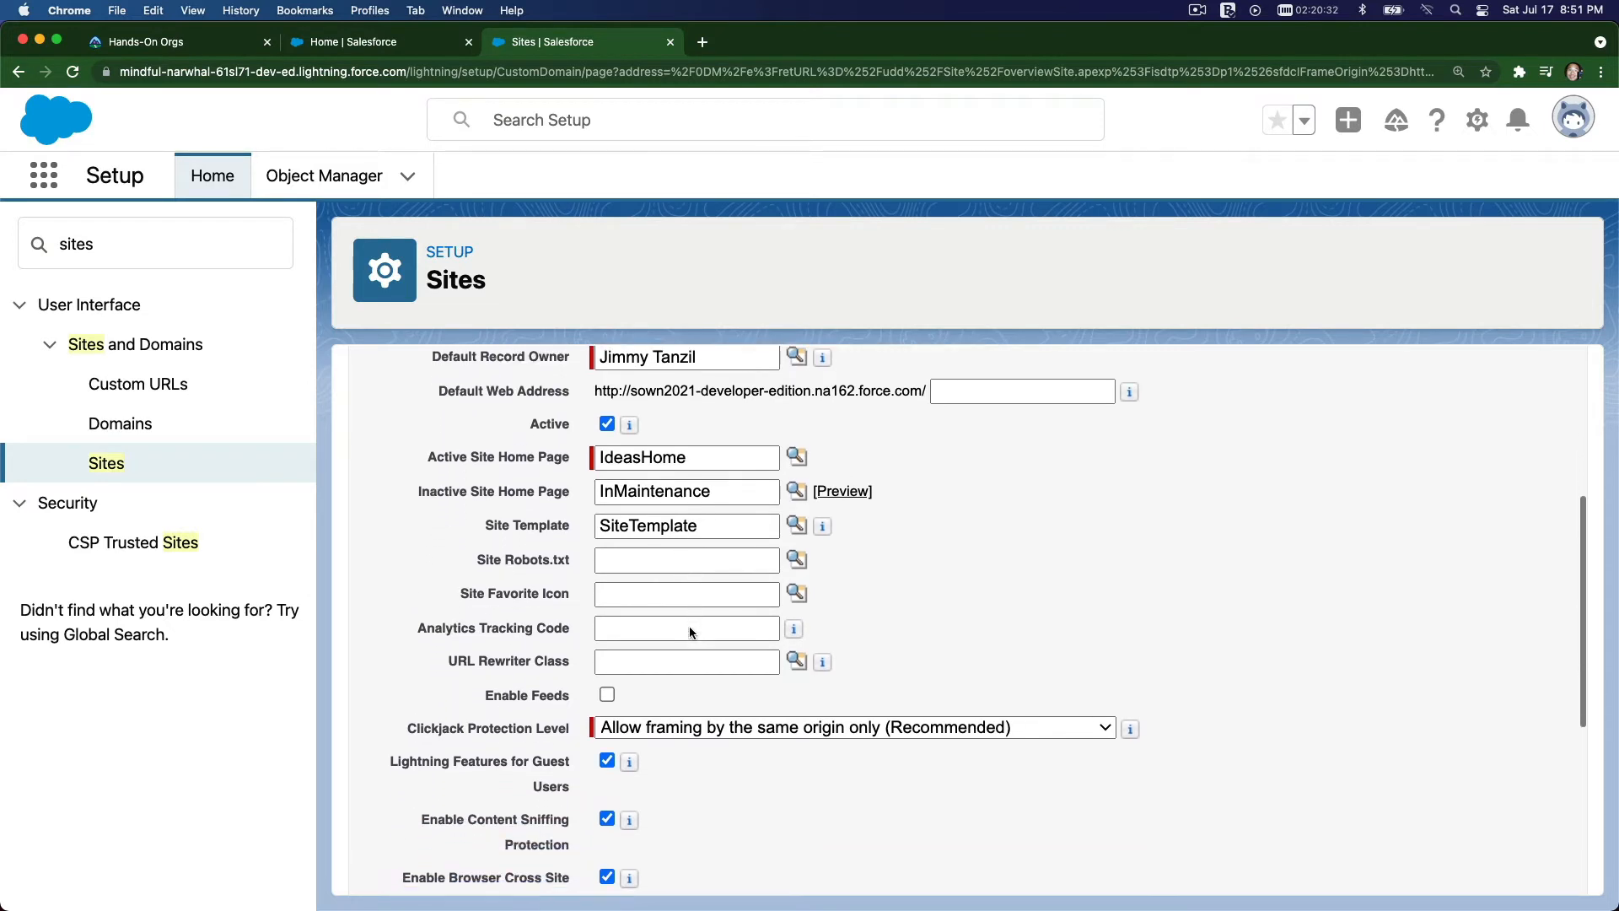
scroll("down", 3)
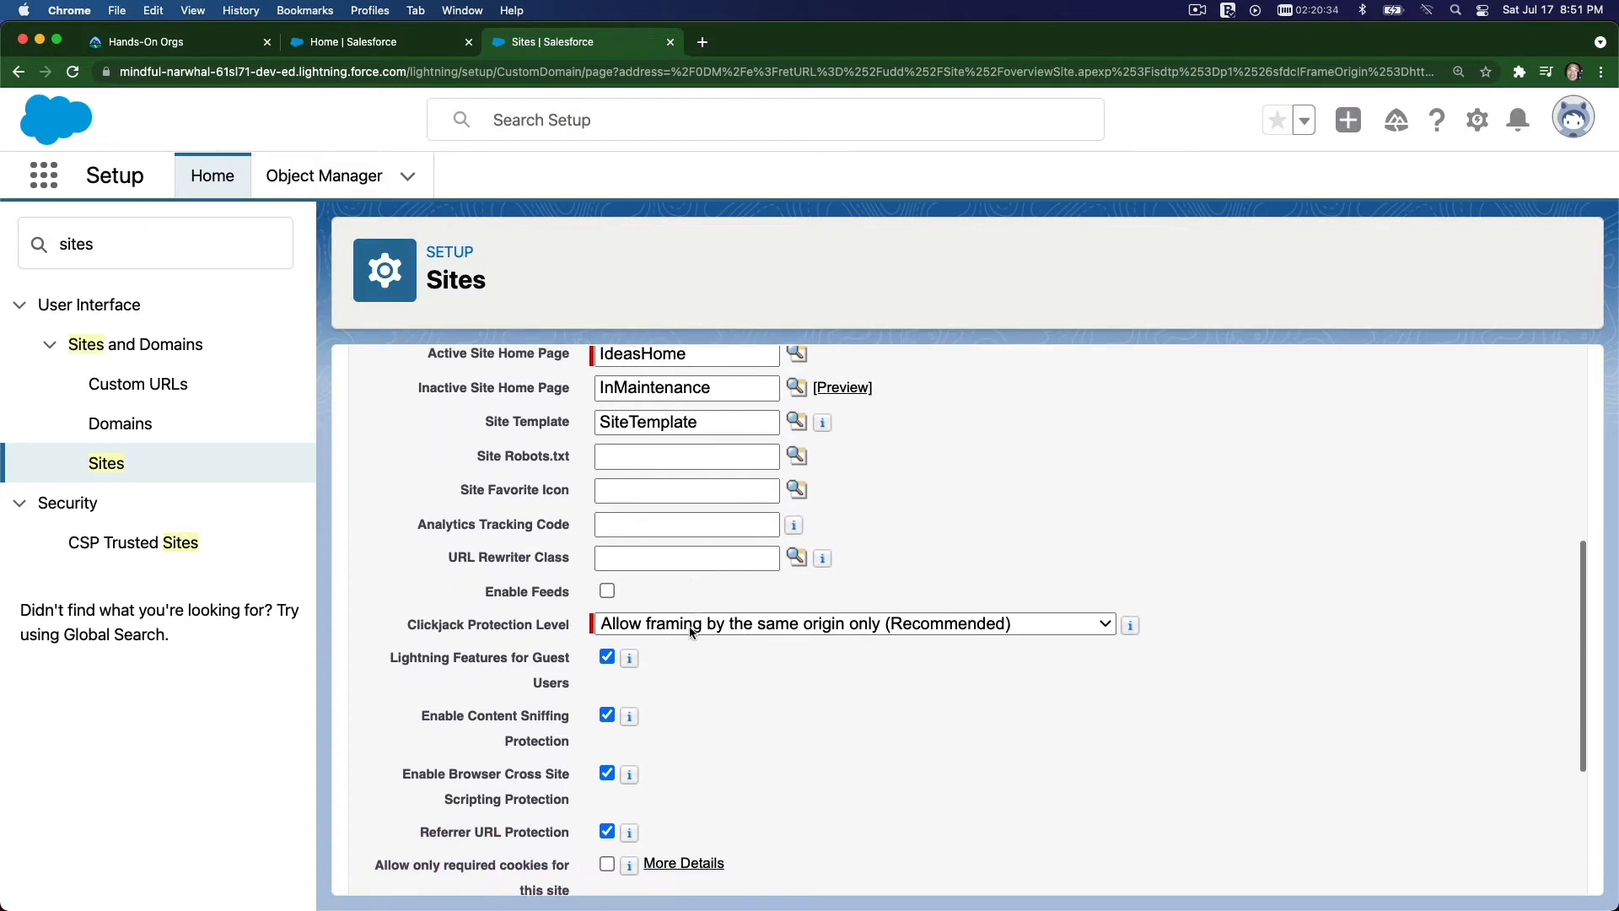
scroll("down", 3)
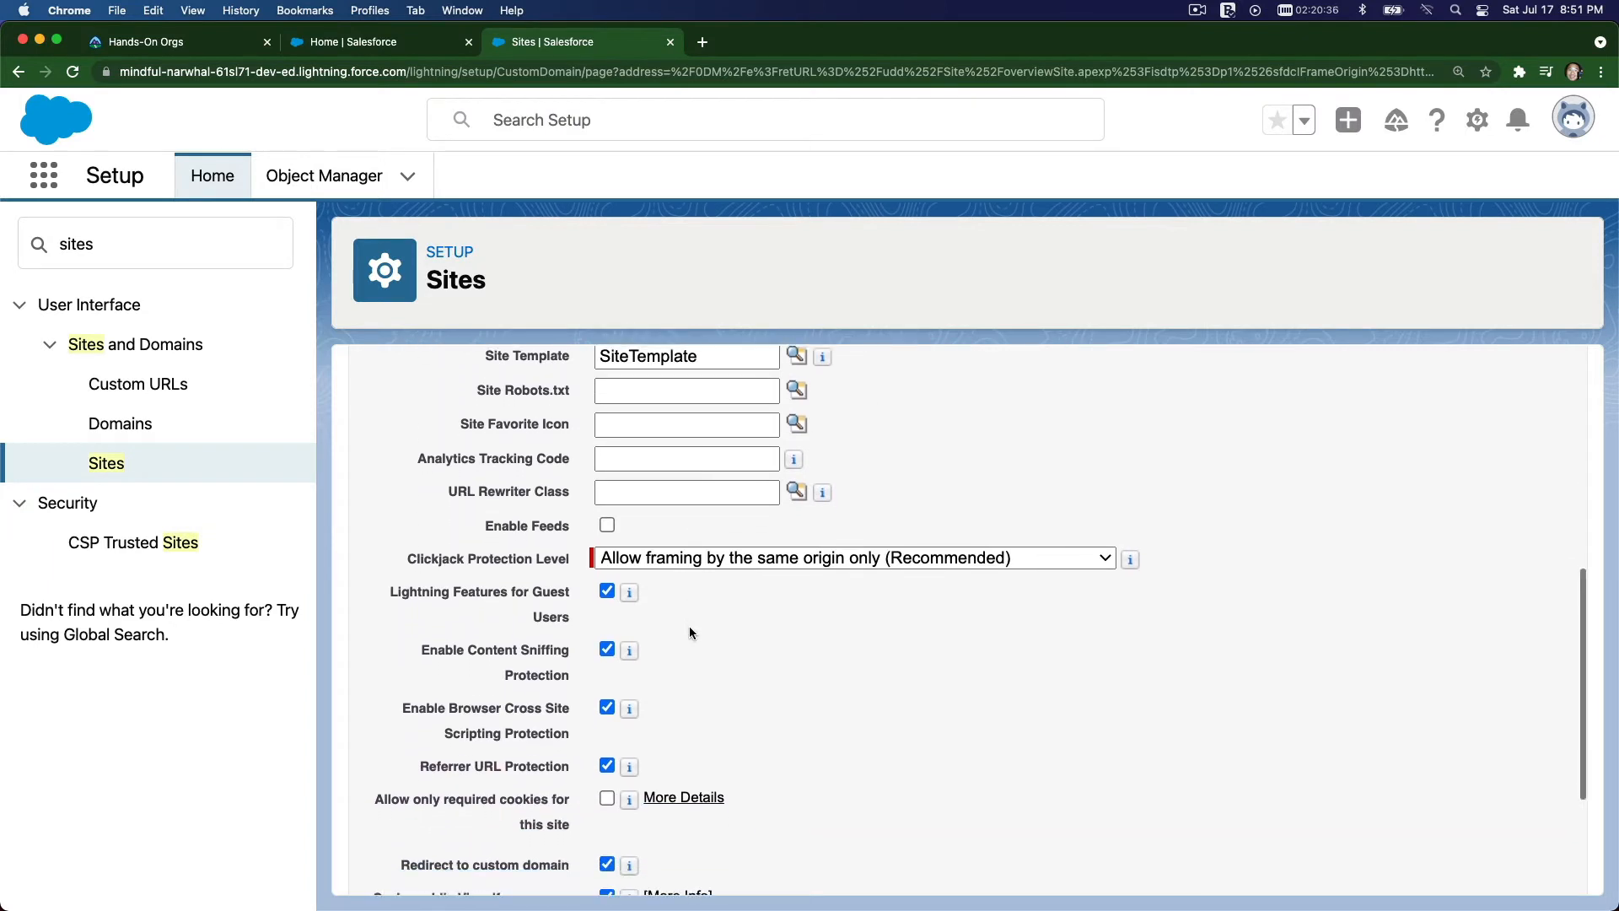
scroll("down", 3)
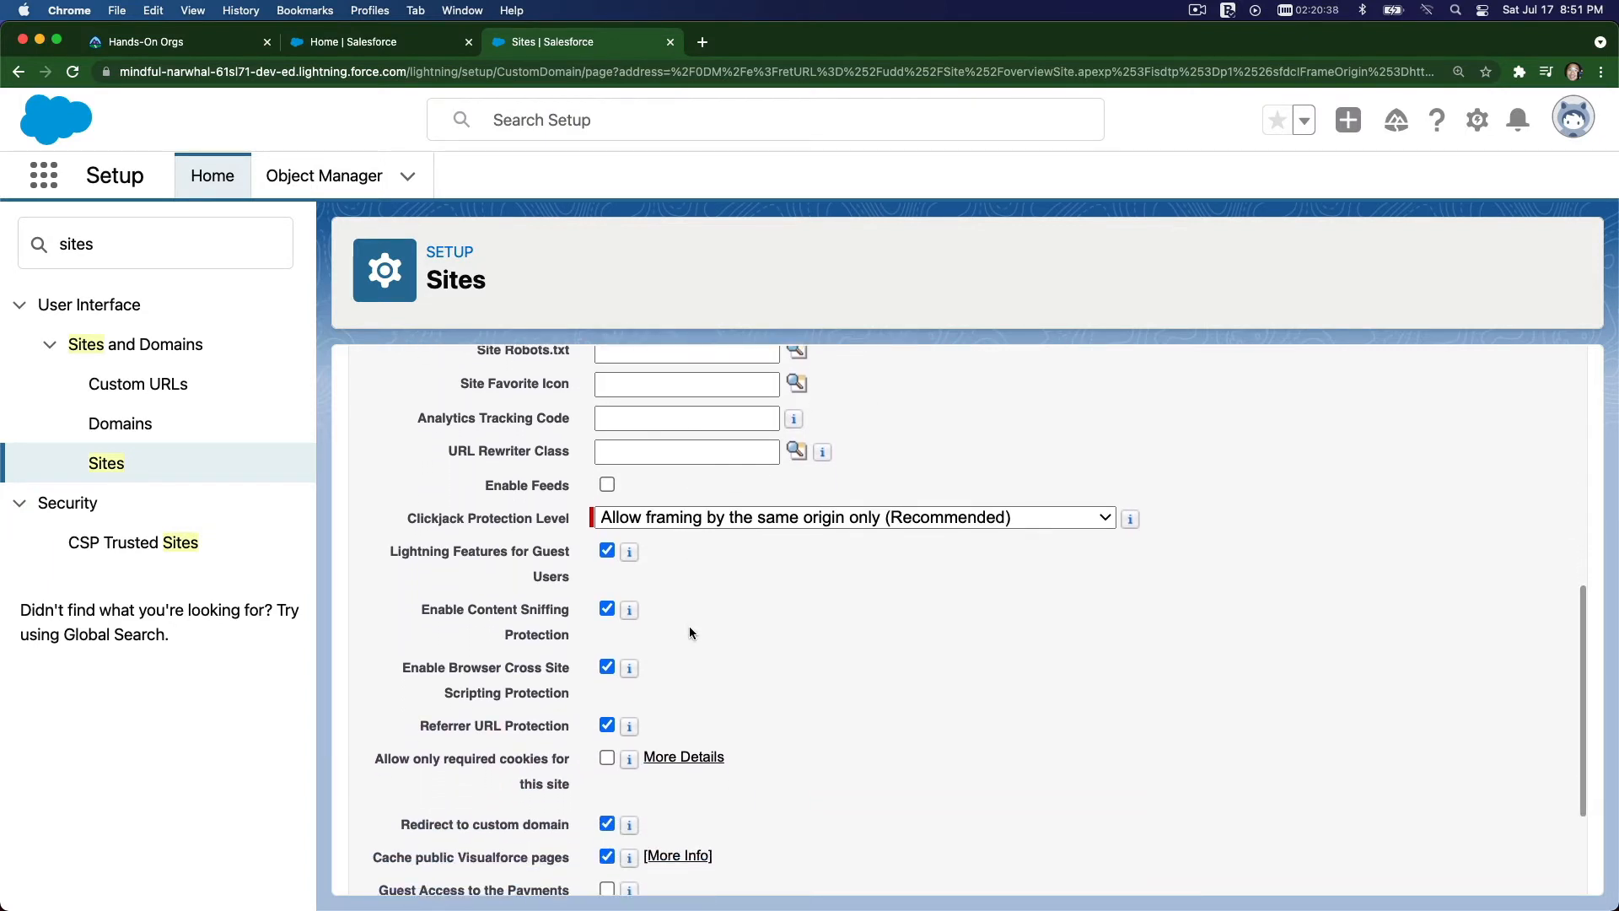
scroll("down", 3)
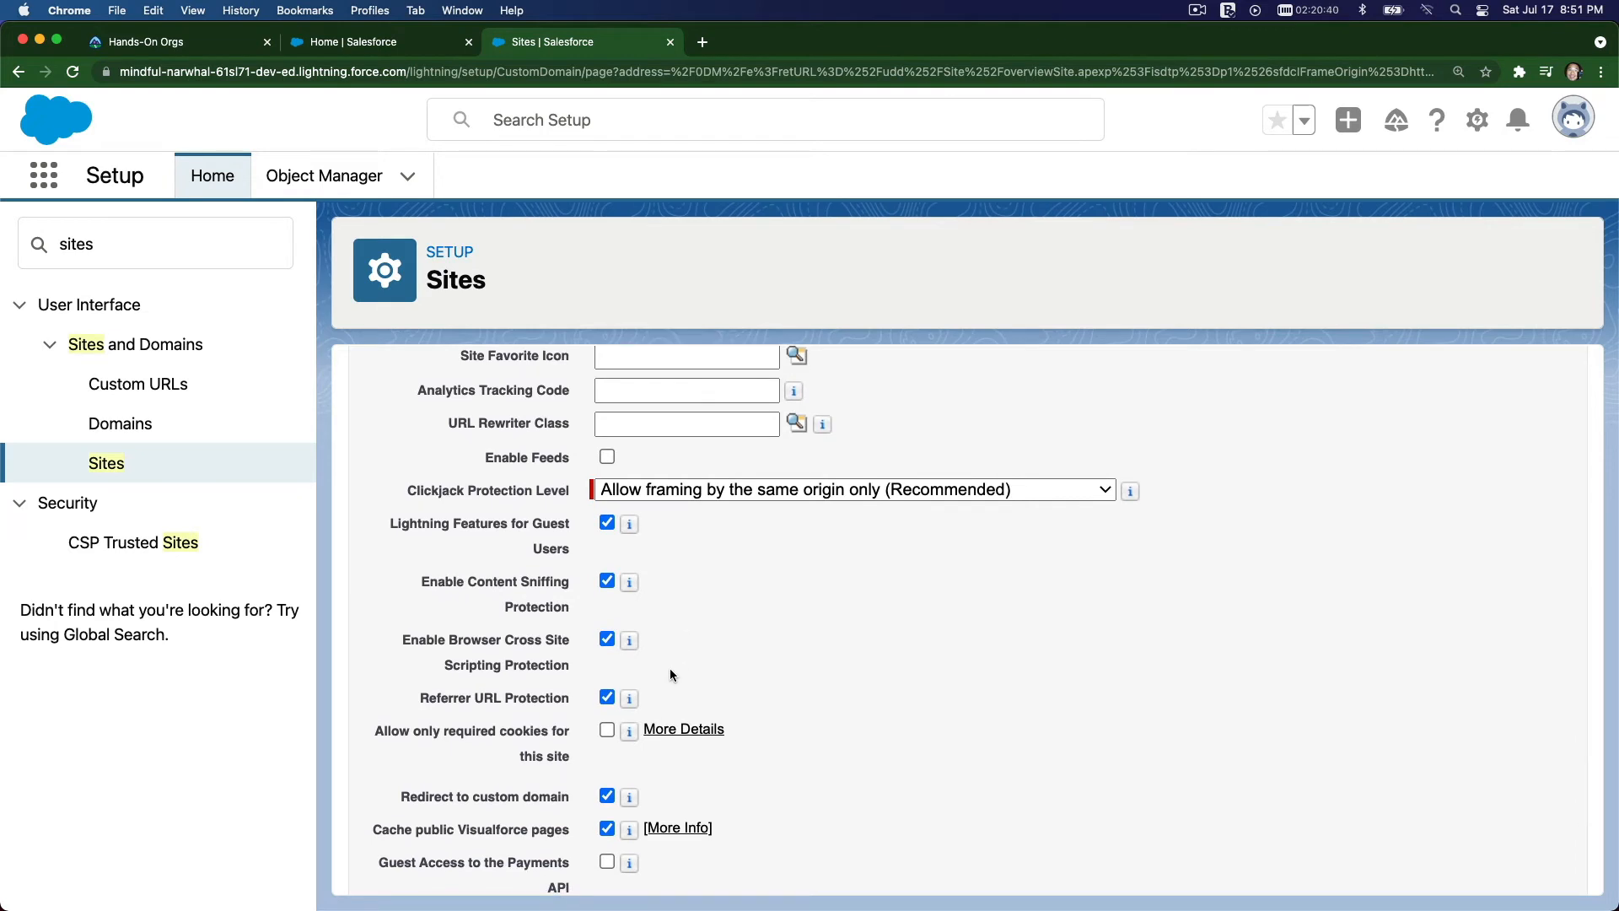
mouse_move(629, 698)
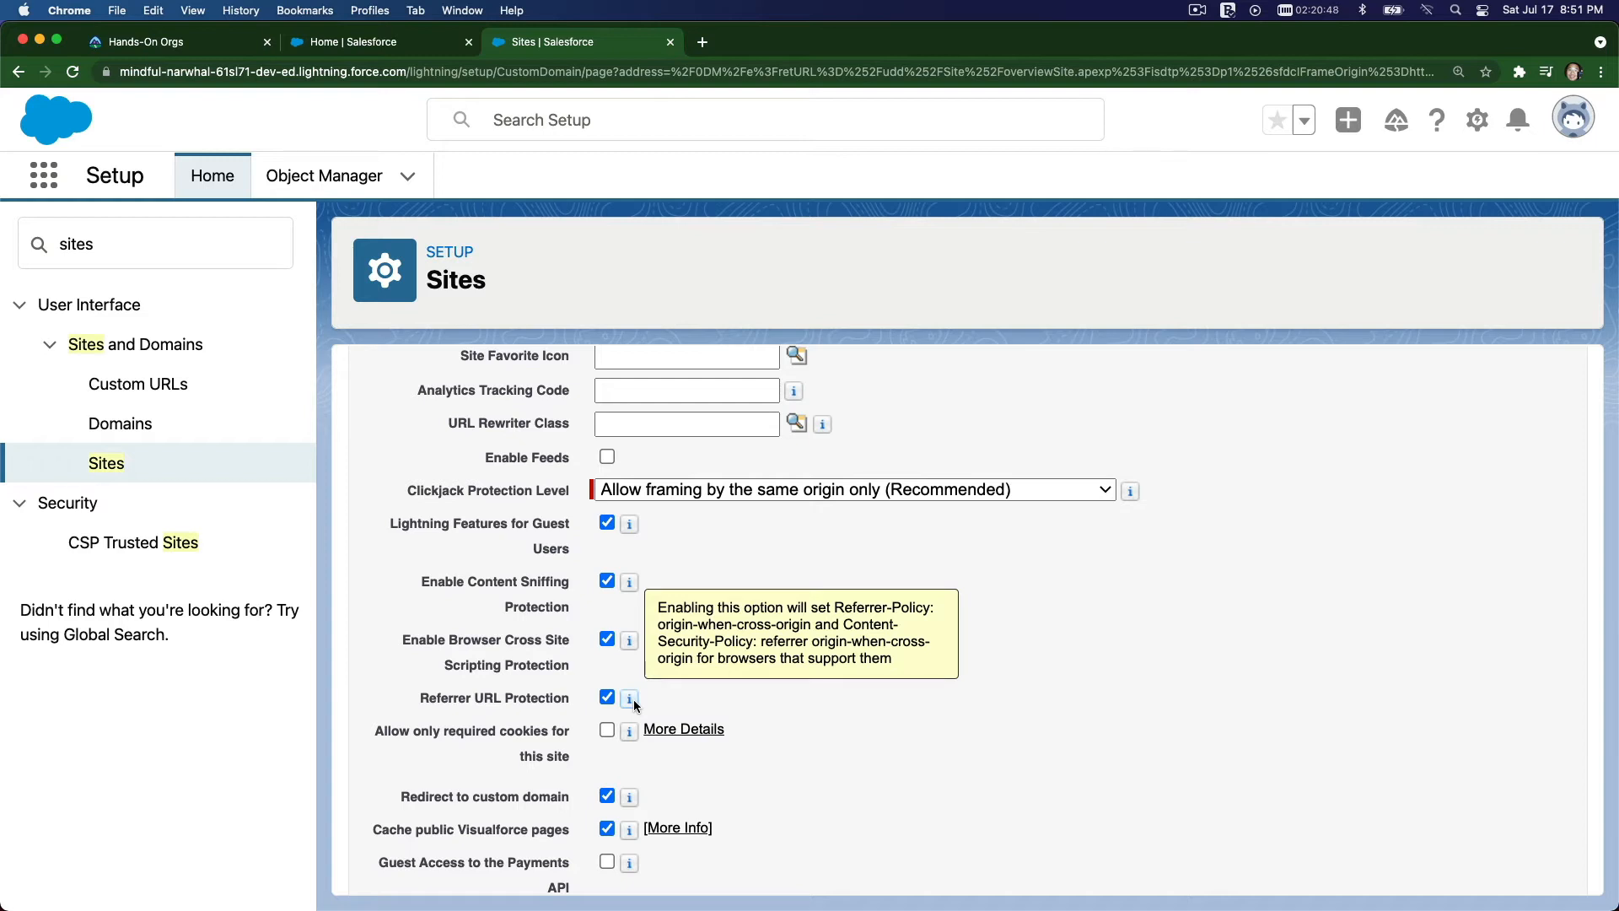
- Uncheck Referrer URL Protection and review the rest of the site edit form
left_click(607, 696)
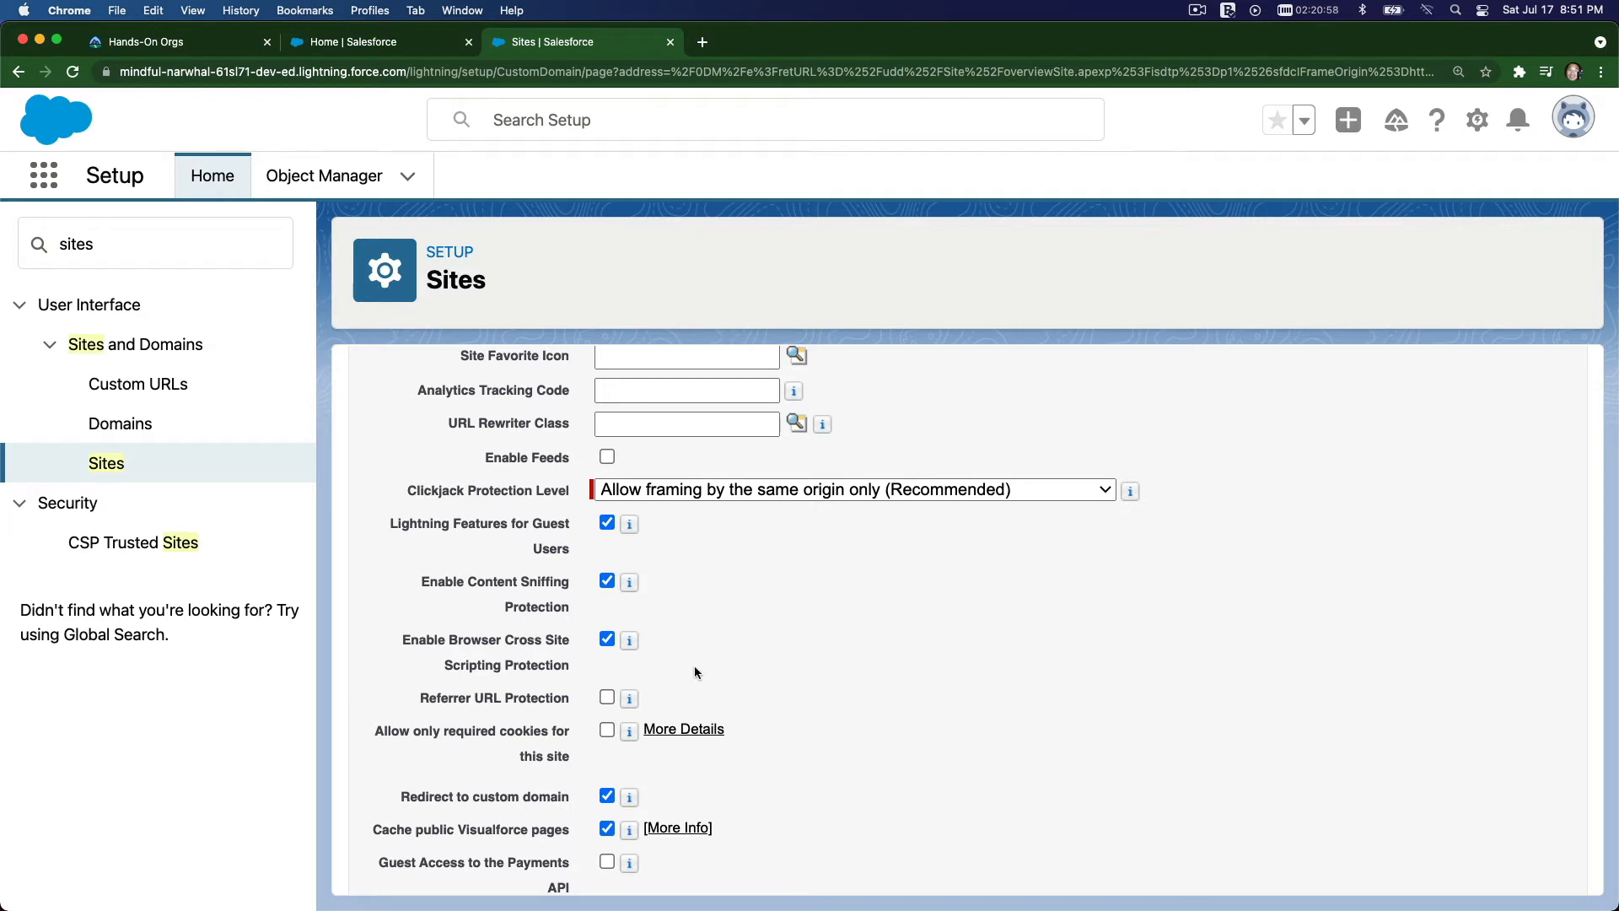
scroll("down", 3)
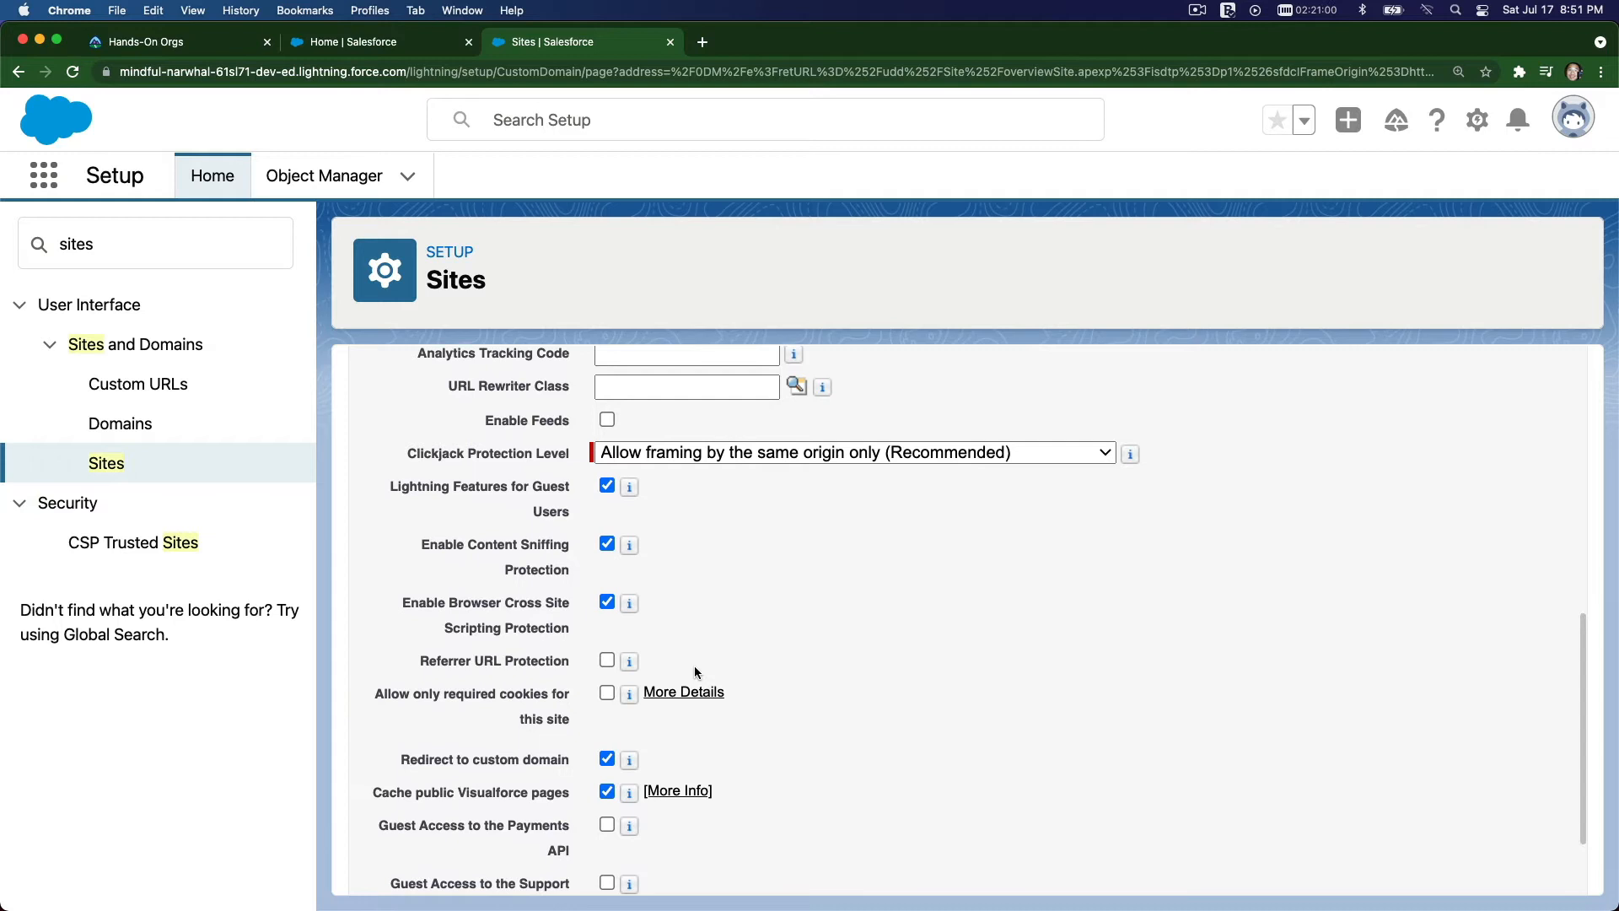
scroll("down", 3)
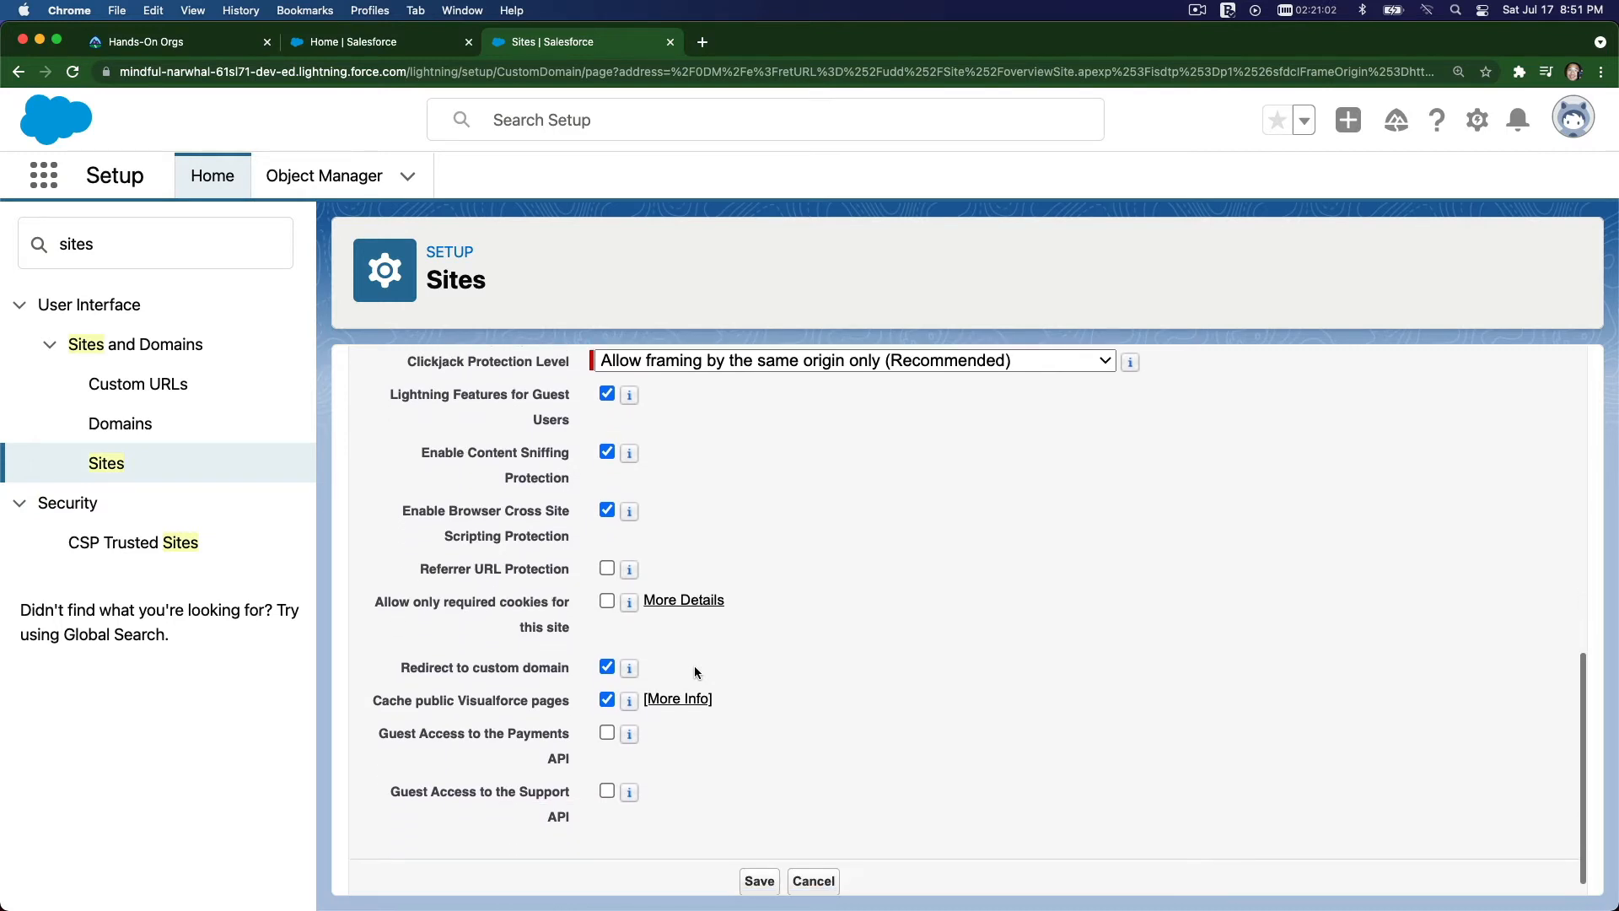
scroll("down", 3)
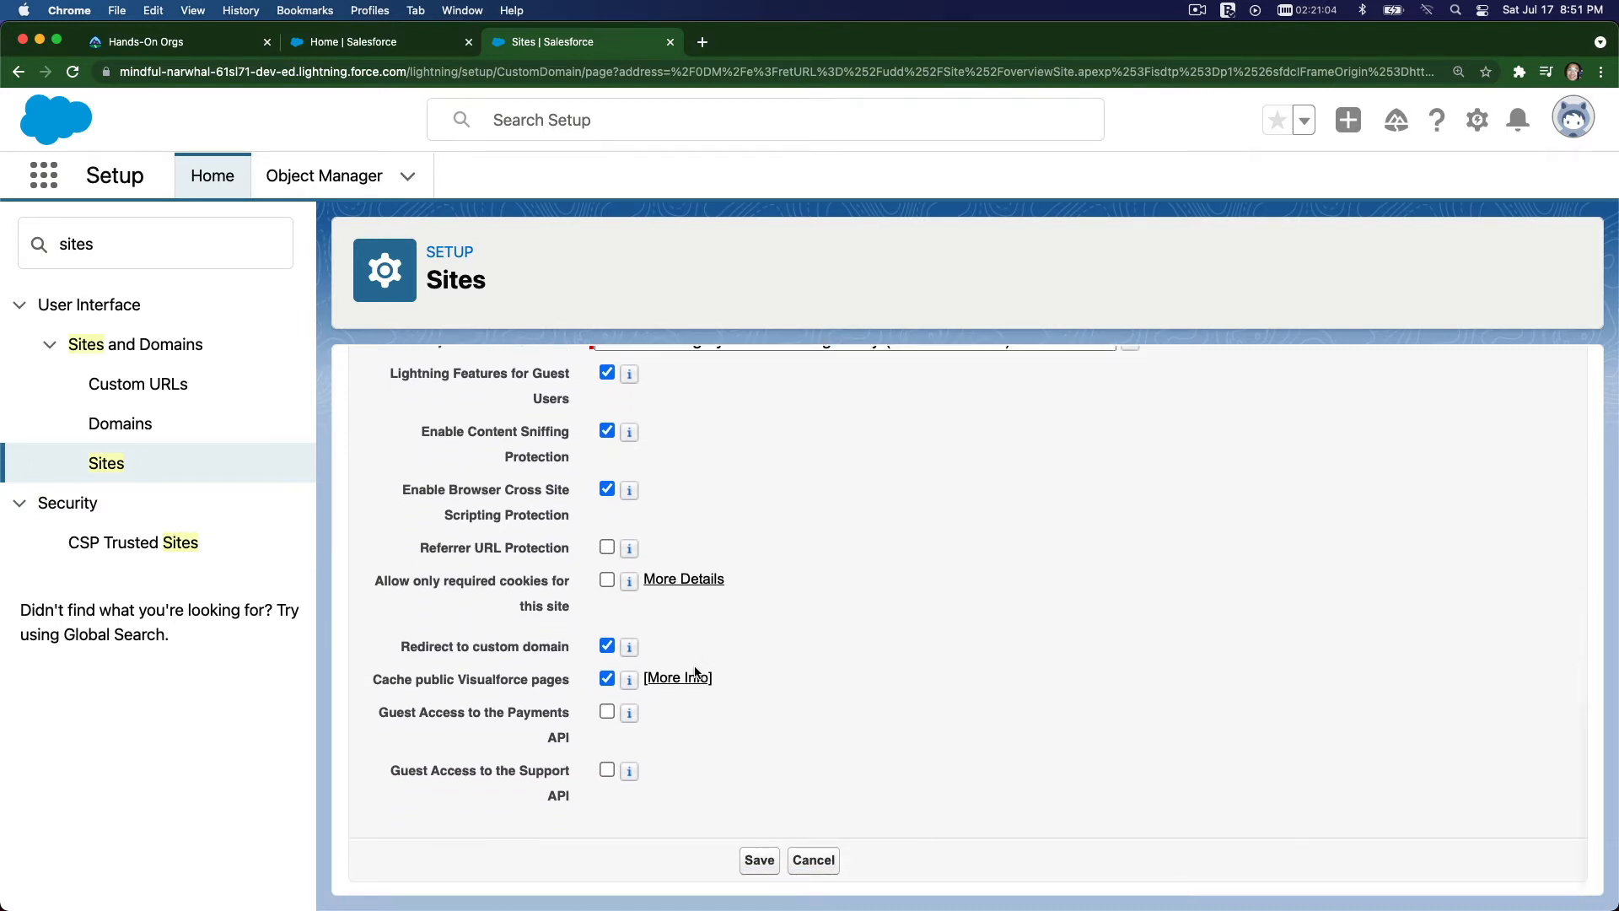
scroll("up", 3)
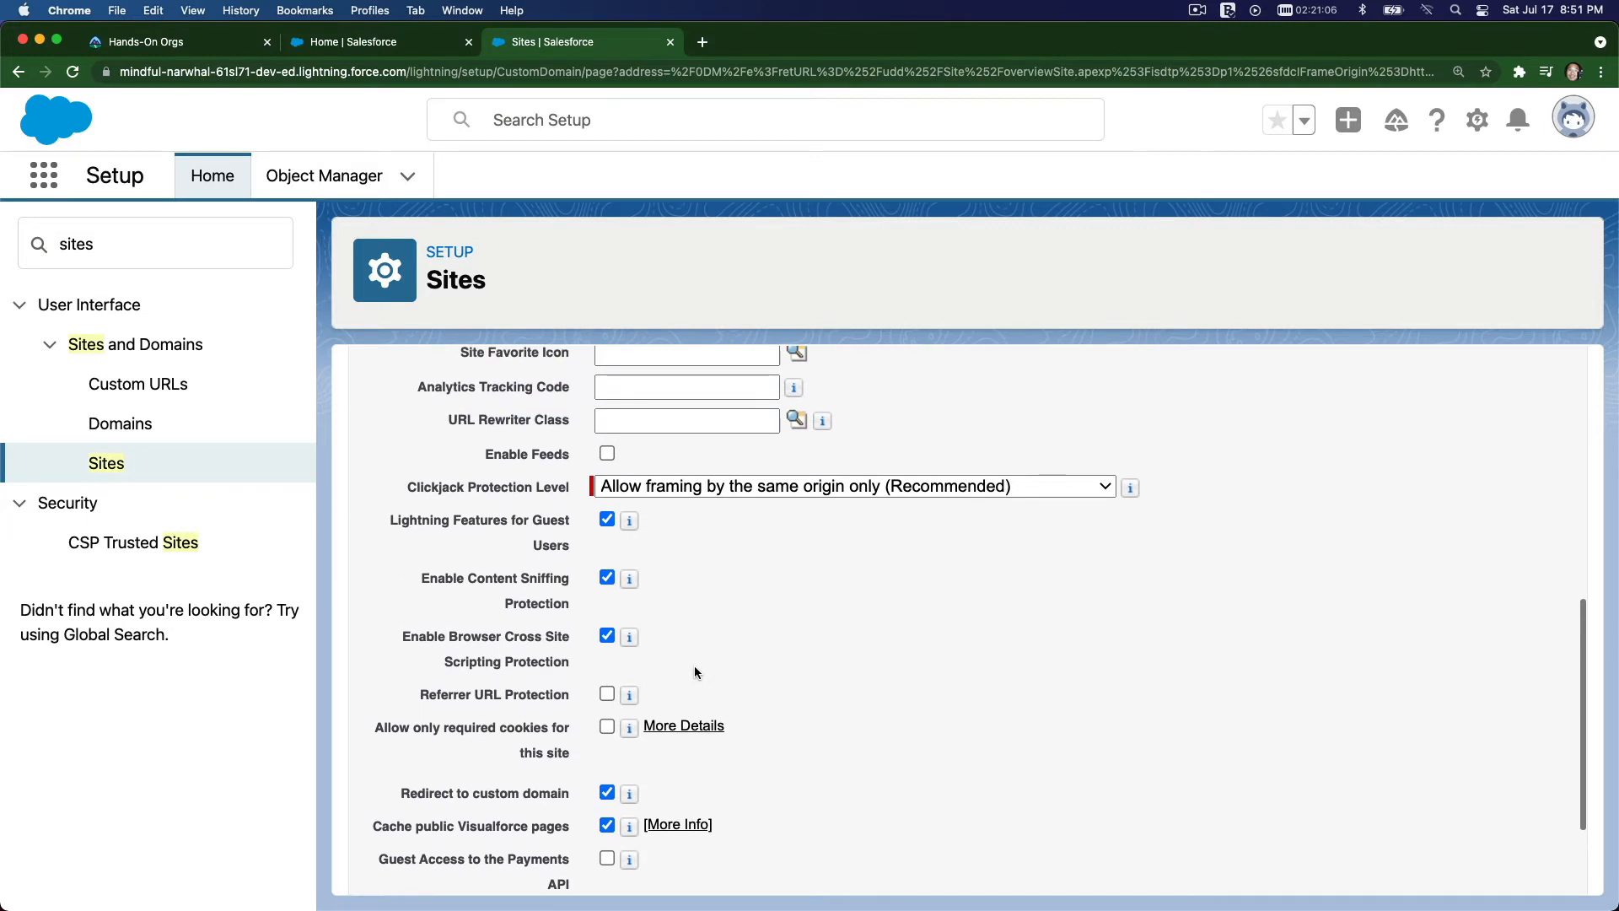
scroll("up", 3)
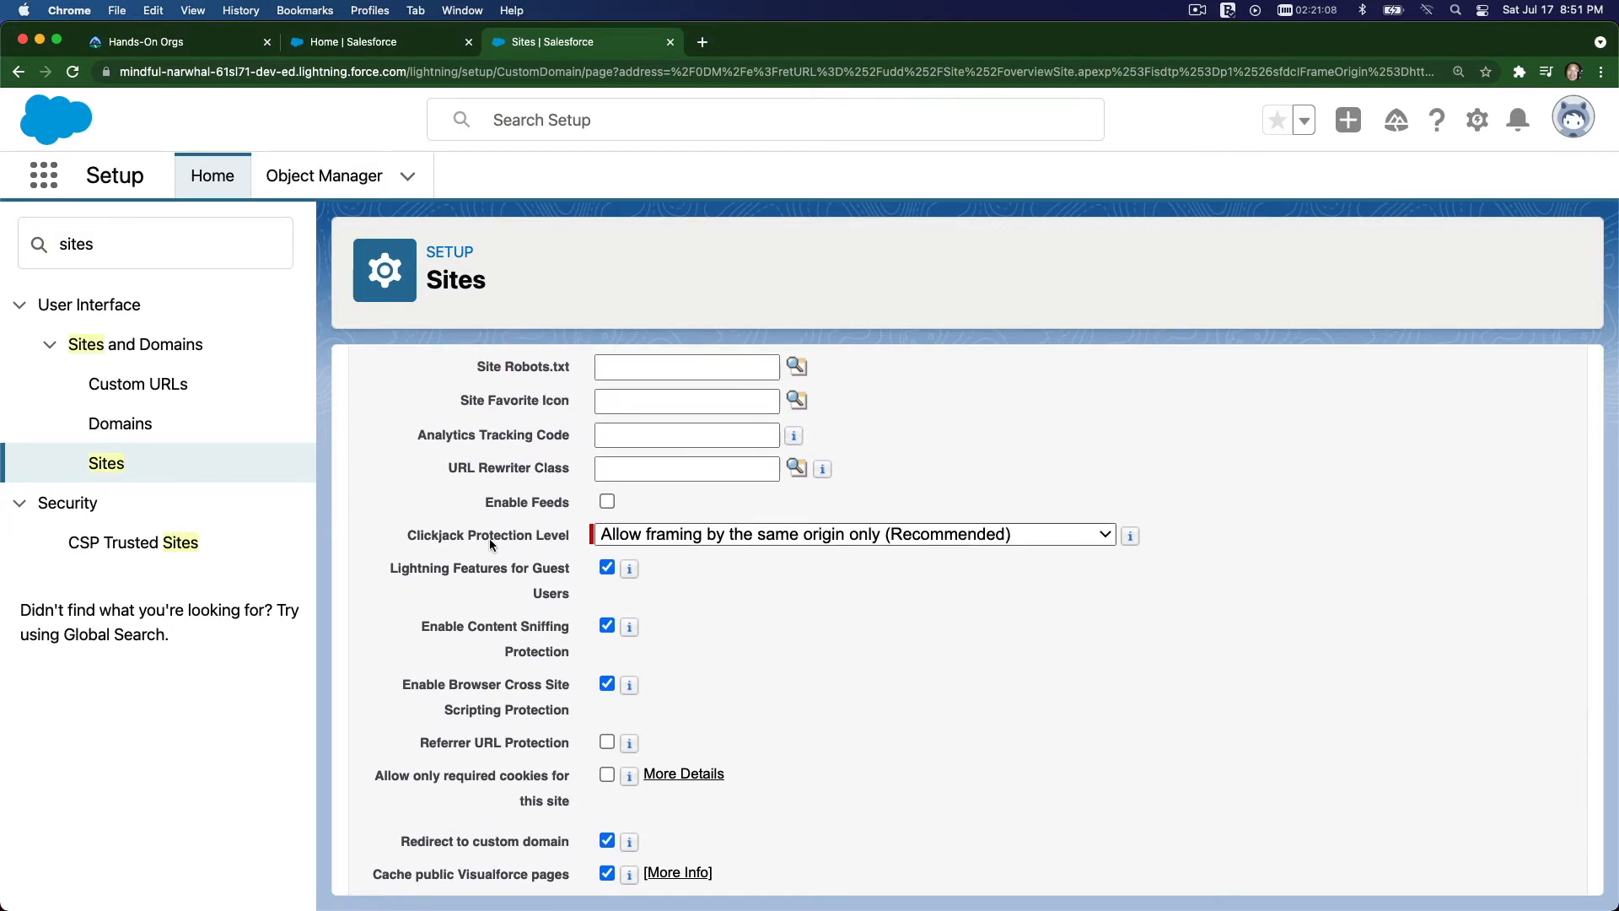
mouse_move(731, 550)
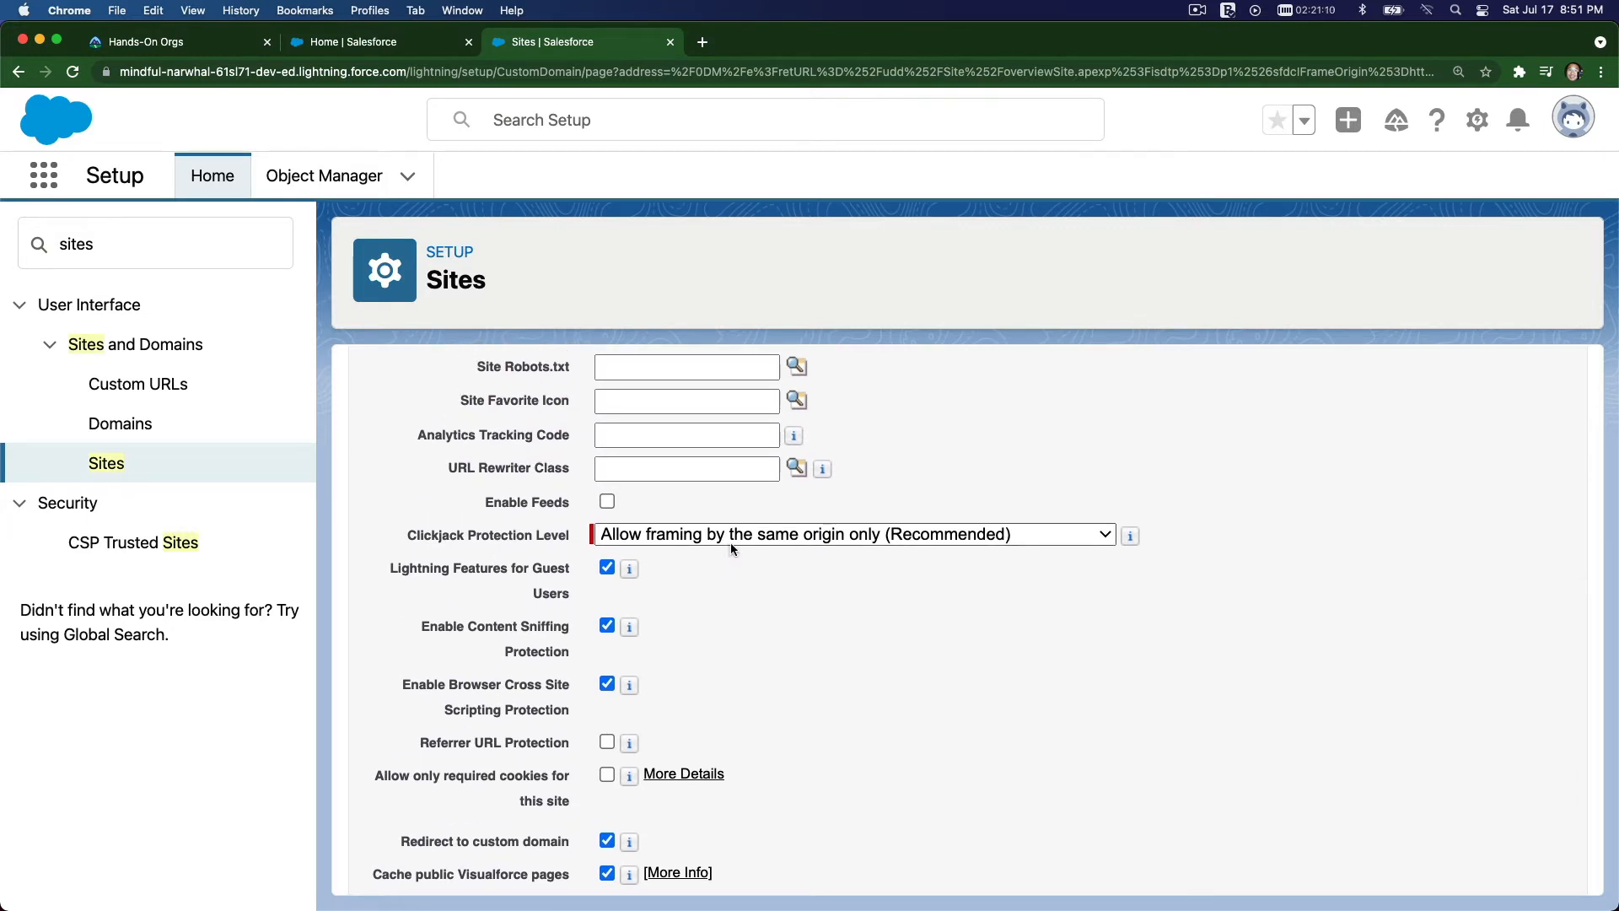
left_click(854, 535)
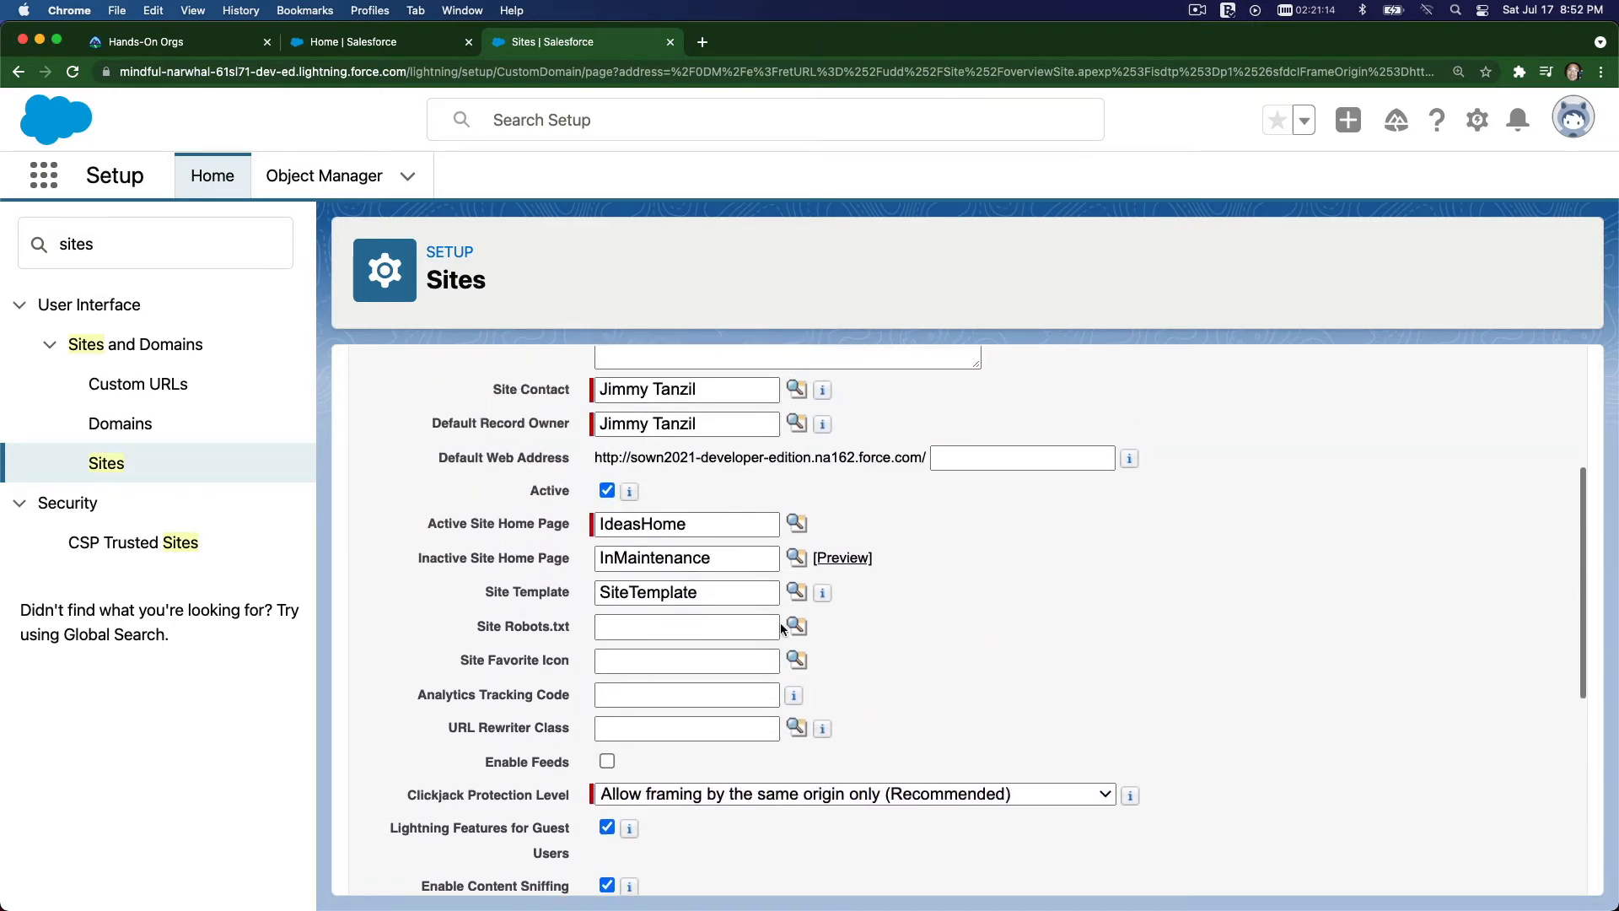
scroll("up", 3)
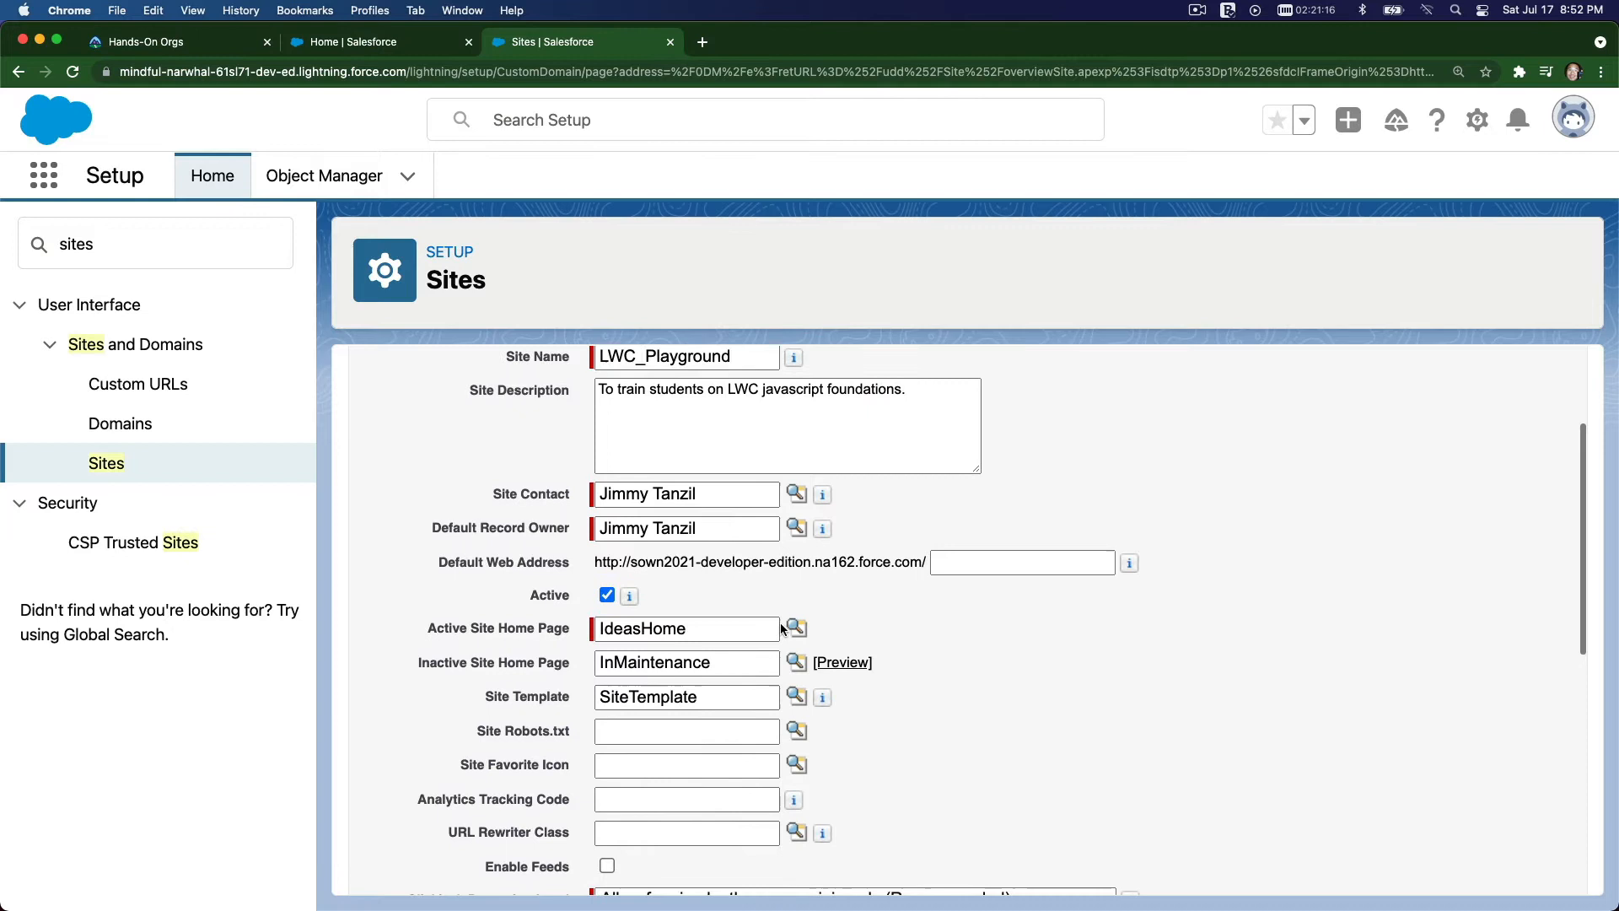
scroll("down", 3)
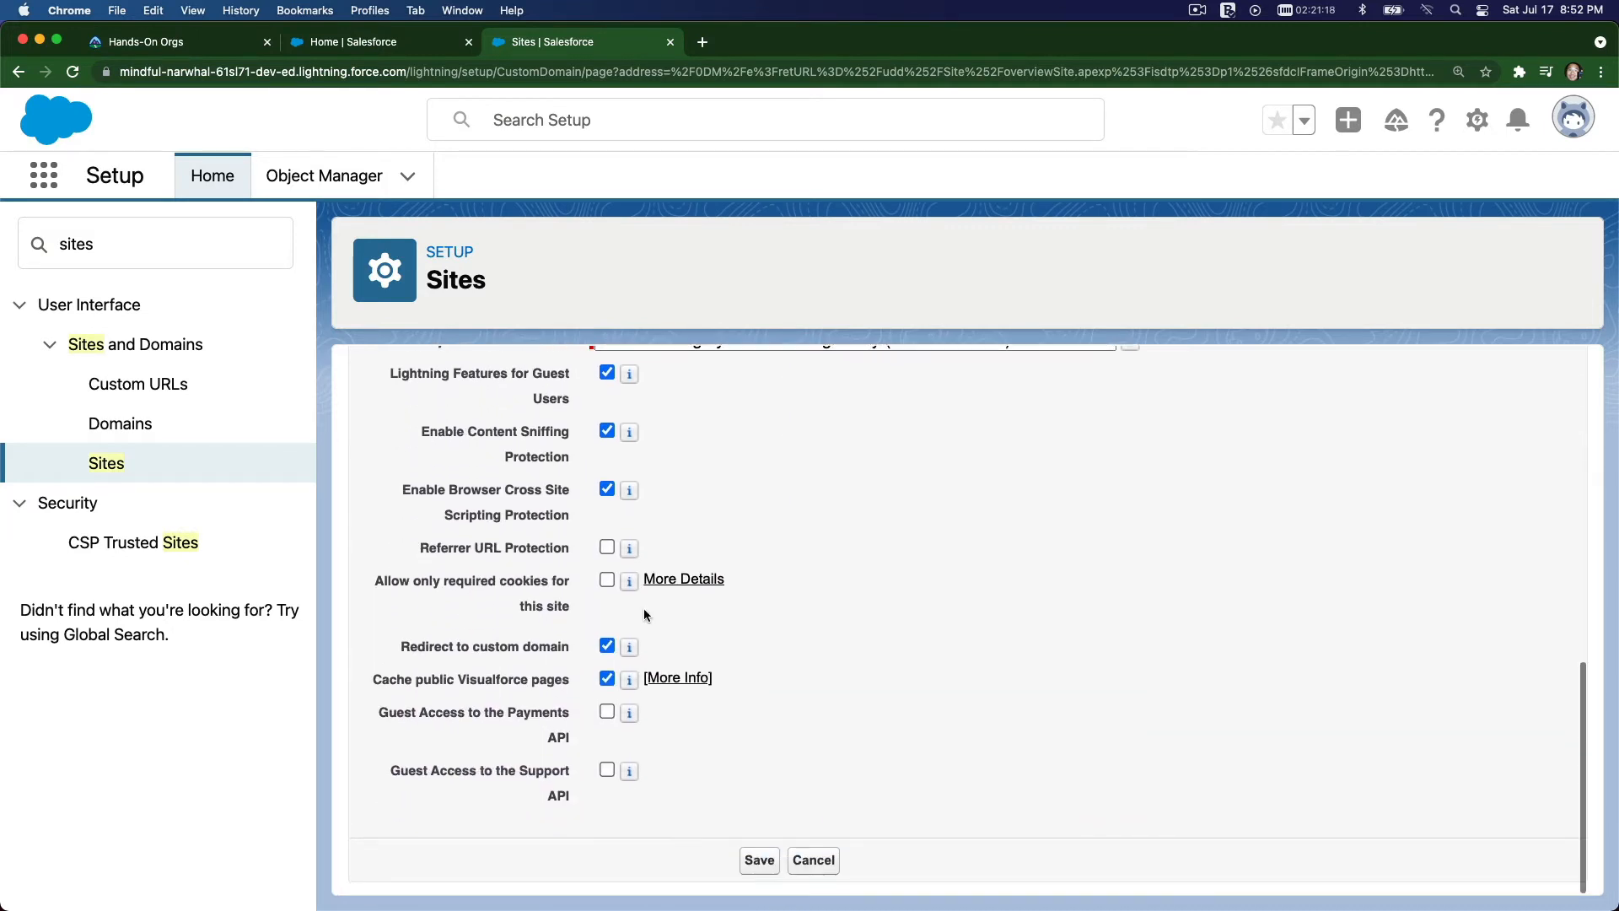
mouse_move(757, 771)
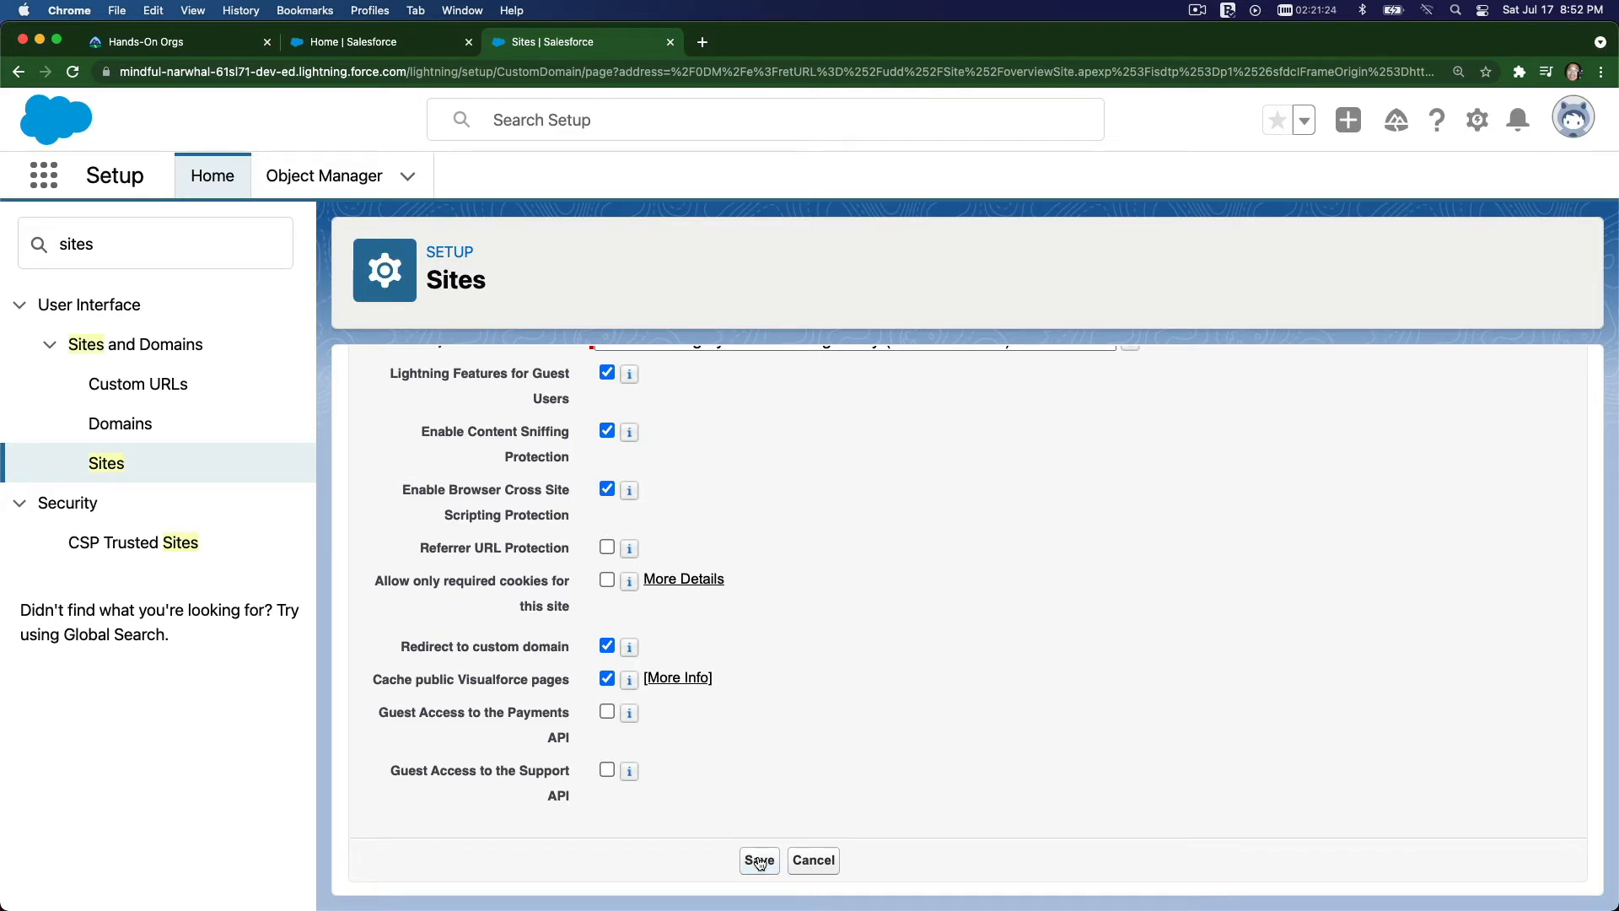
mouse_move(737, 800)
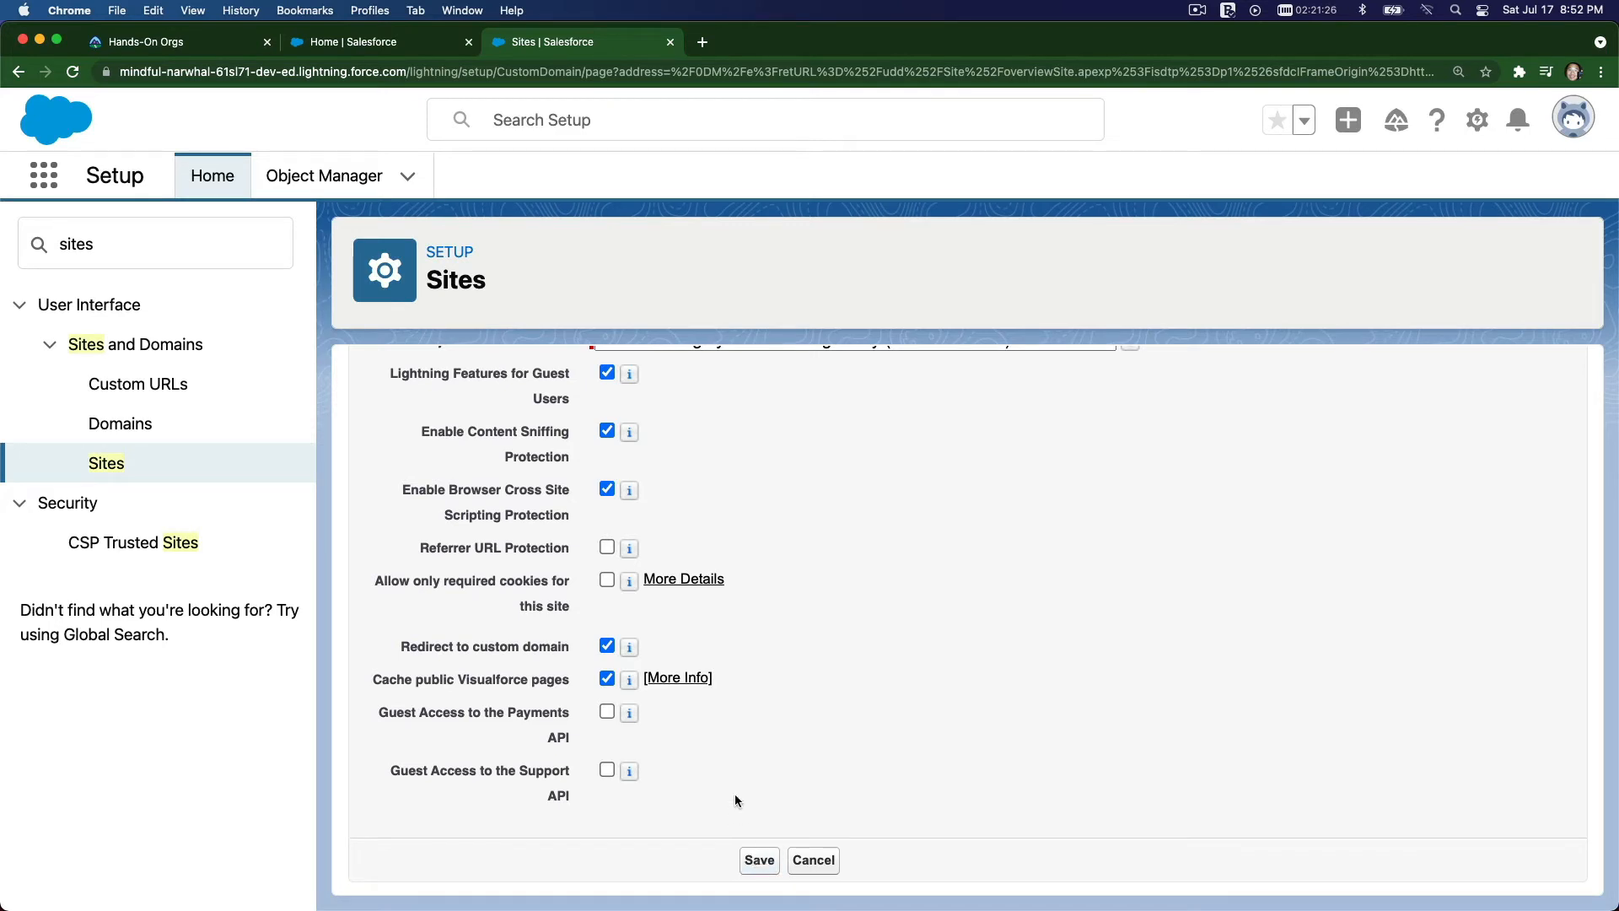
mouse_move(830, 790)
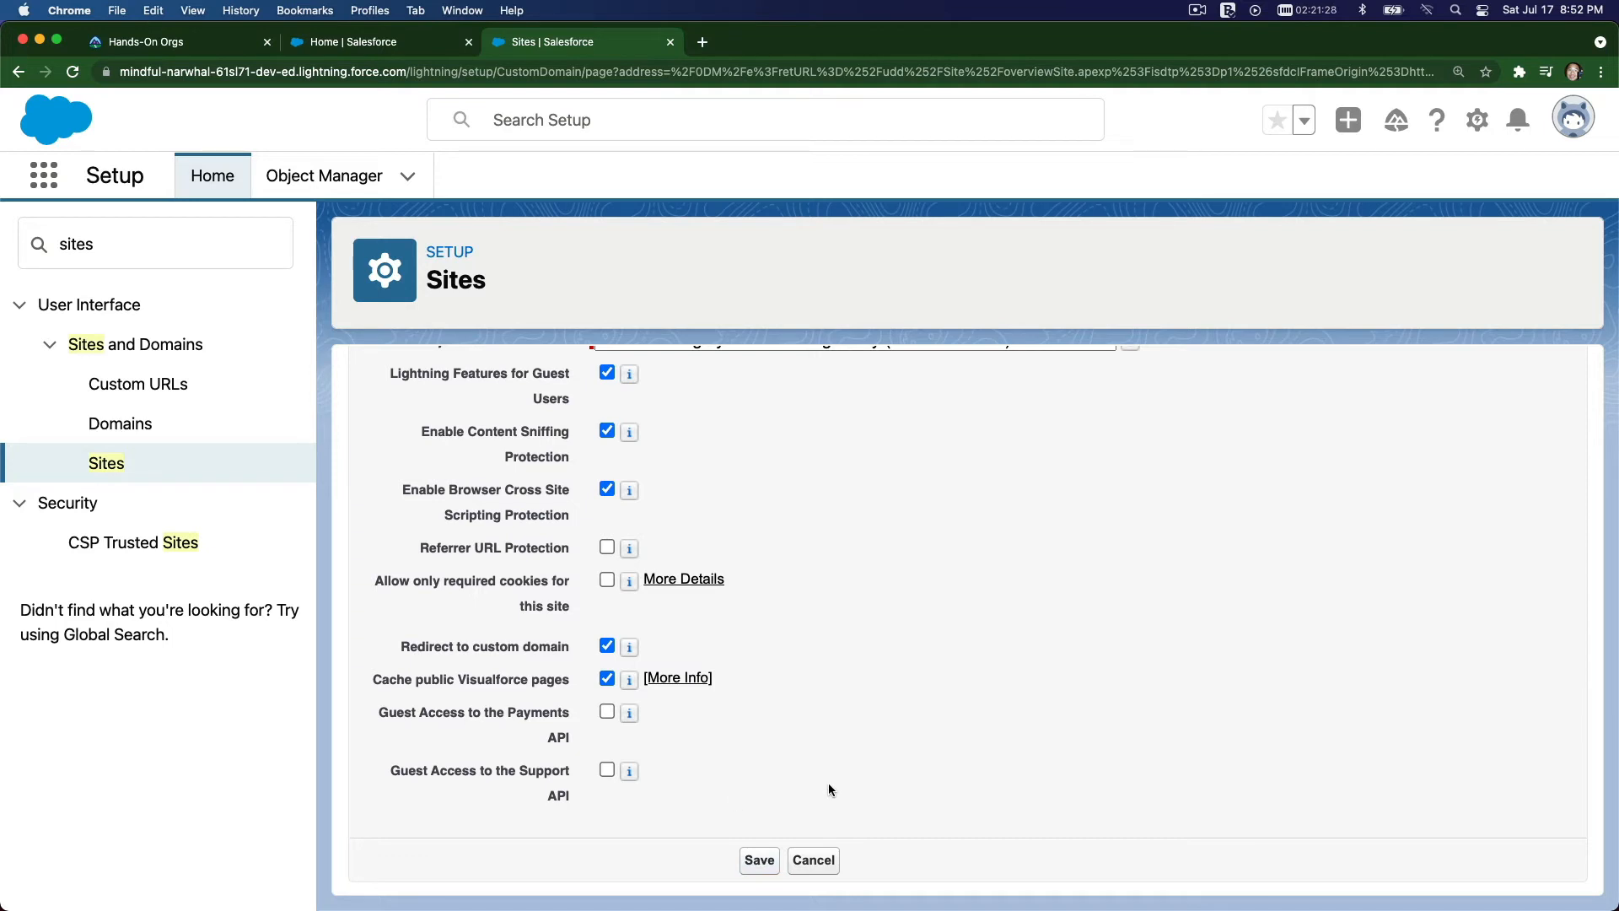
- Save the LWC Playground site with Referrer URL Protection off and IdeasHome as home page
left_click(757, 858)
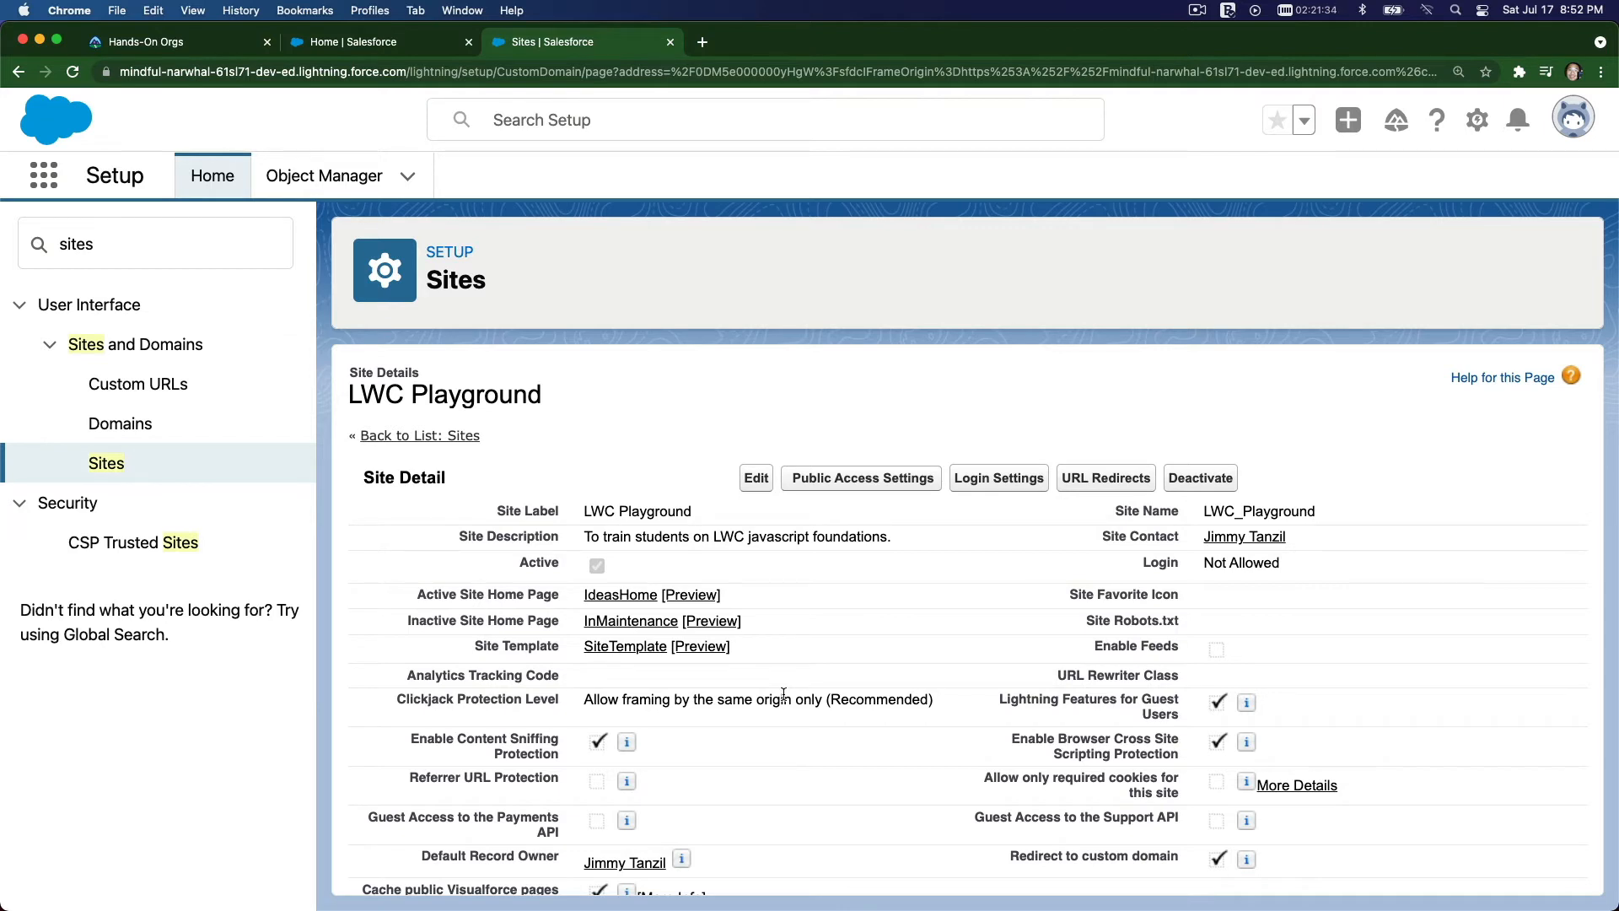
mouse_move(976, 415)
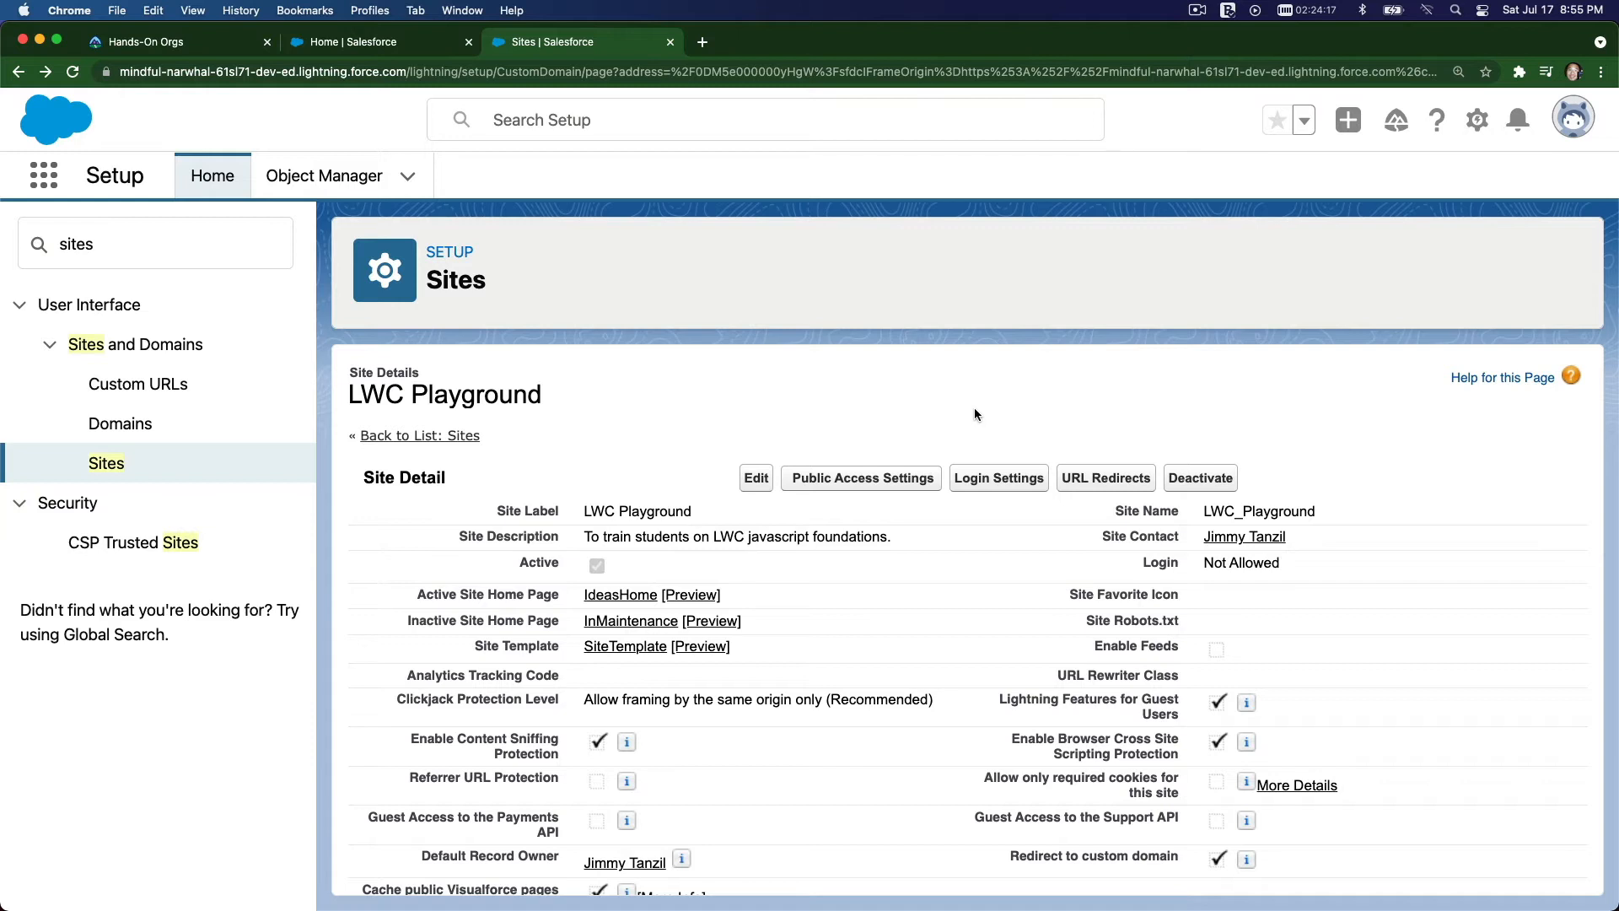
mouse_move(776, 420)
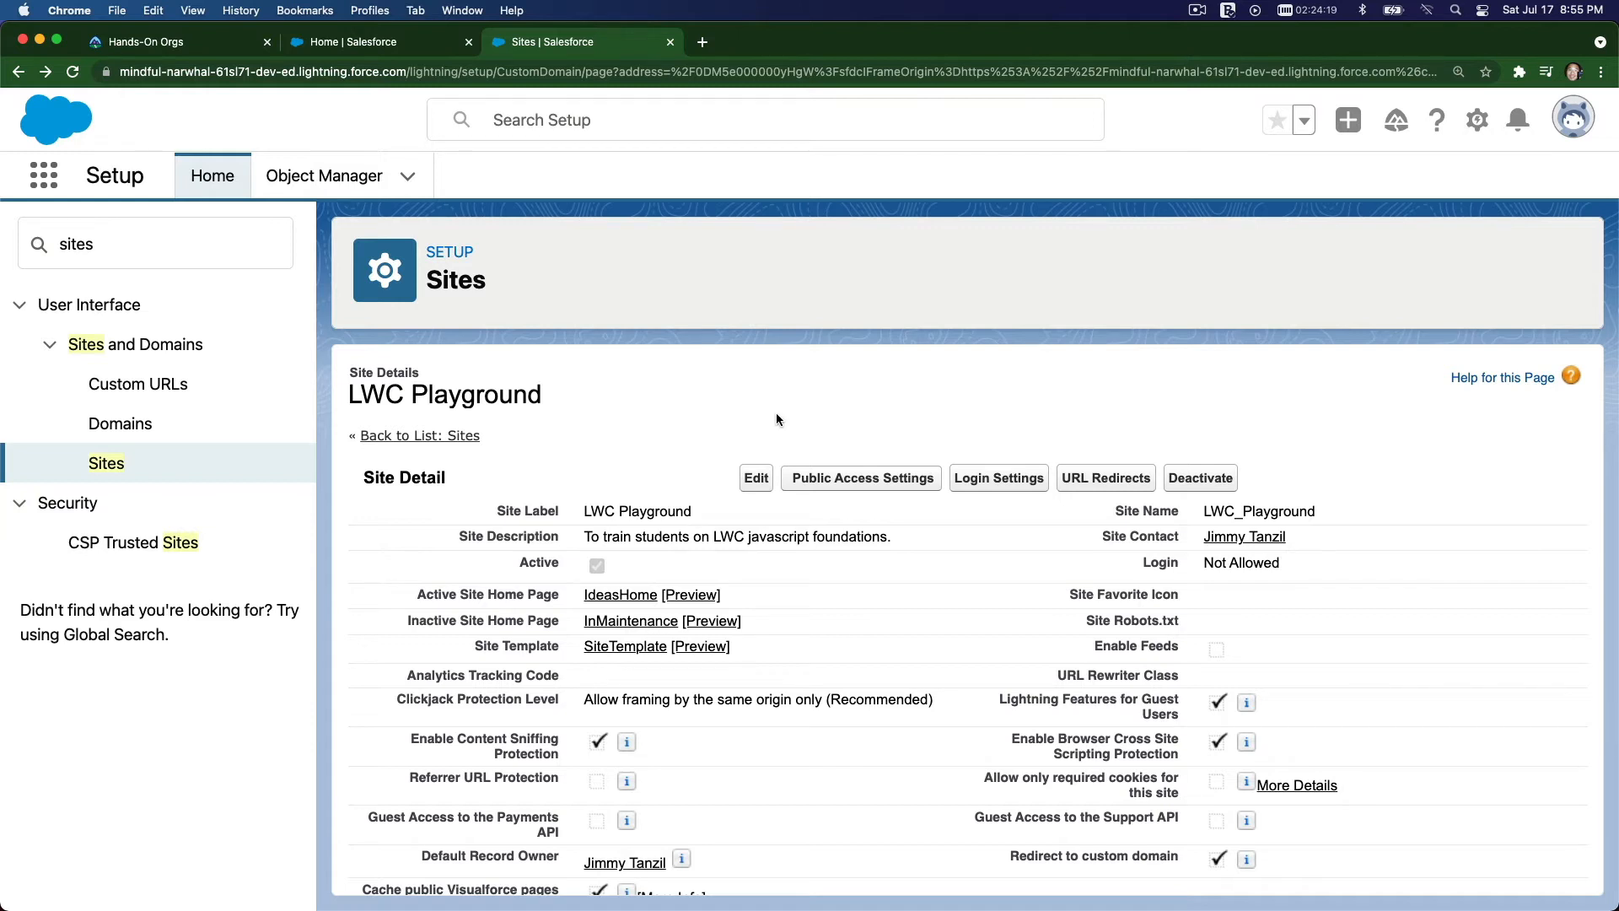
mouse_move(552, 582)
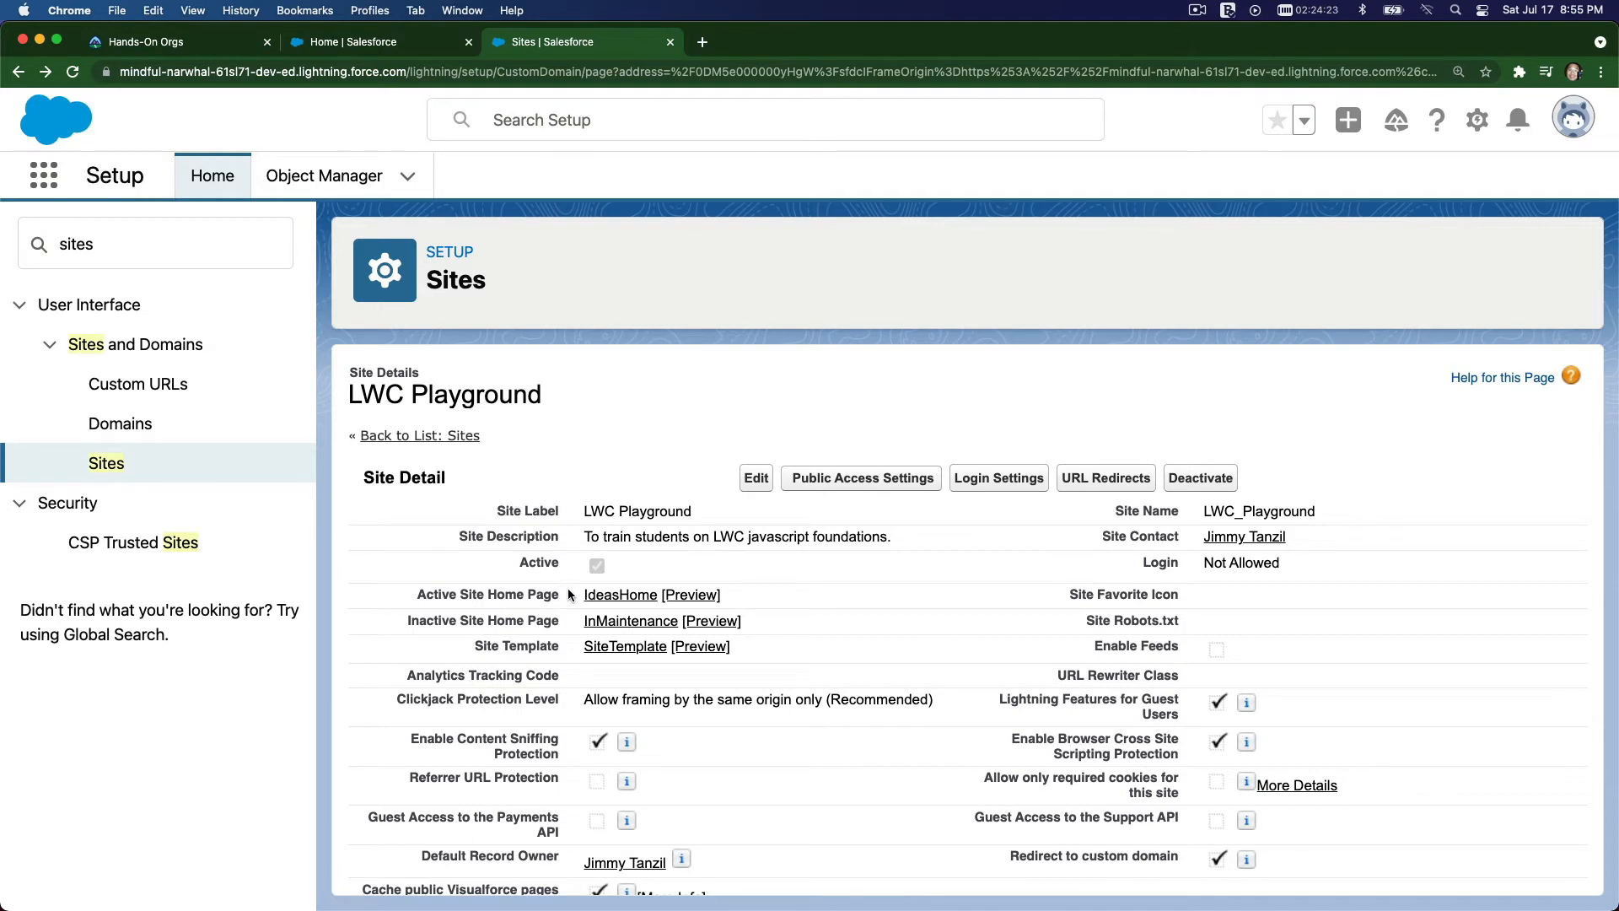
mouse_move(925, 351)
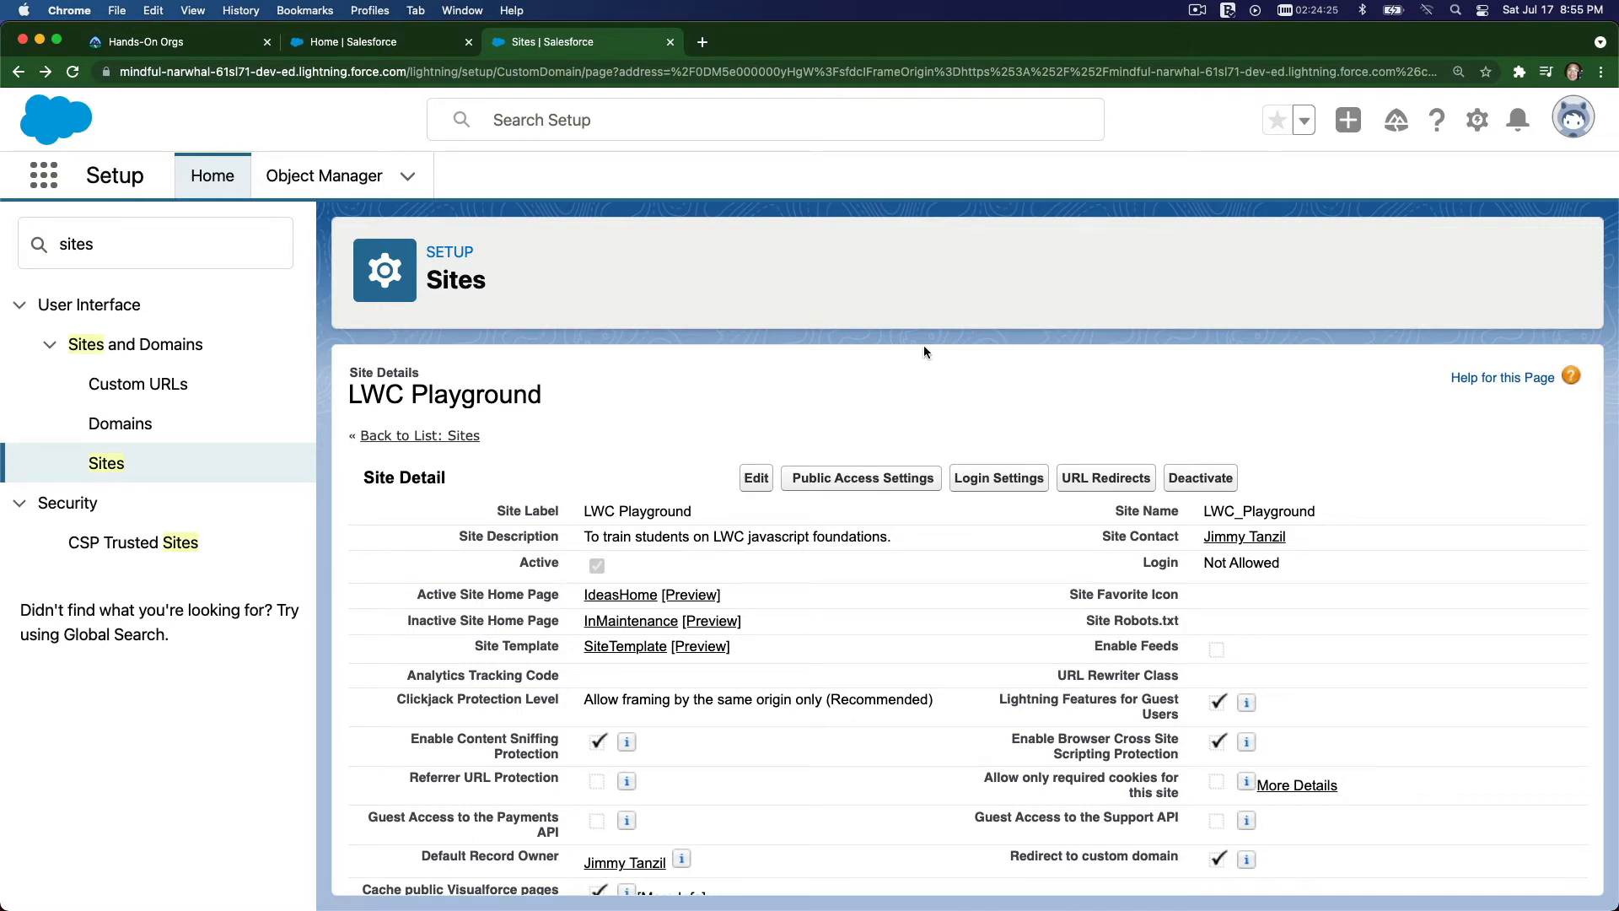
left_click(1476, 118)
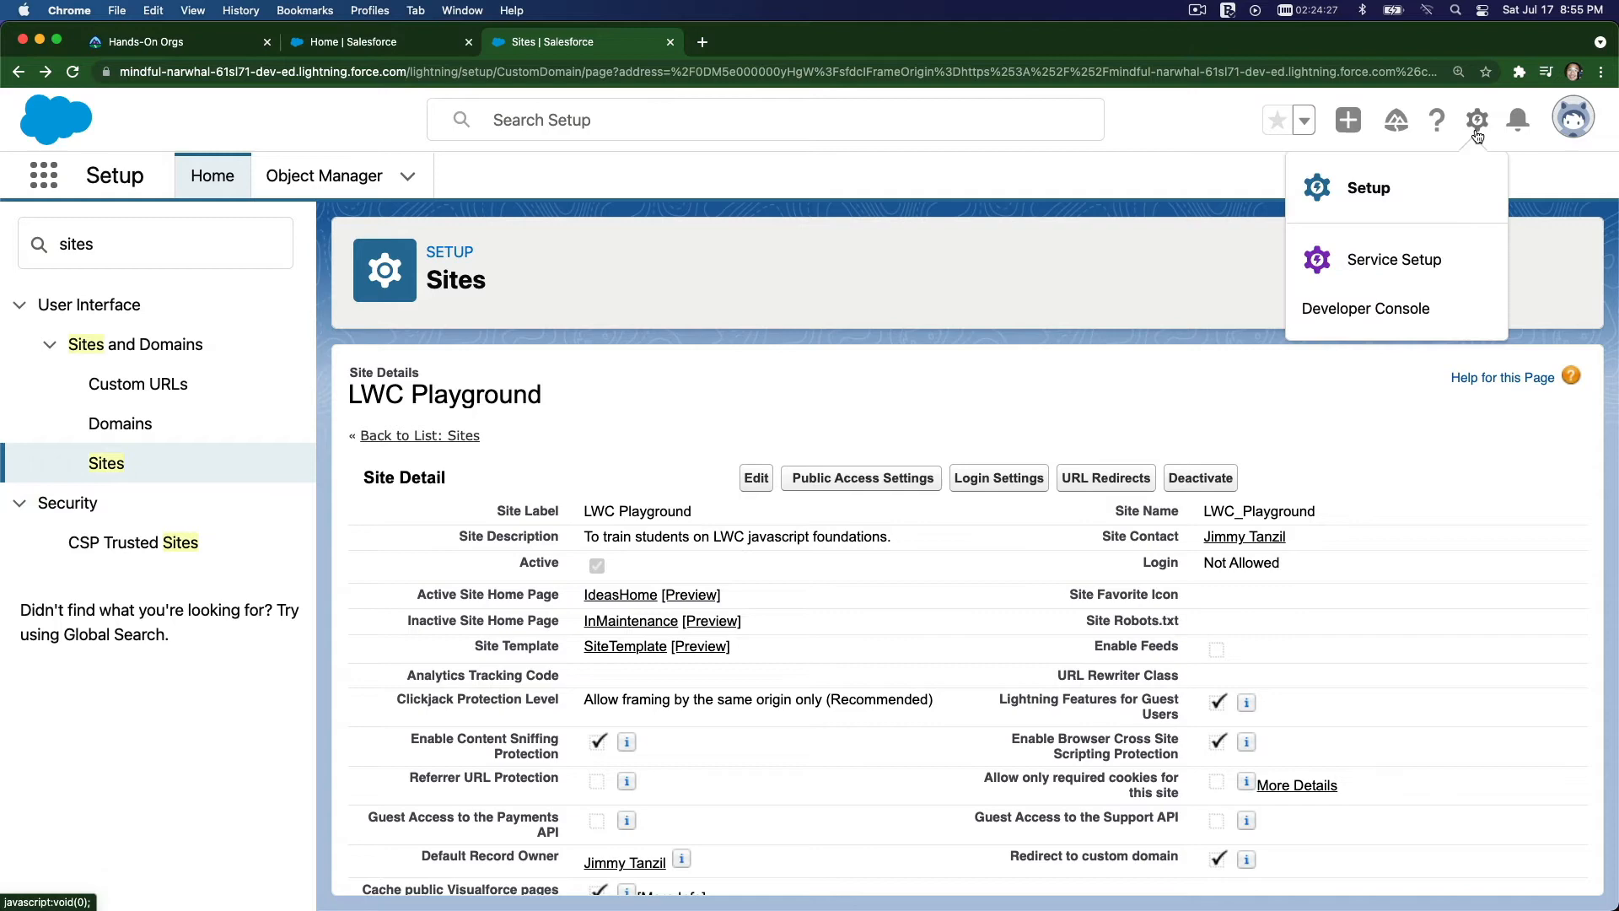
- In a new Setup tab, find Visualforce Pages via 'visu' and start a new page
left_click(1368, 187)
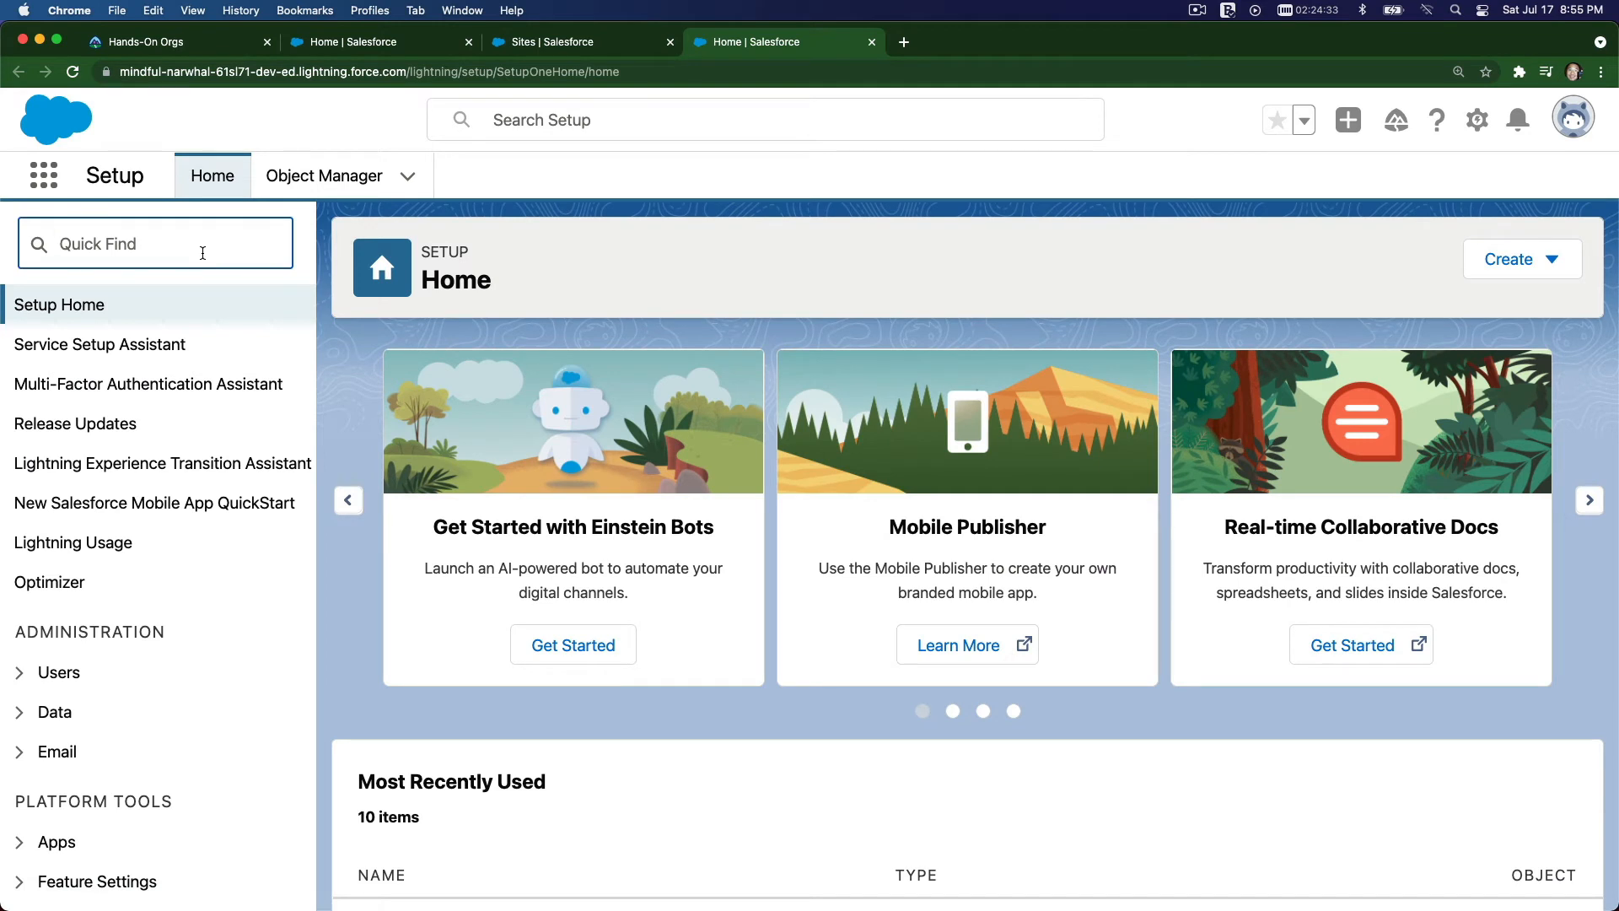
type("visu")
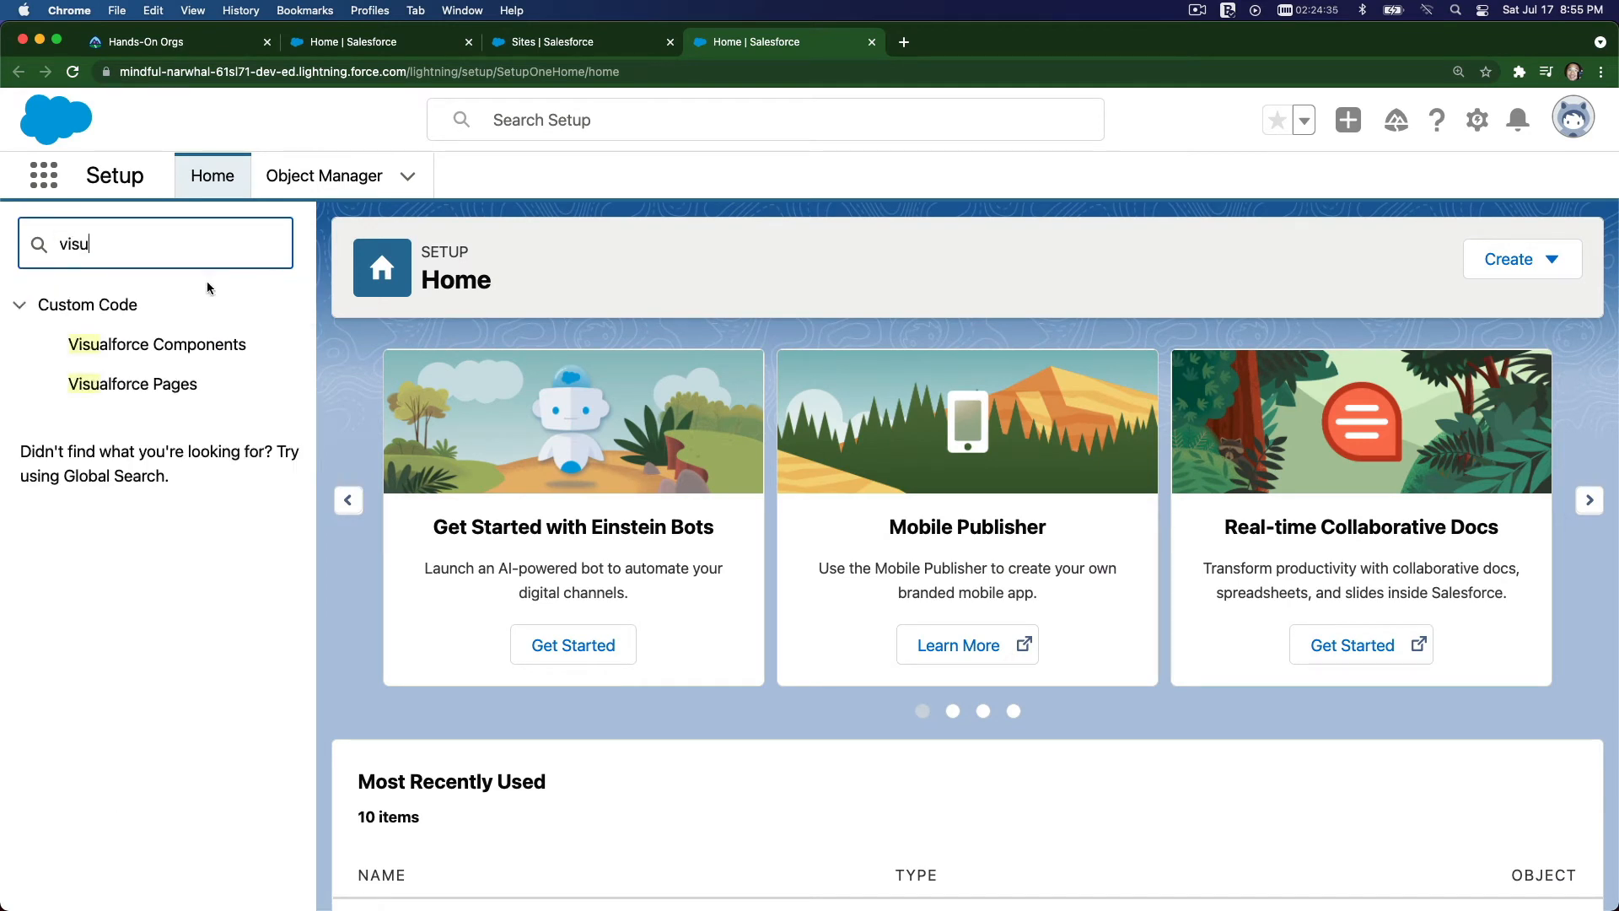
left_click(132, 383)
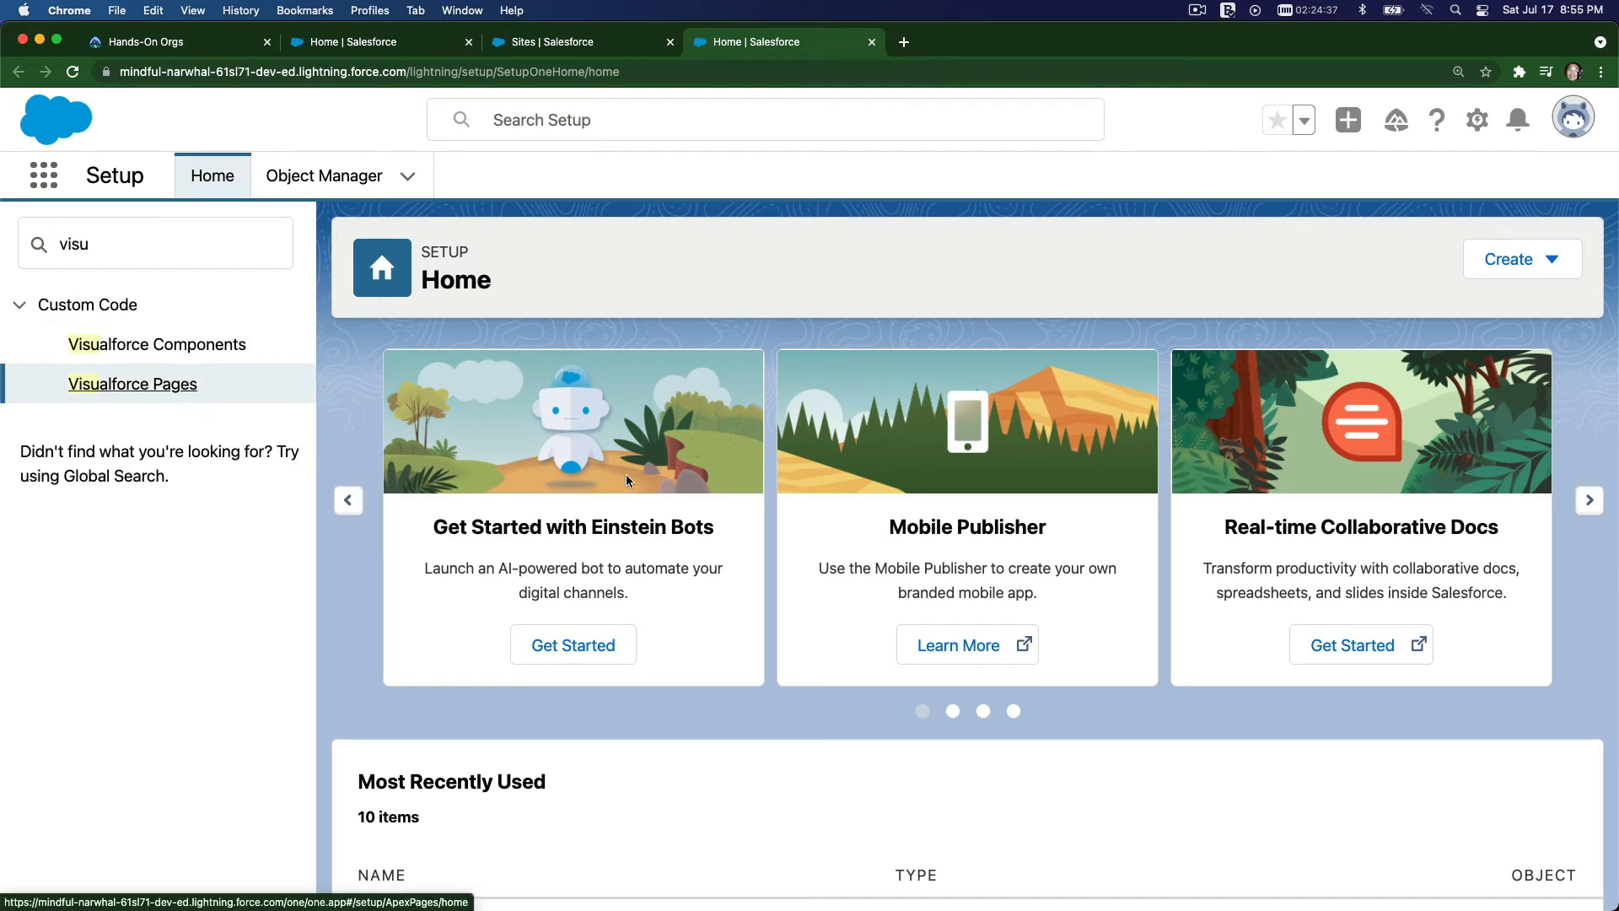
left_click(132, 383)
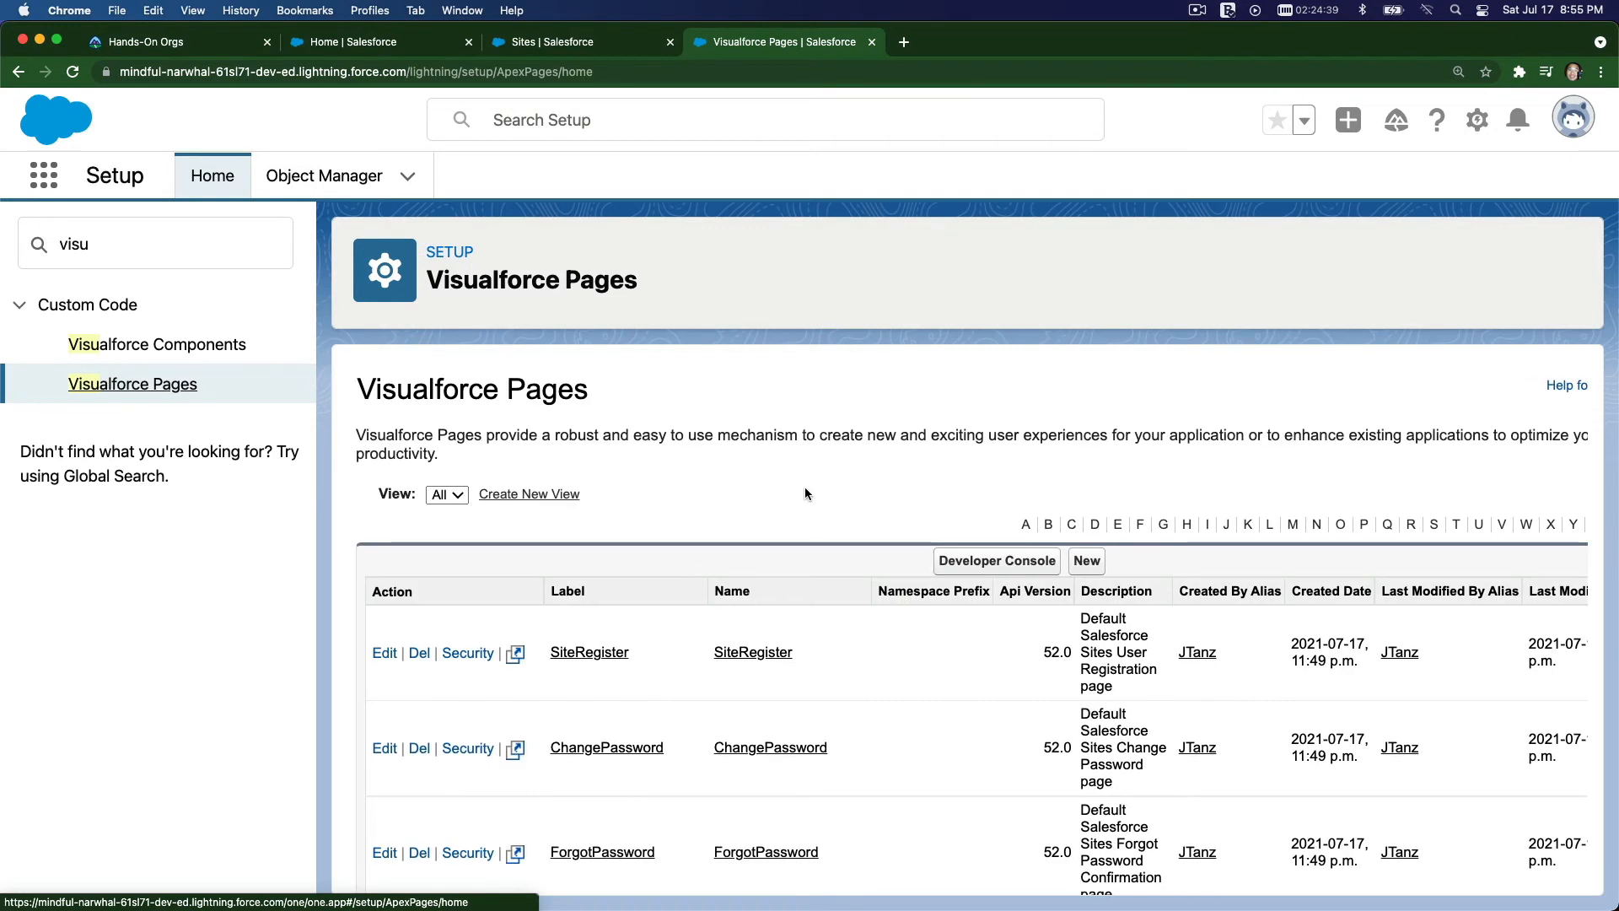
mouse_move(1086, 560)
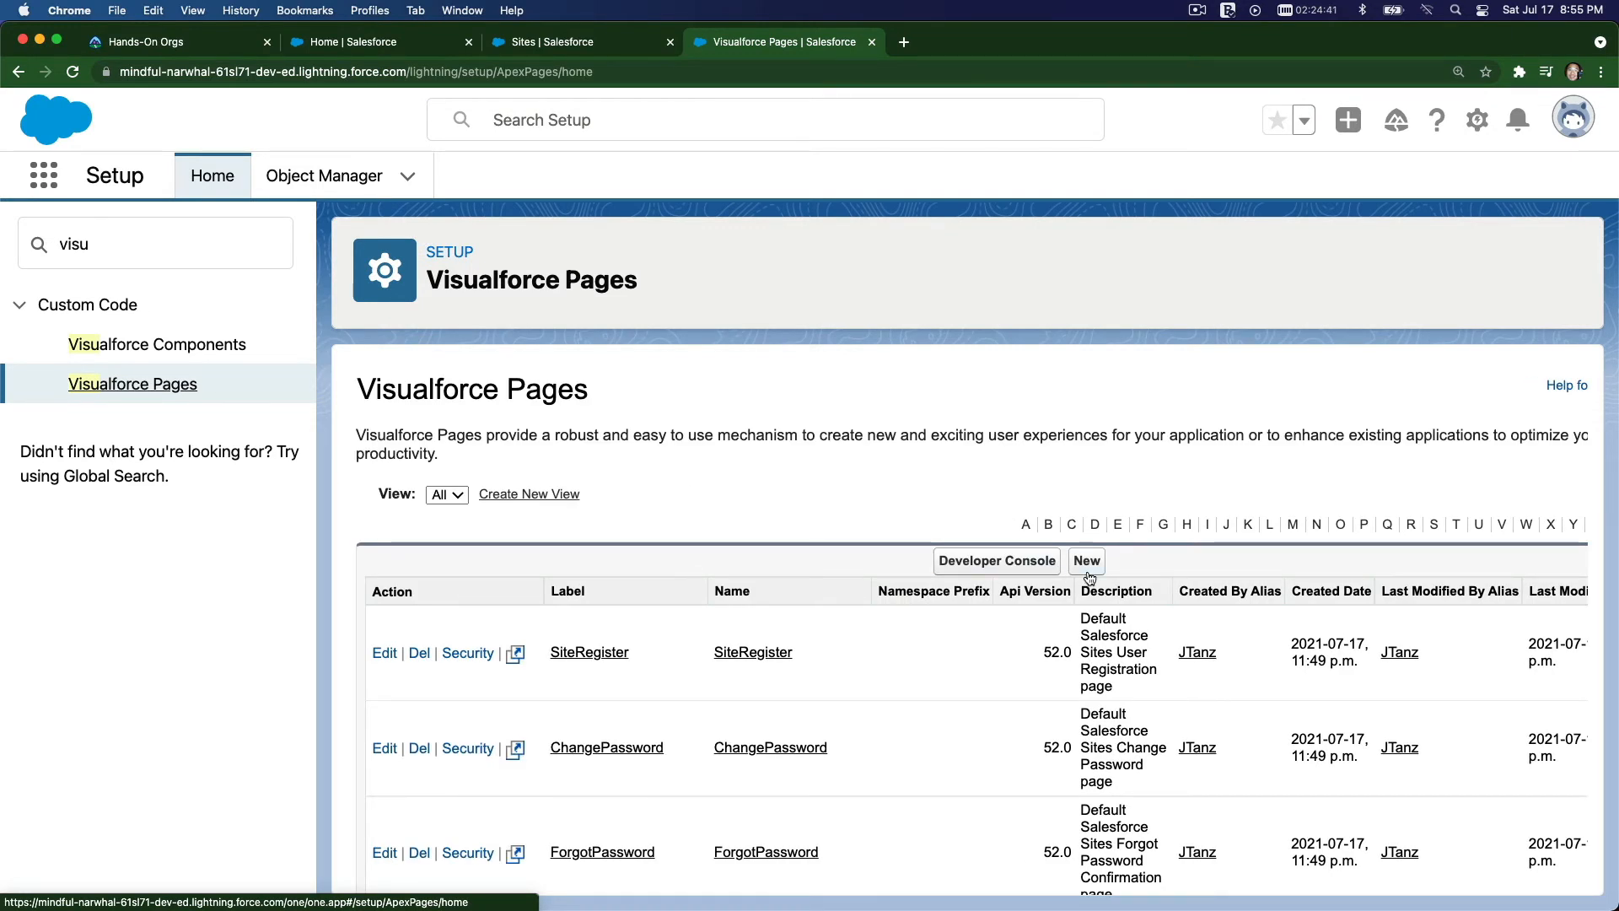
left_click(1085, 560)
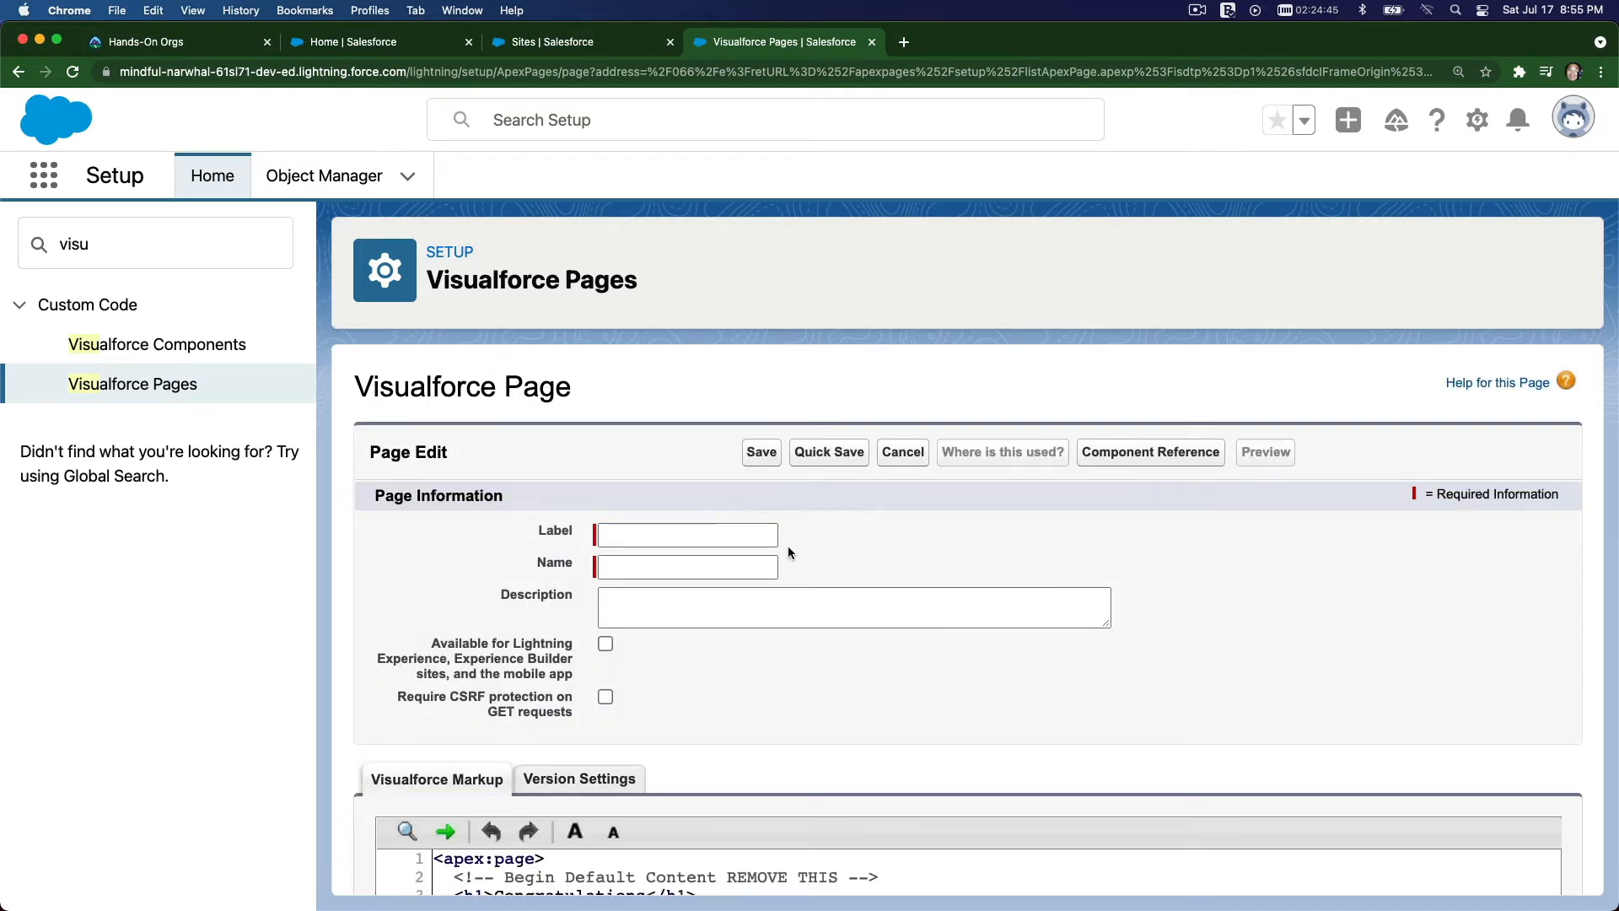
- Label and name the page 'lwctraining' with a description about LWC training with Jimmy
left_click(686, 534)
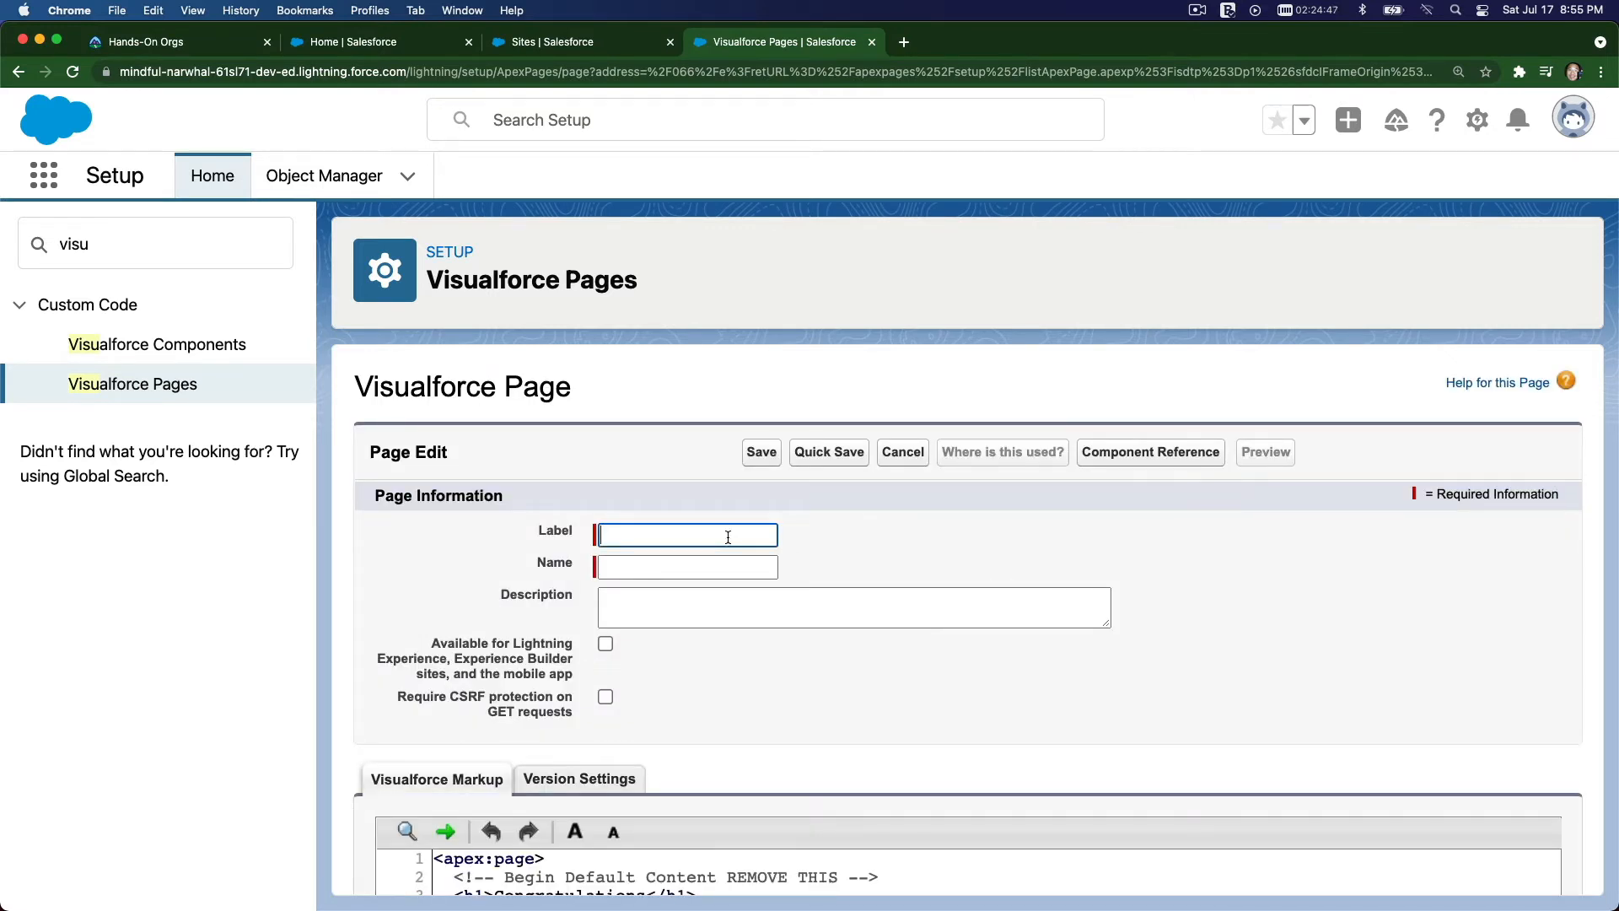
type("lwc")
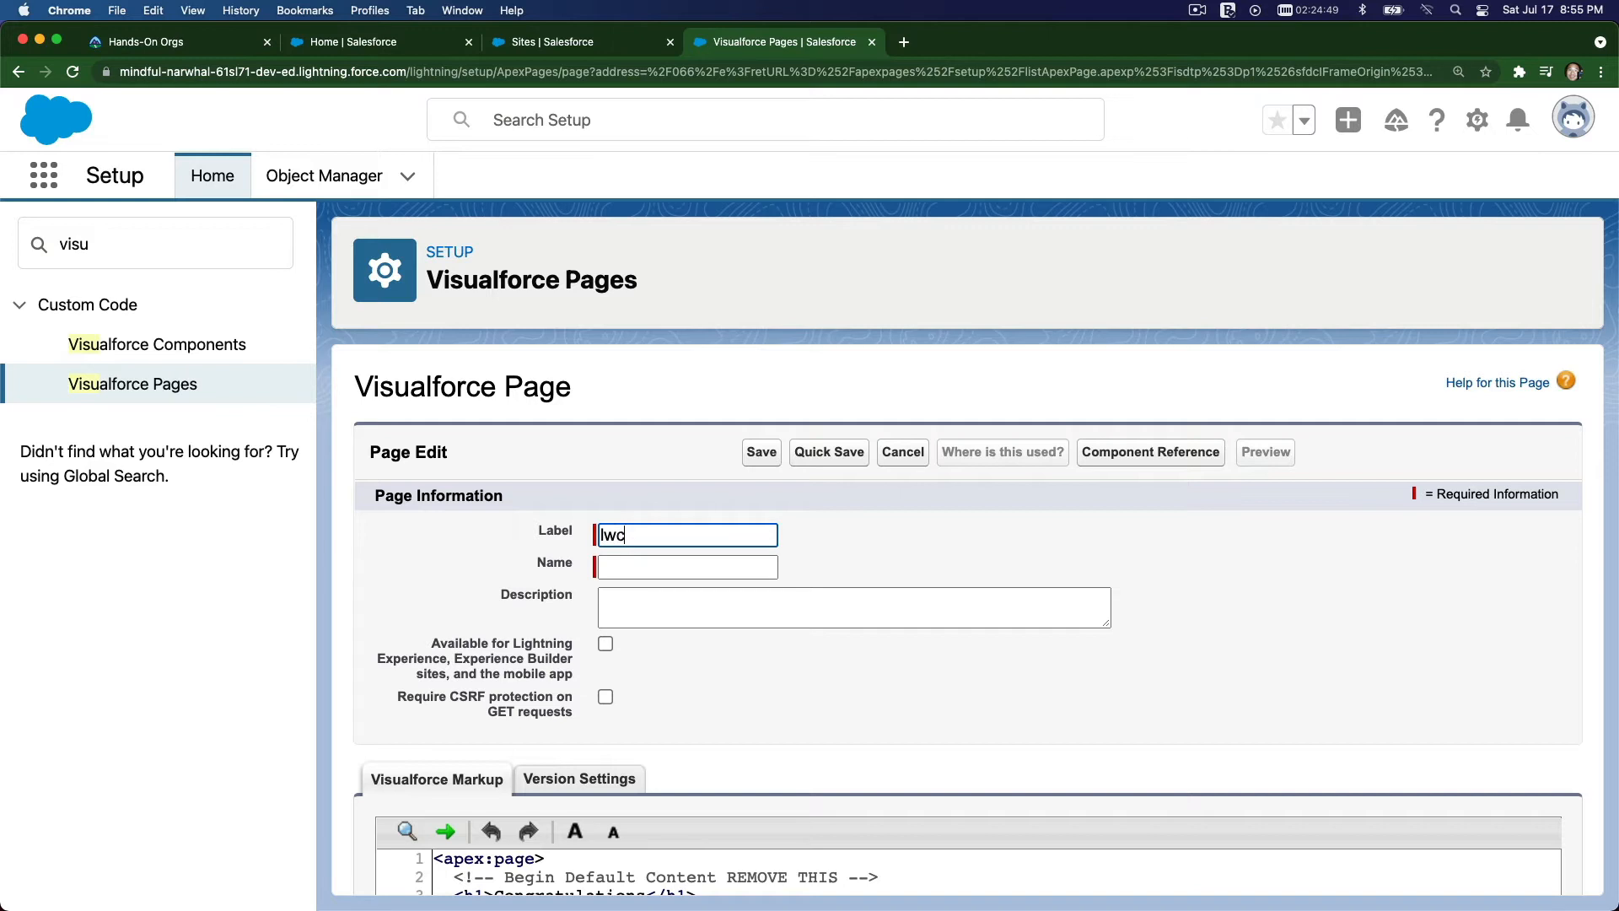
type("tra")
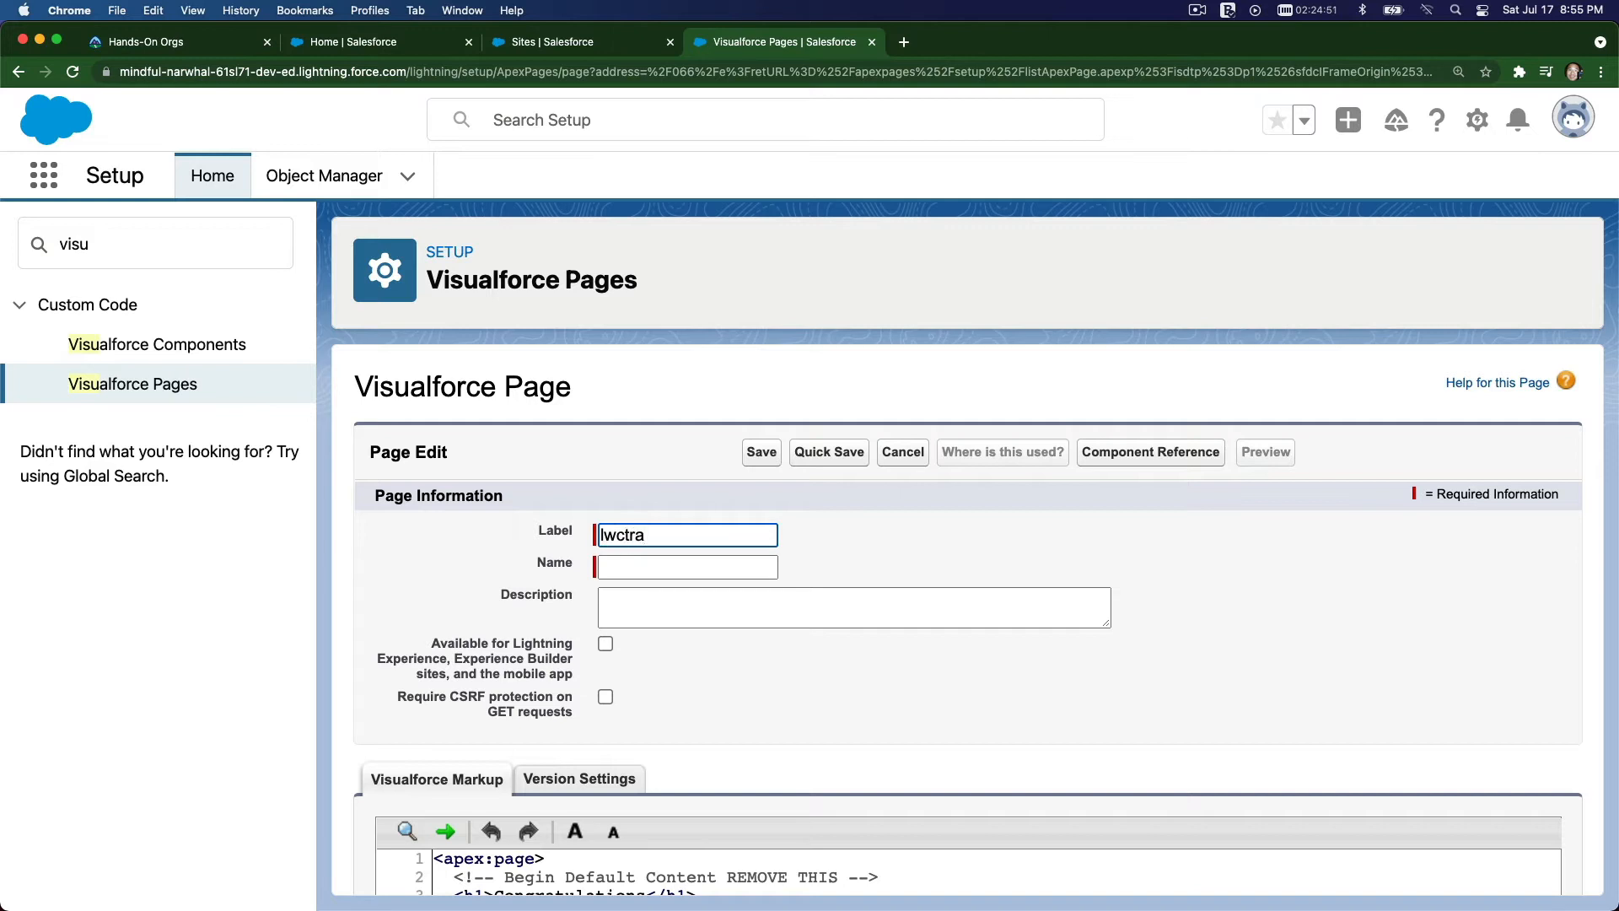
type("ining")
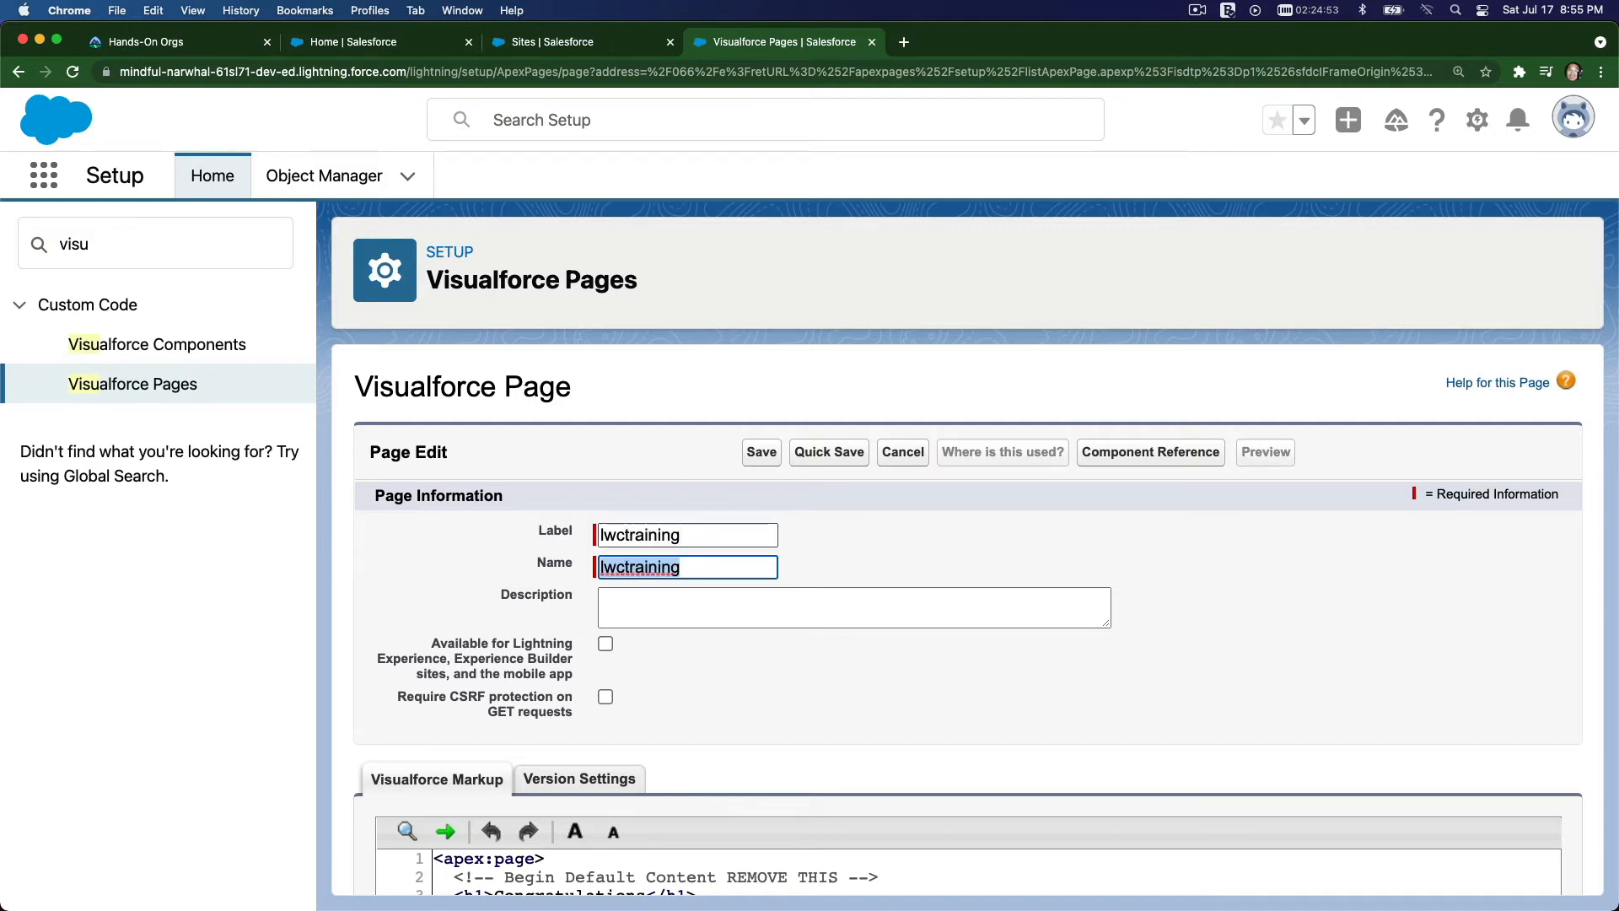
type("Fd")
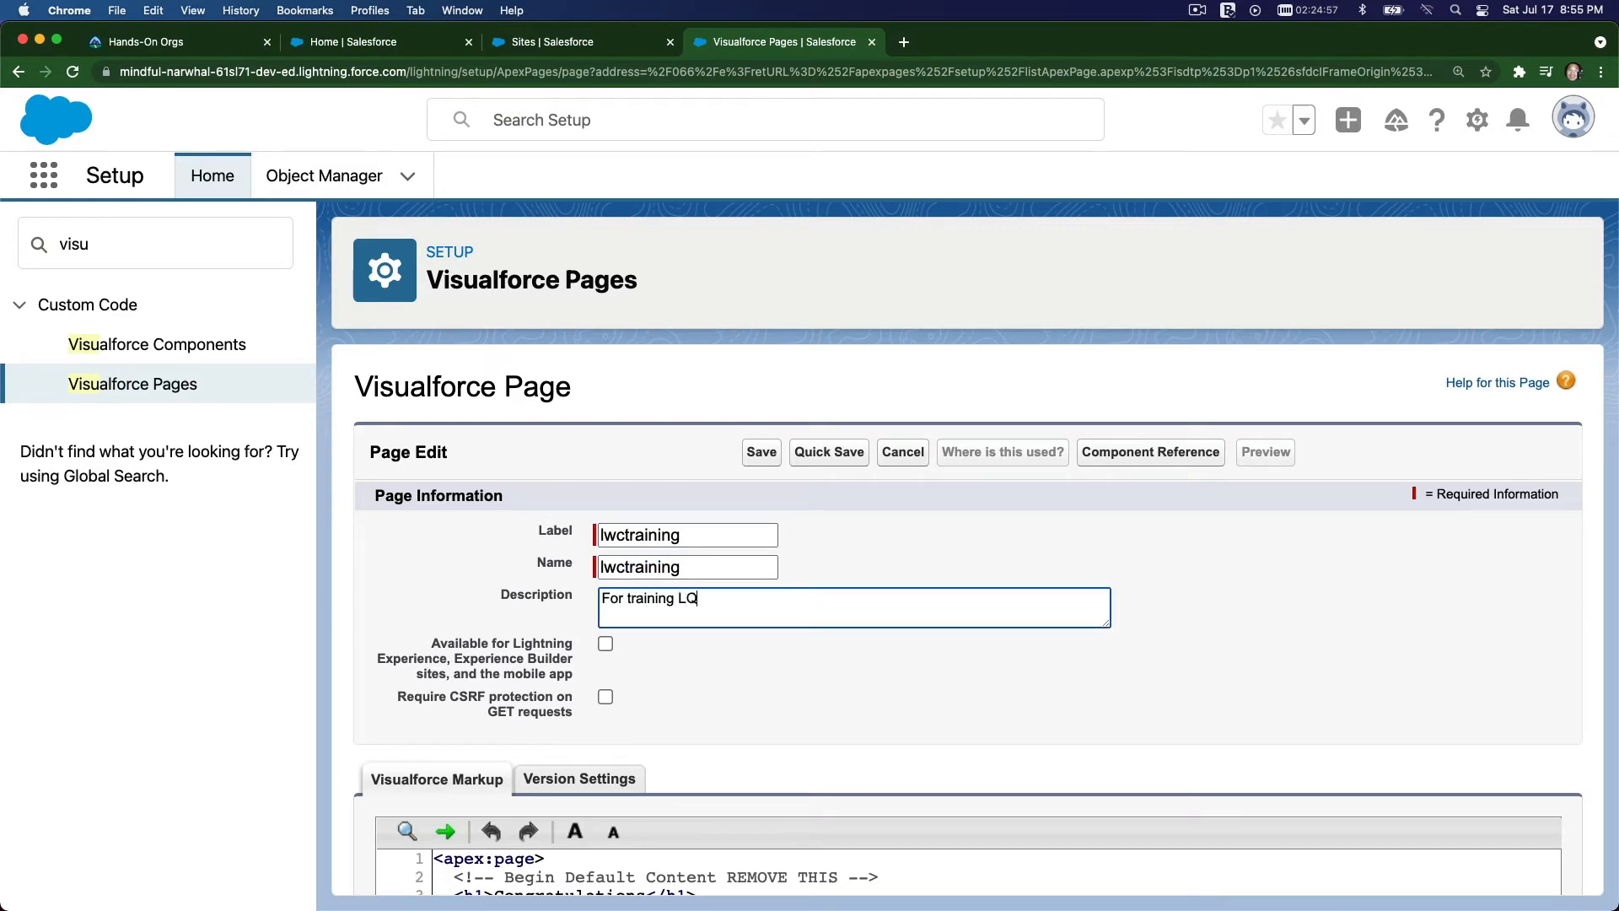
type("WC with J")
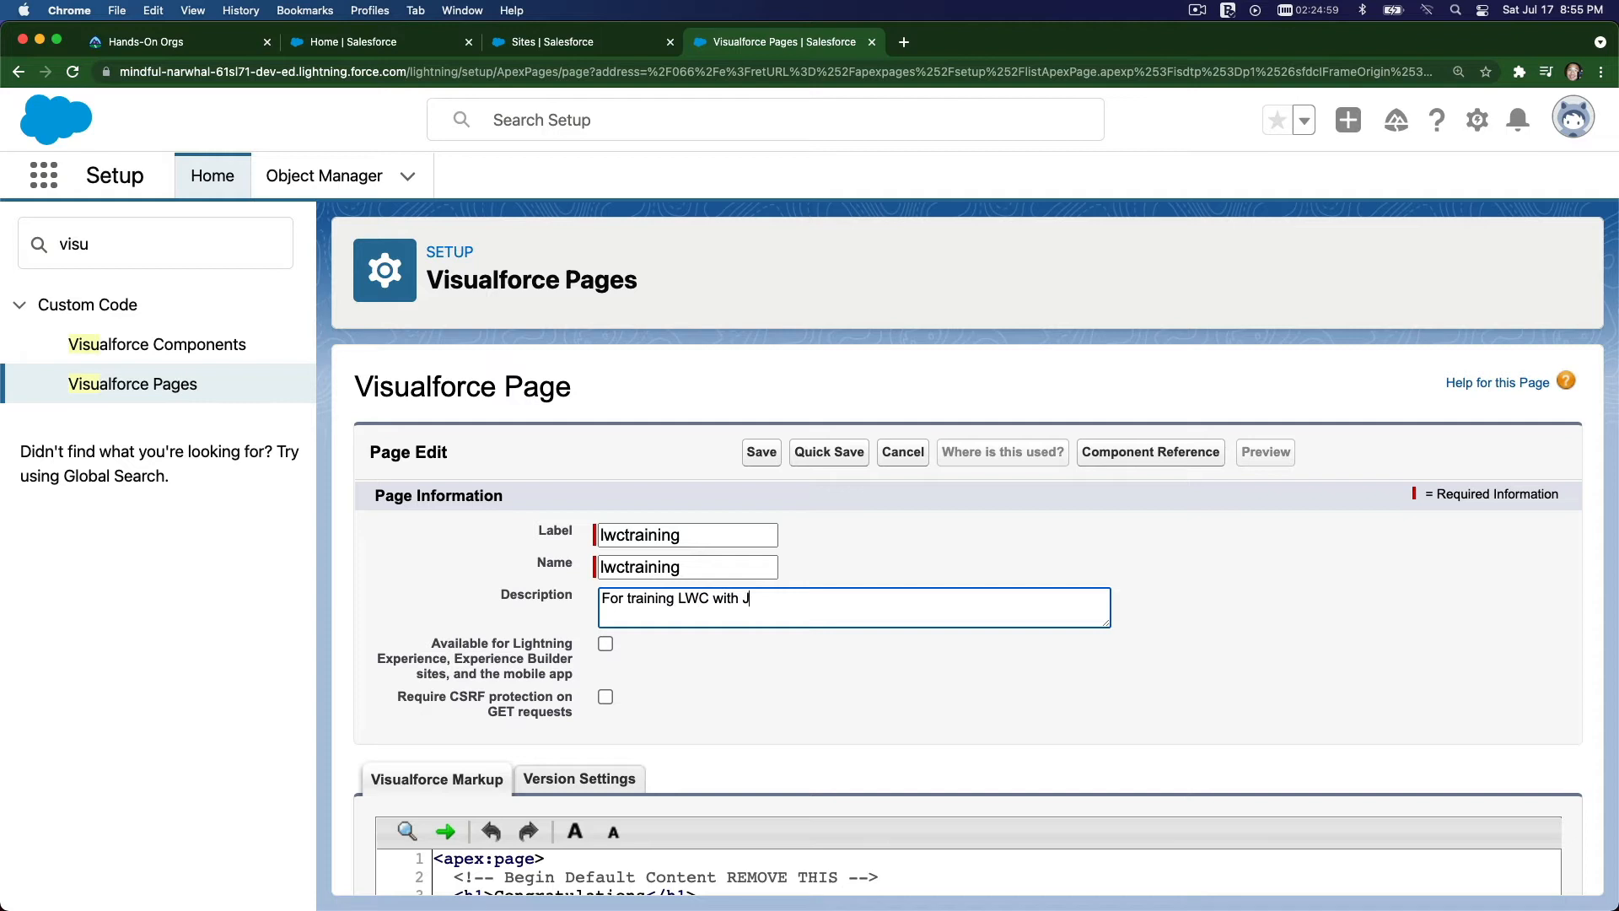
type("immy")
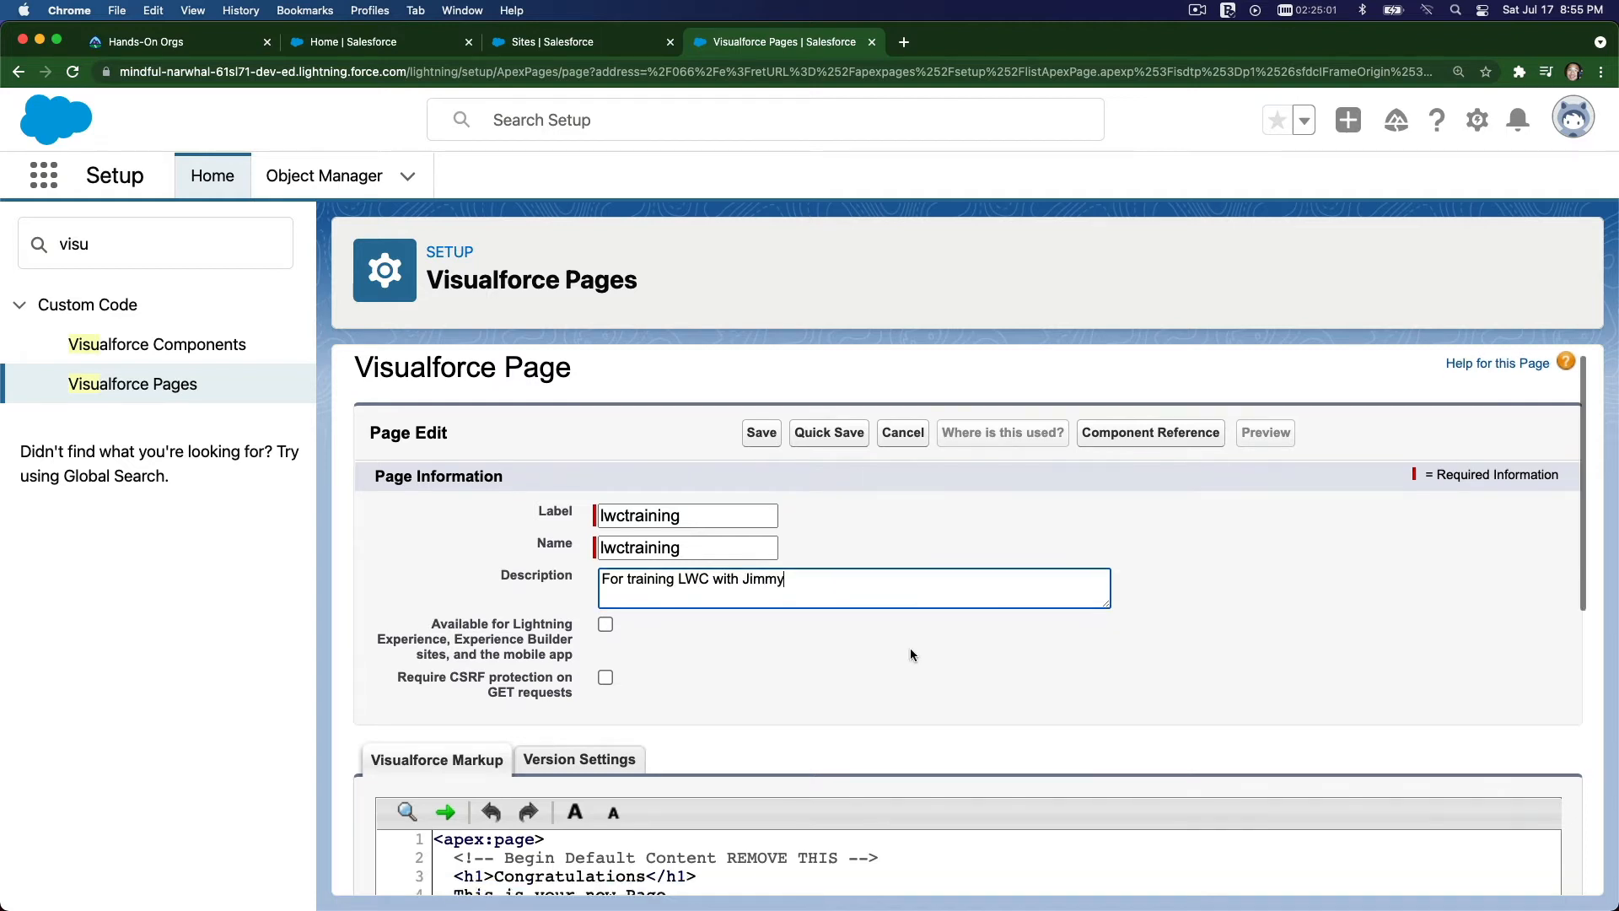
- Make the lwctraining page available for Lightning Experience
scroll("down", 3)
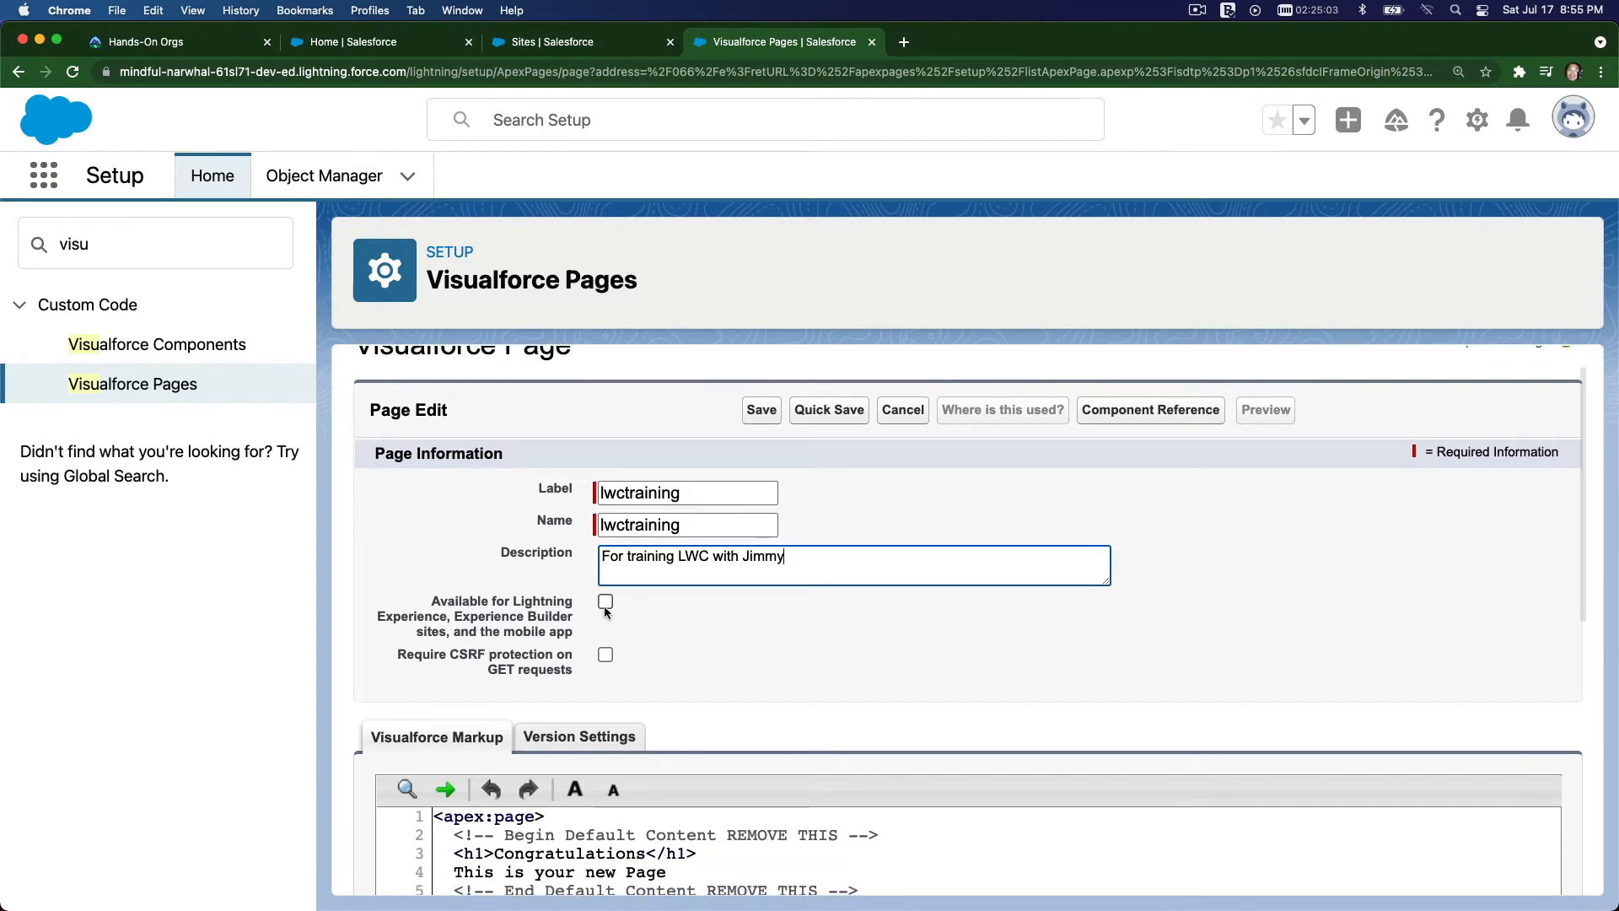
left_click(606, 600)
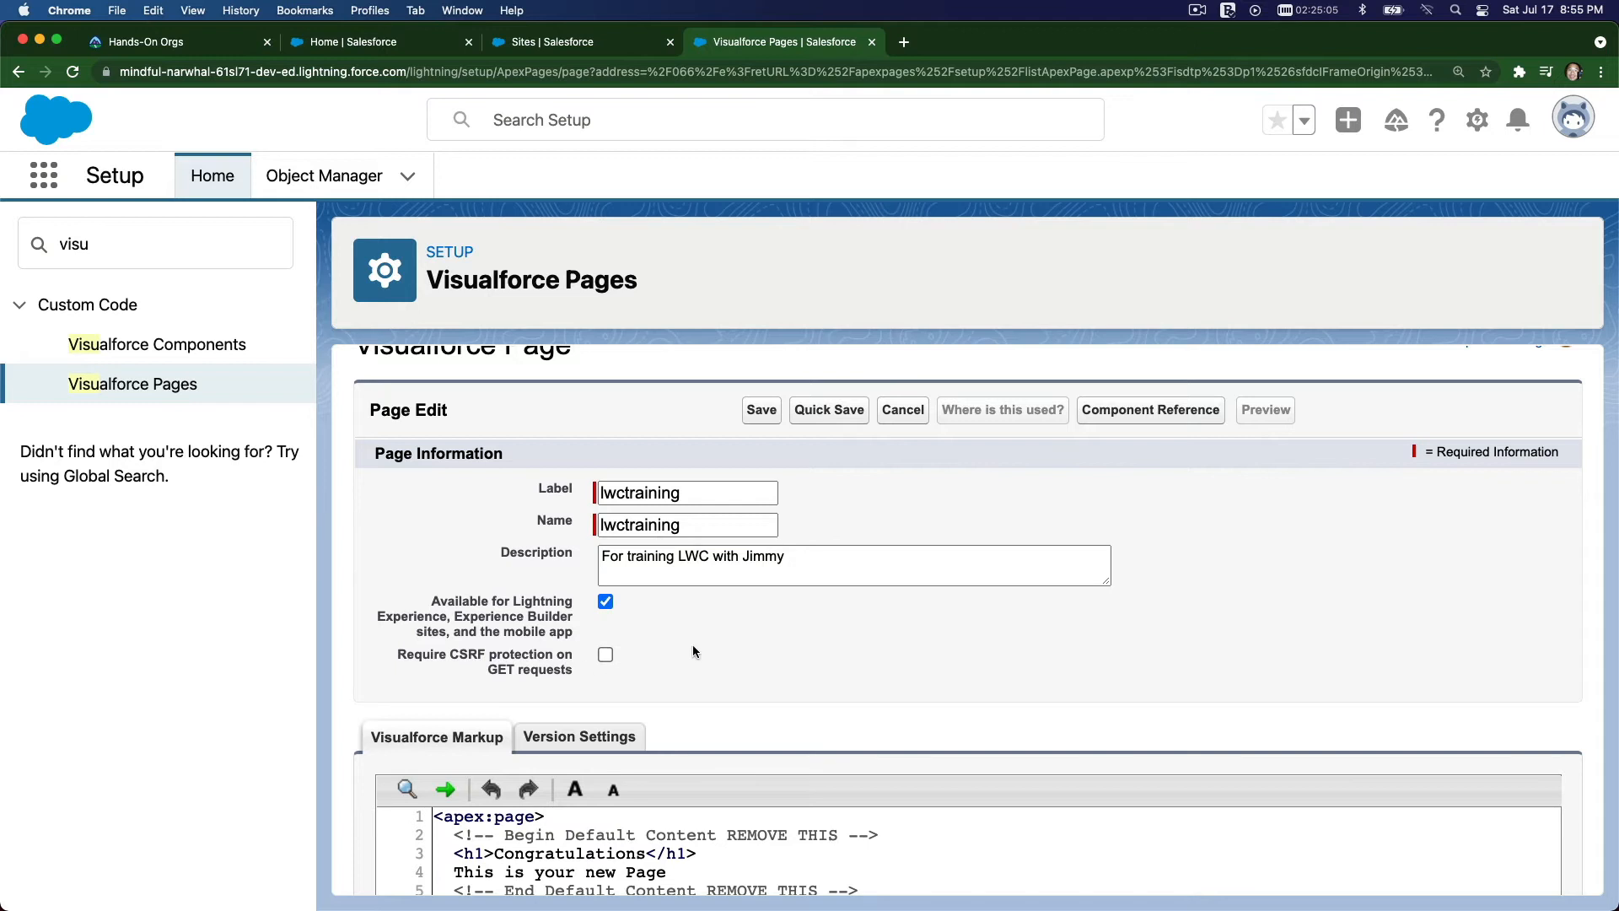
mouse_move(788, 636)
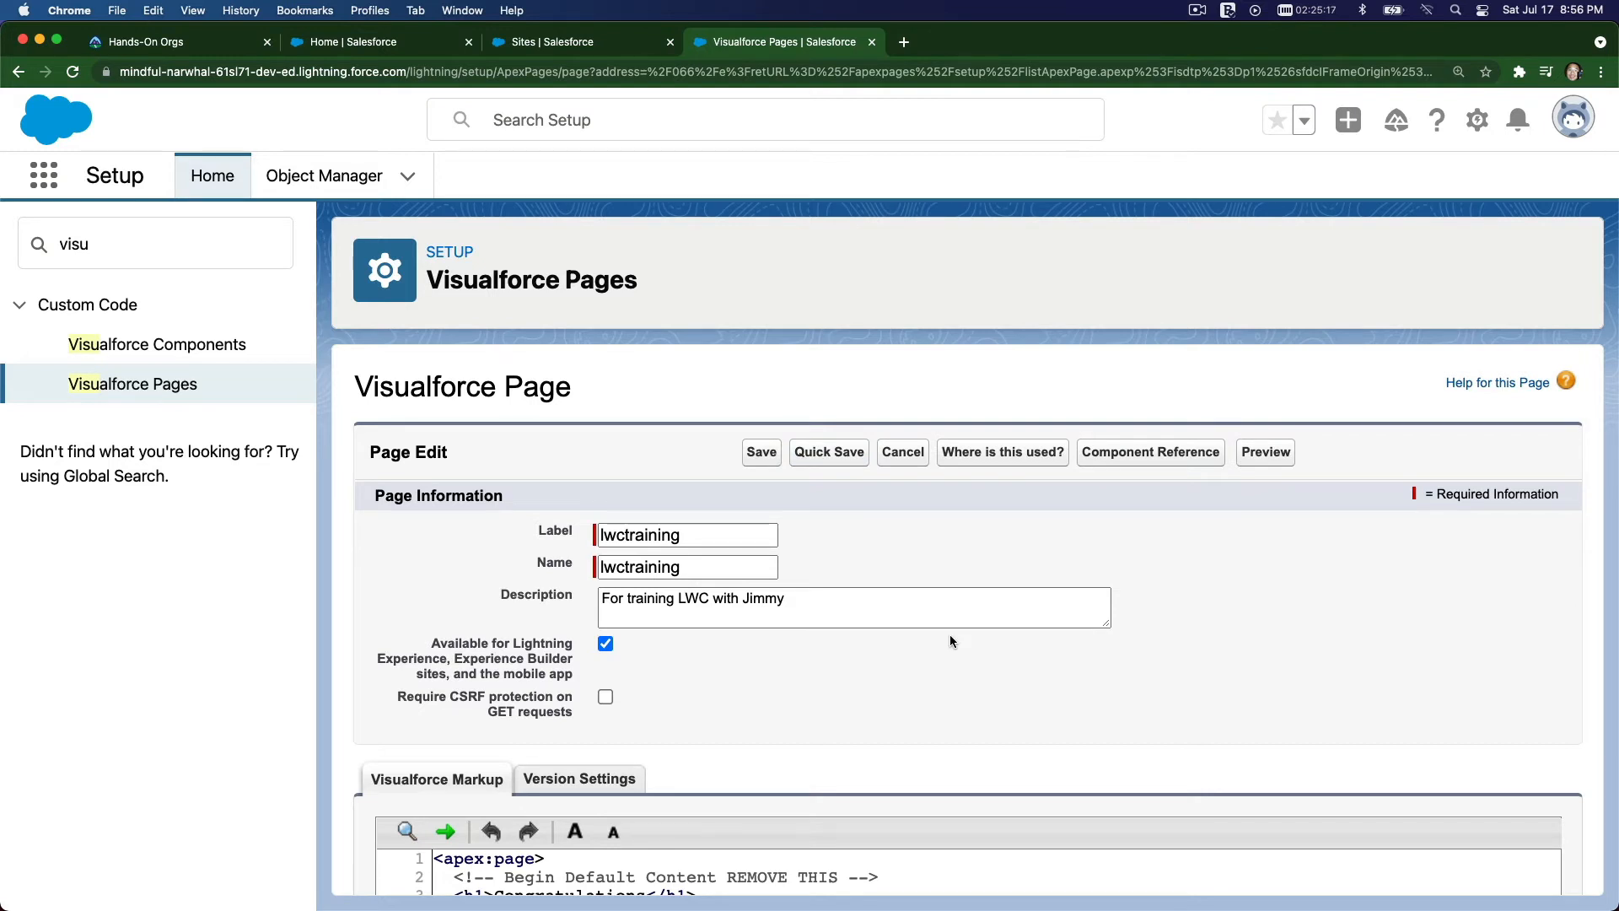
scroll("down", 3)
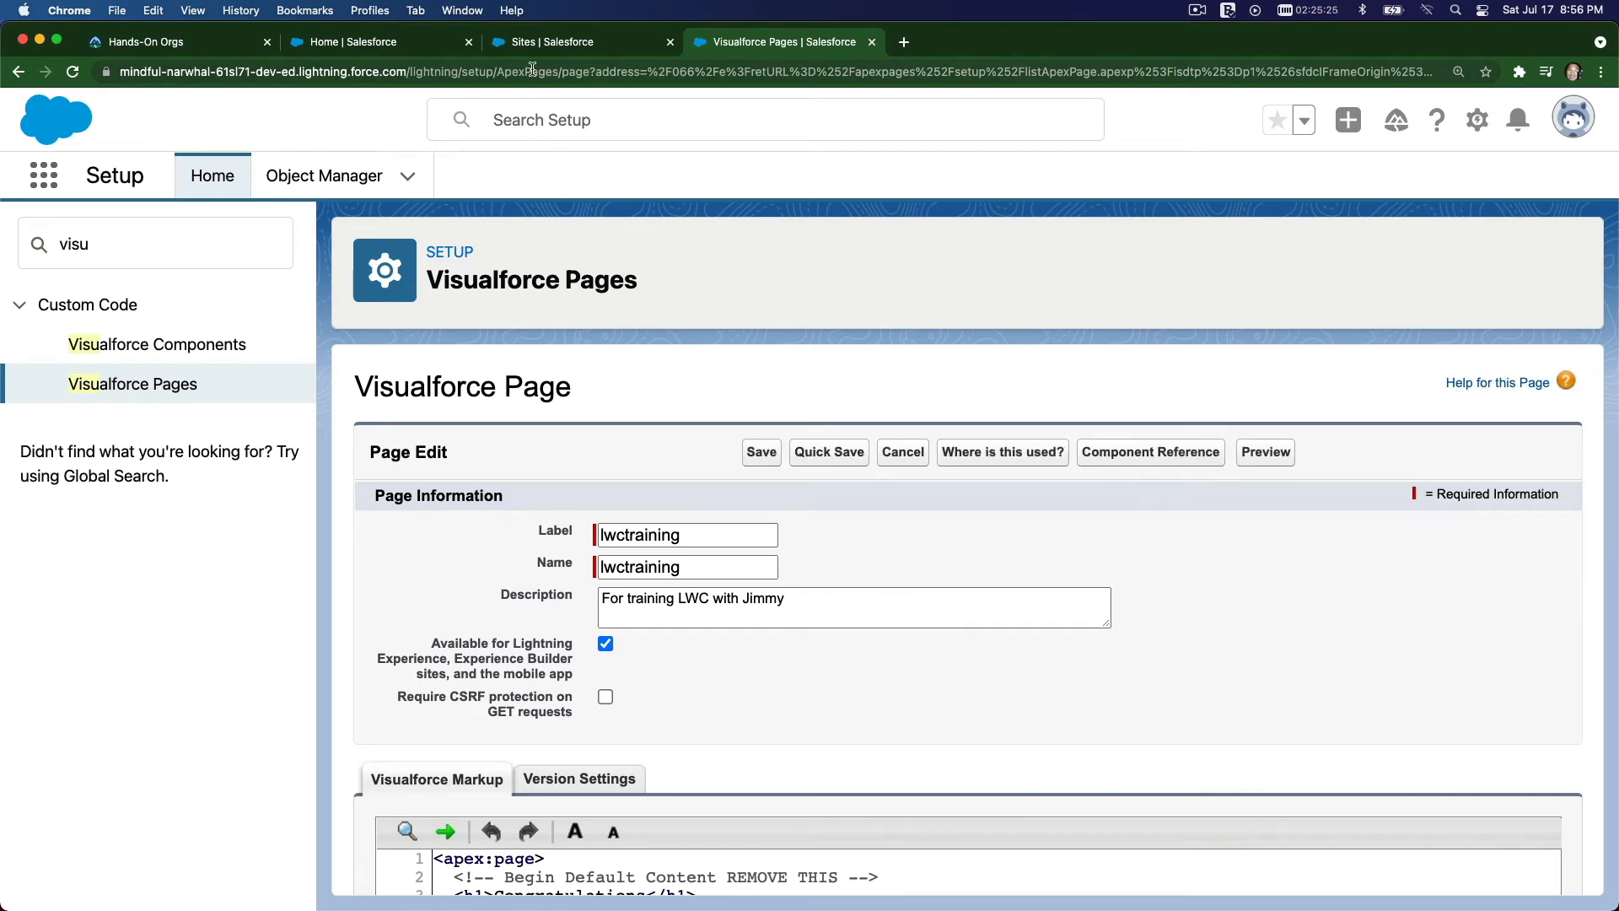
- Return to the LWC Playground site and edit its Active Site Home Page lookup
left_click(582, 41)
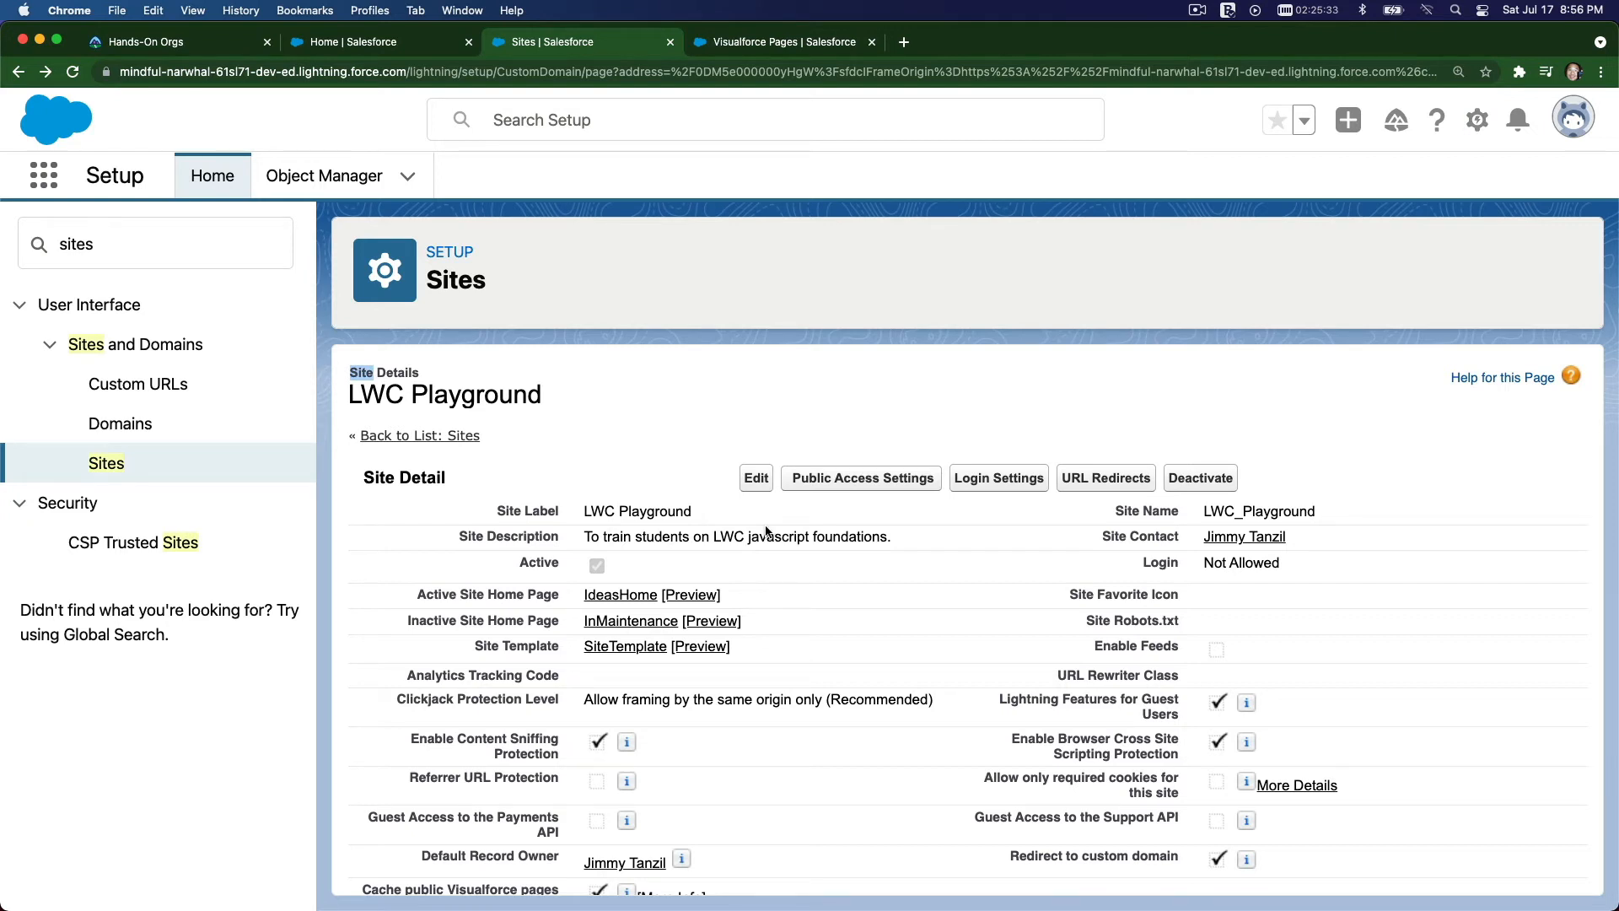
scroll("down", 3)
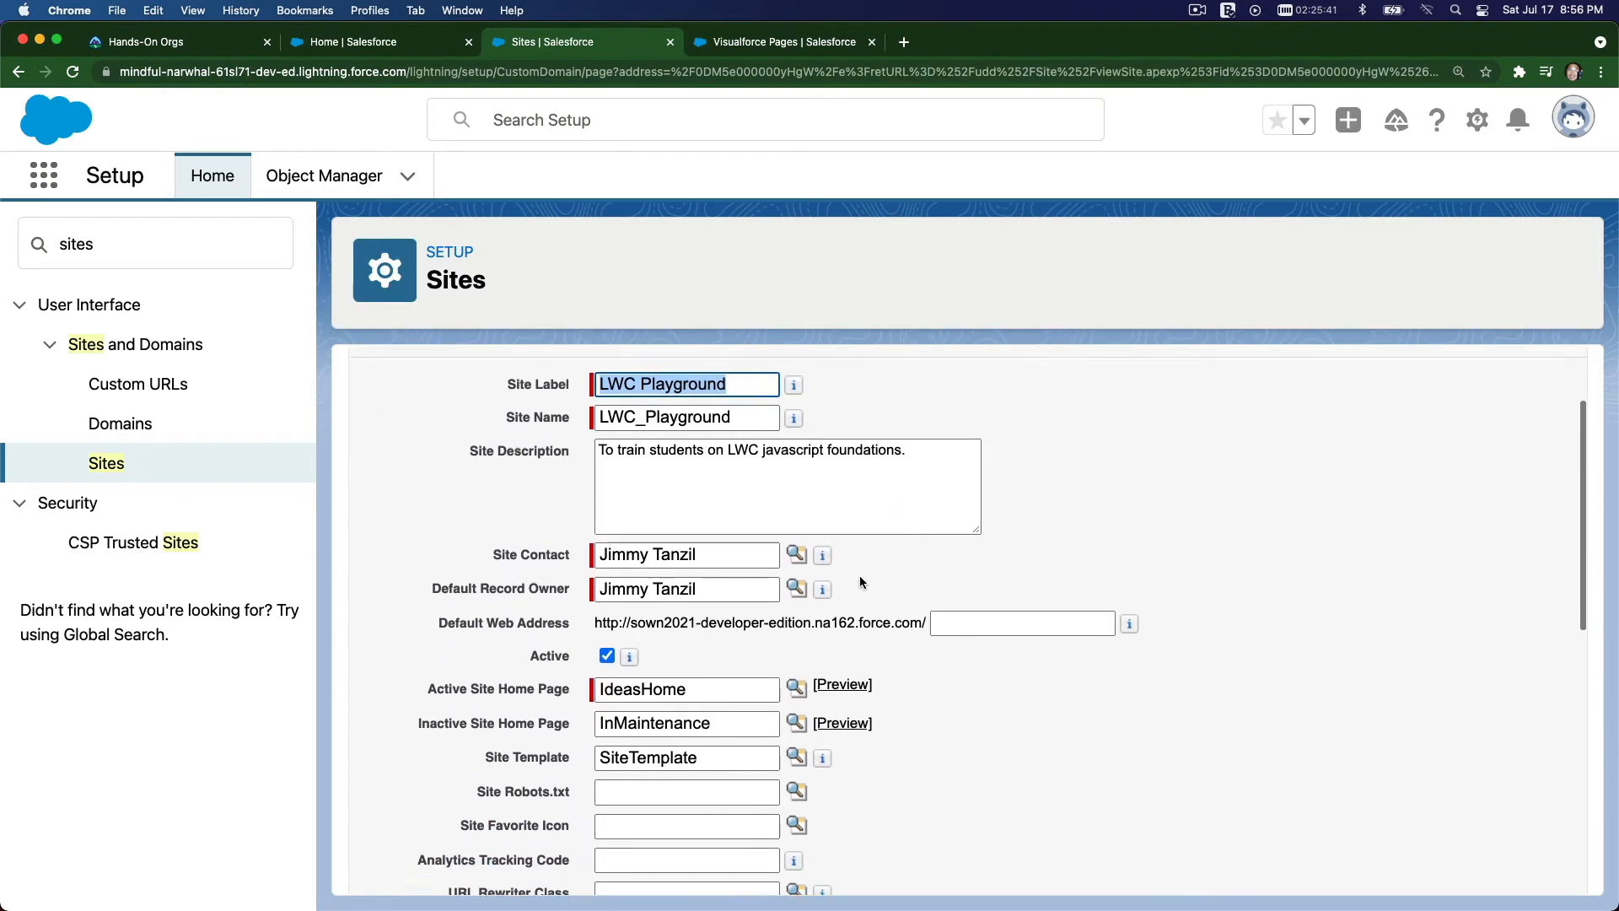
scroll("down", 3)
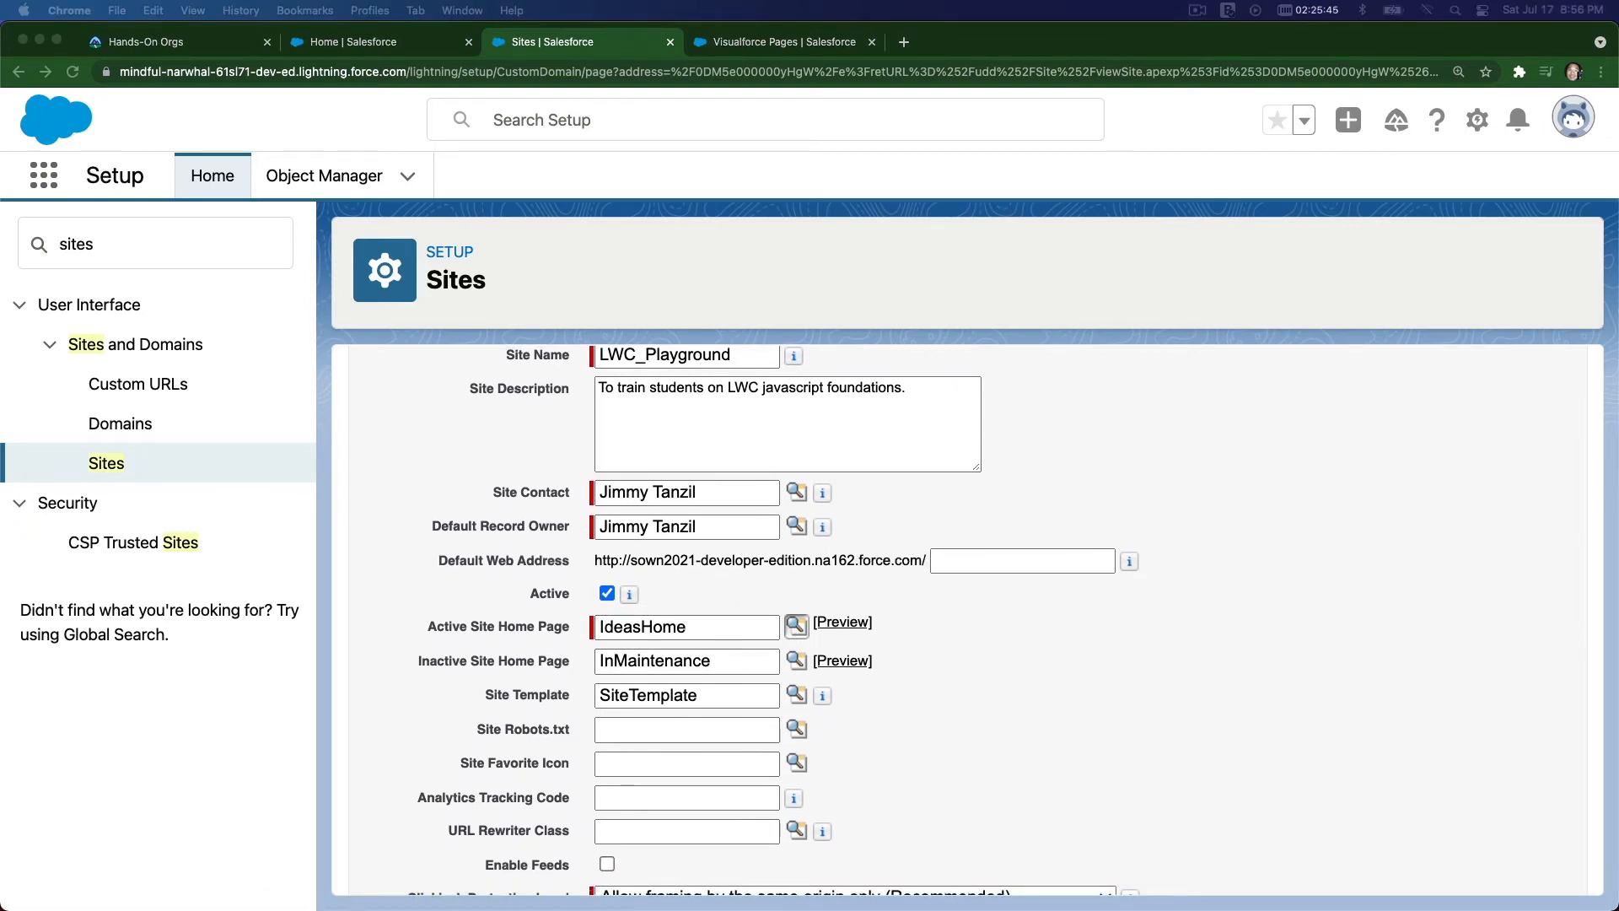
left_click(795, 628)
type("lwc")
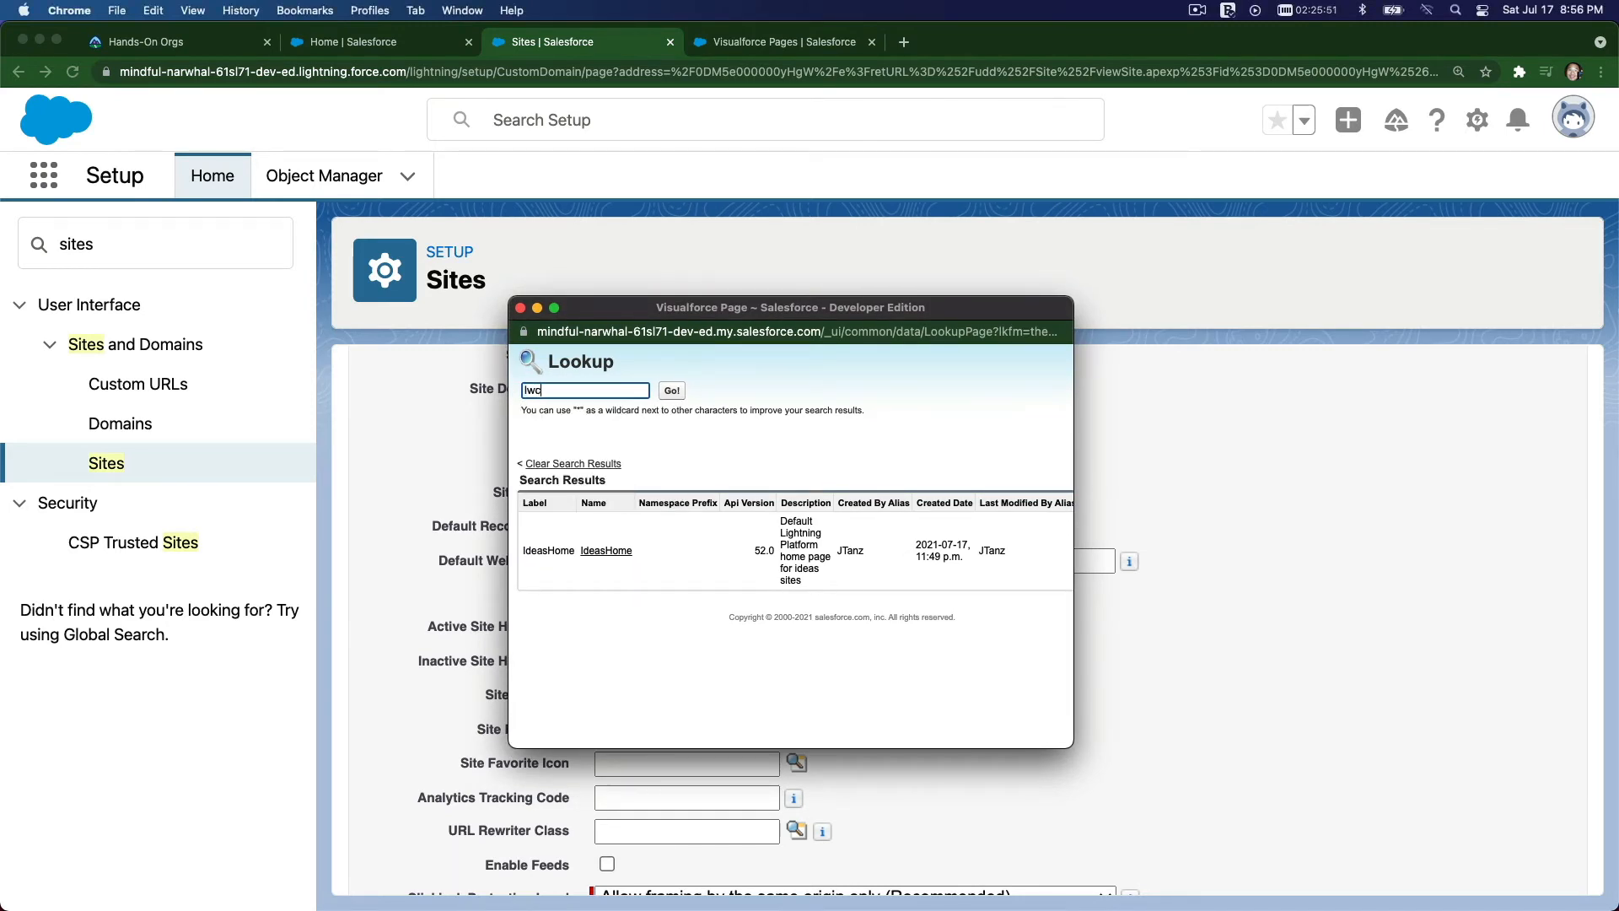
- Pick lwctraining from the 'lwc' search as the active home page and save the site
left_click(671, 390)
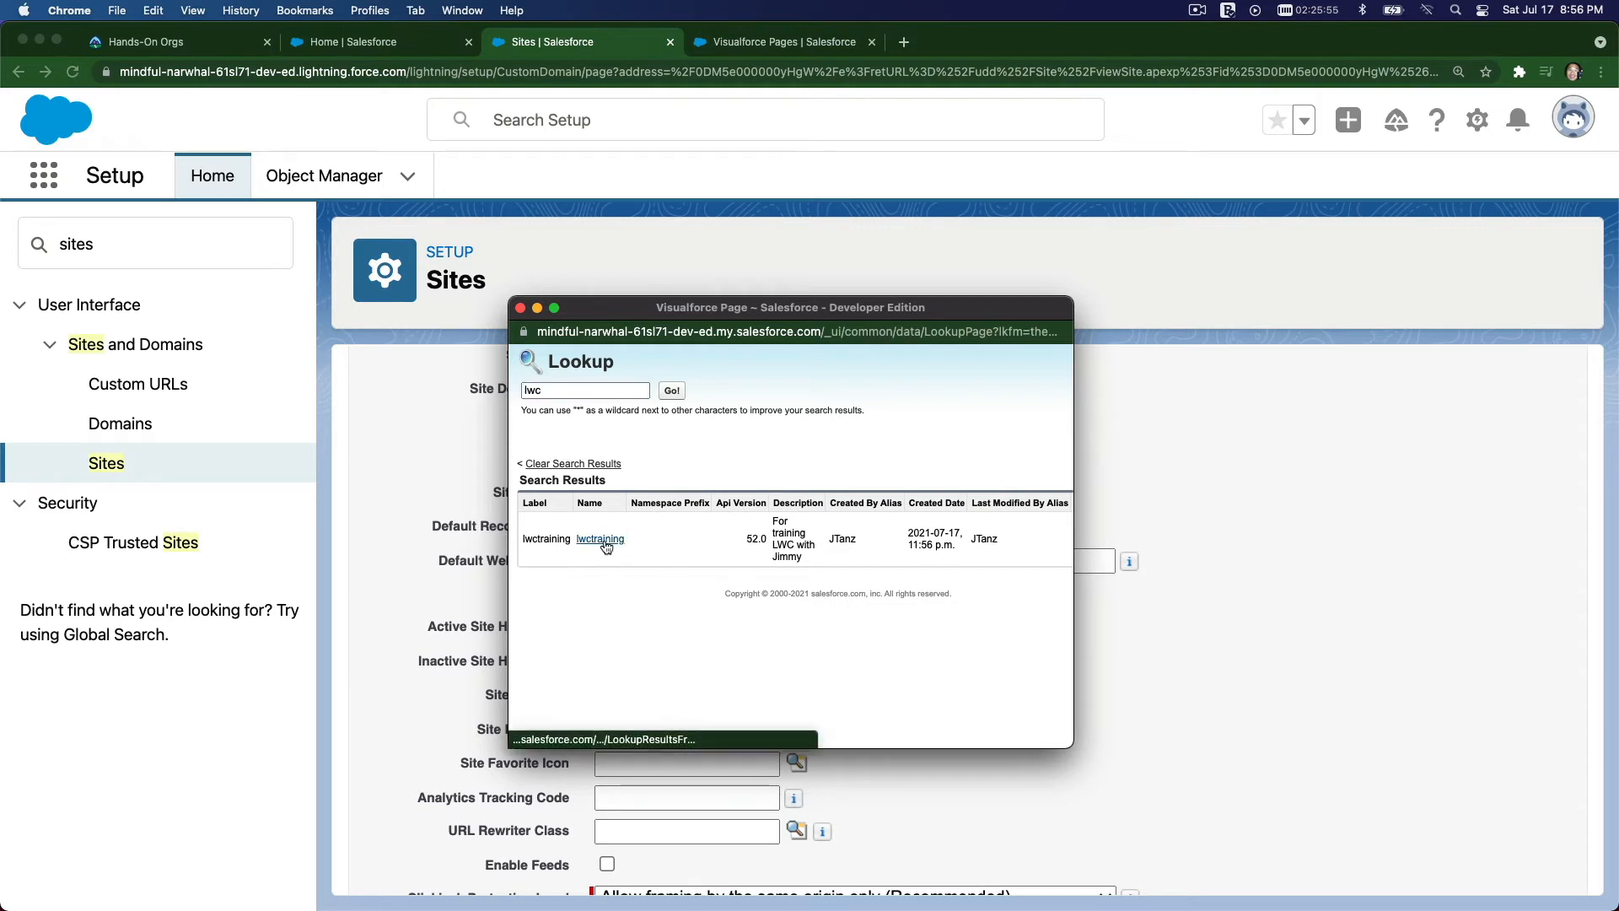
left_click(600, 539)
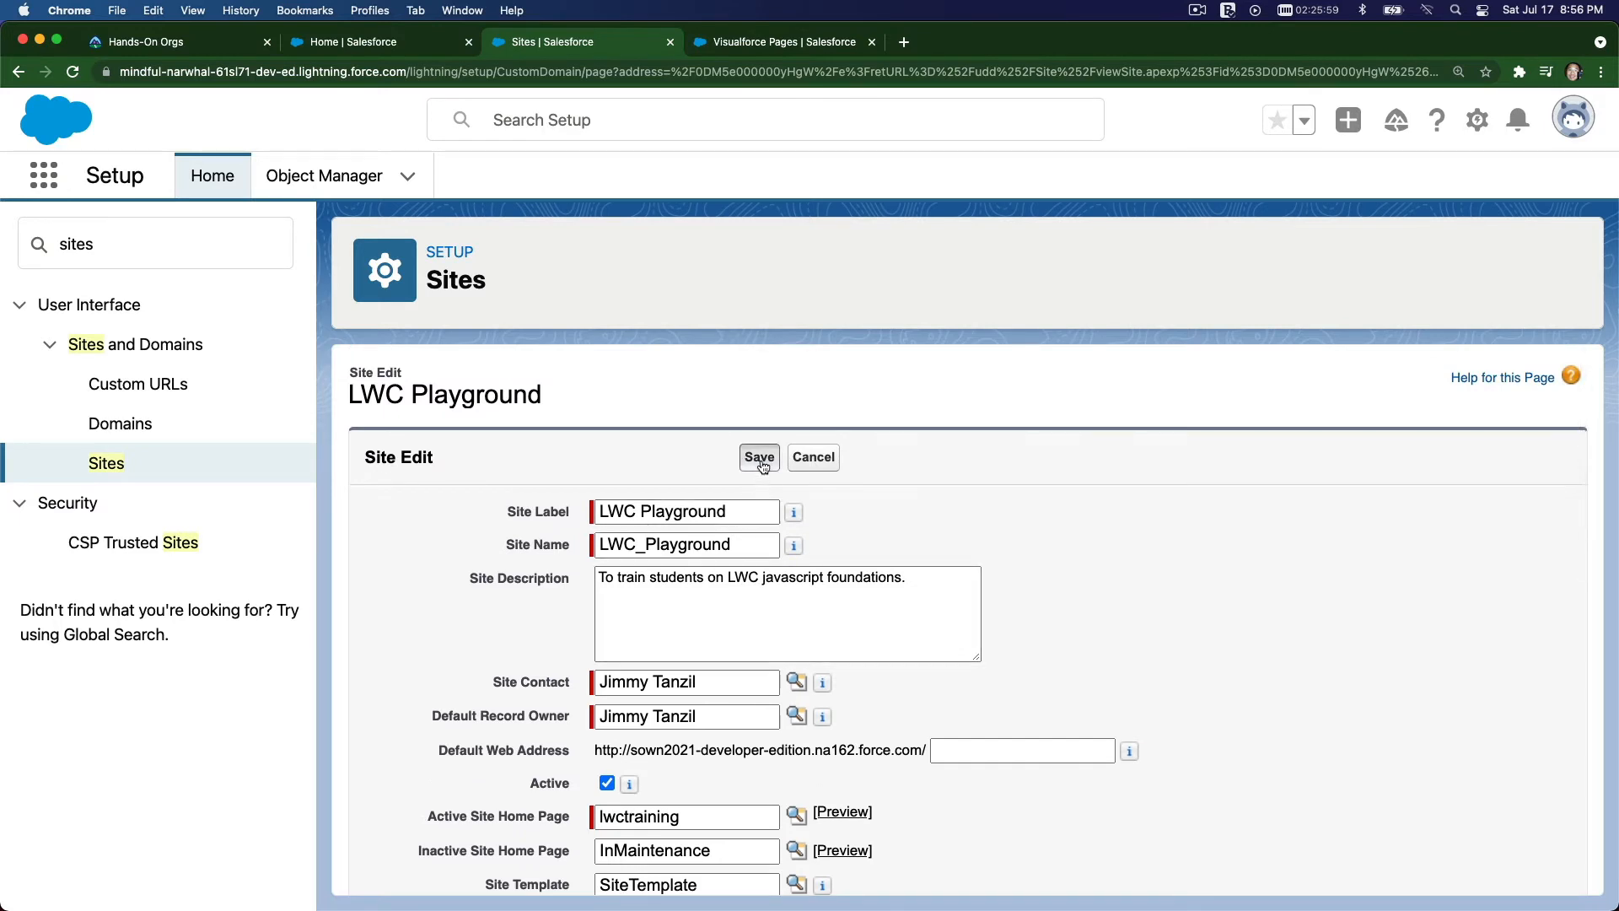
left_click(759, 457)
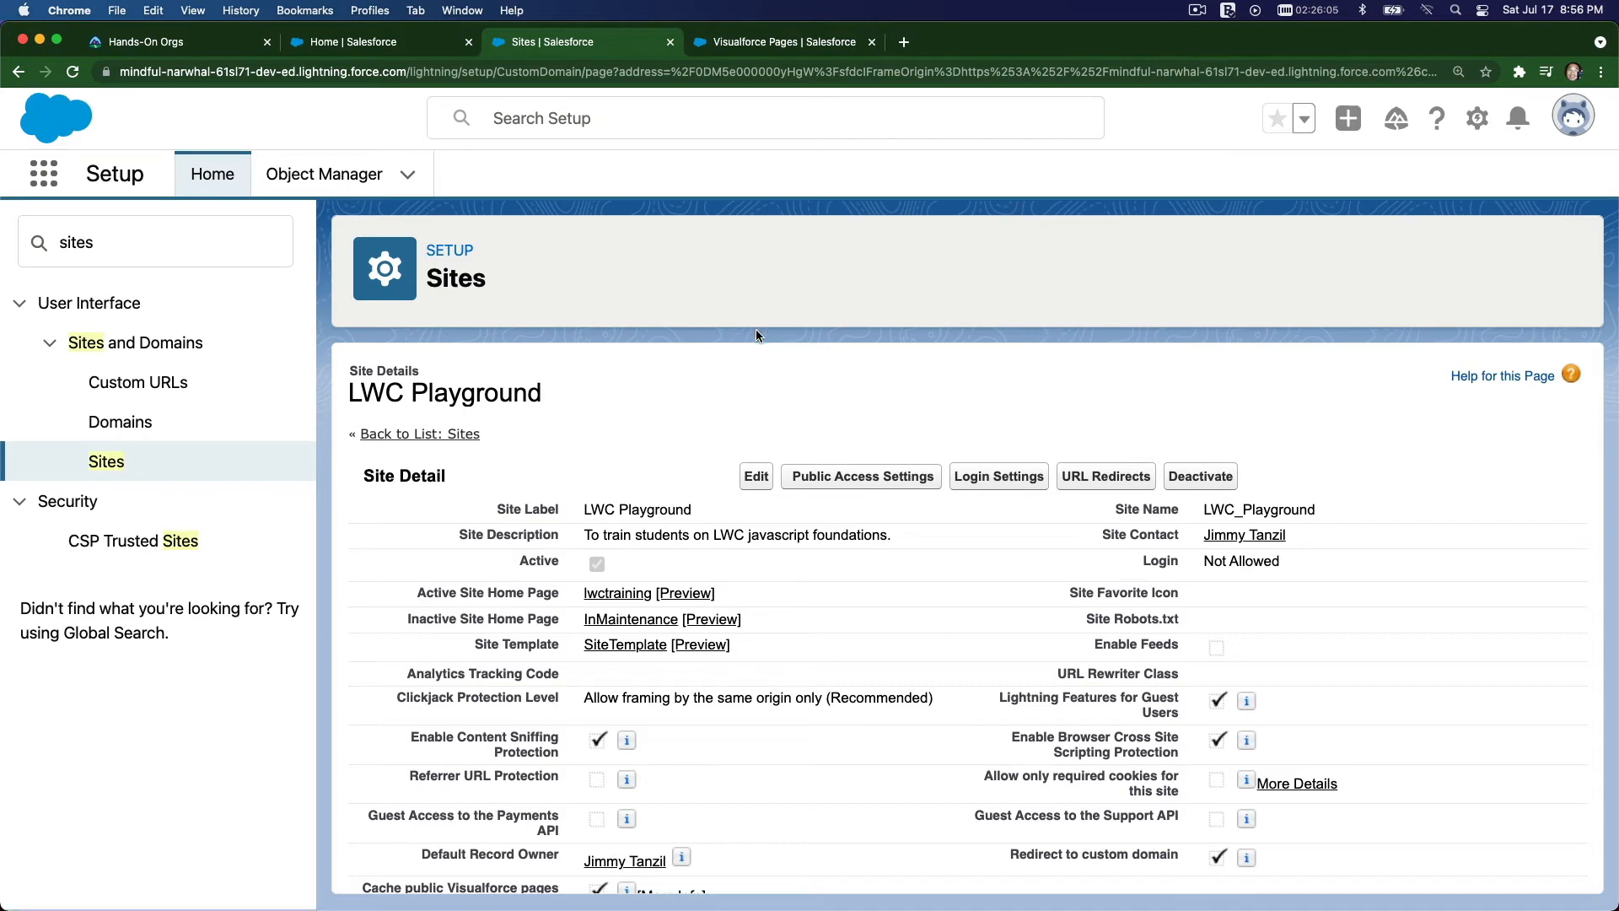
- Launch the live site from its sown2021 domain link under Custom URLs
scroll("down", 3)
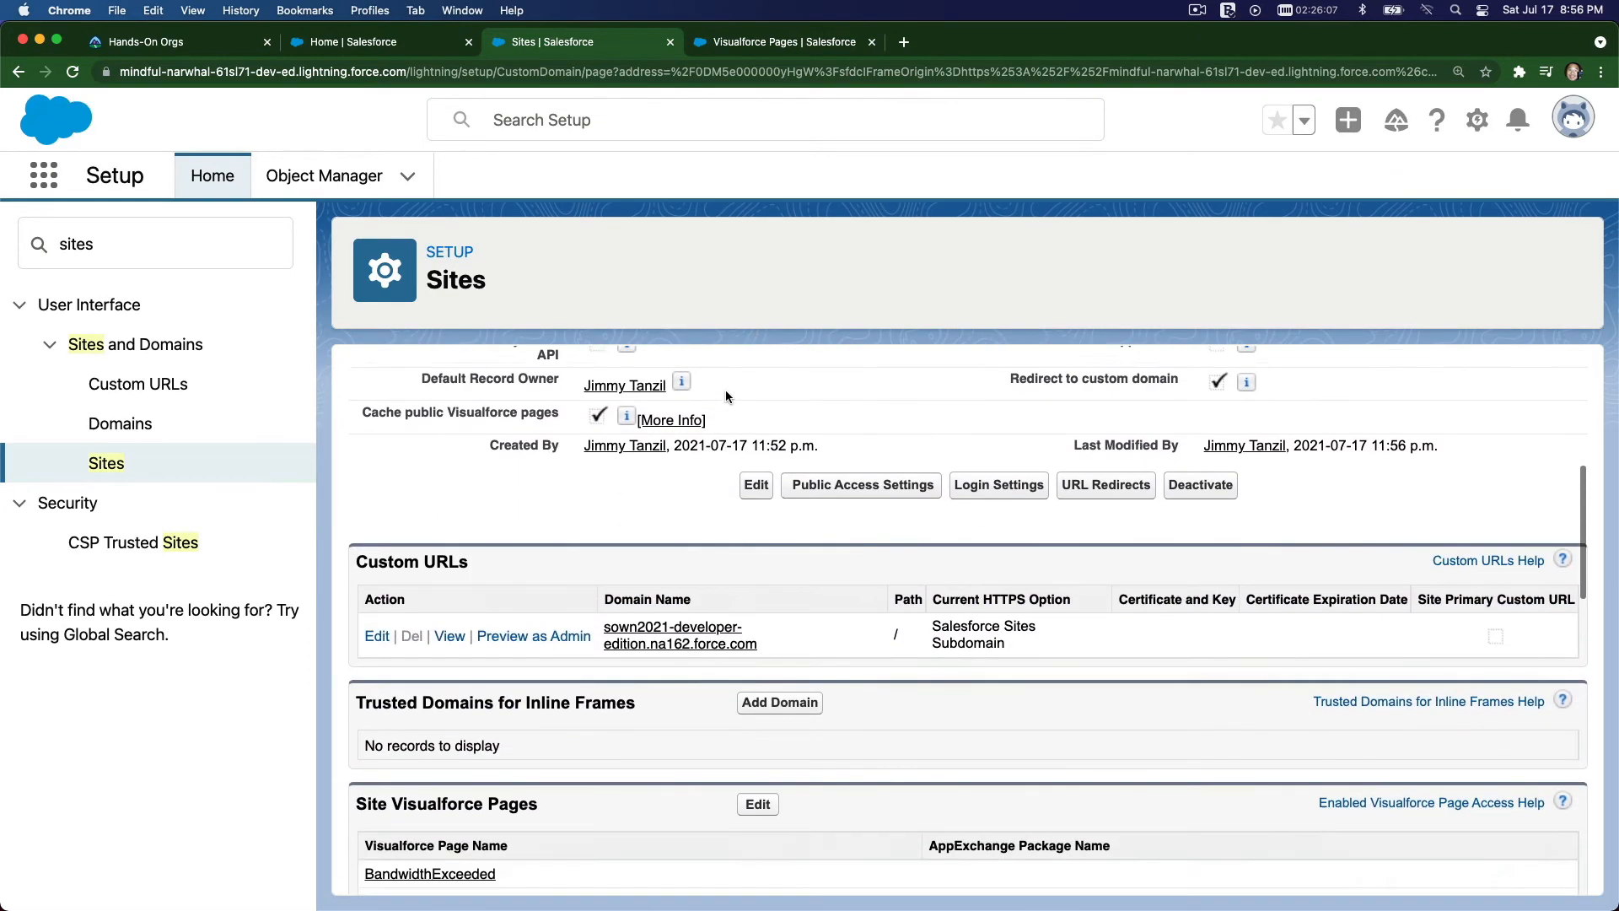
scroll("down", 3)
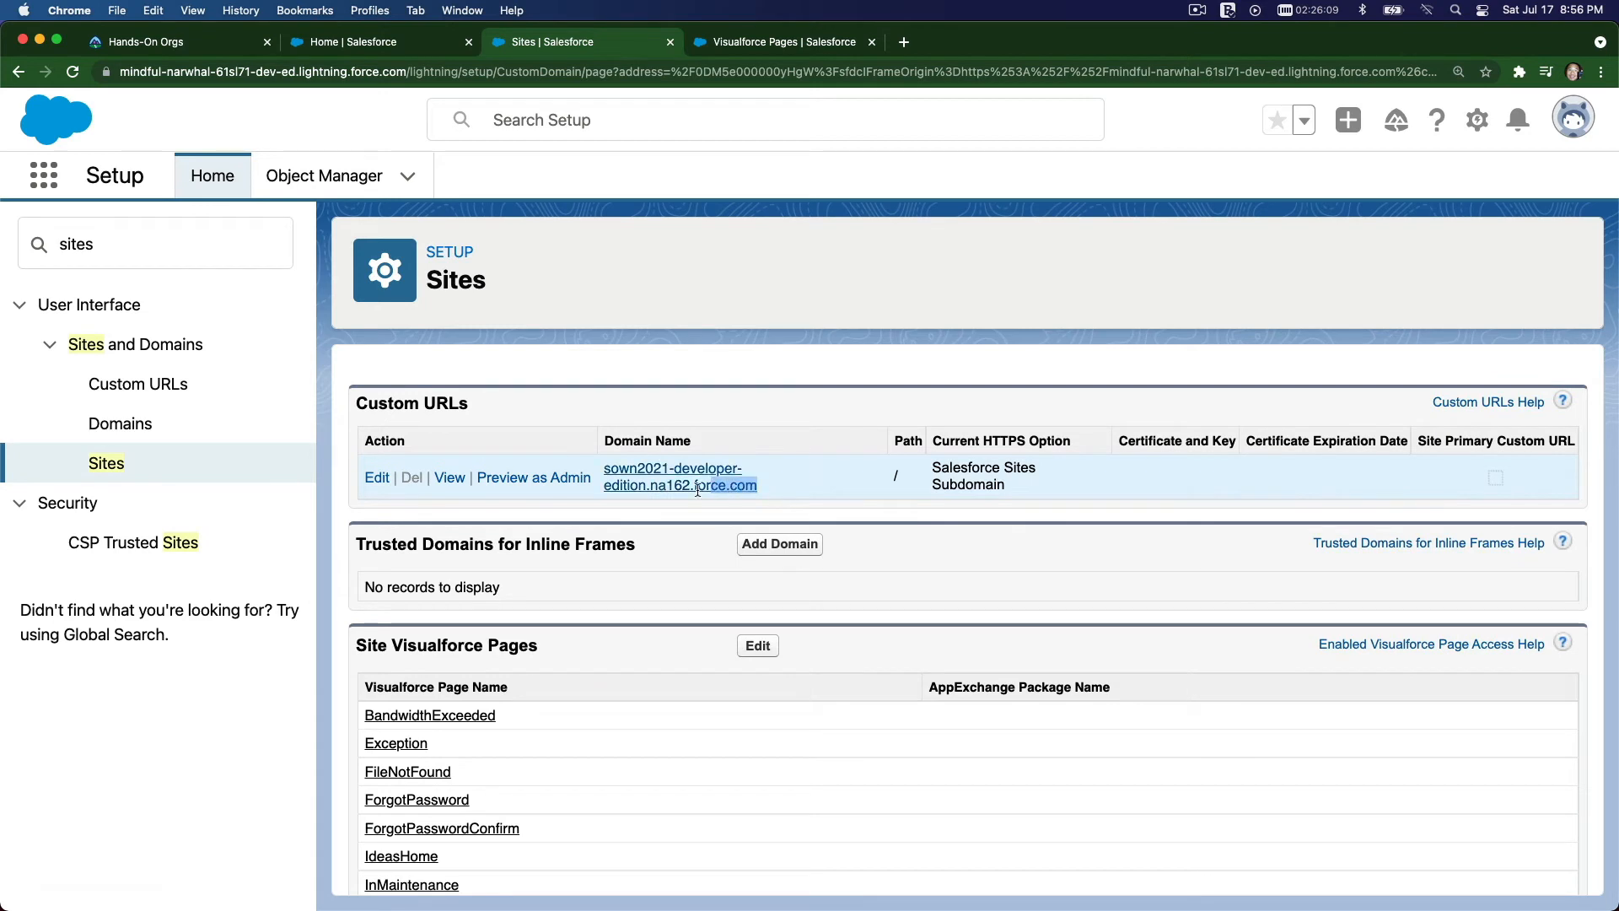
mouse_move(680, 476)
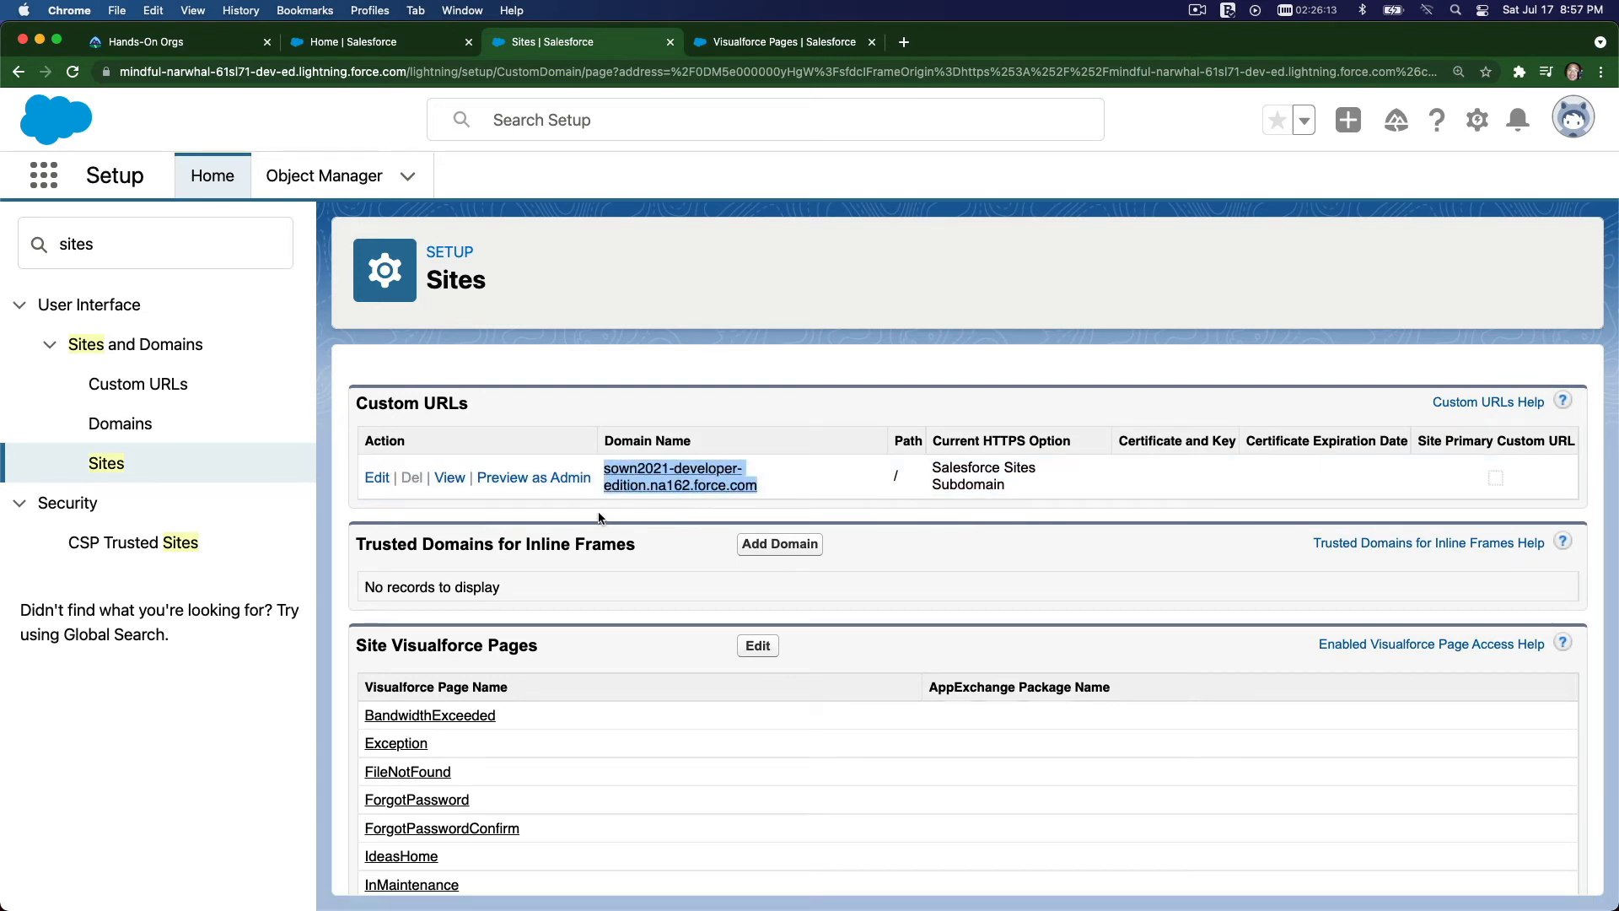
left_click(449, 477)
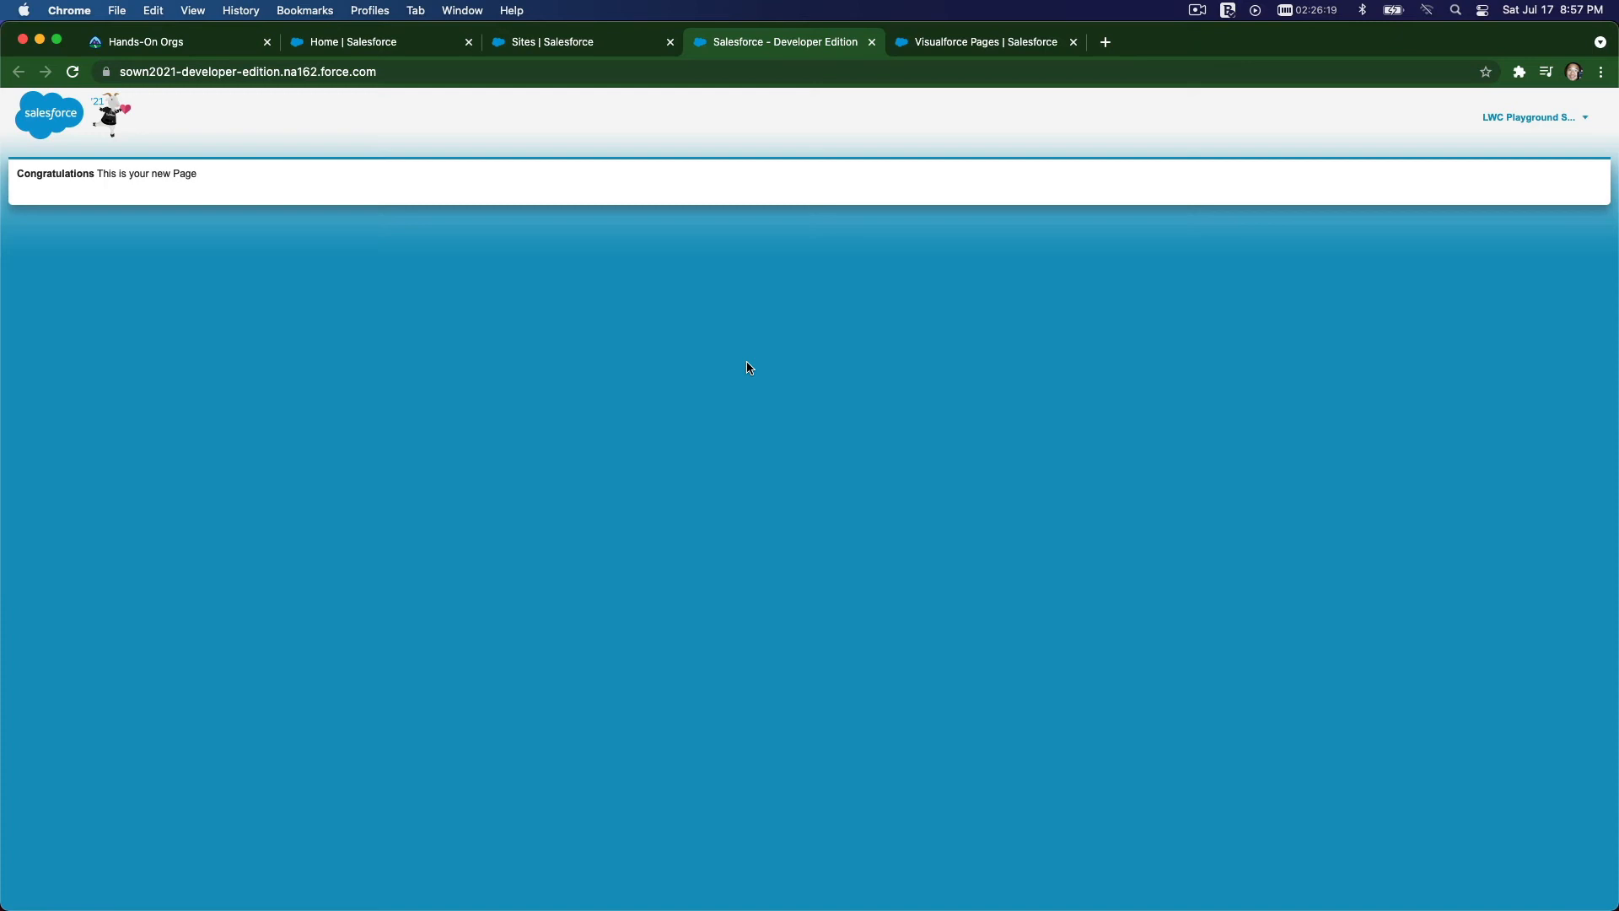
mouse_move(295, 320)
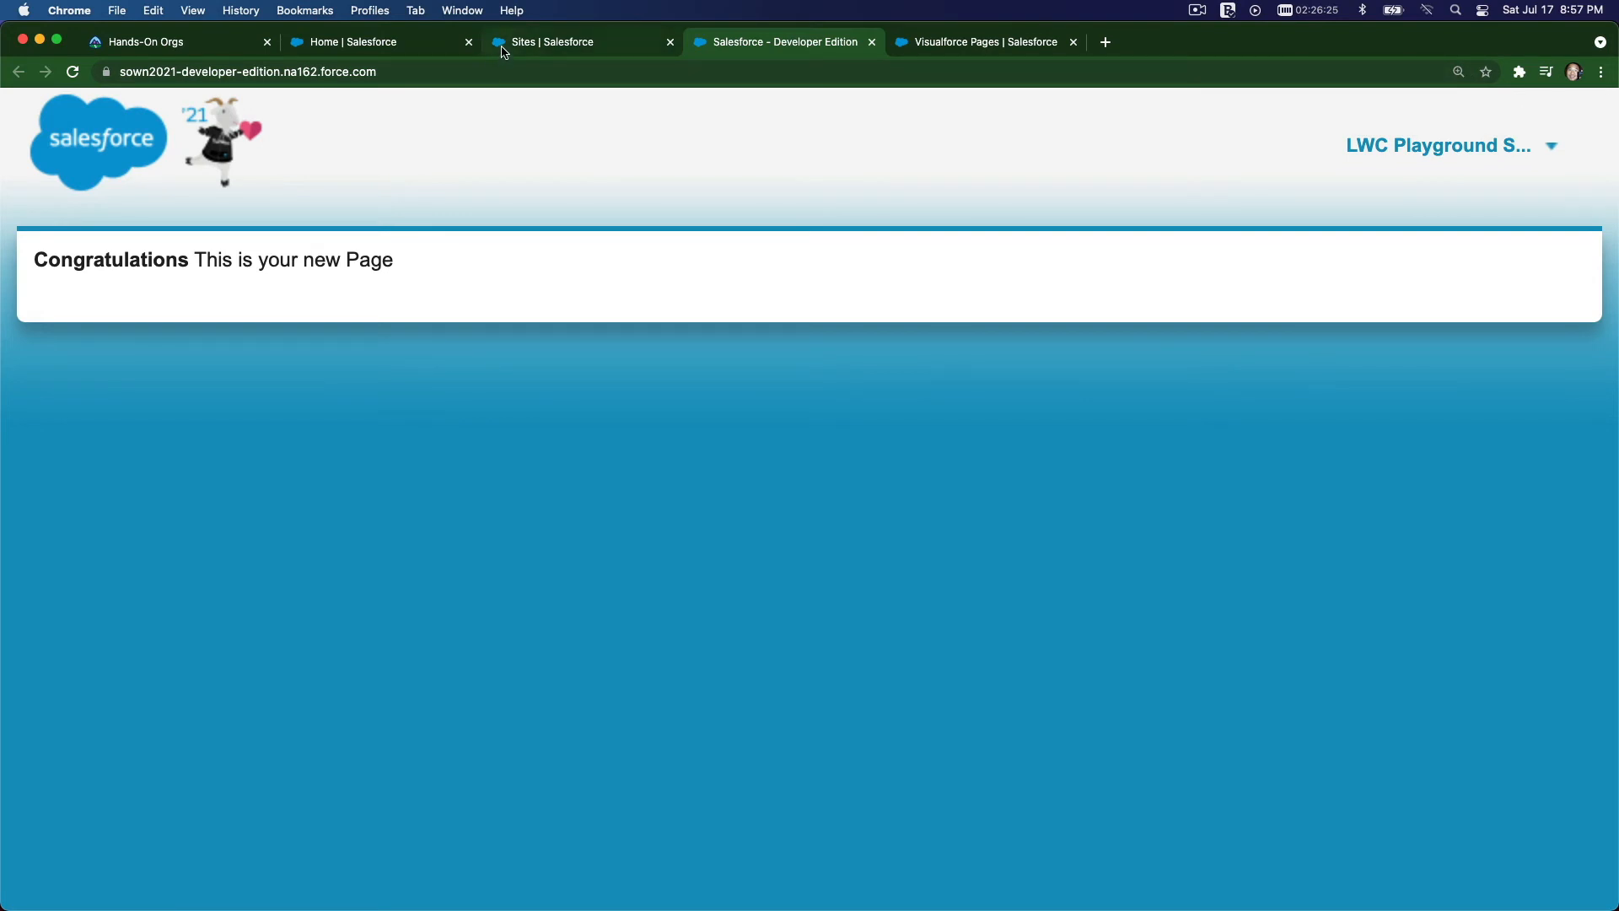
- Leave the Congratulations site page and return to the 'Home | Salesforce' tab
left_click(371, 40)
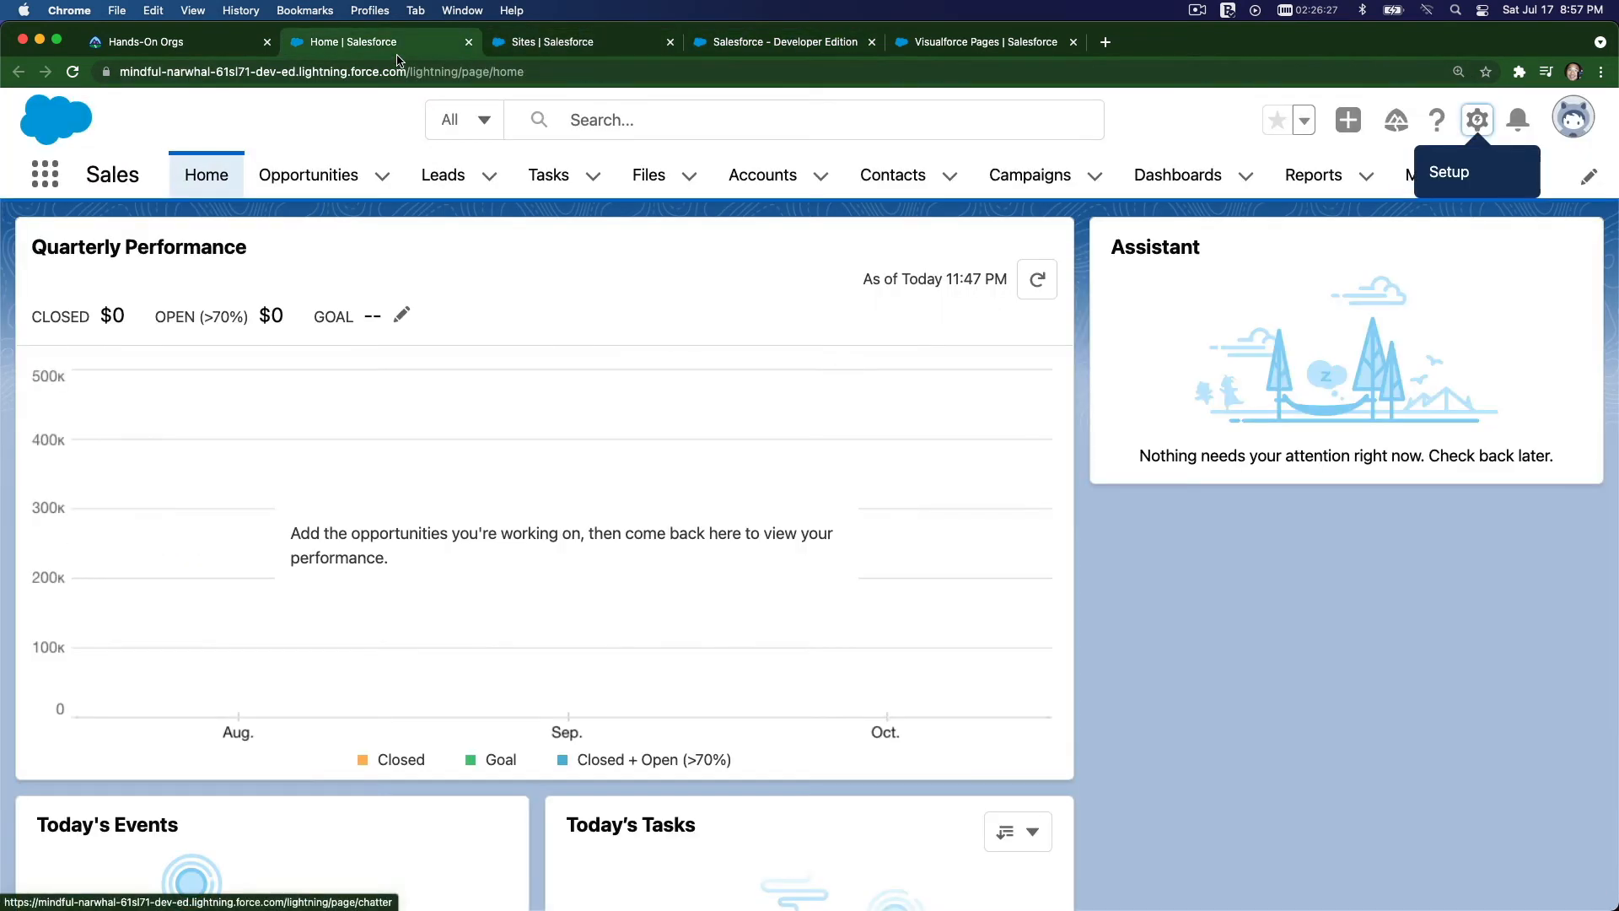
- Rewrite the lwctraining markup with a Badabing heading and 'we ARE GOING TO MASTER LWC TOGETHER!!!!!!'
left_click(979, 40)
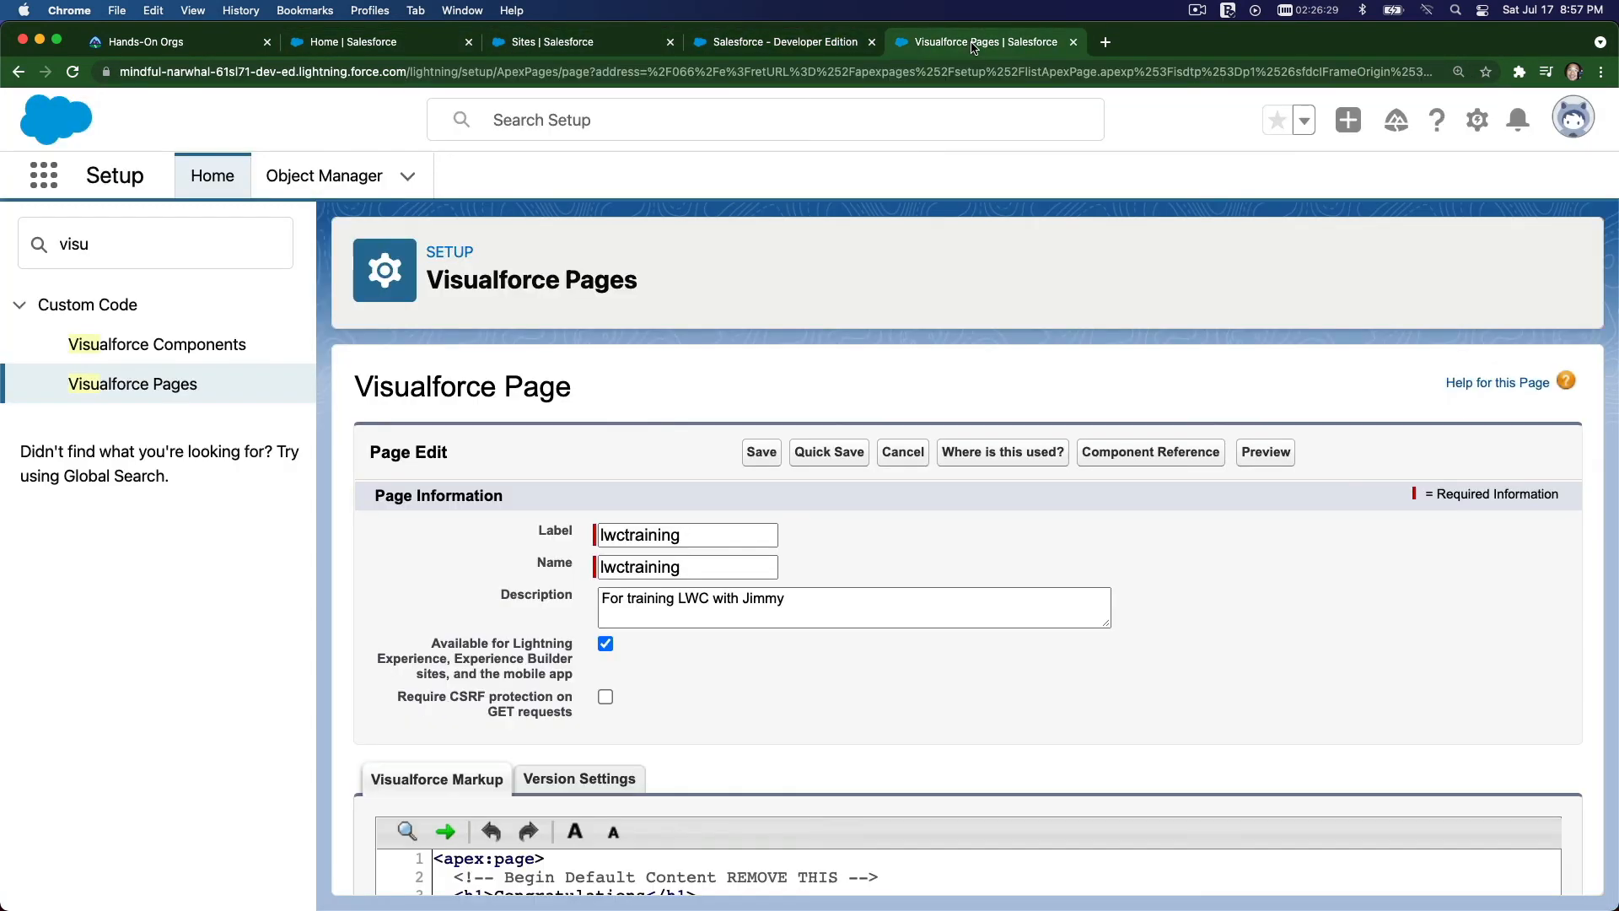
scroll("down", 3)
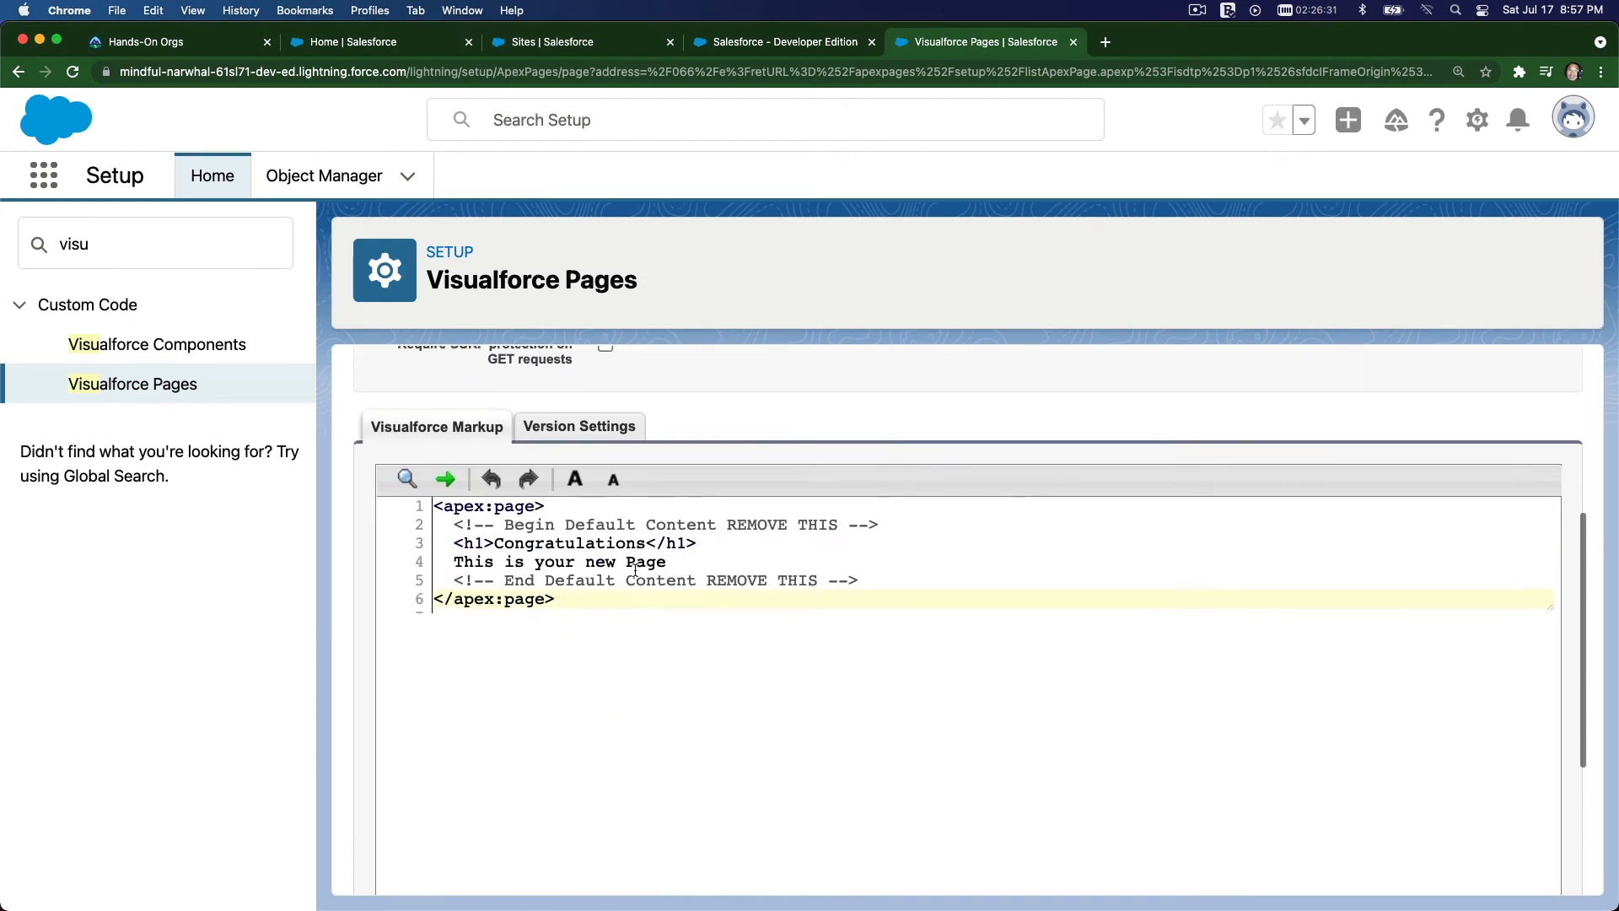
left_click(609, 542)
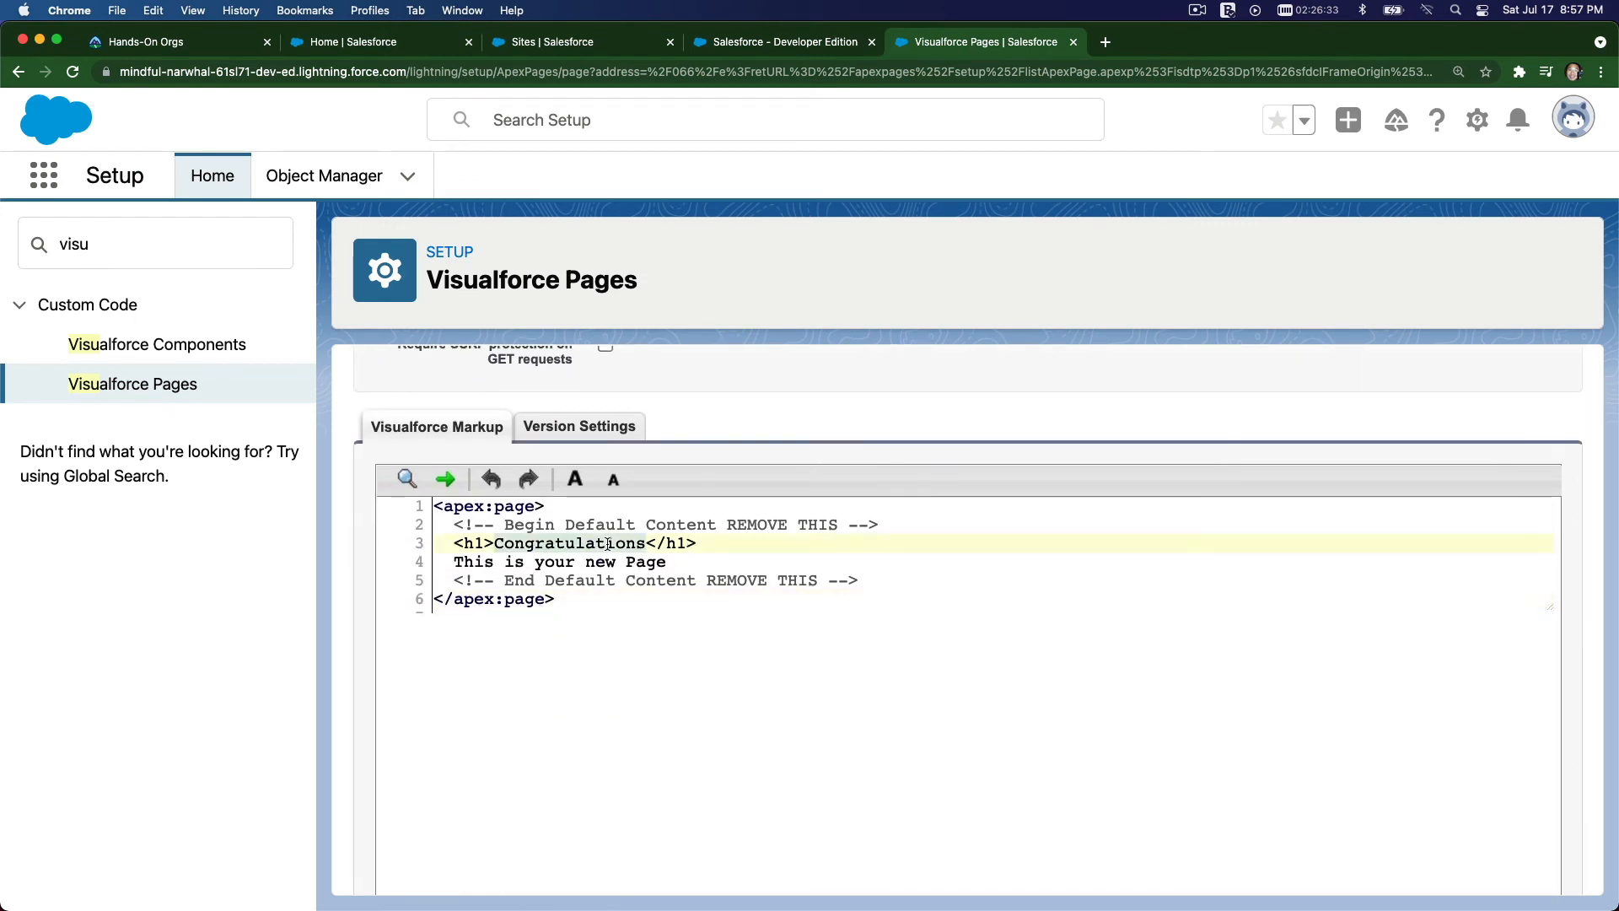
type("Badabing Bada Booooooooooooom!")
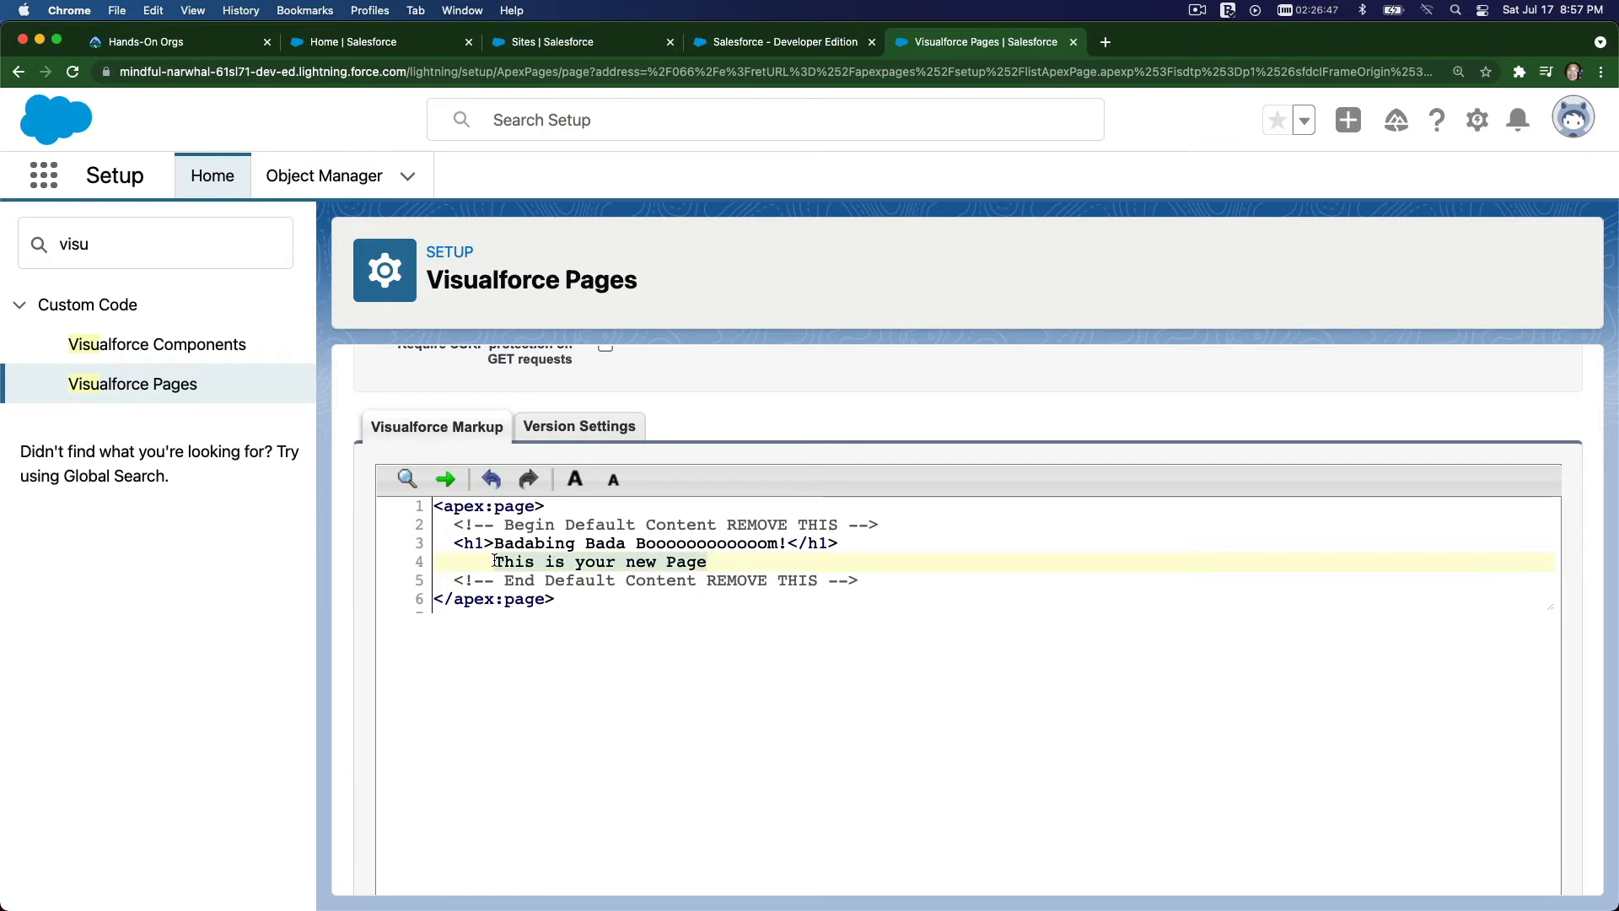
type("we")
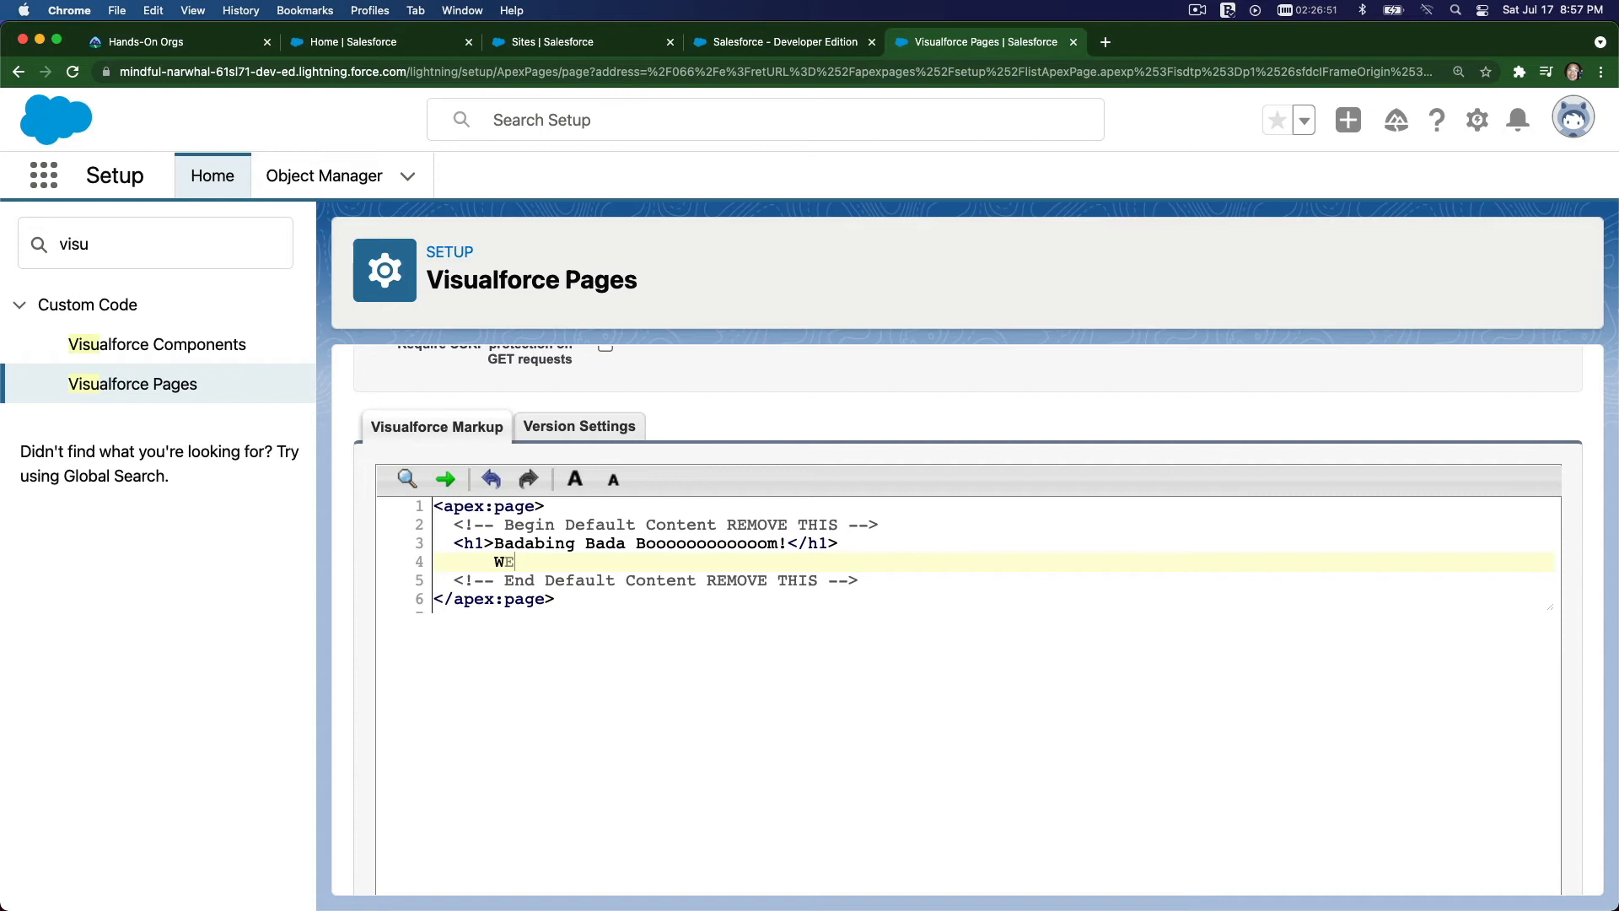
type("ARE GO")
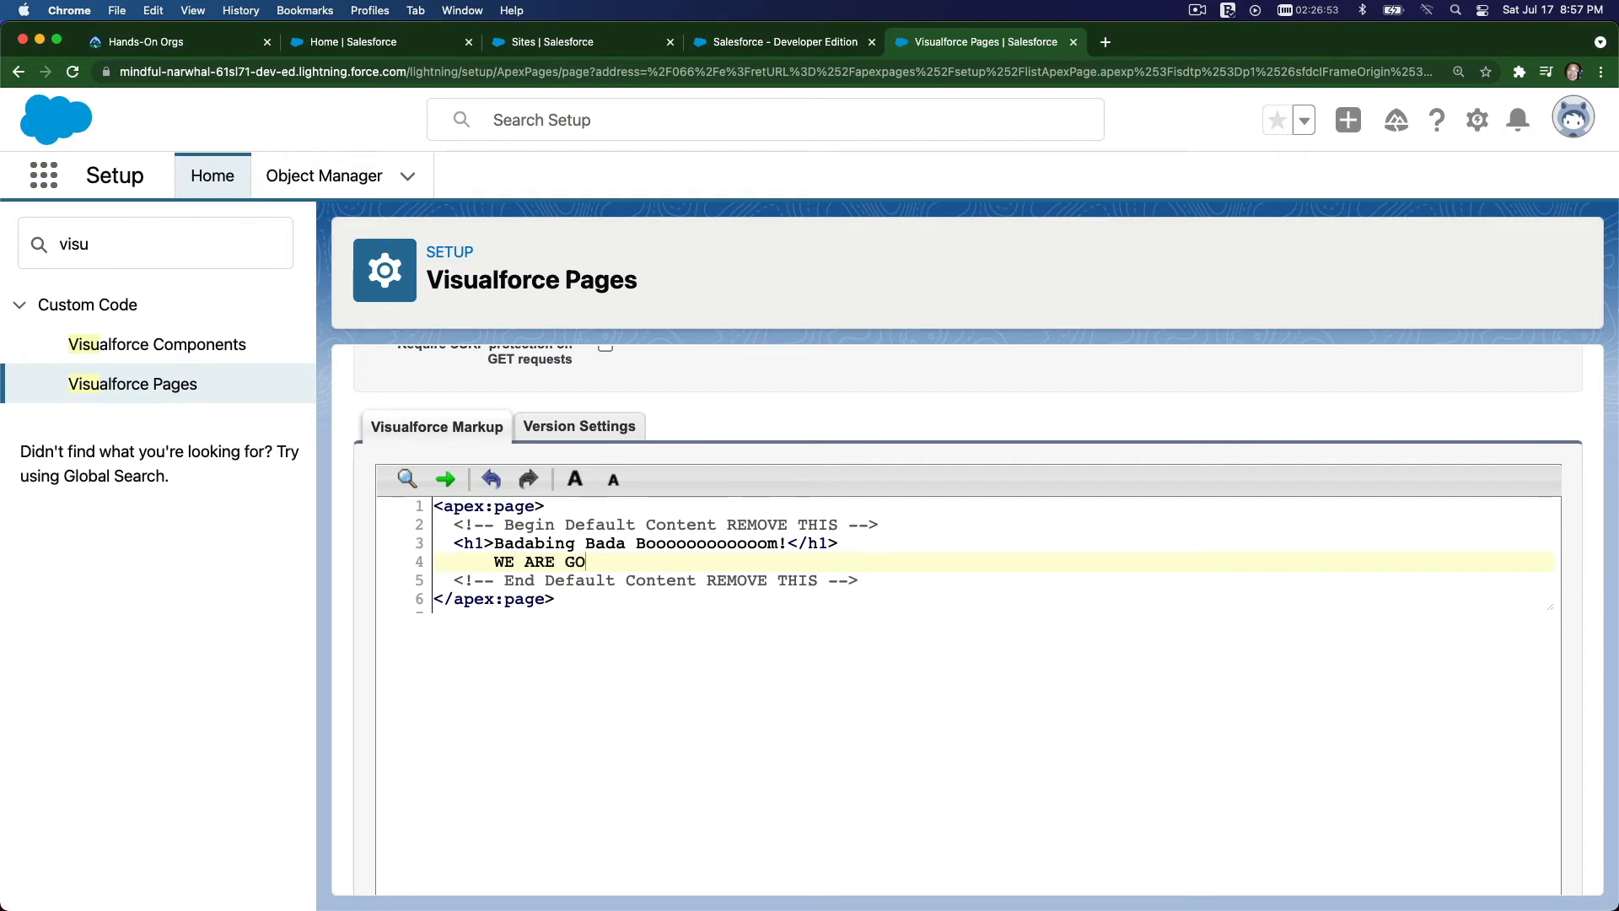
type("ING TO MASTER")
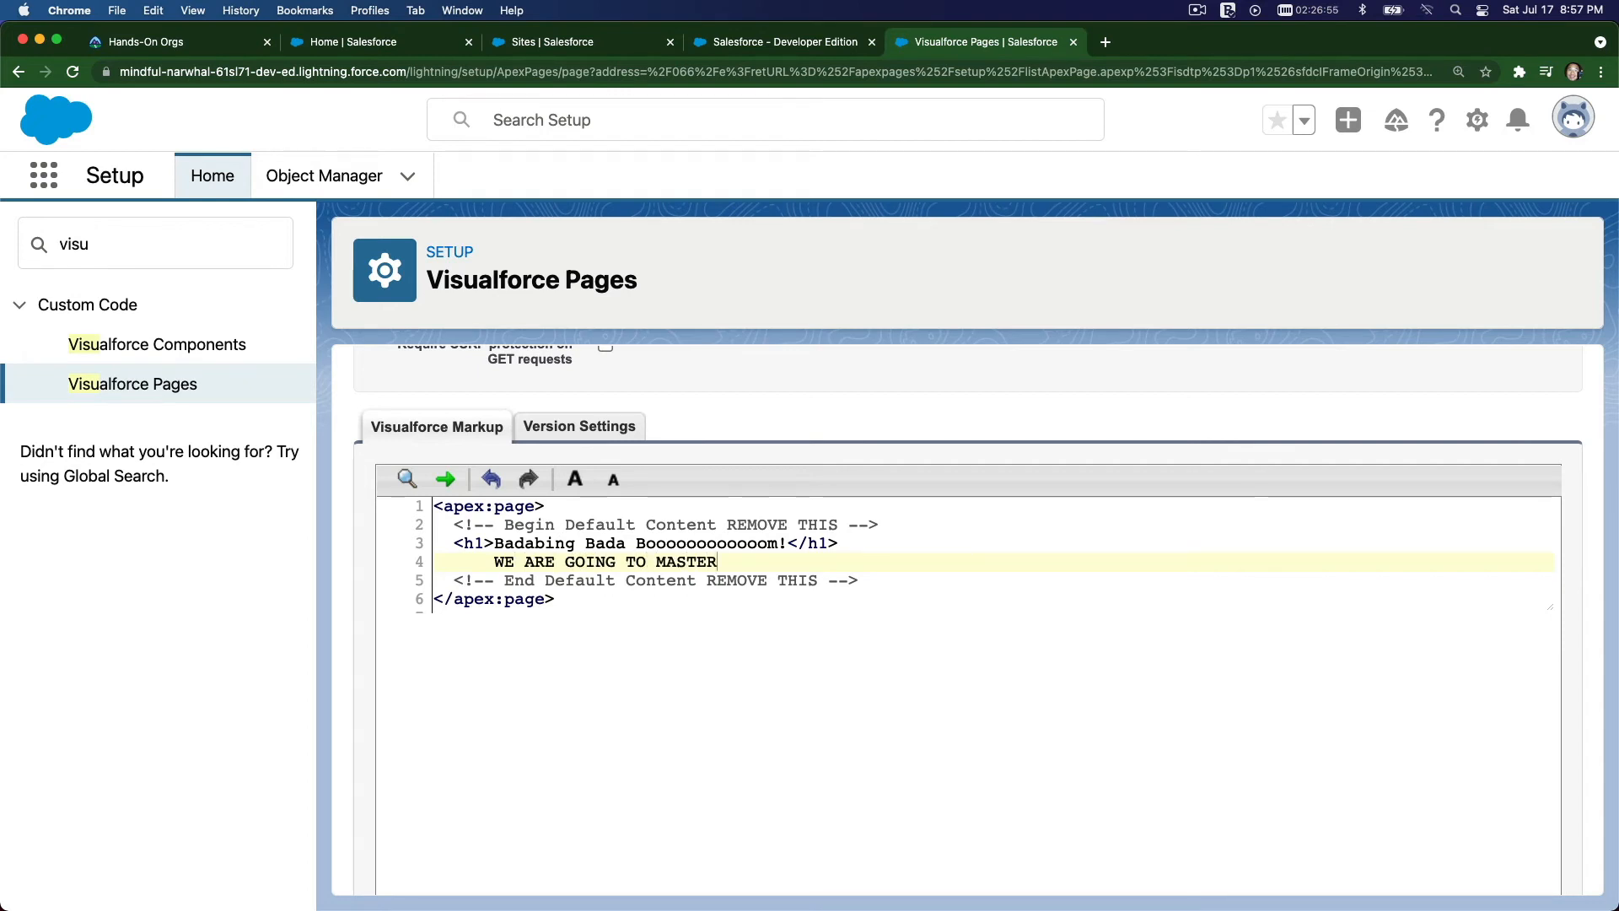
type("LWC")
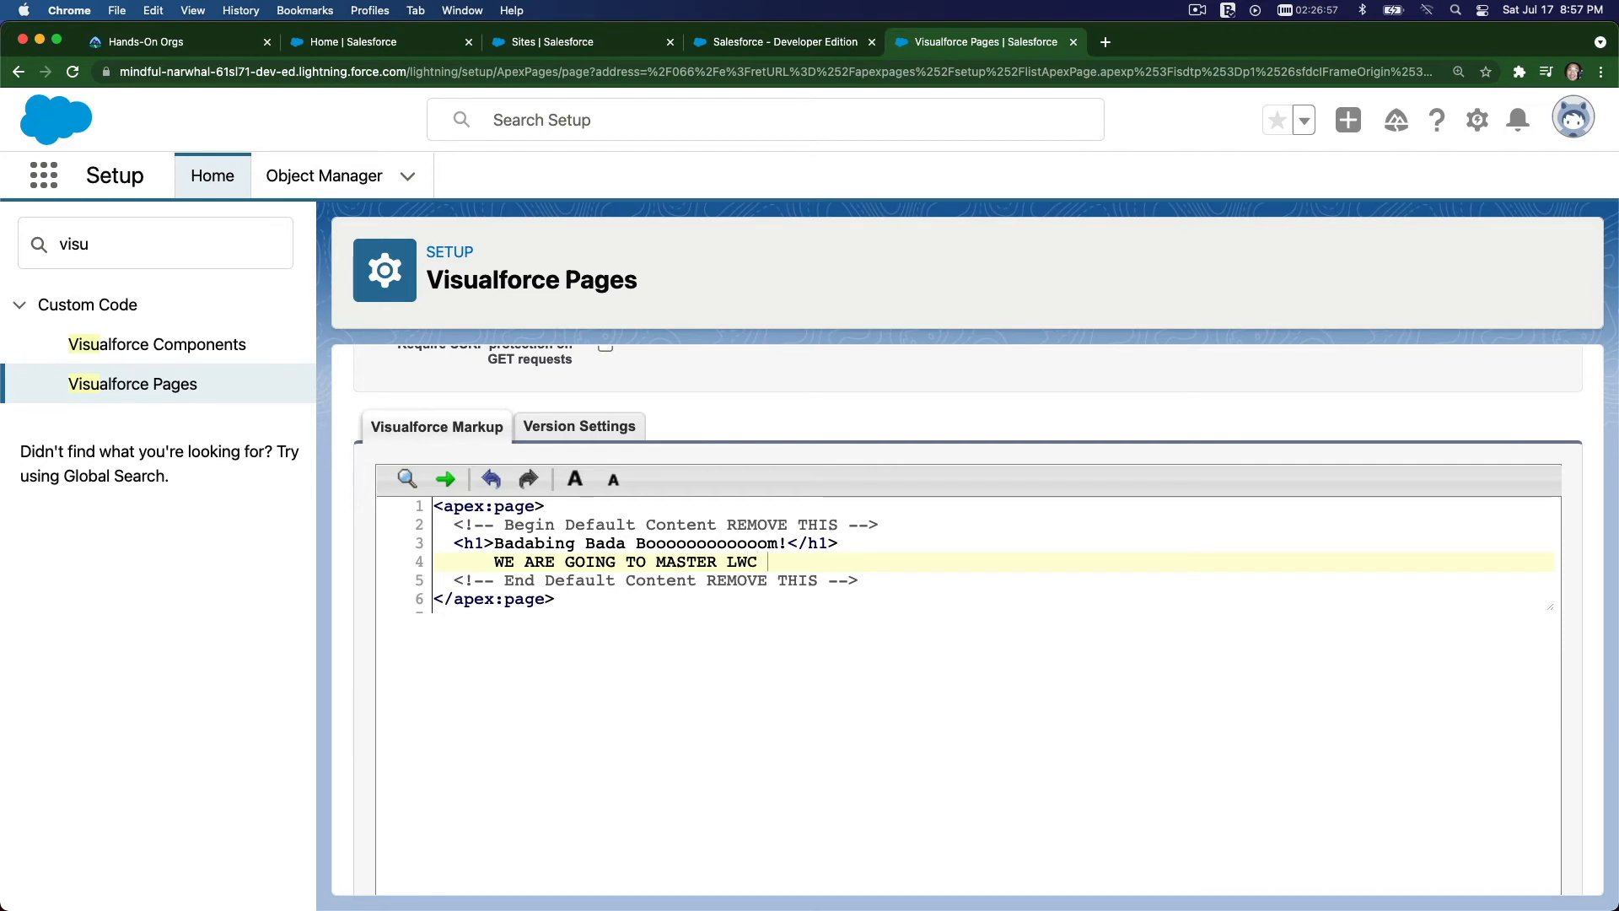
type("TOGETHER!!")
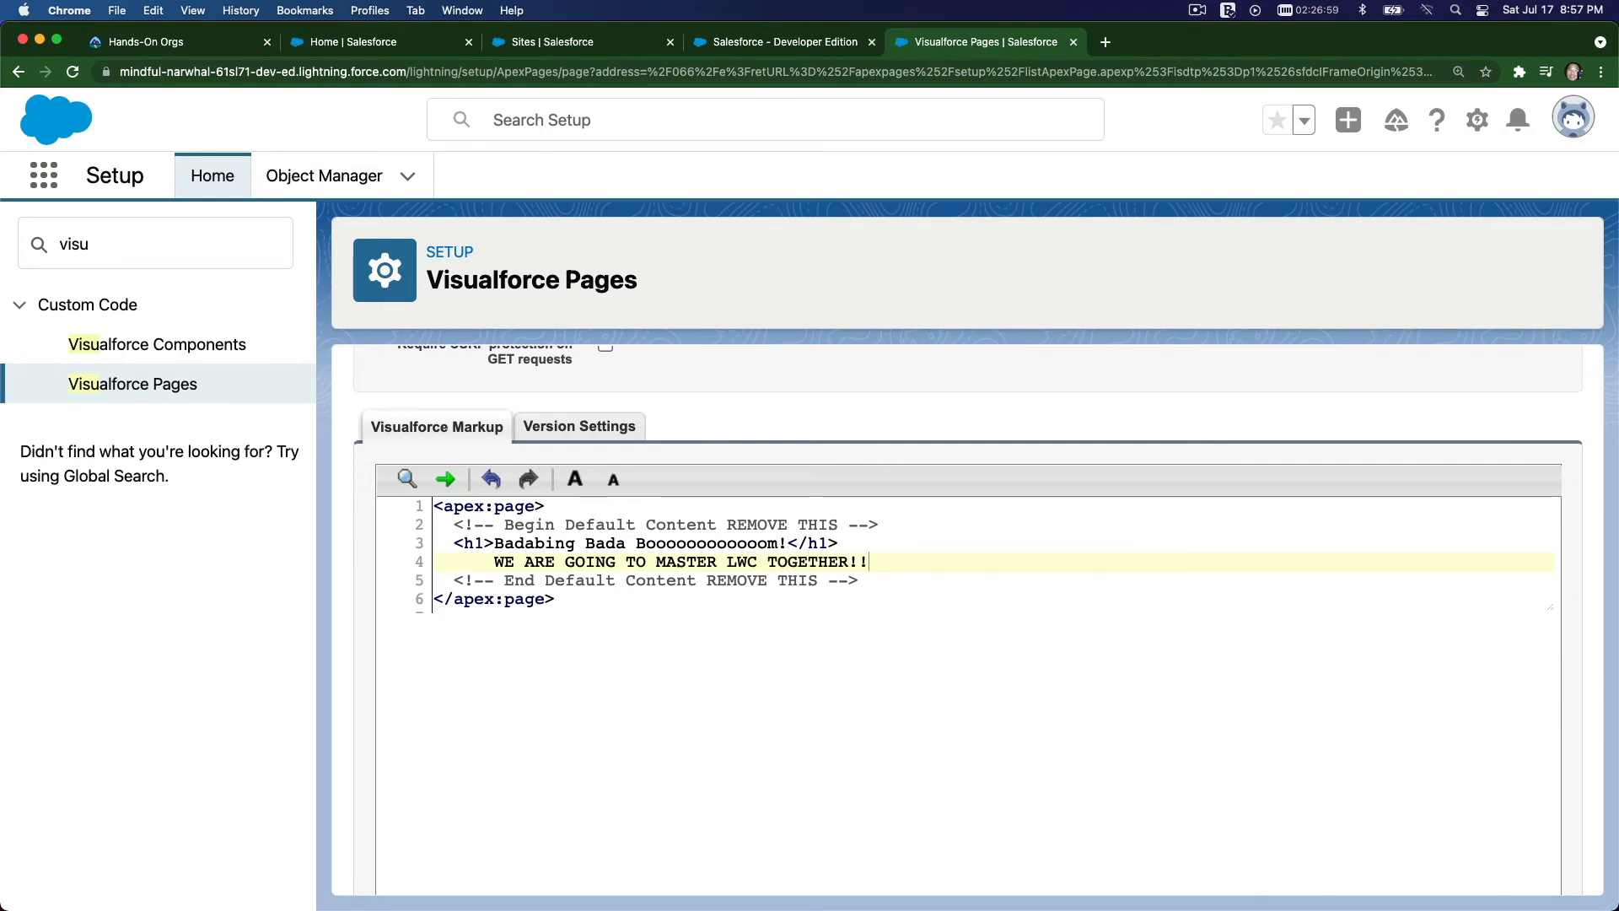
type("!!!!!")
type("BOOOOOOOOOOOOOOM!")
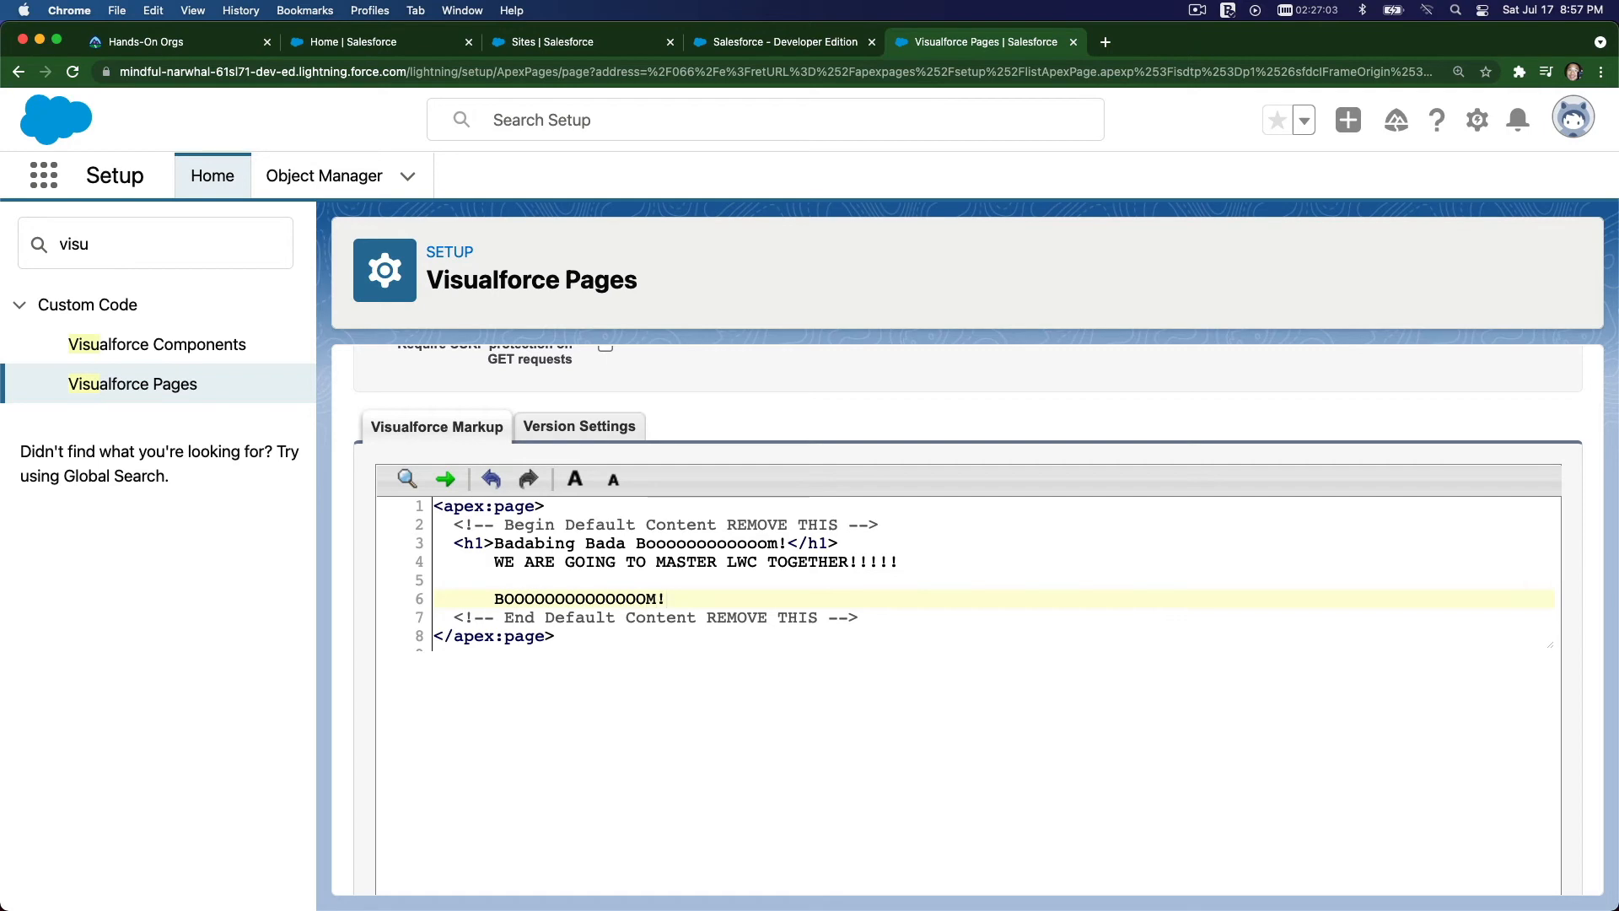
scroll("up", 3)
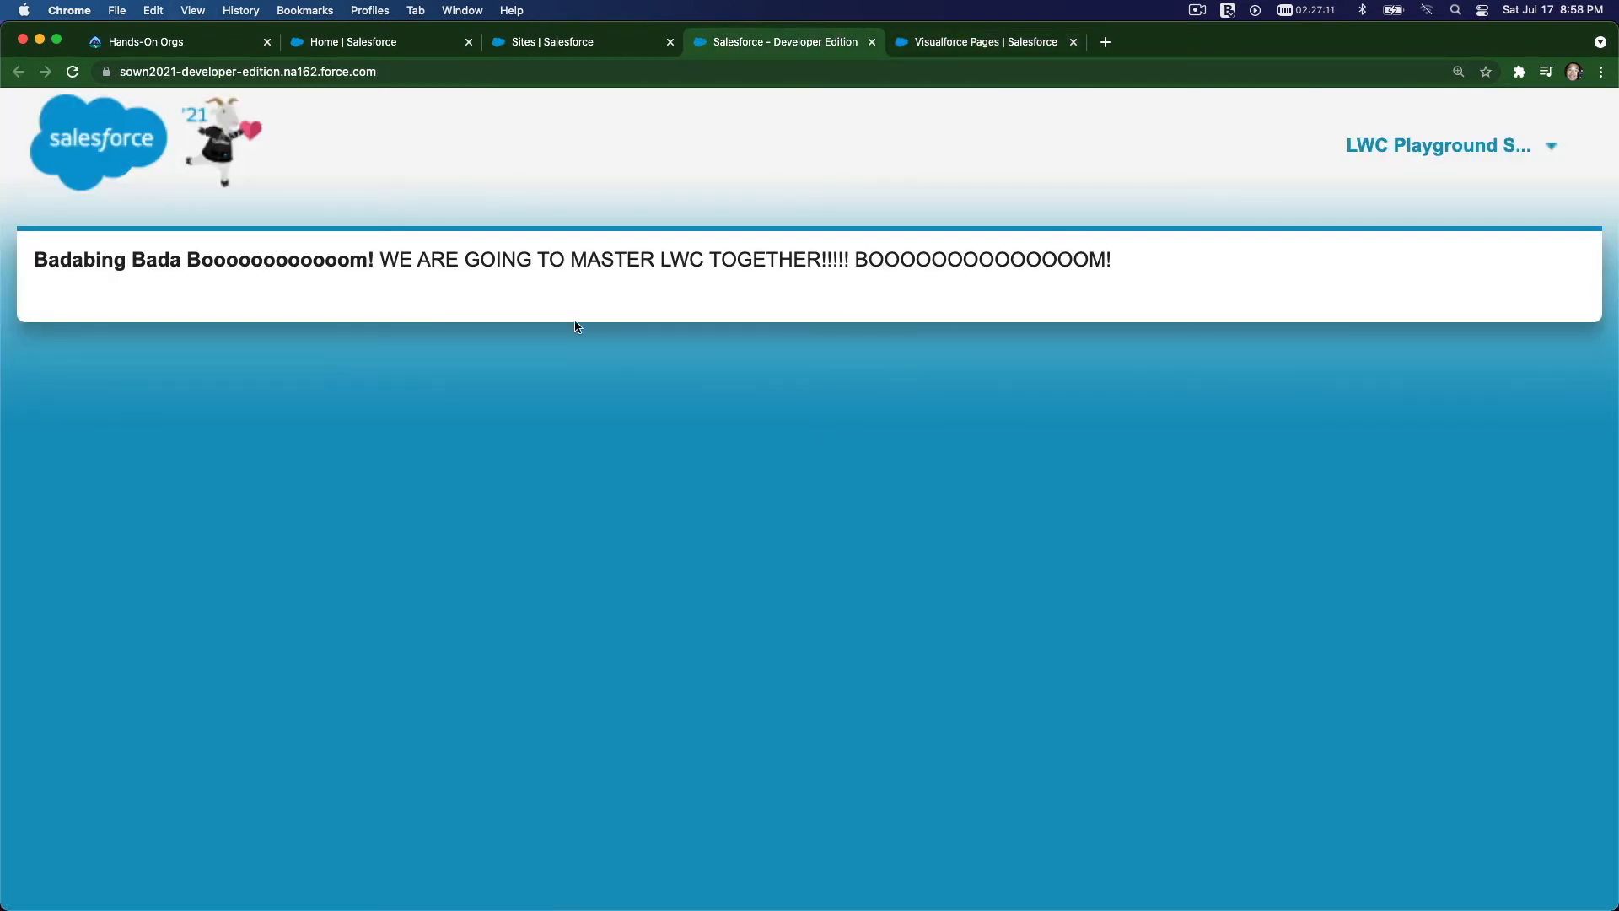
mouse_move(850, 98)
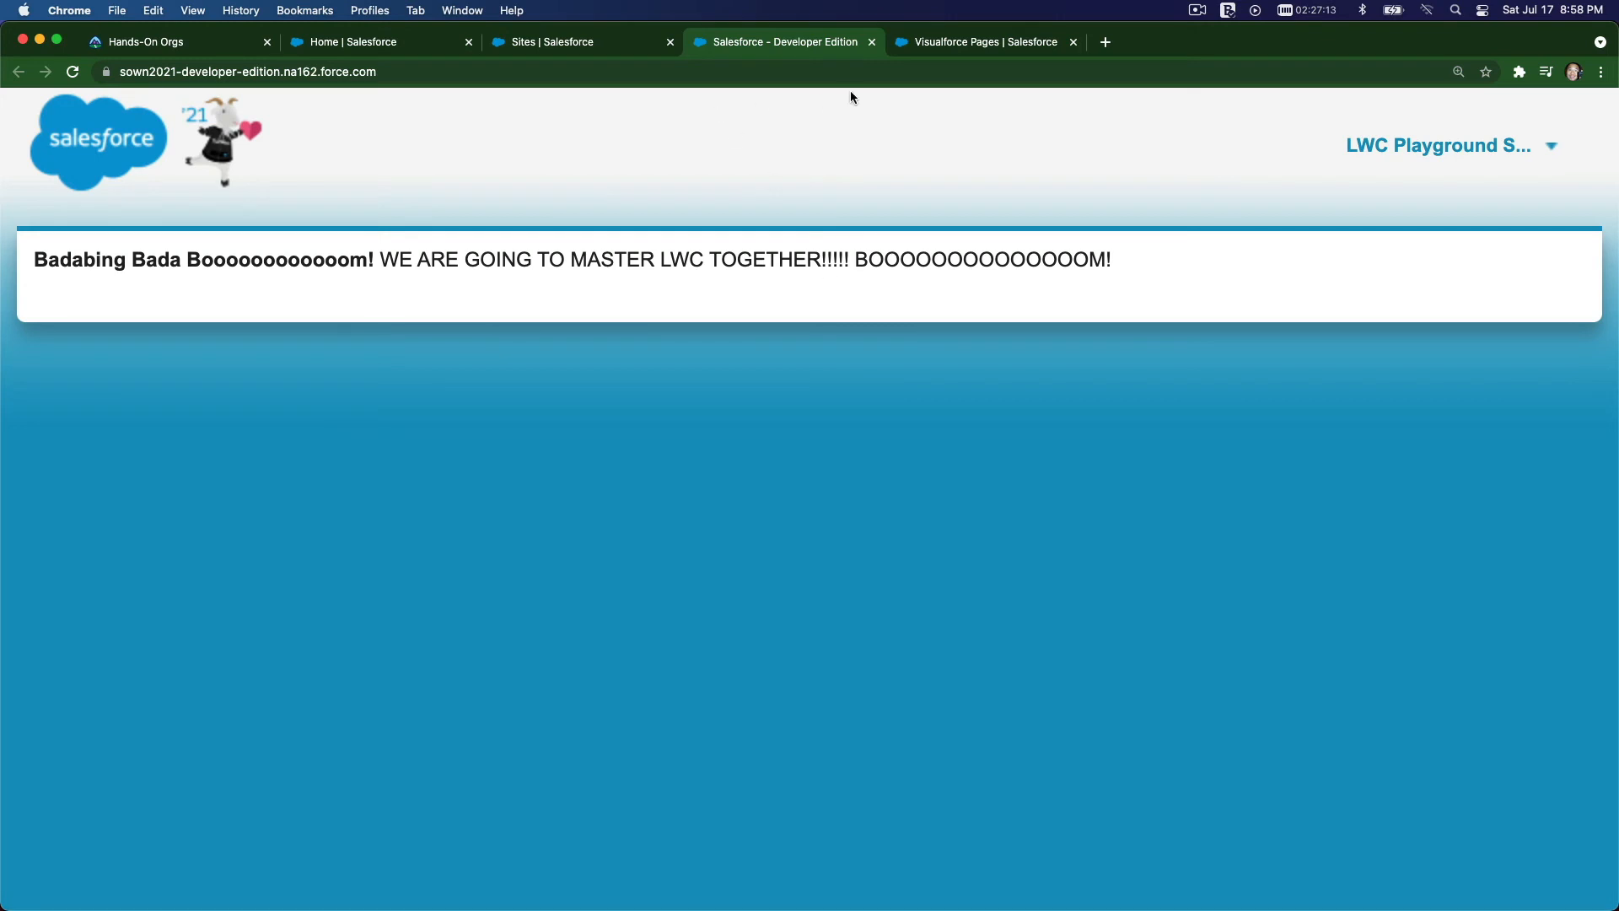
- After viewing the run-together site text, return to the Visualforce Pages editor
left_click(976, 41)
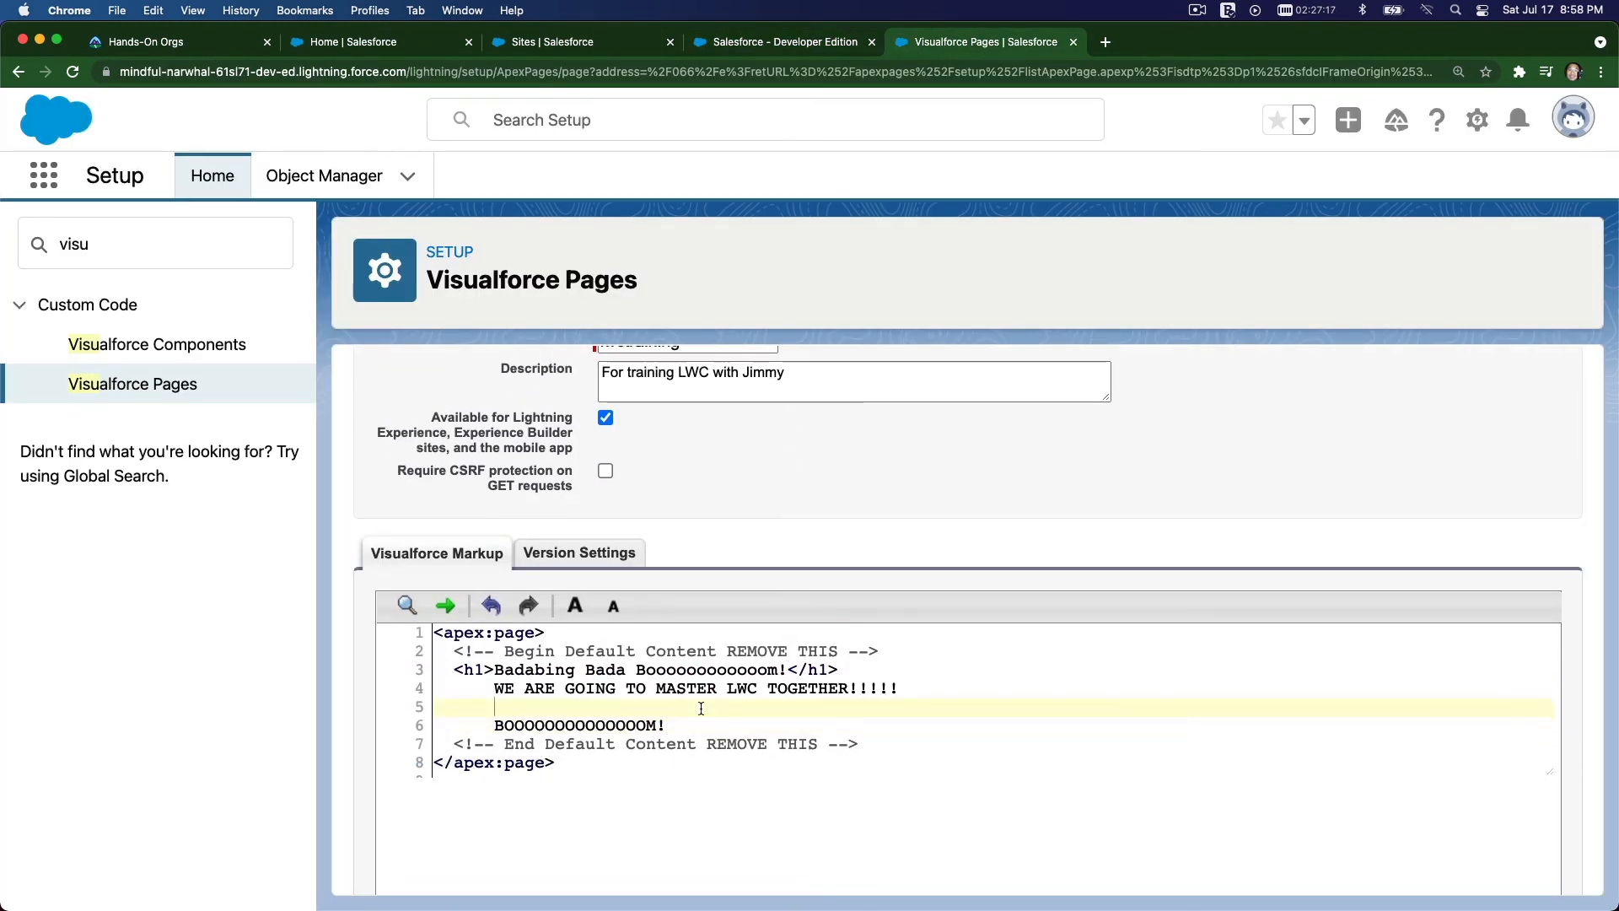
- Insert <BR /> line-break tags before the BOOM line of the markup
type("<BR /> <BR />")
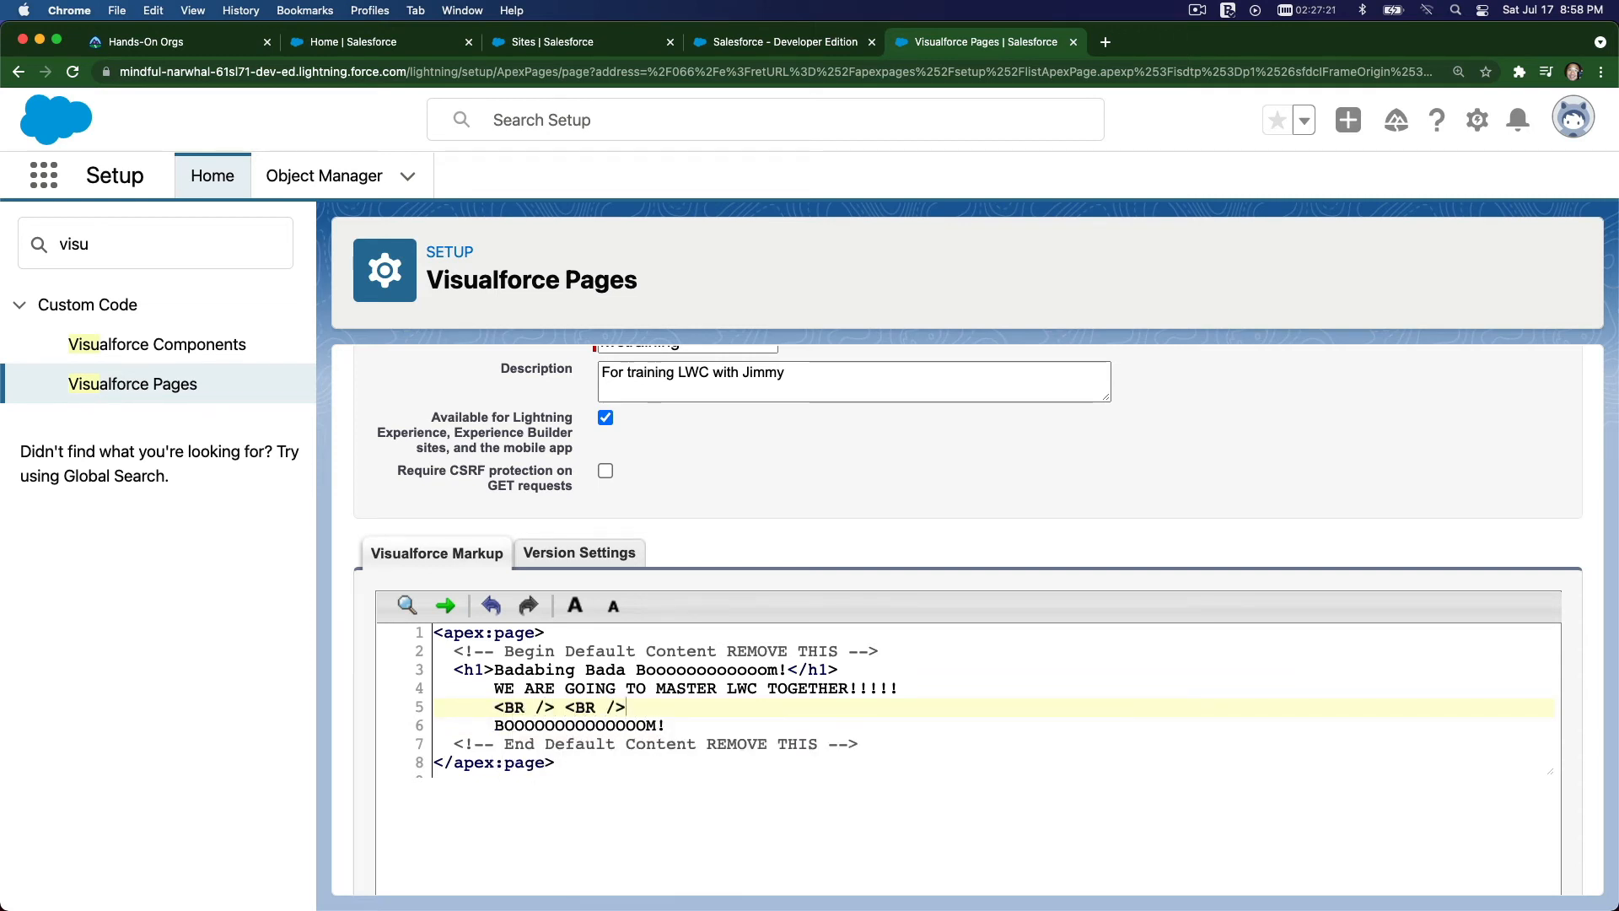
scroll("up", 3)
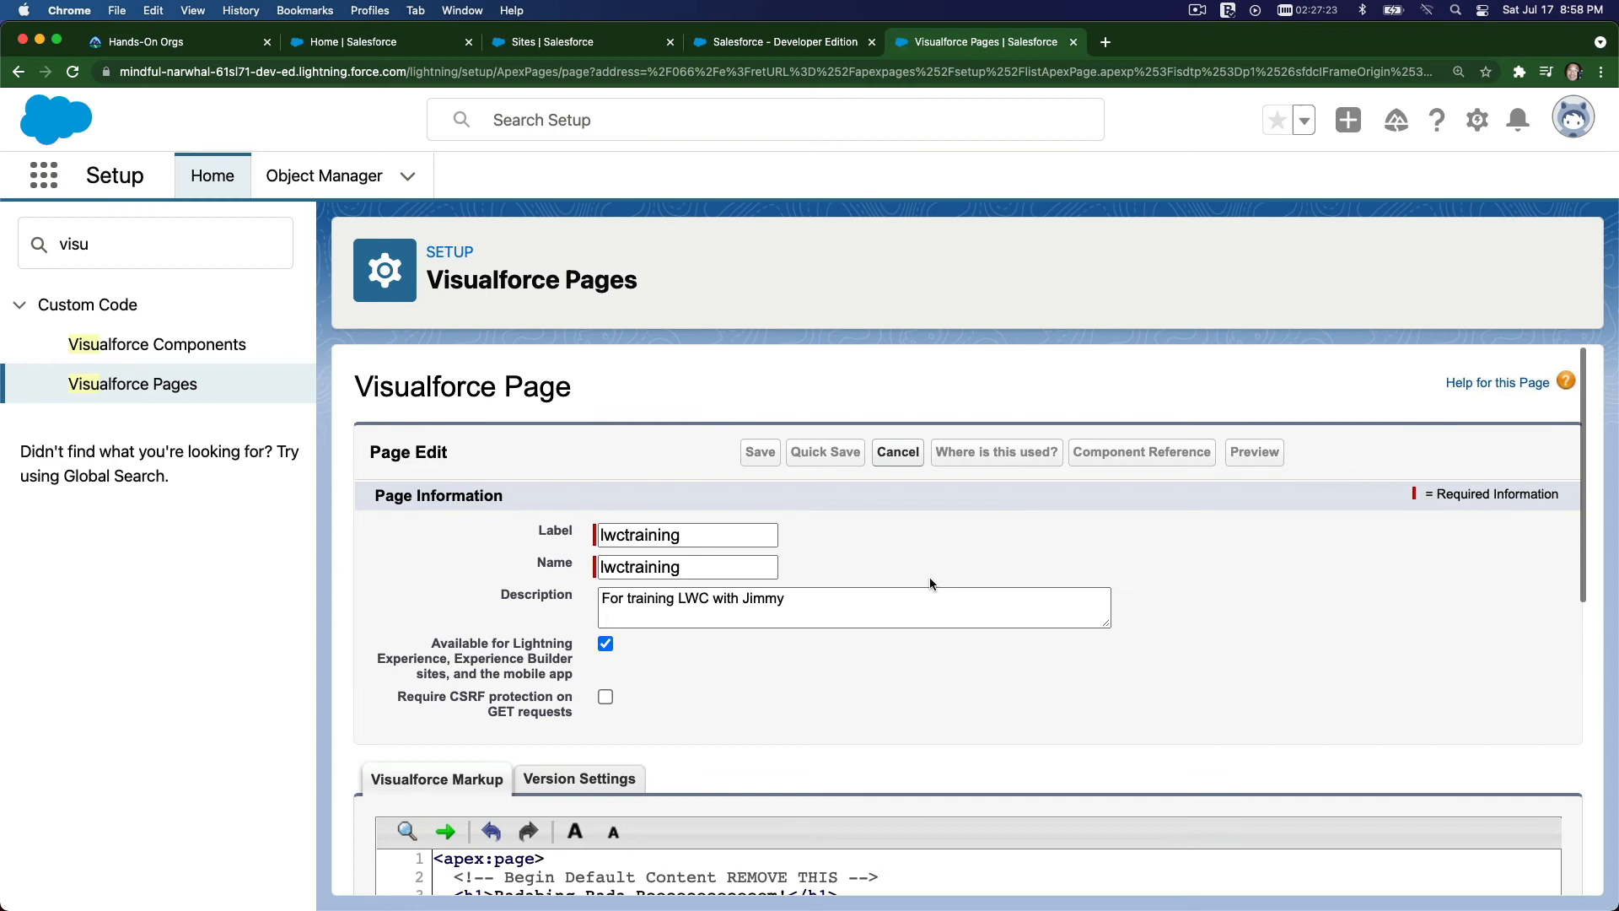
scroll("down", 3)
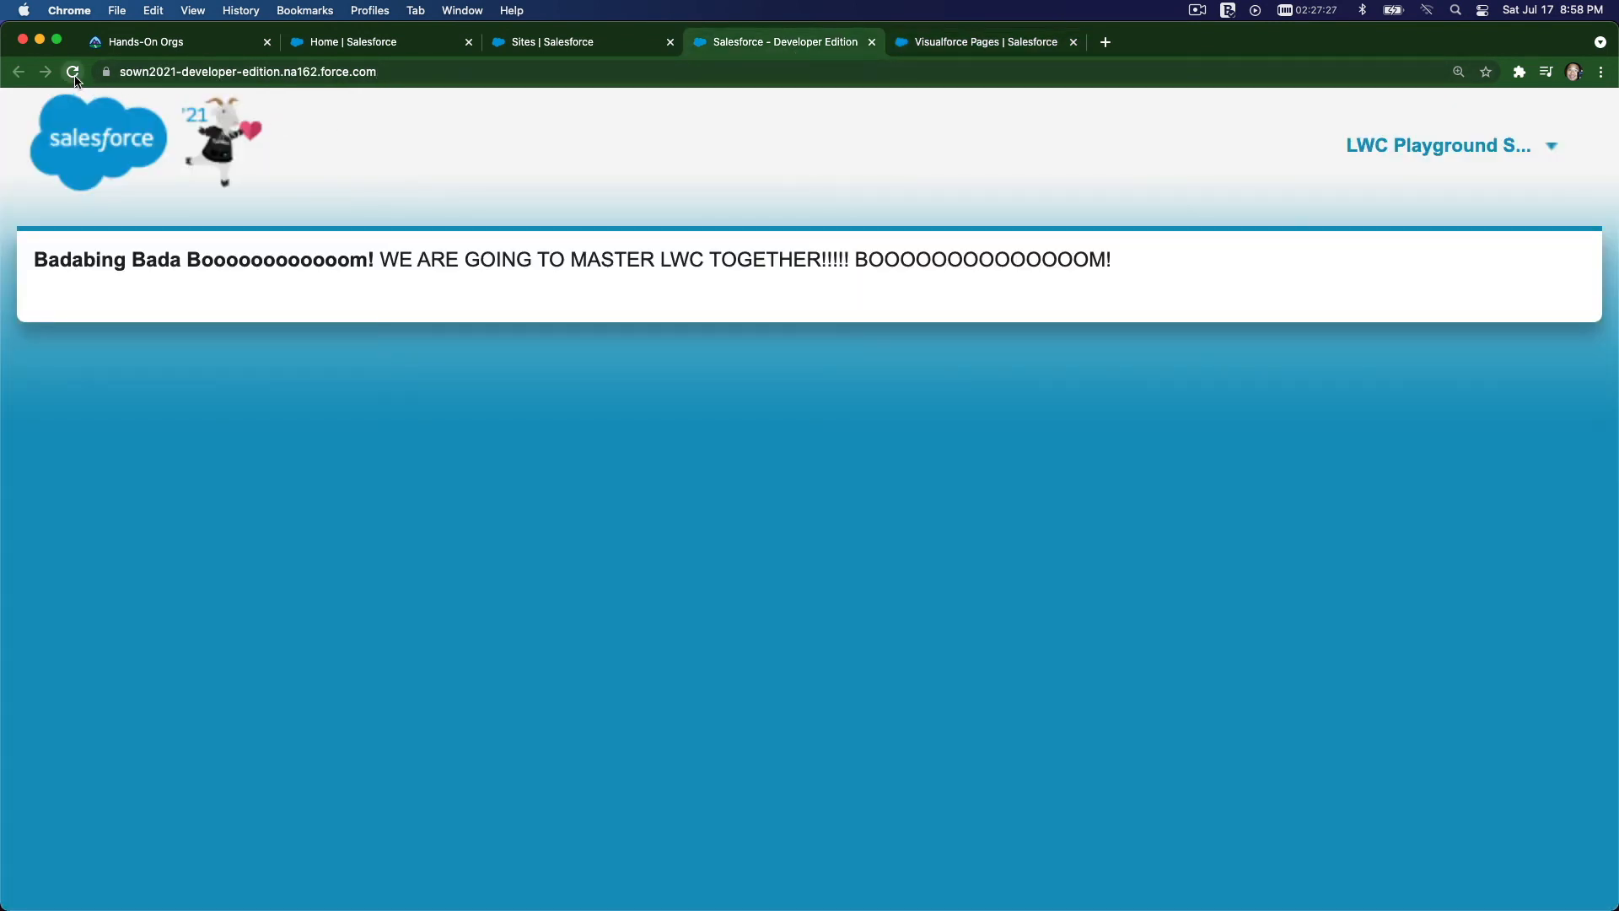
- Reload the live site to show BOOM on its own line, then return to the editor
left_click(72, 71)
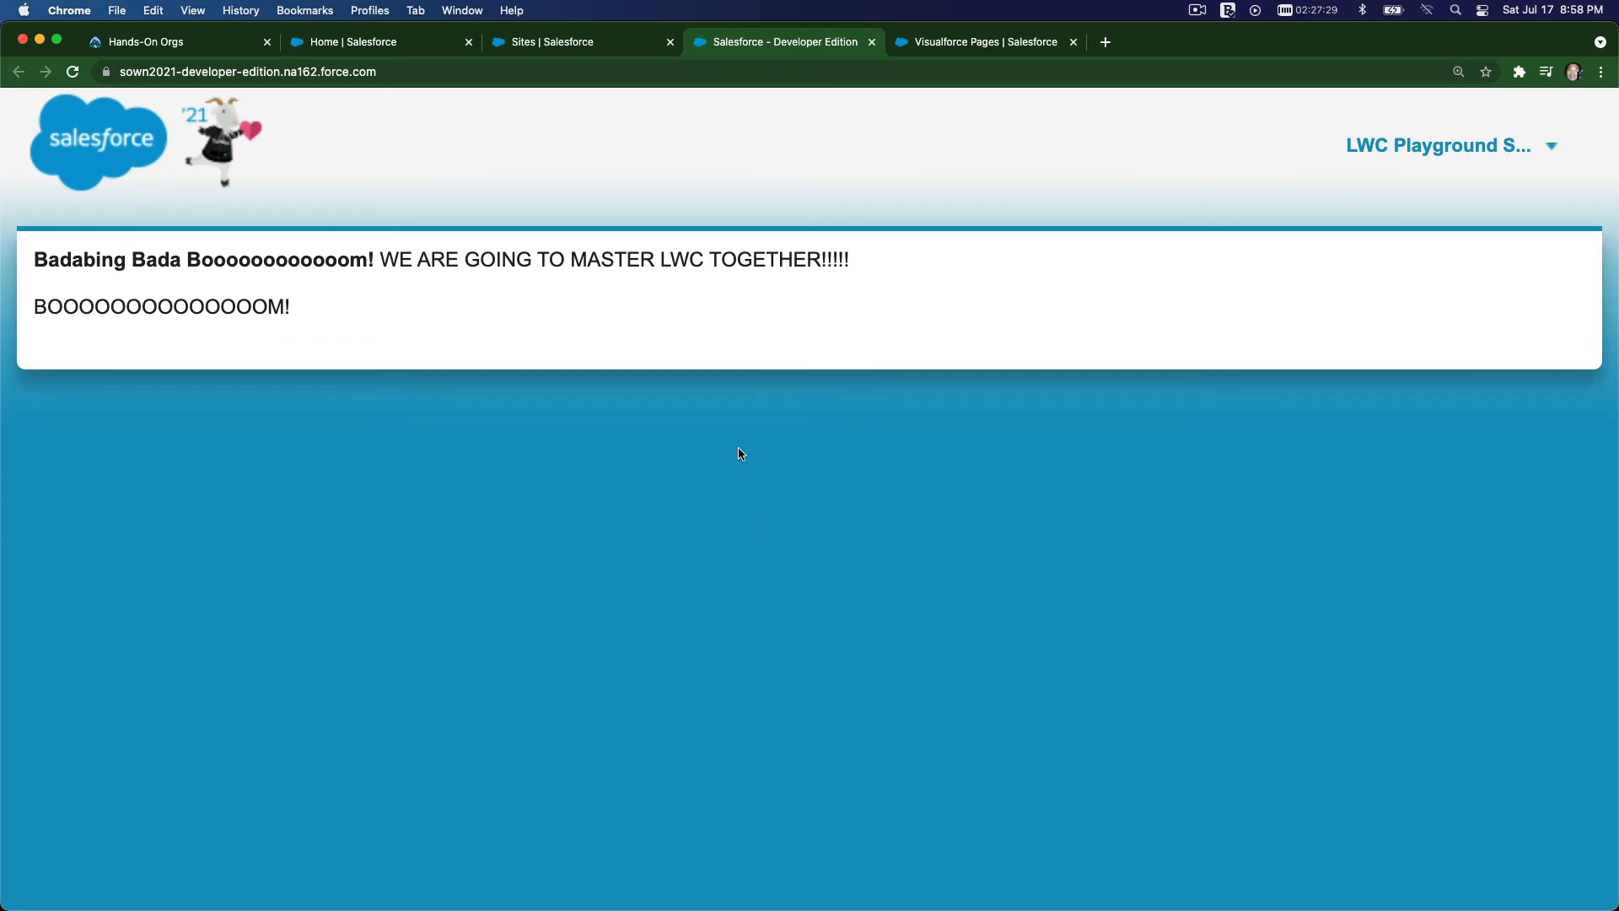
mouse_move(942, 52)
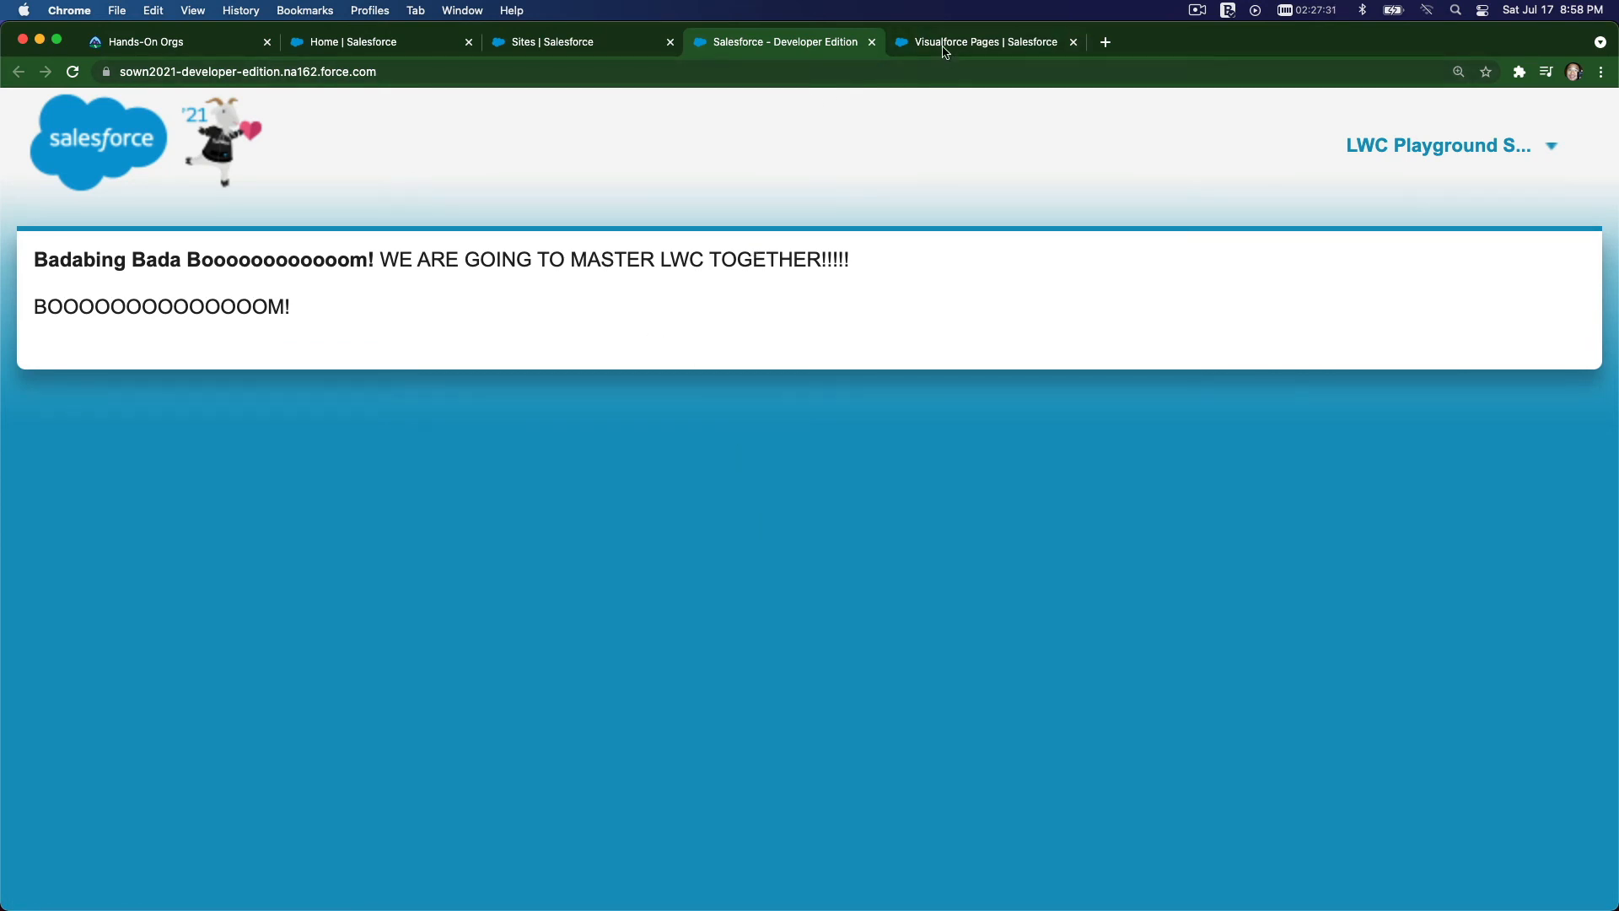
left_click(977, 41)
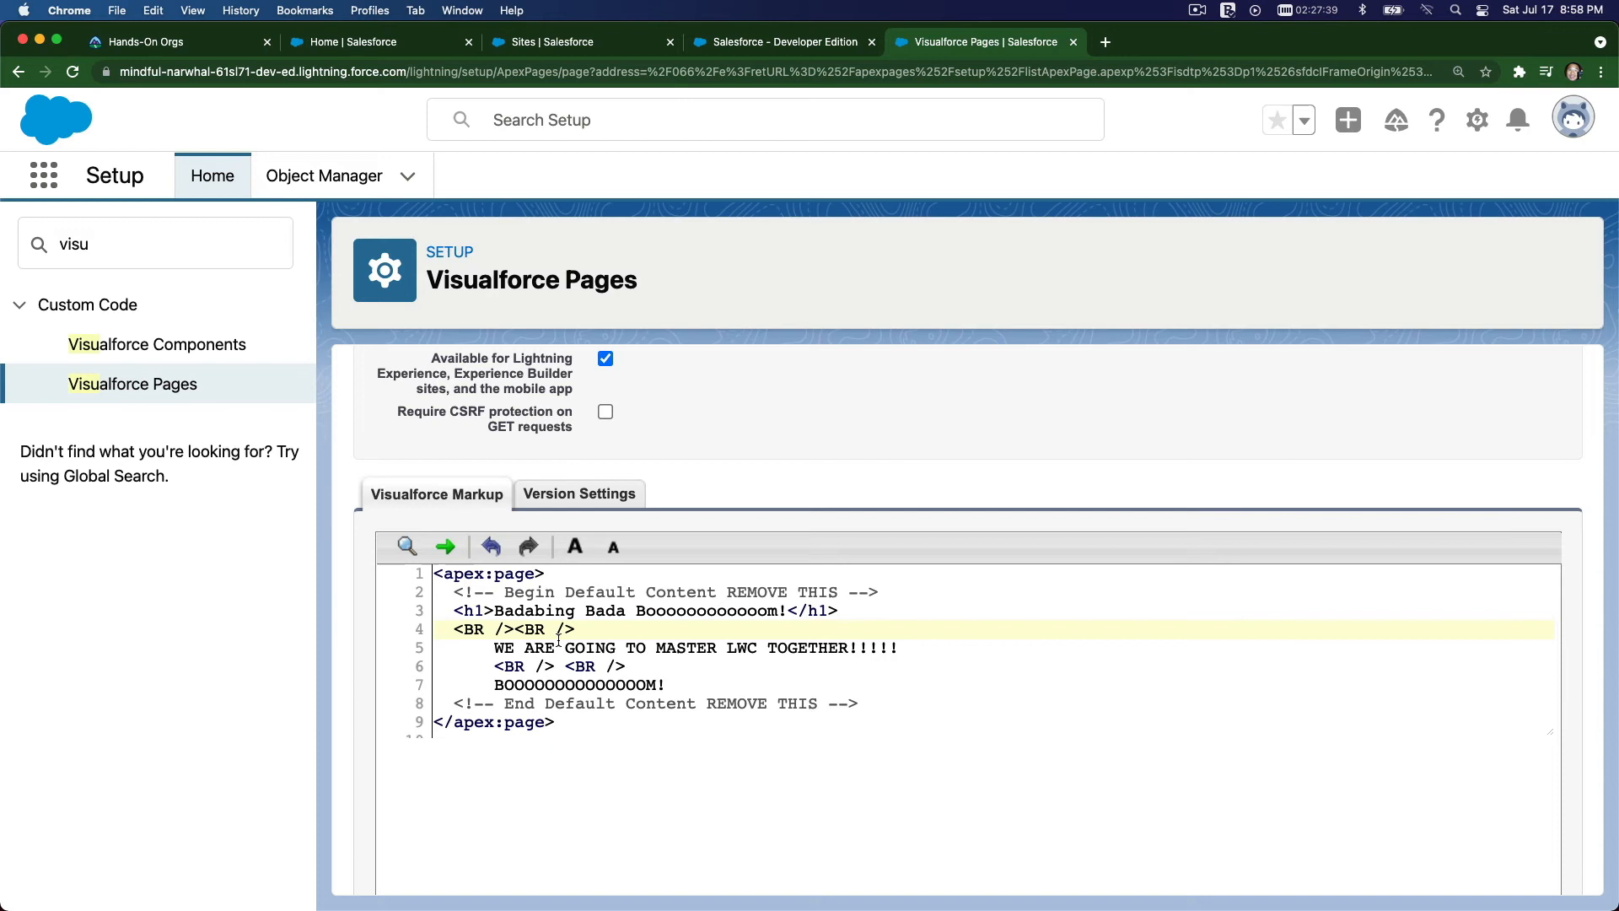
mouse_move(948, 624)
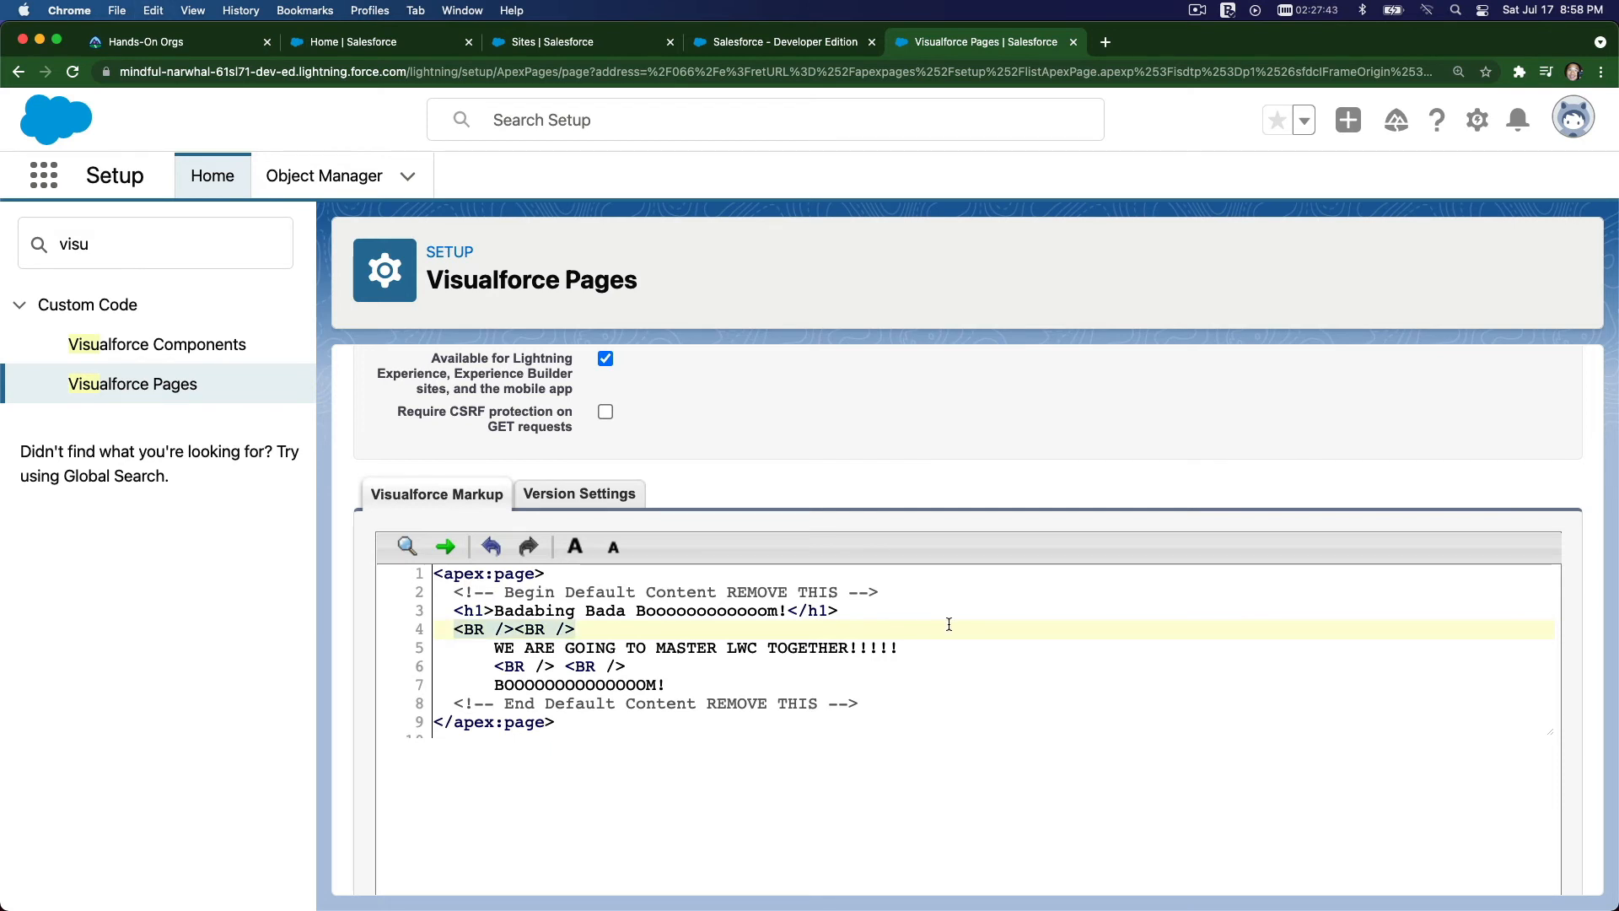
mouse_move(675, 634)
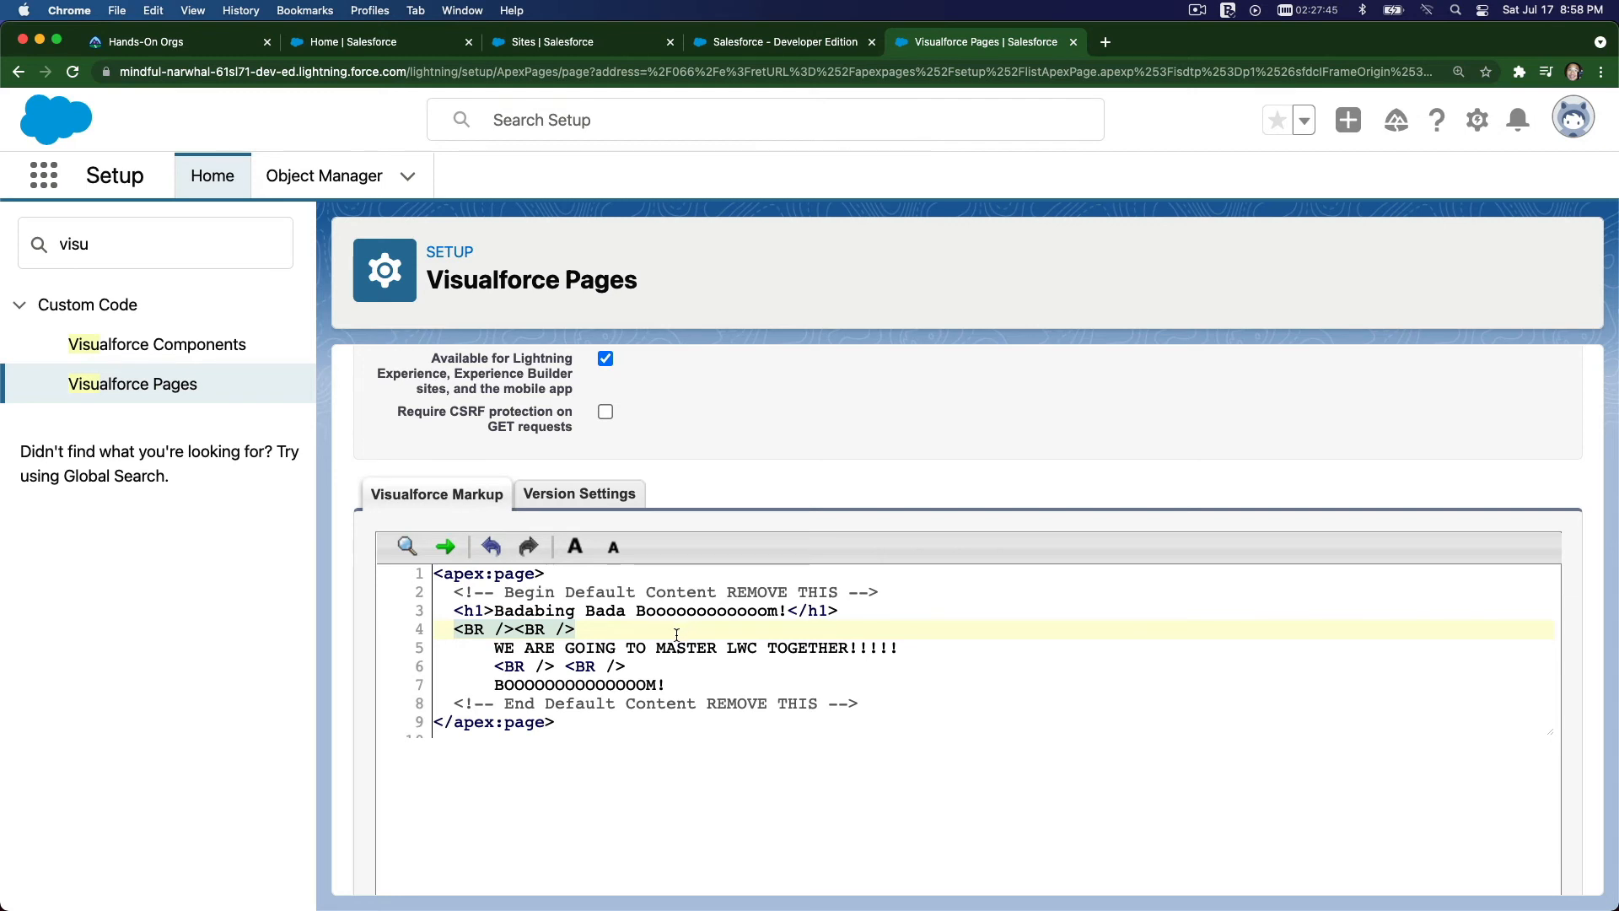
mouse_move(643, 685)
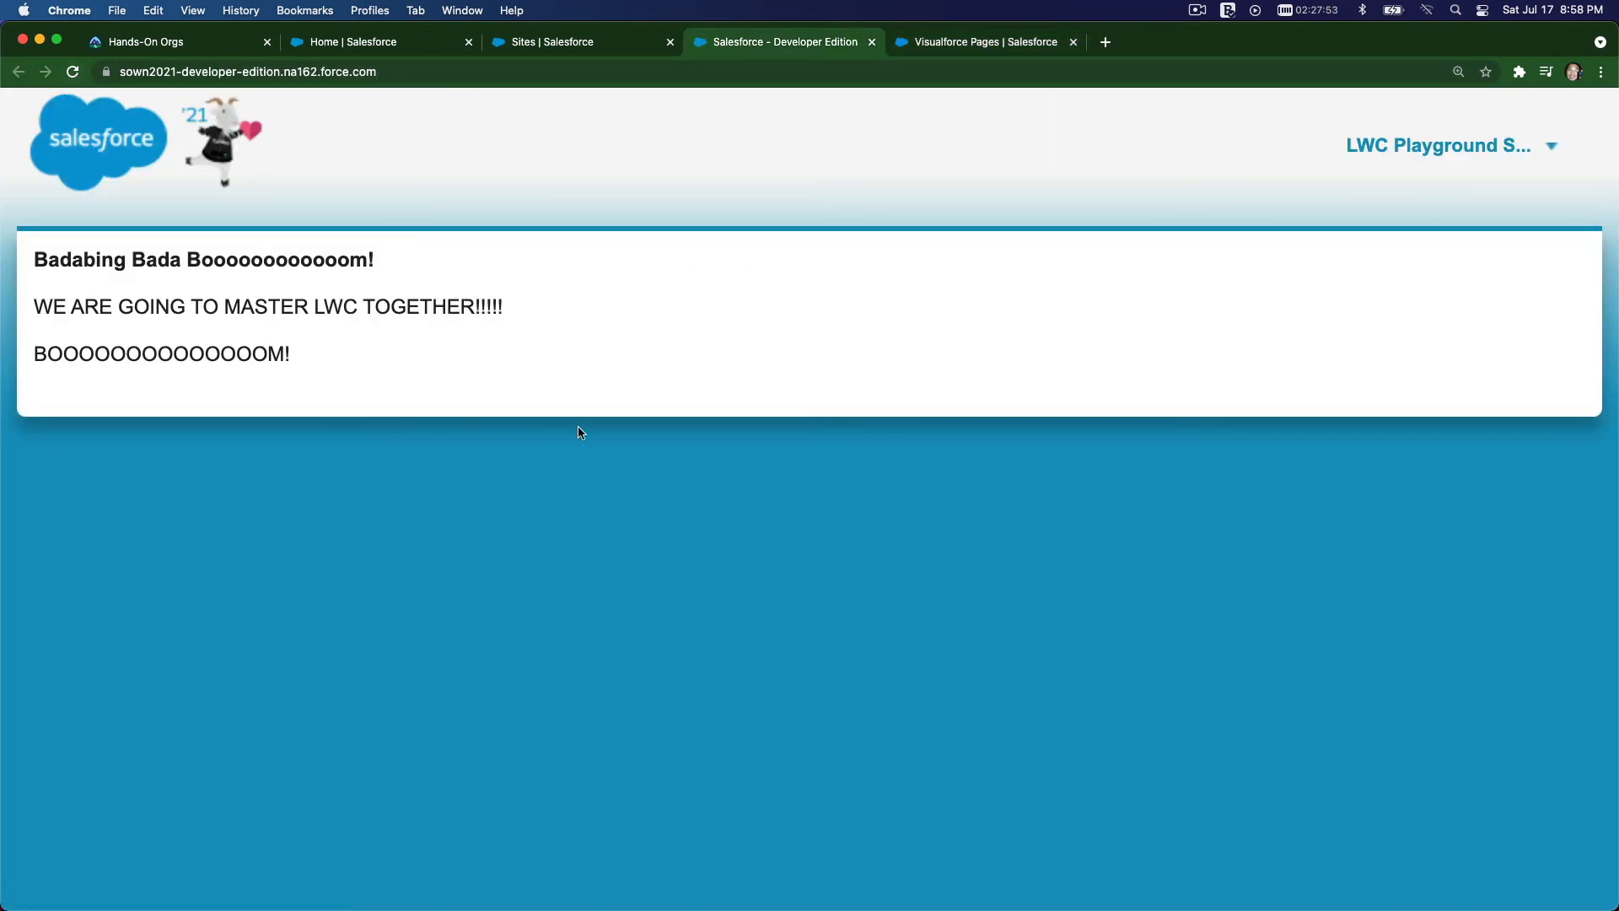
mouse_move(281, 160)
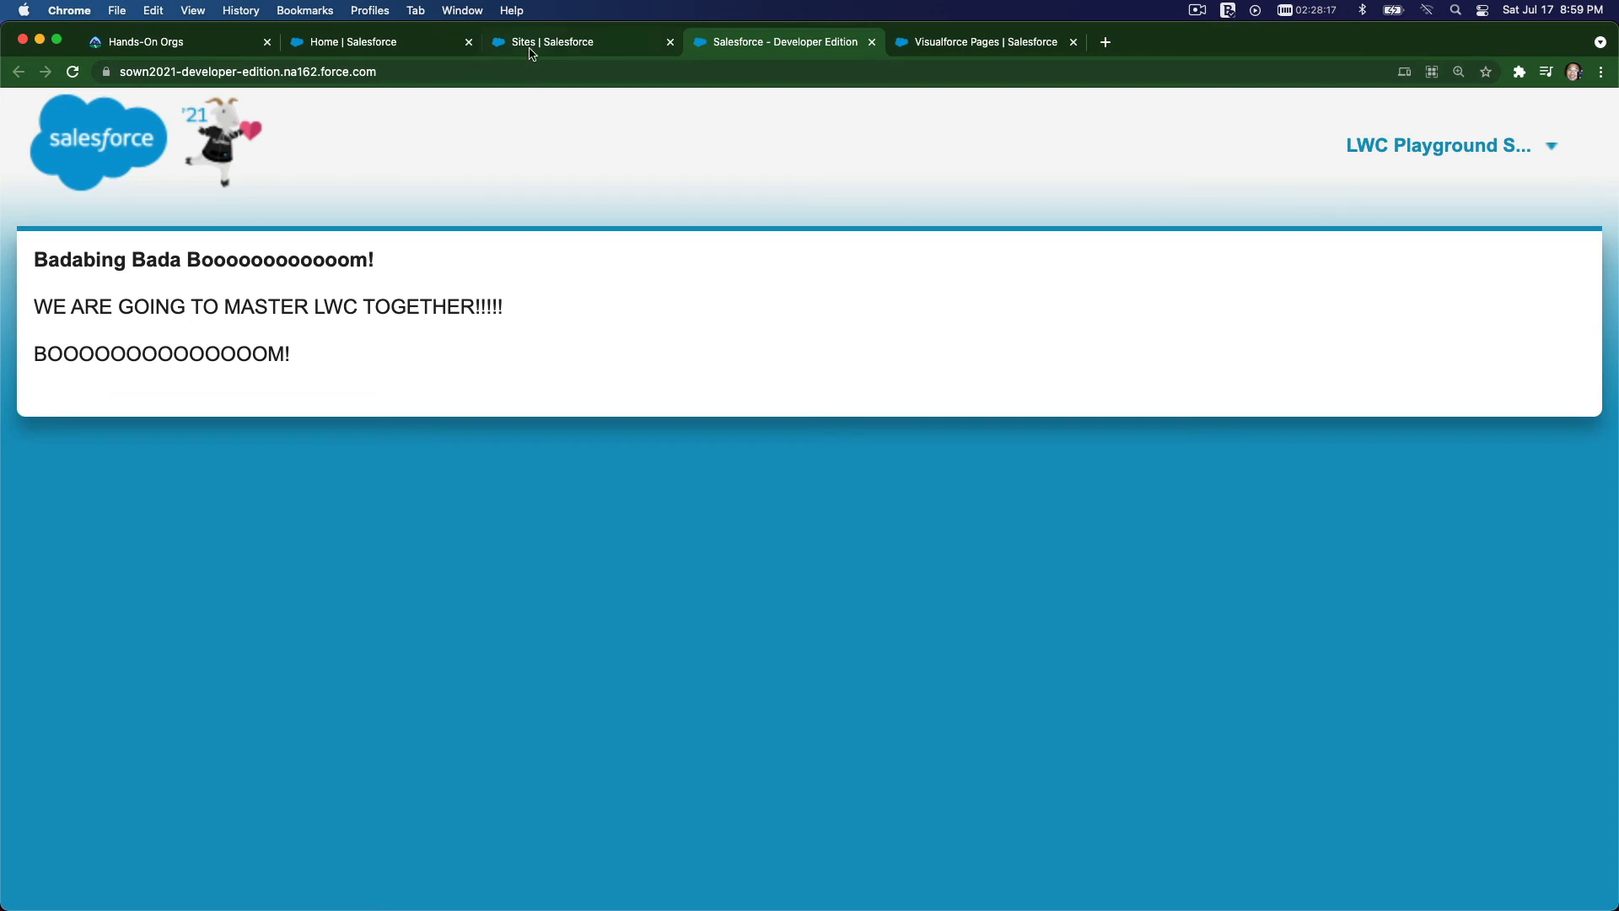
mouse_move(544, 42)
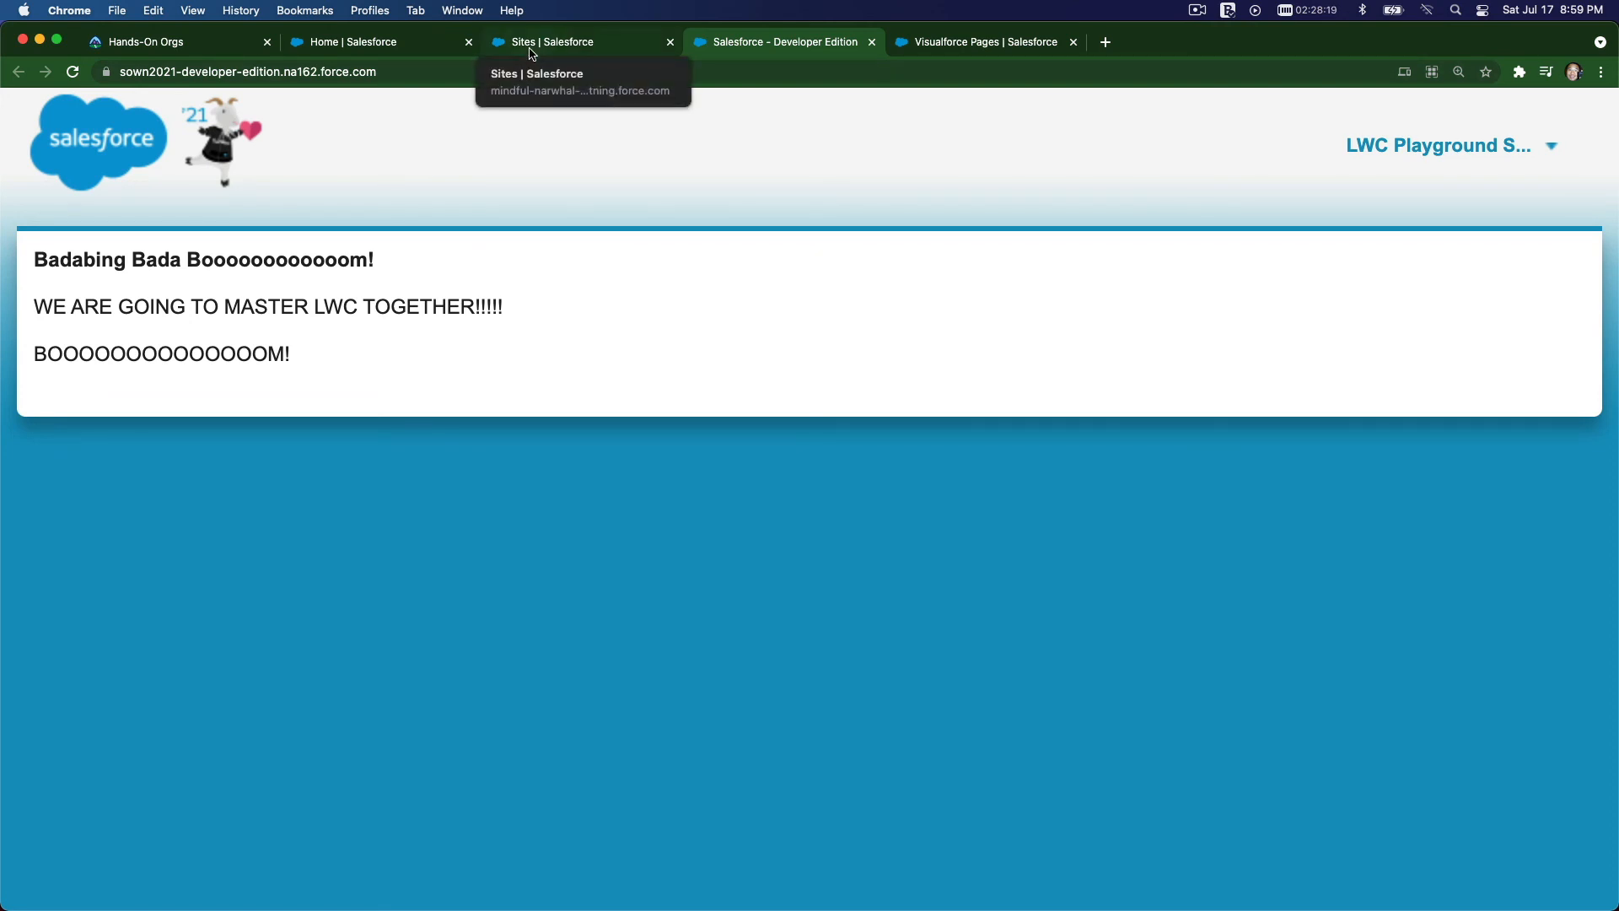
- Check the LWC Playground site details on the Sites page against the lwctraining editor
left_click(558, 41)
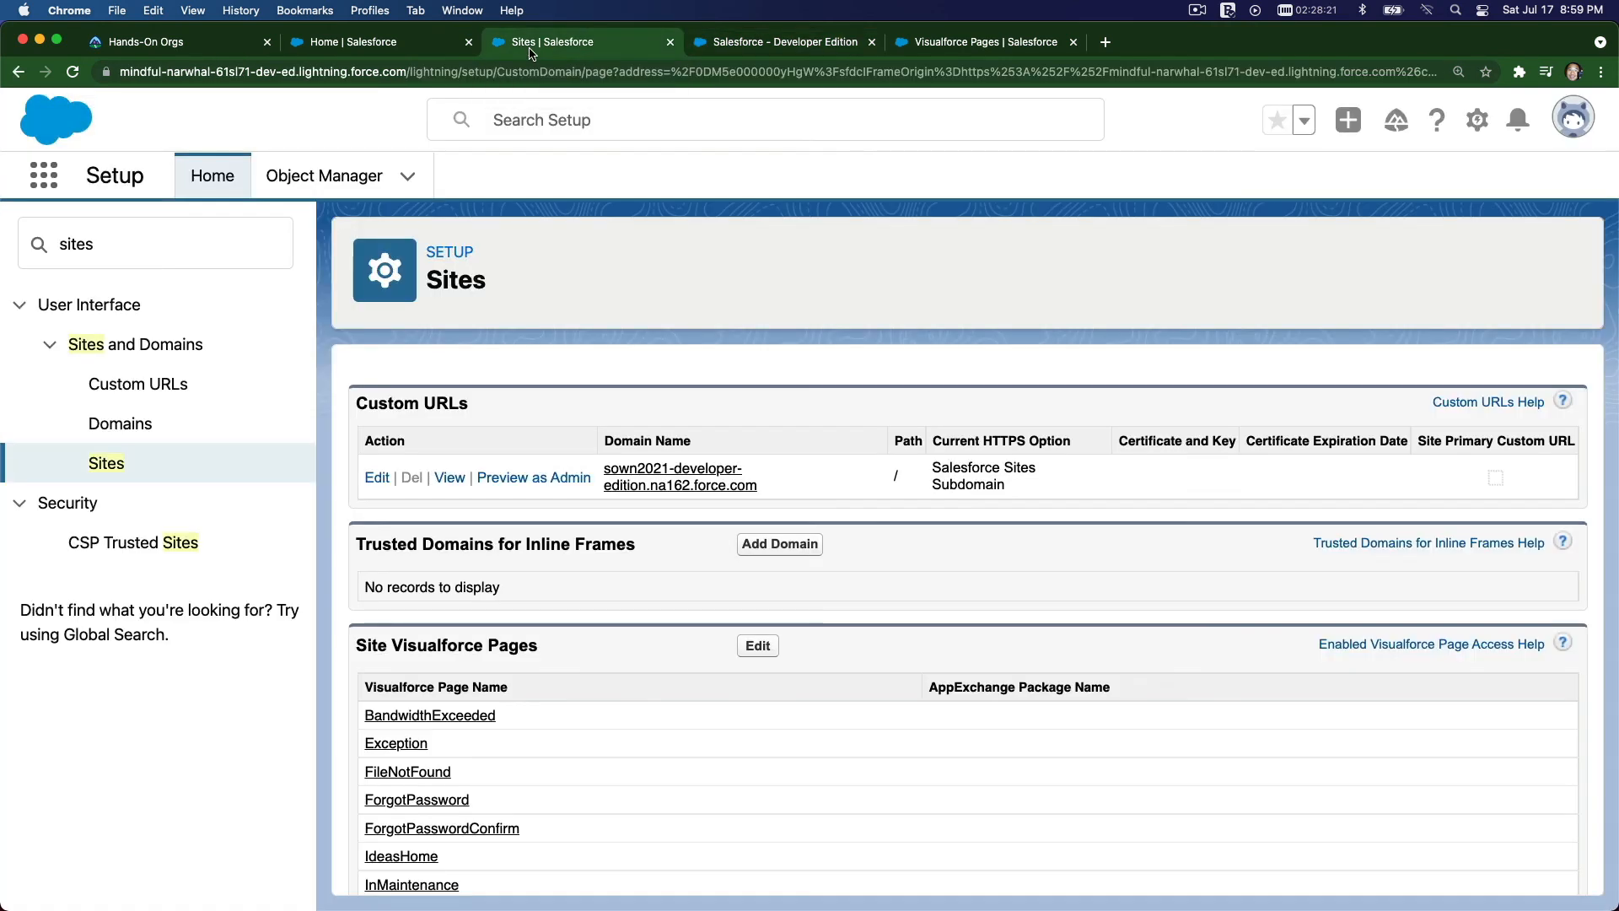
mouse_move(577, 229)
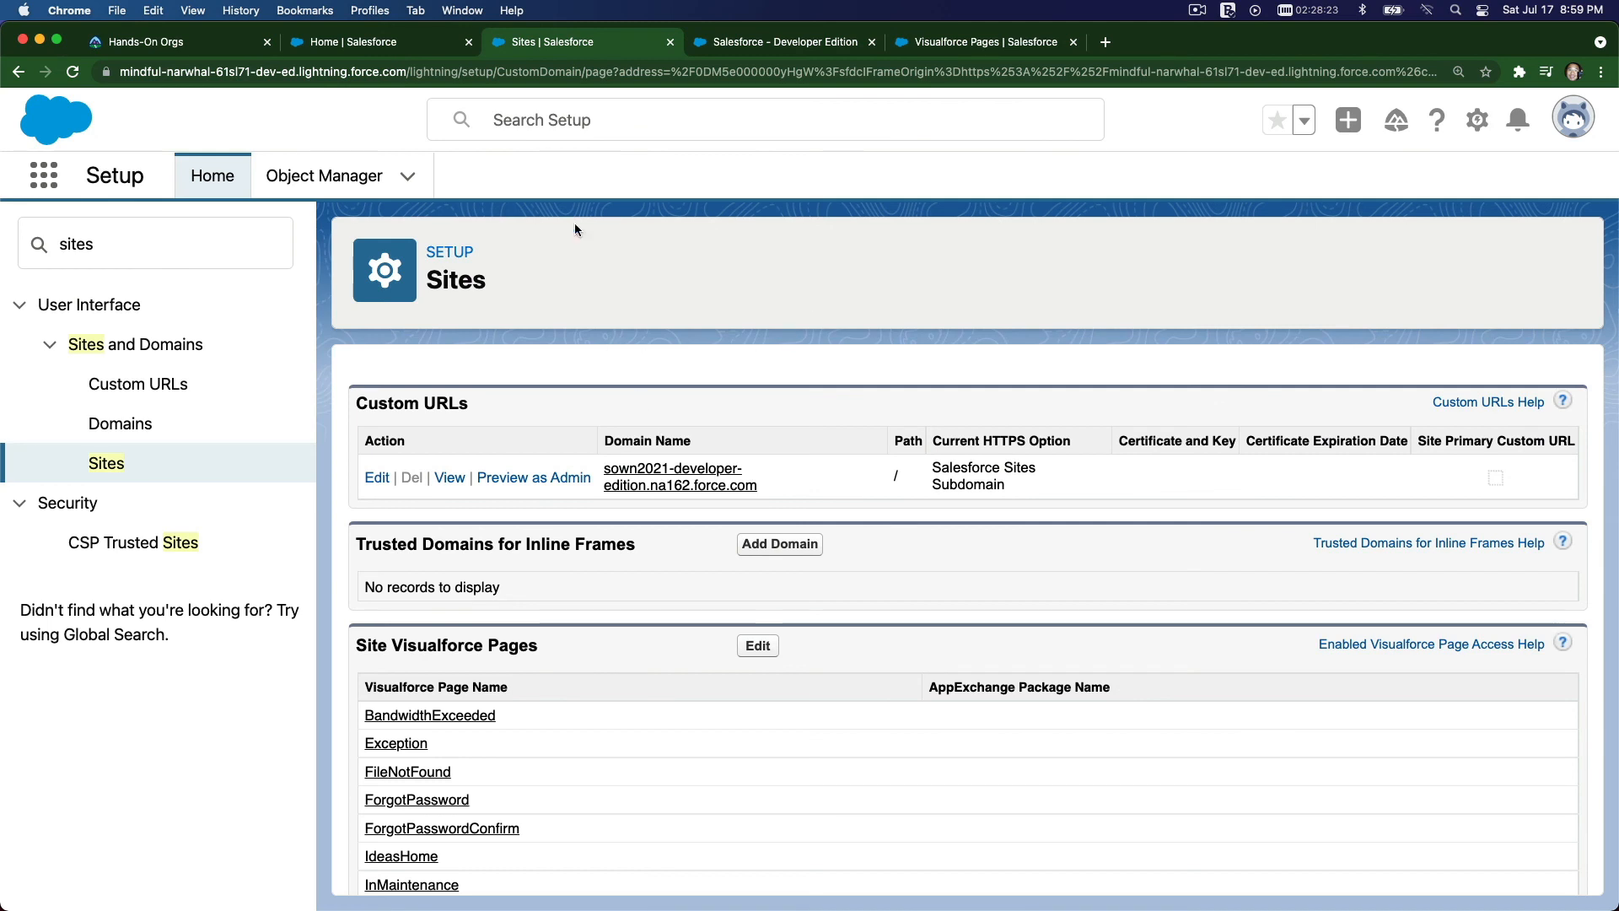
mouse_move(668, 300)
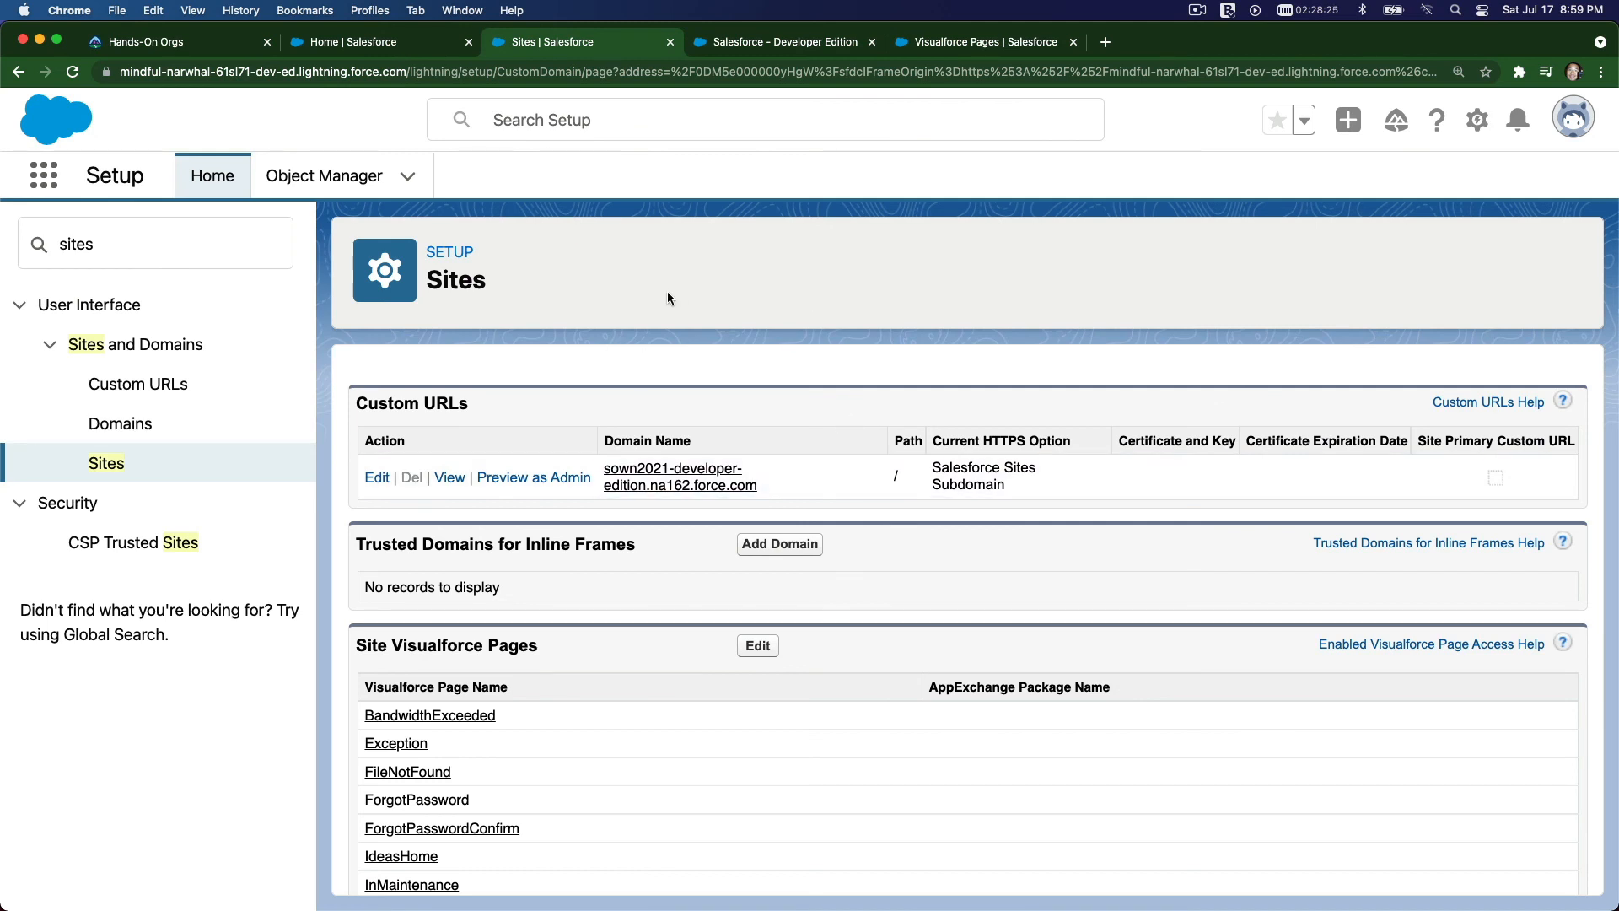
mouse_move(121, 482)
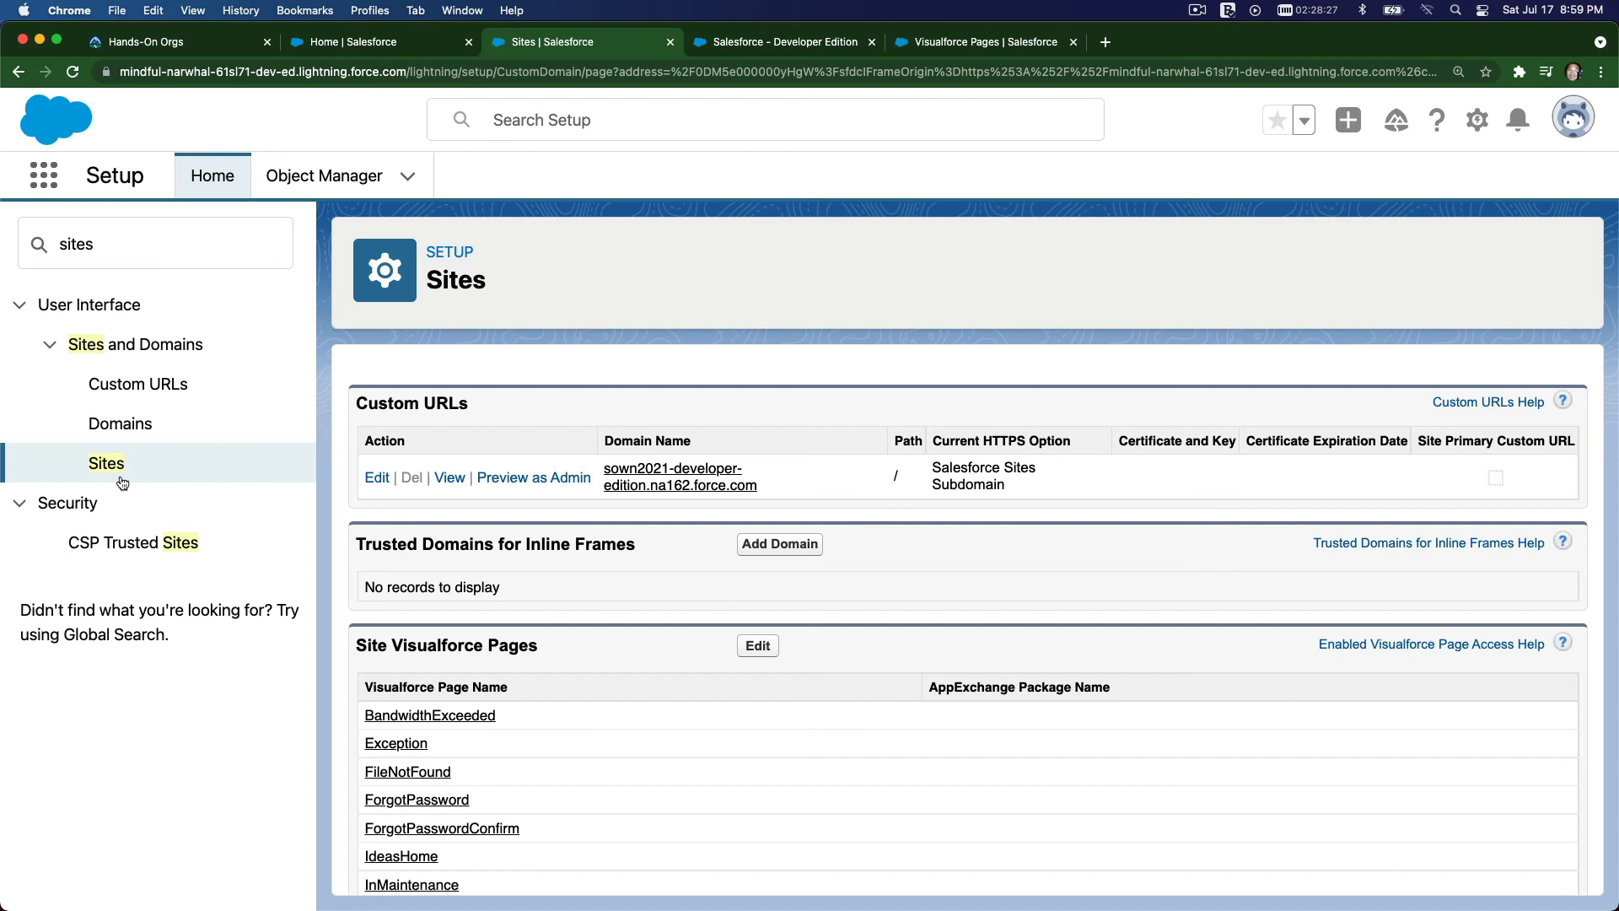
mouse_move(672, 445)
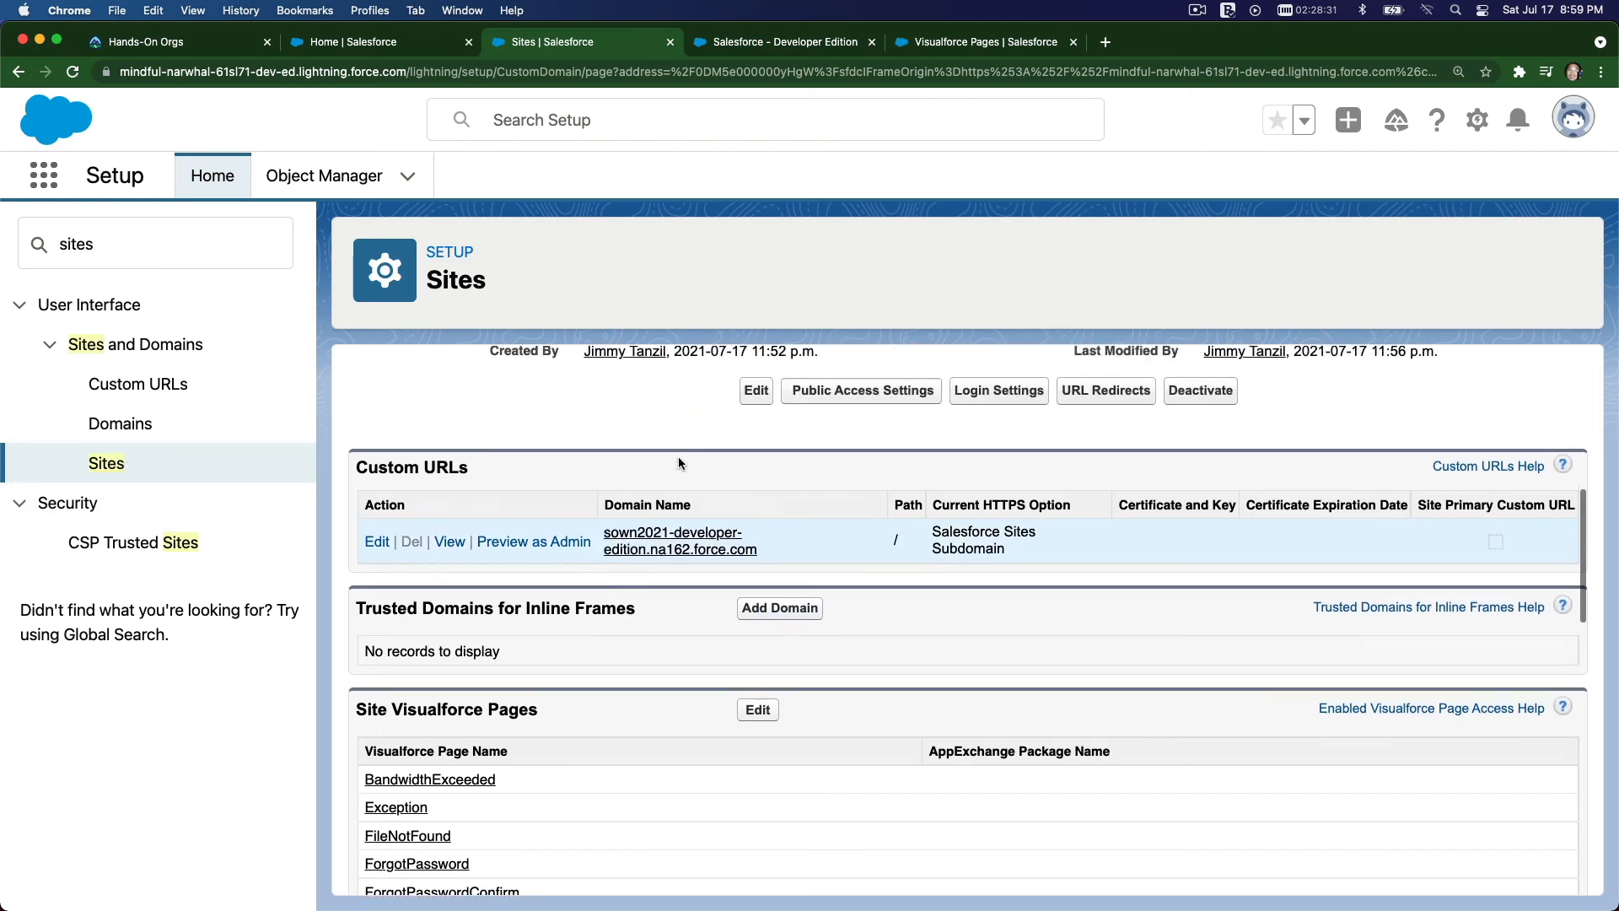
mouse_move(673, 256)
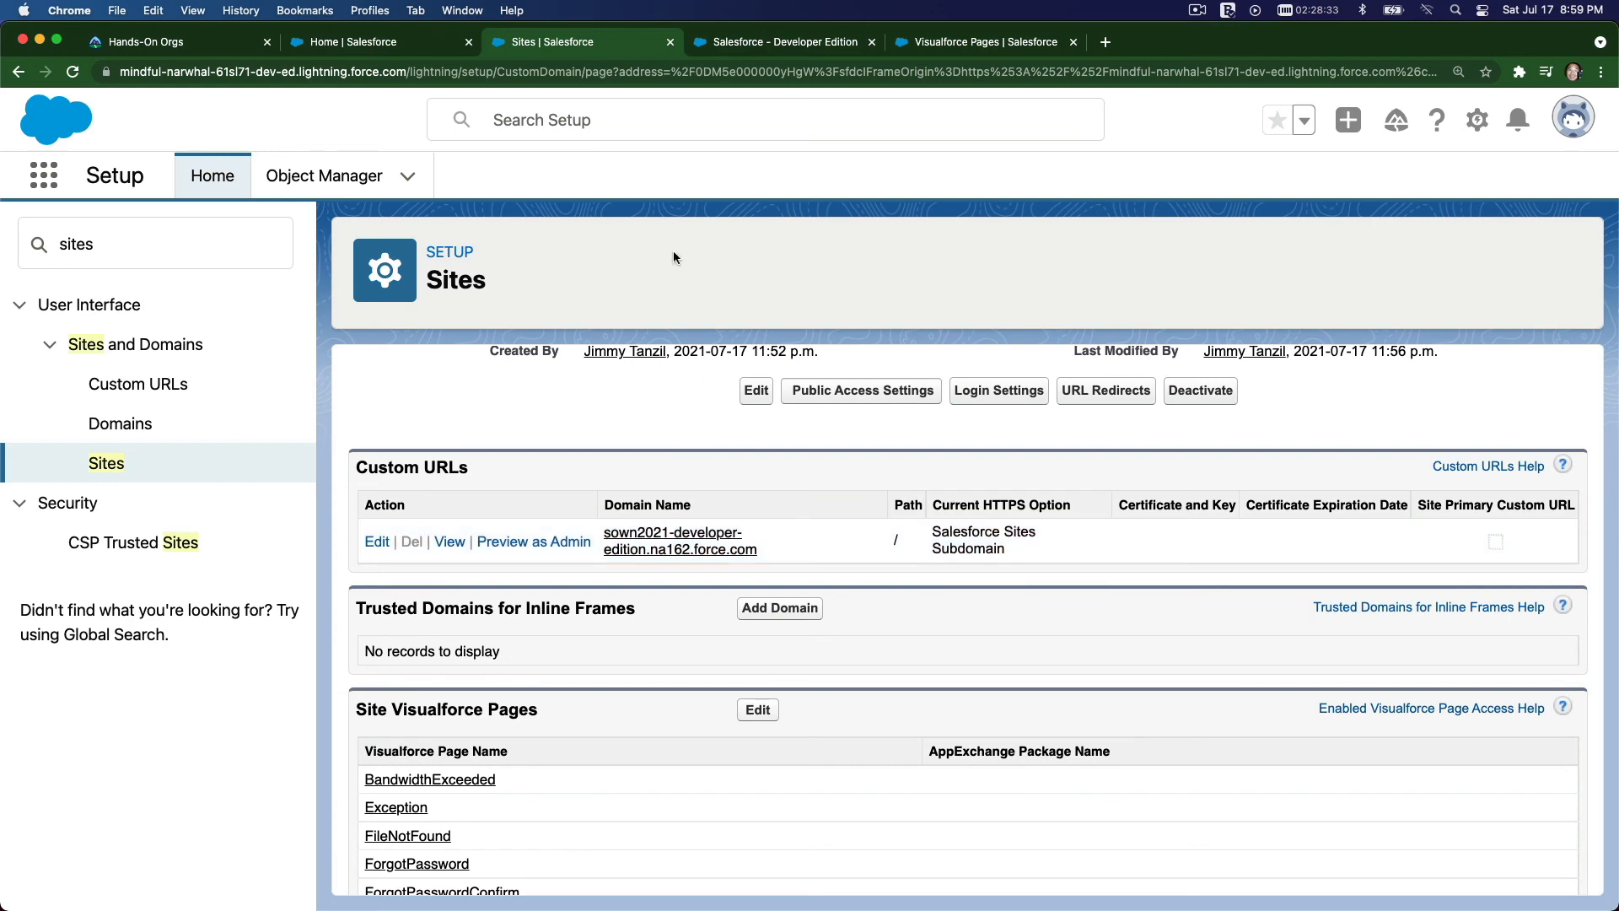
left_click(978, 43)
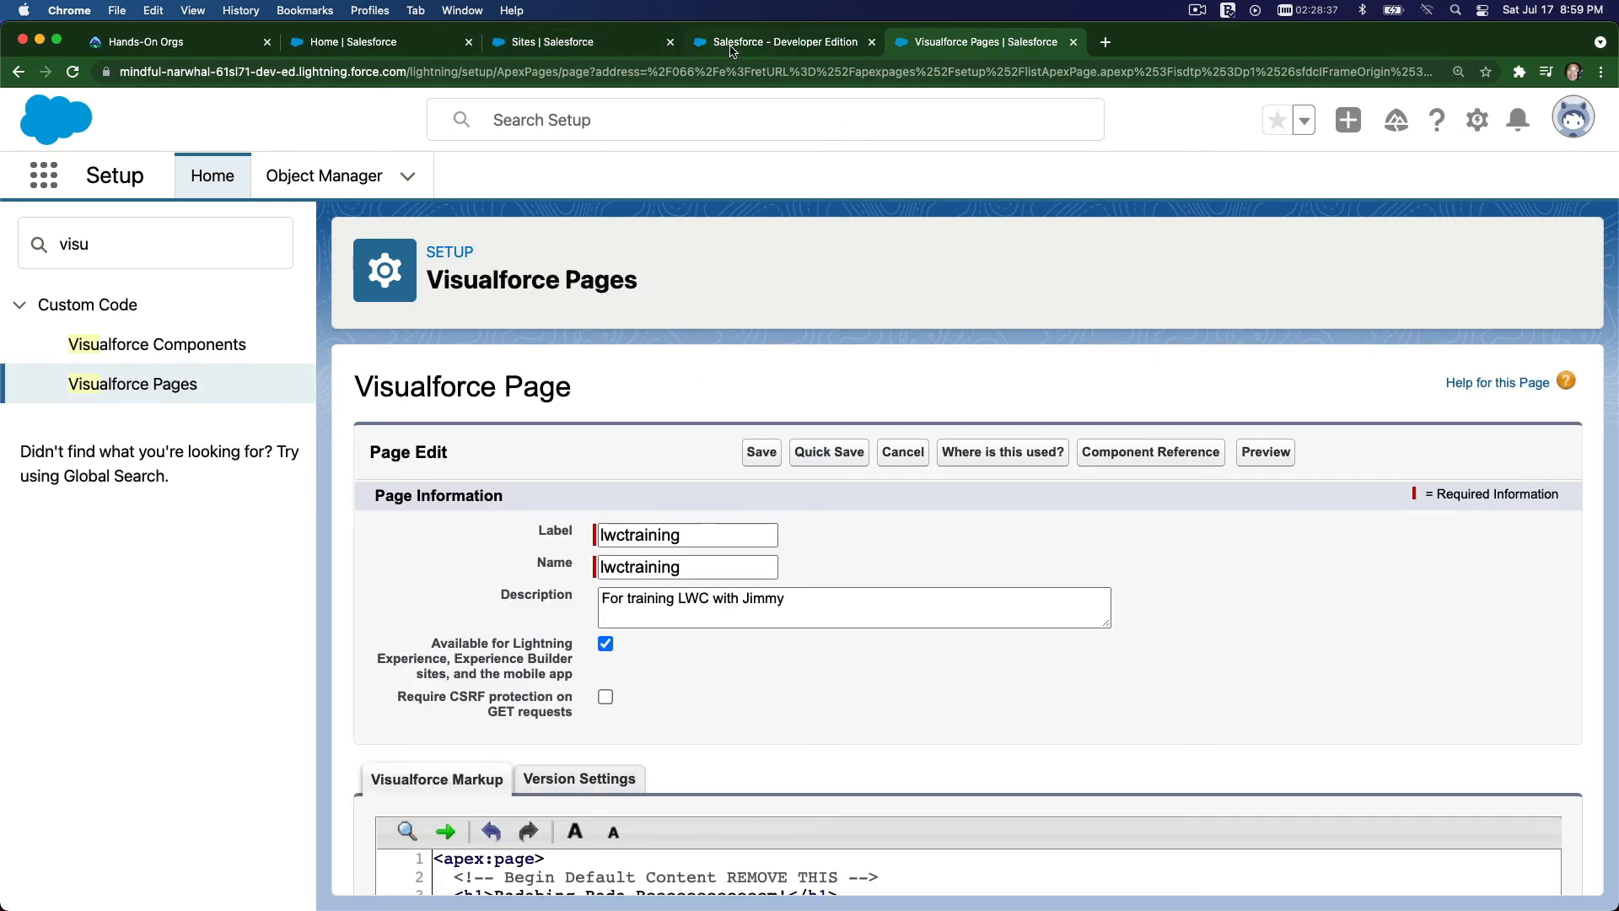
left_click(558, 41)
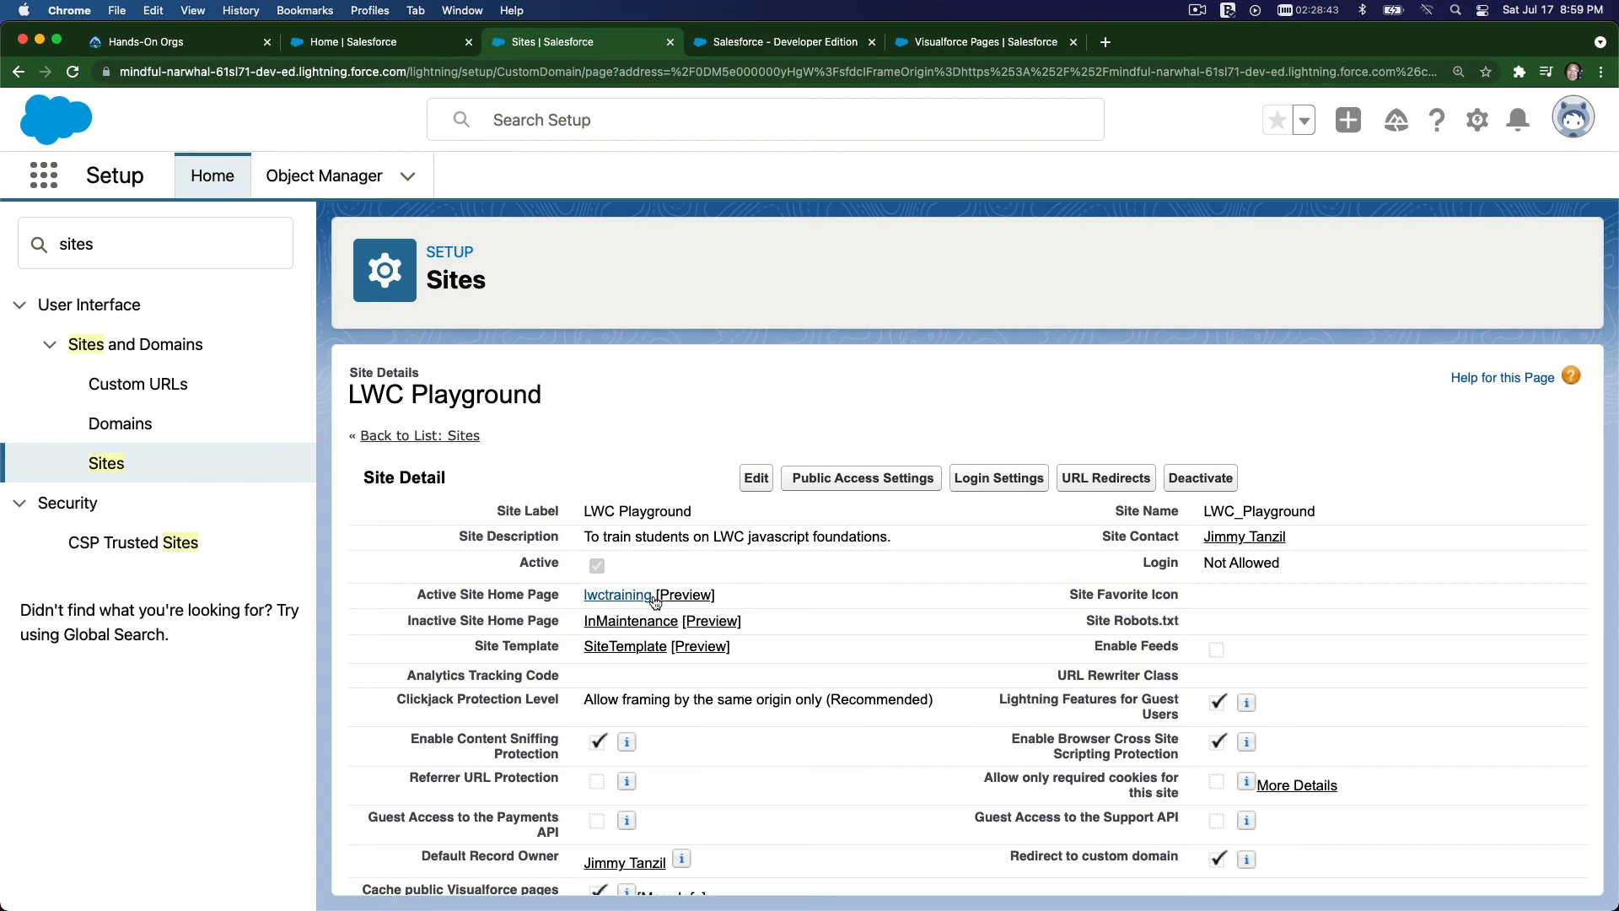
mouse_move(769, 364)
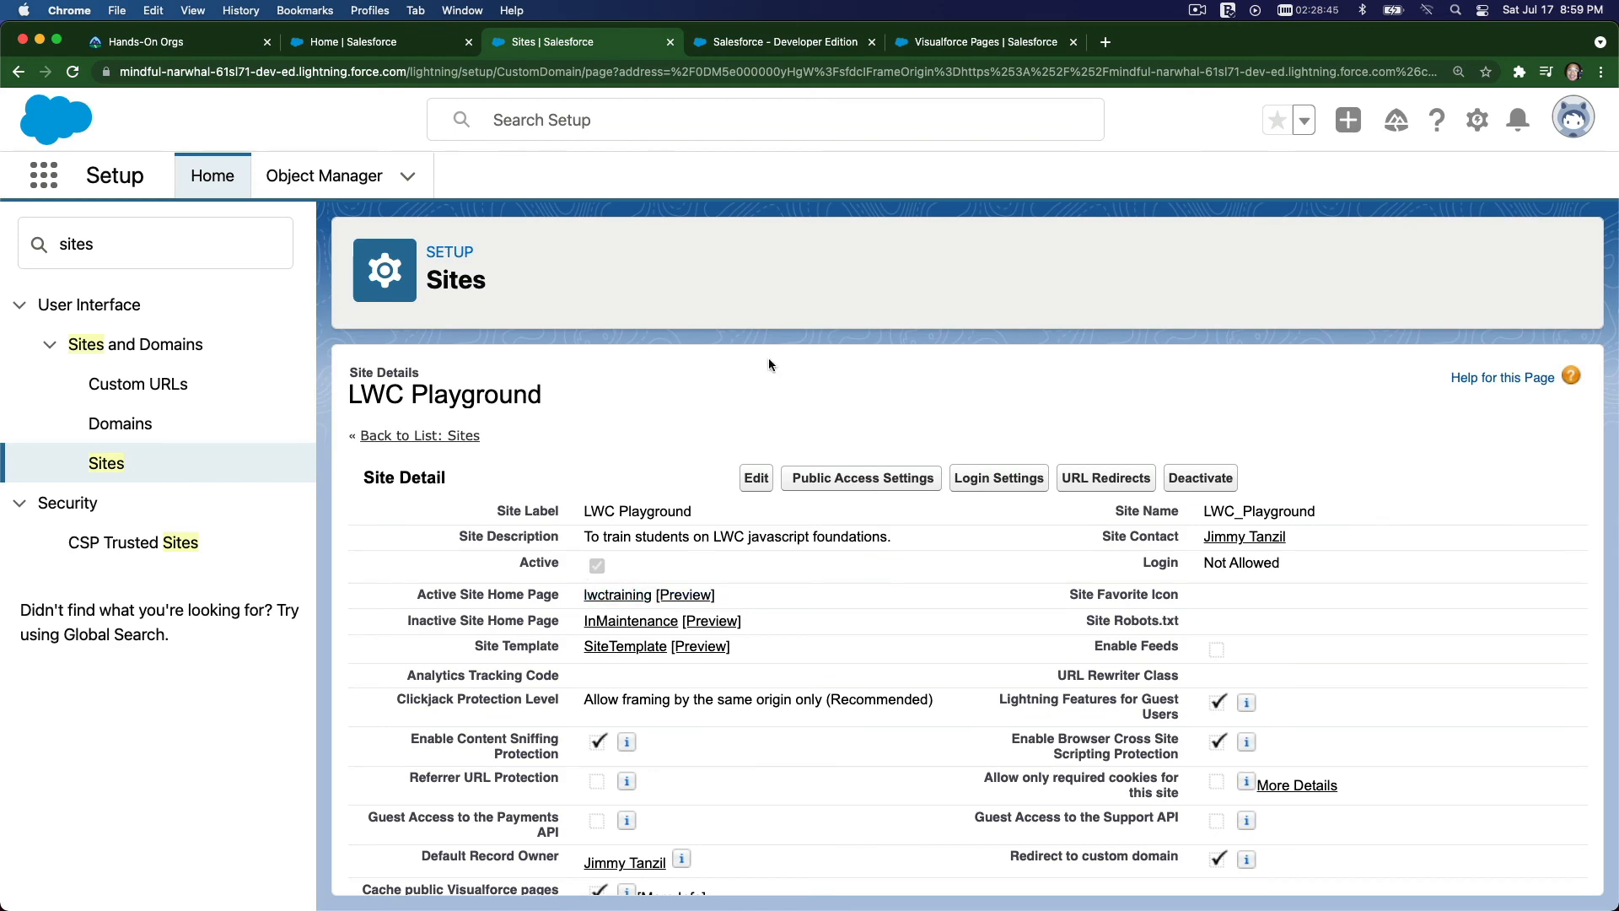
mouse_move(948, 62)
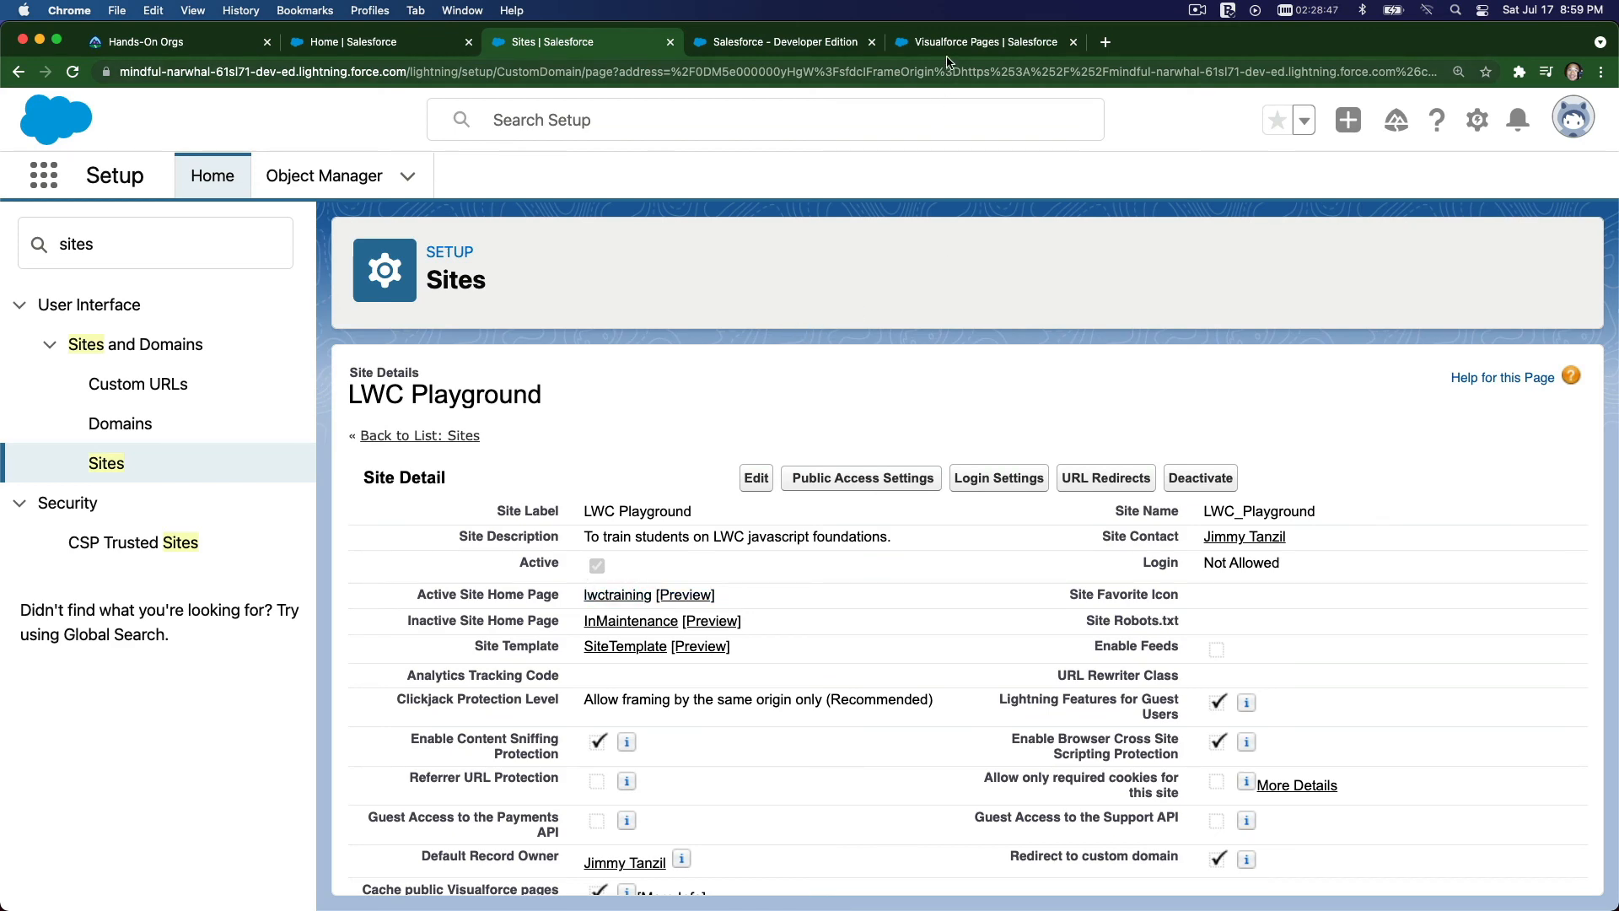
left_click(976, 41)
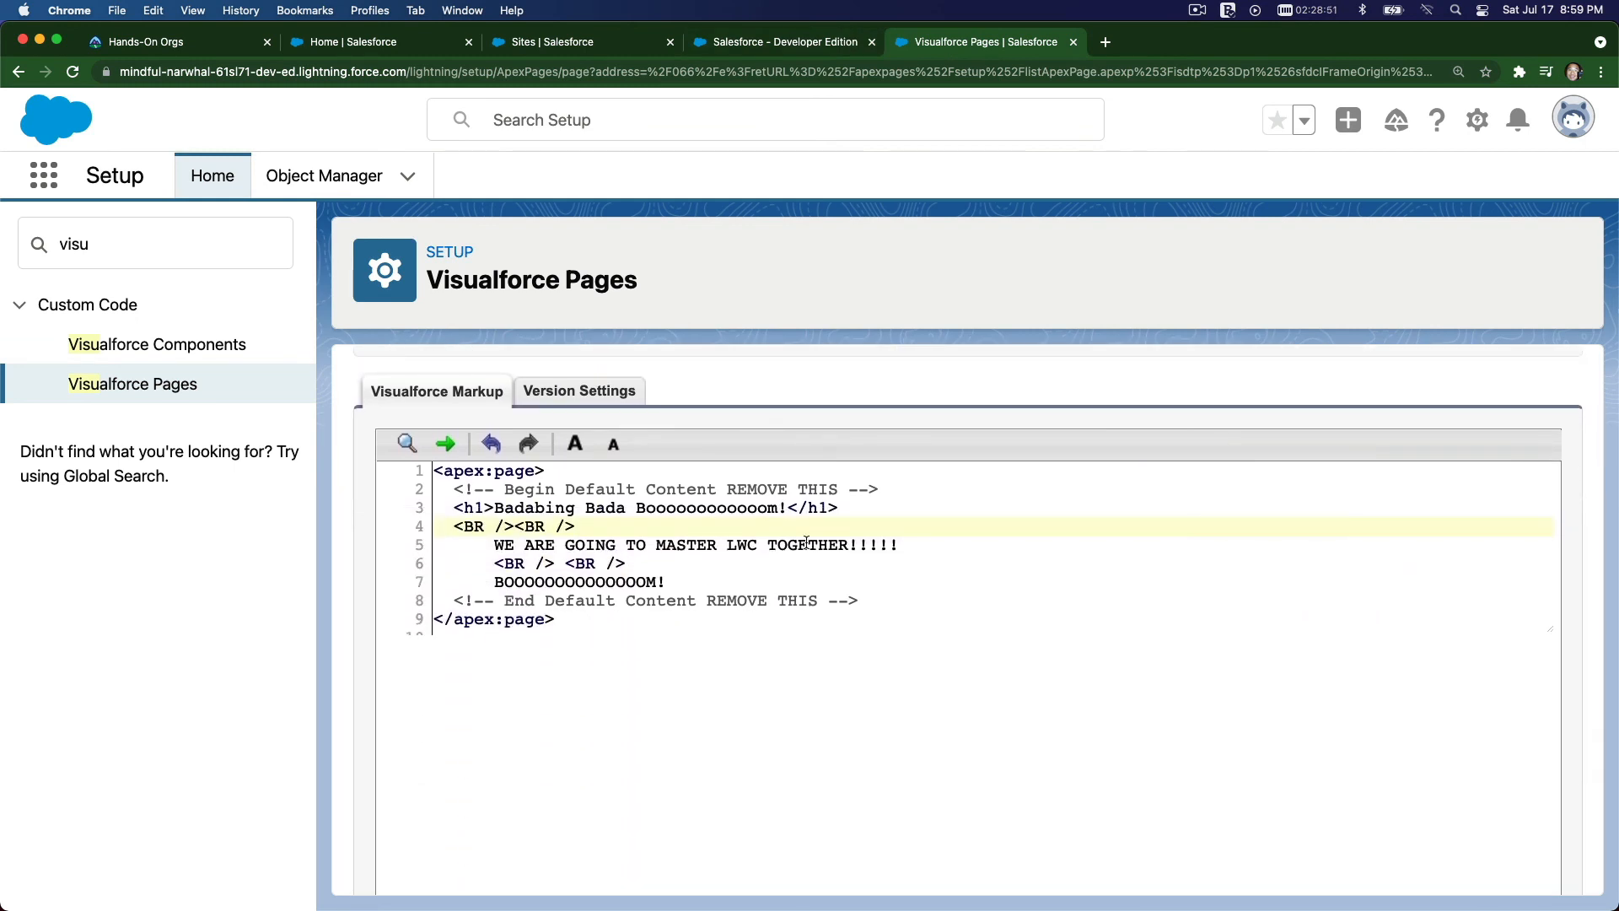
mouse_move(845, 201)
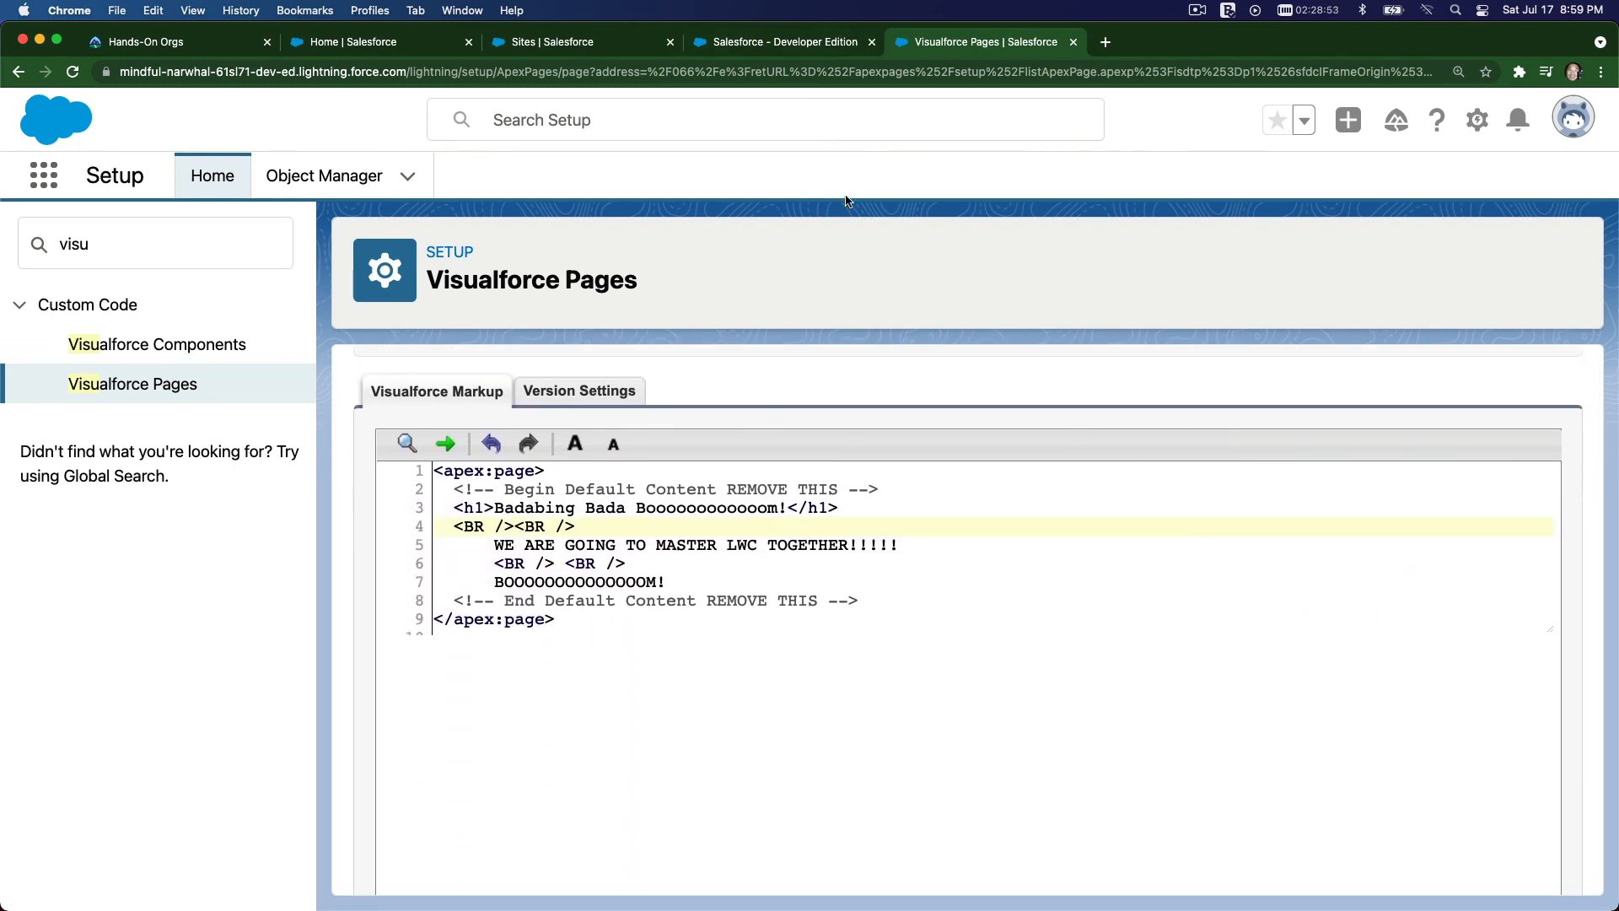
mouse_move(793, 462)
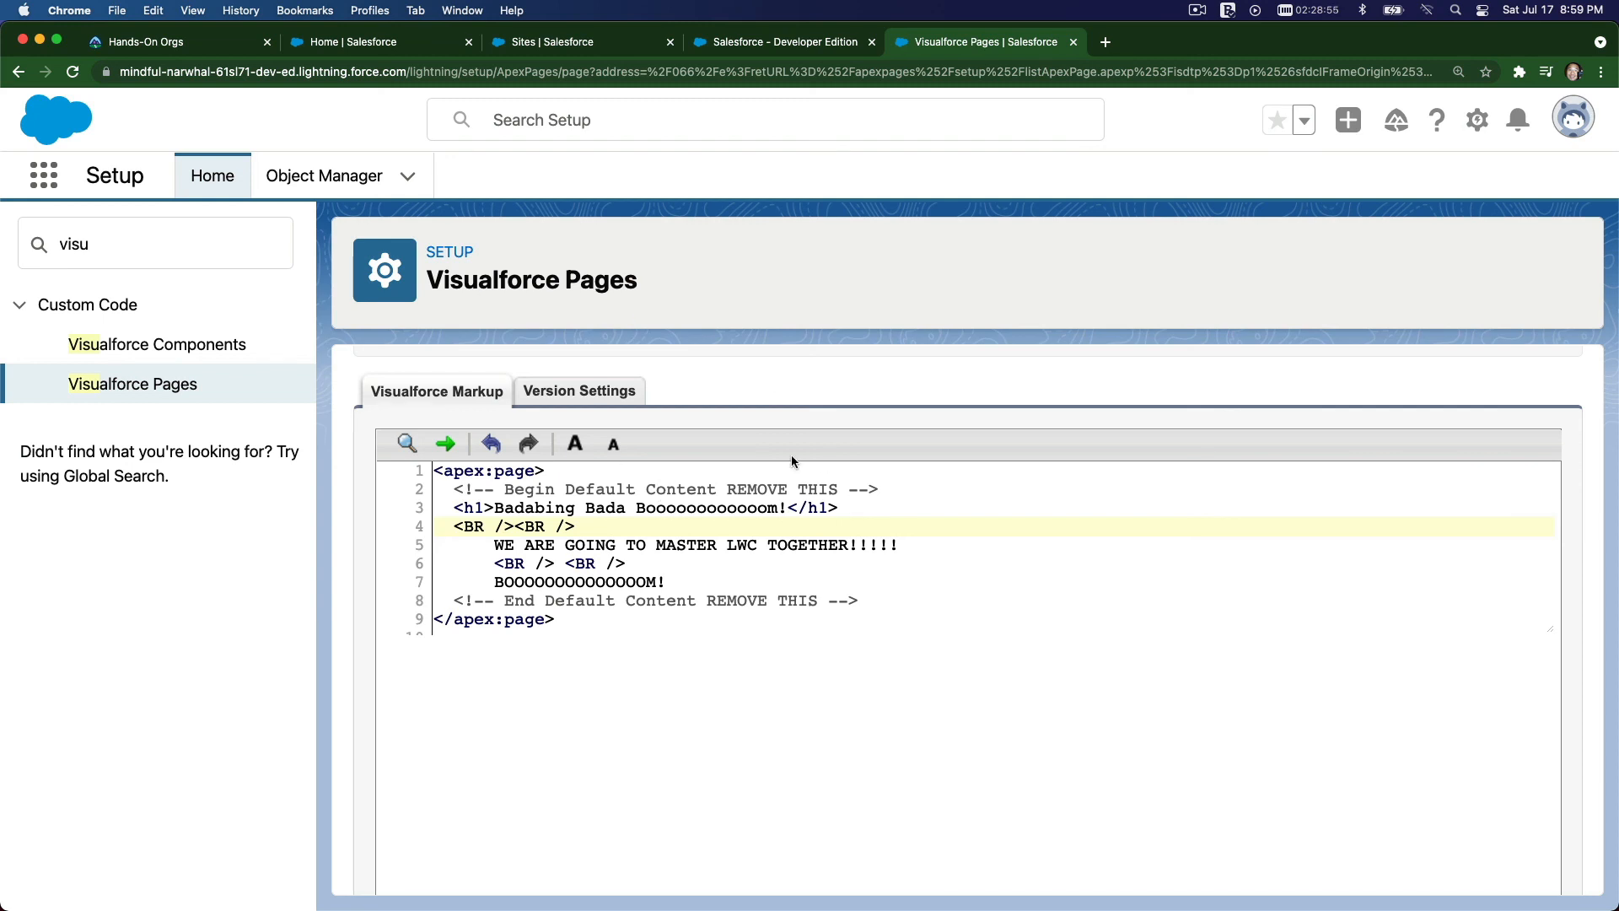
mouse_move(789, 402)
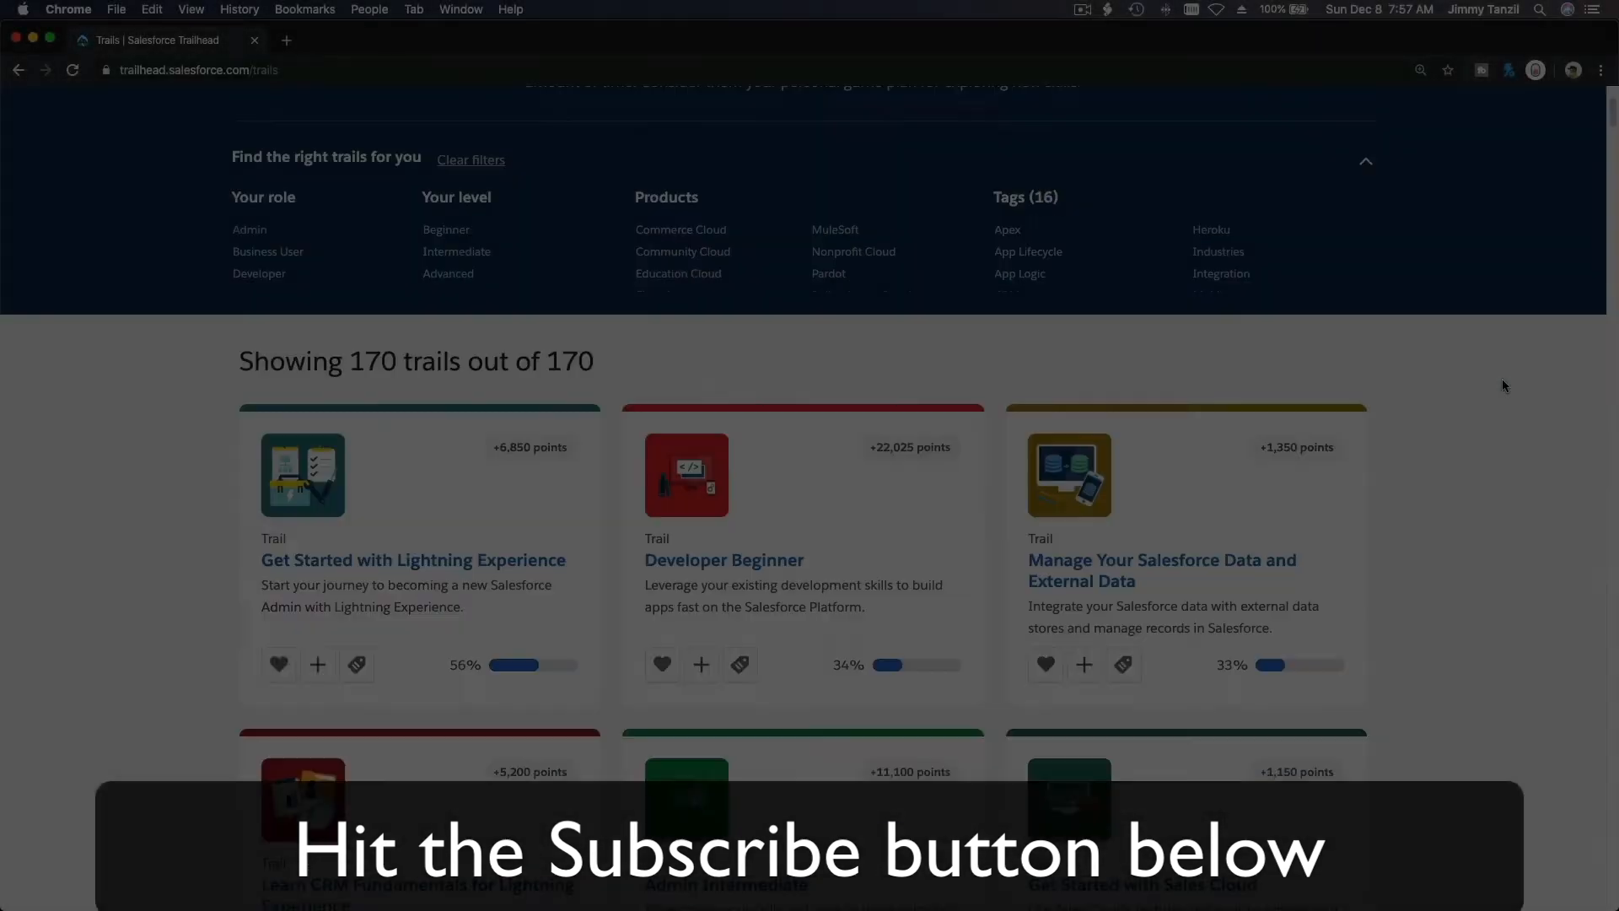
- Scroll through the AppExchange home page's trending solutions to the closing section
scroll("down", 3)
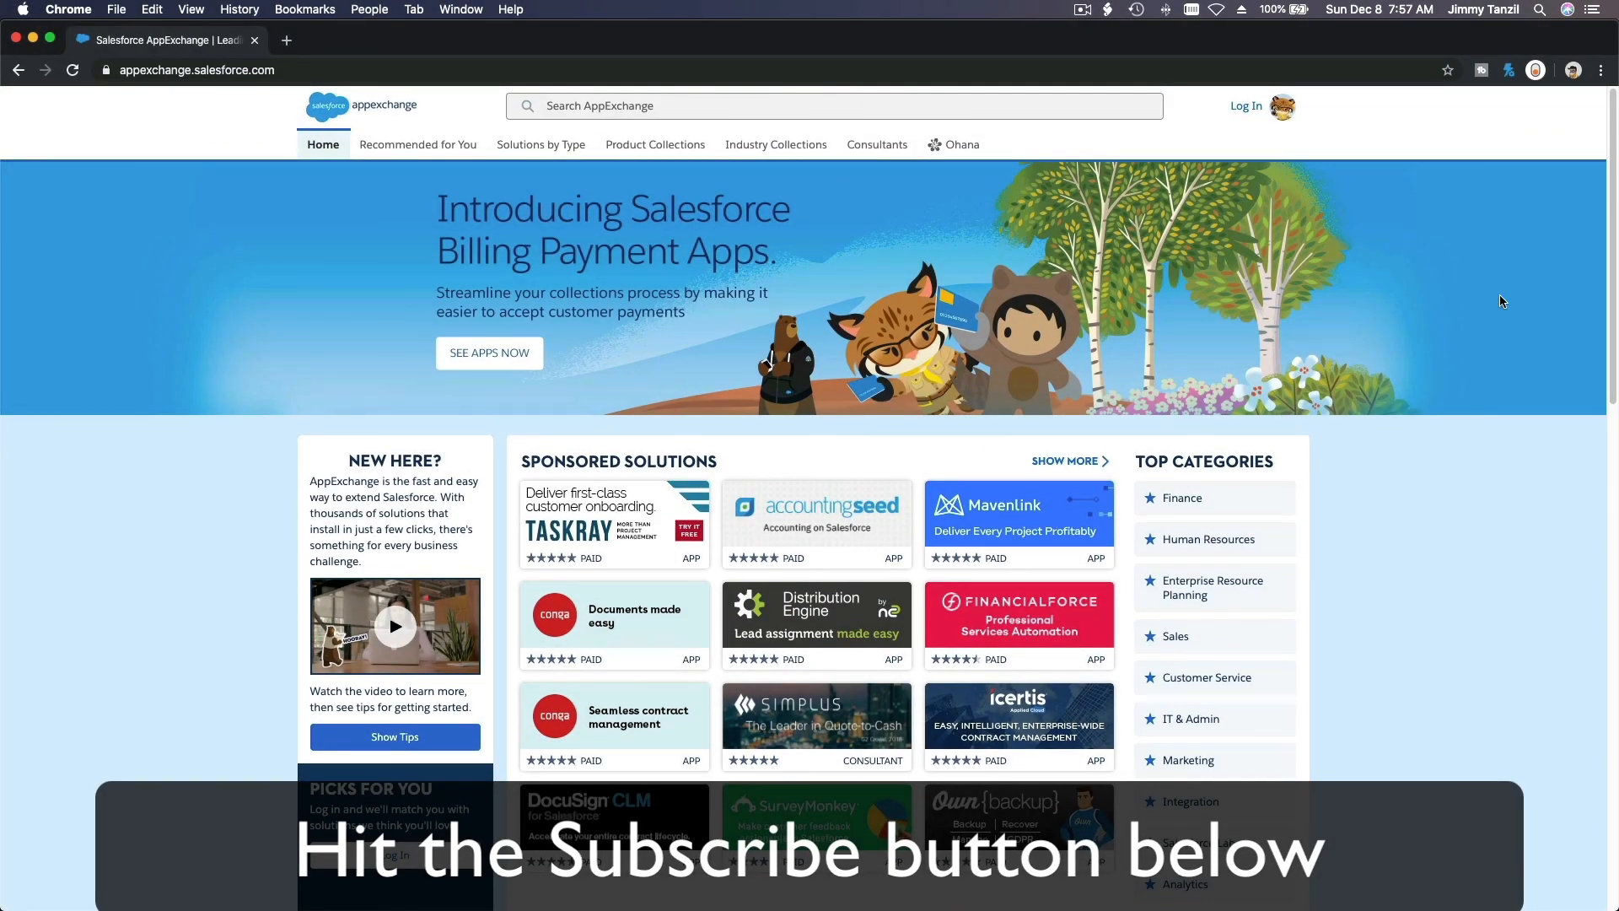
scroll("down", 3)
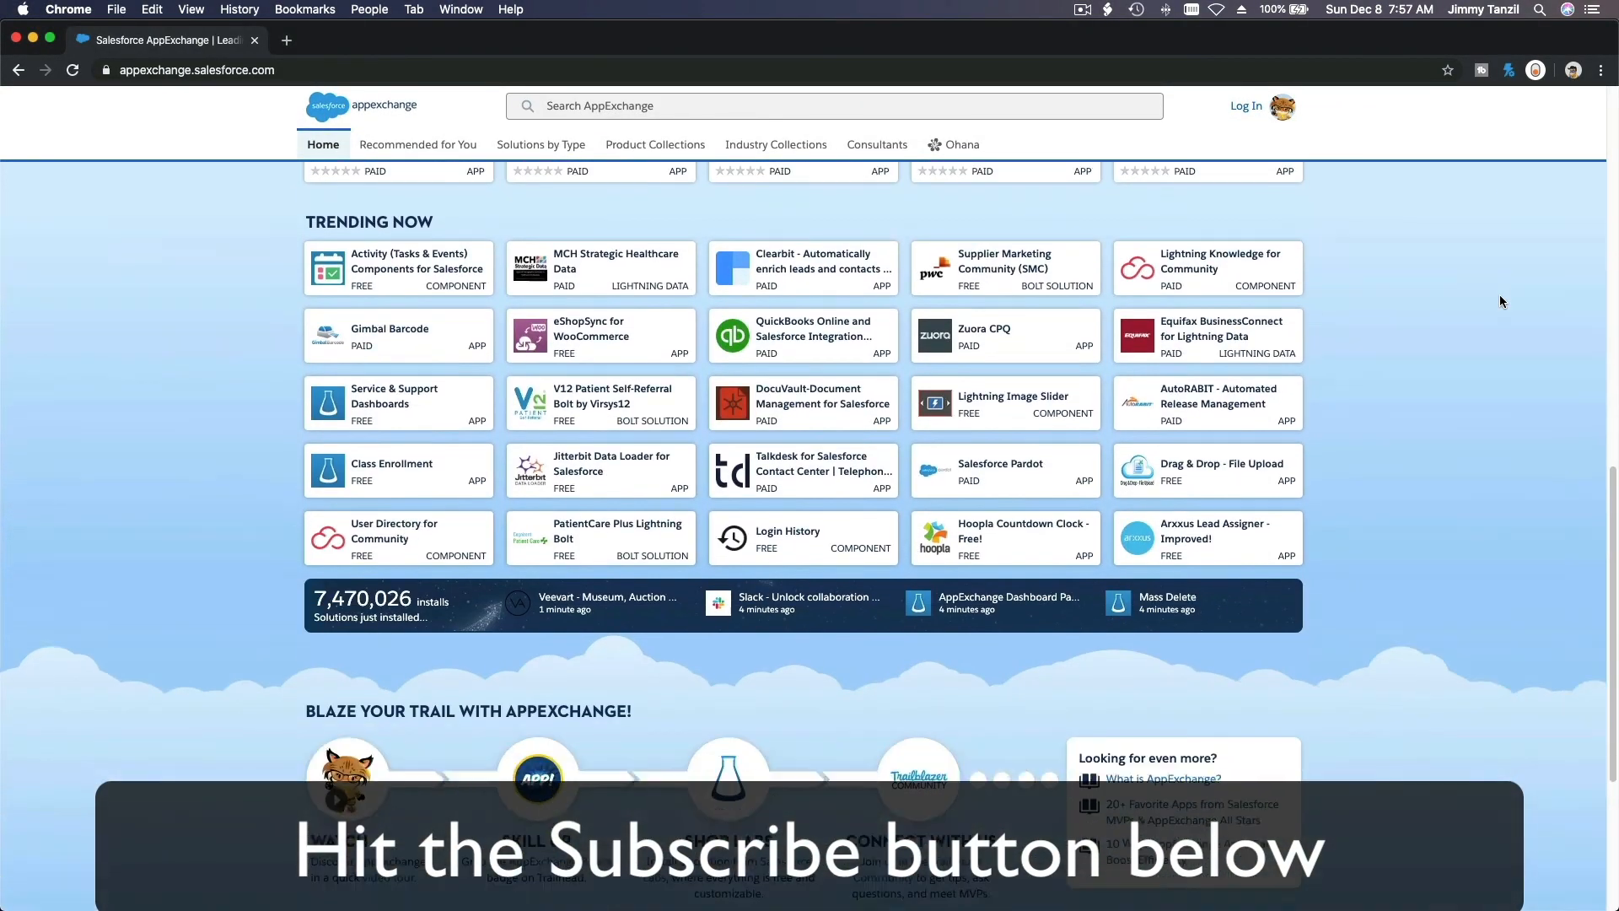
scroll("down", 3)
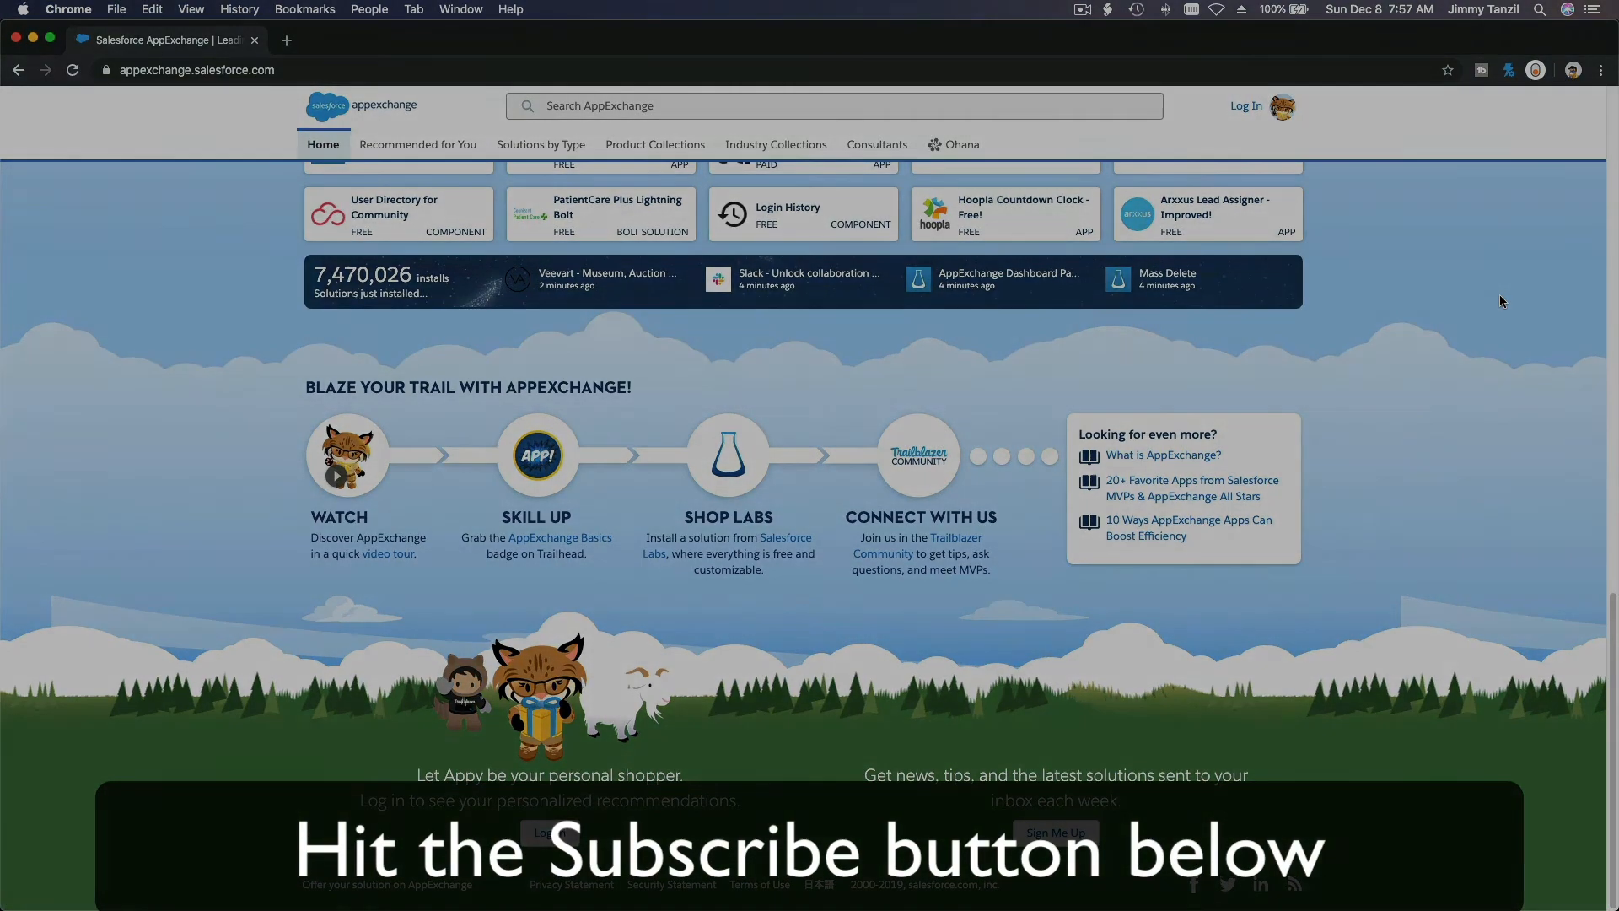